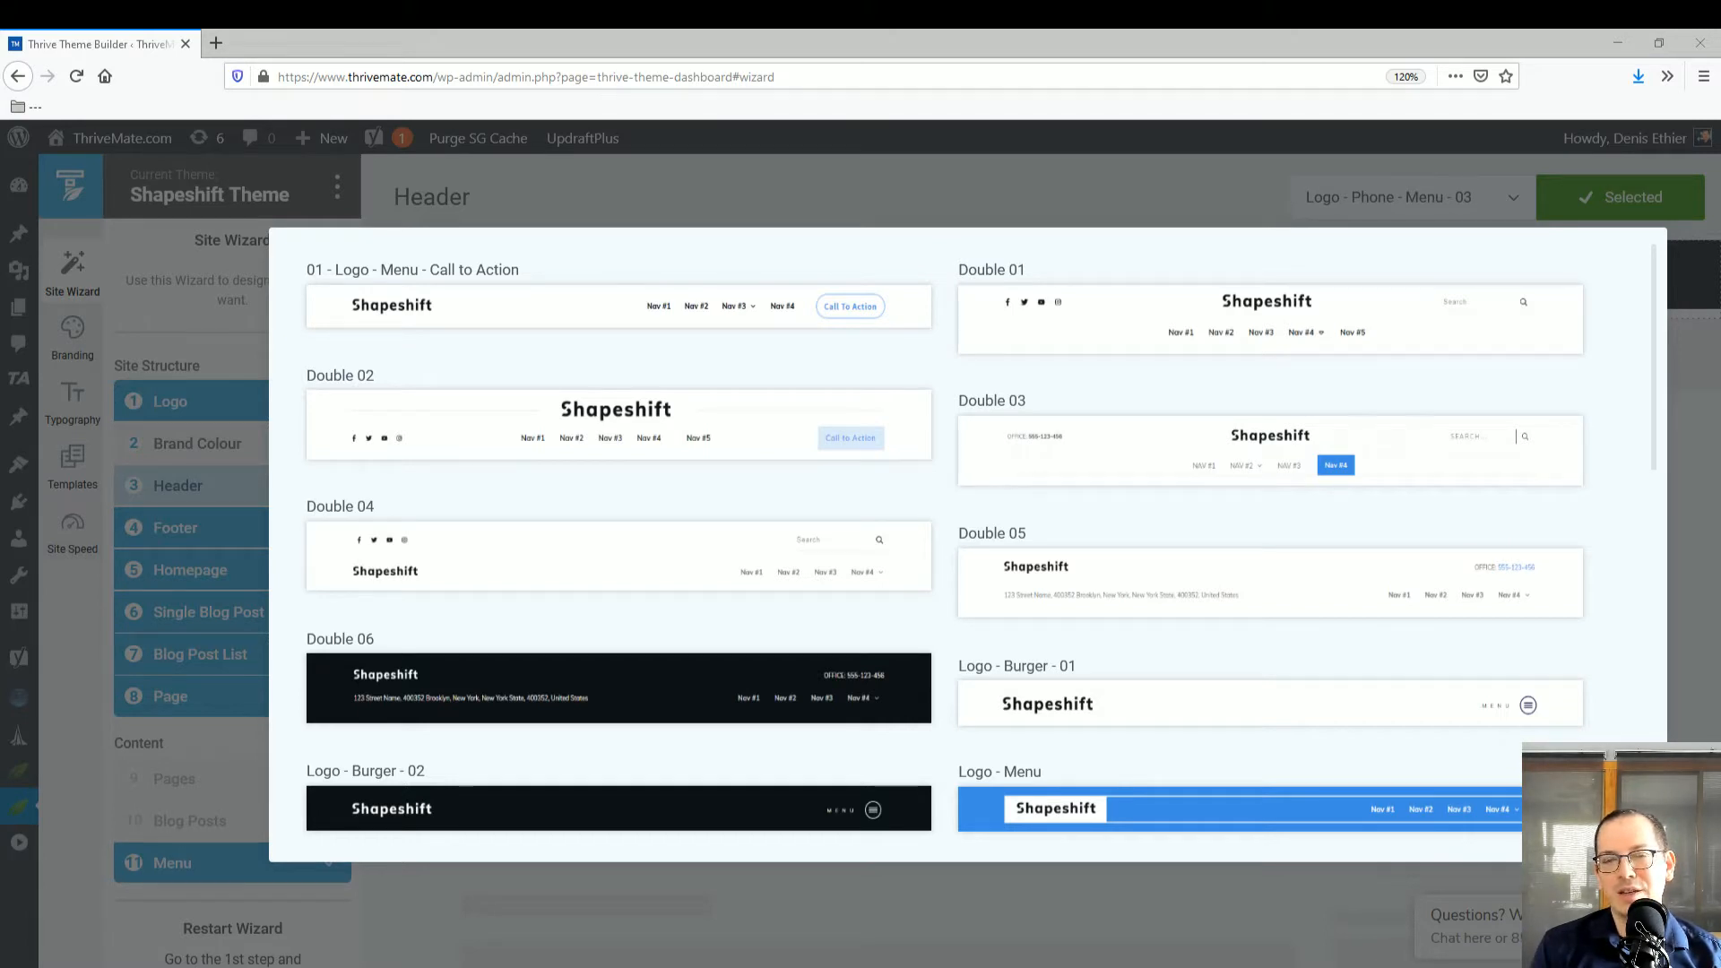
{"action": "mouse_move", "coordinate": [777, 36]}
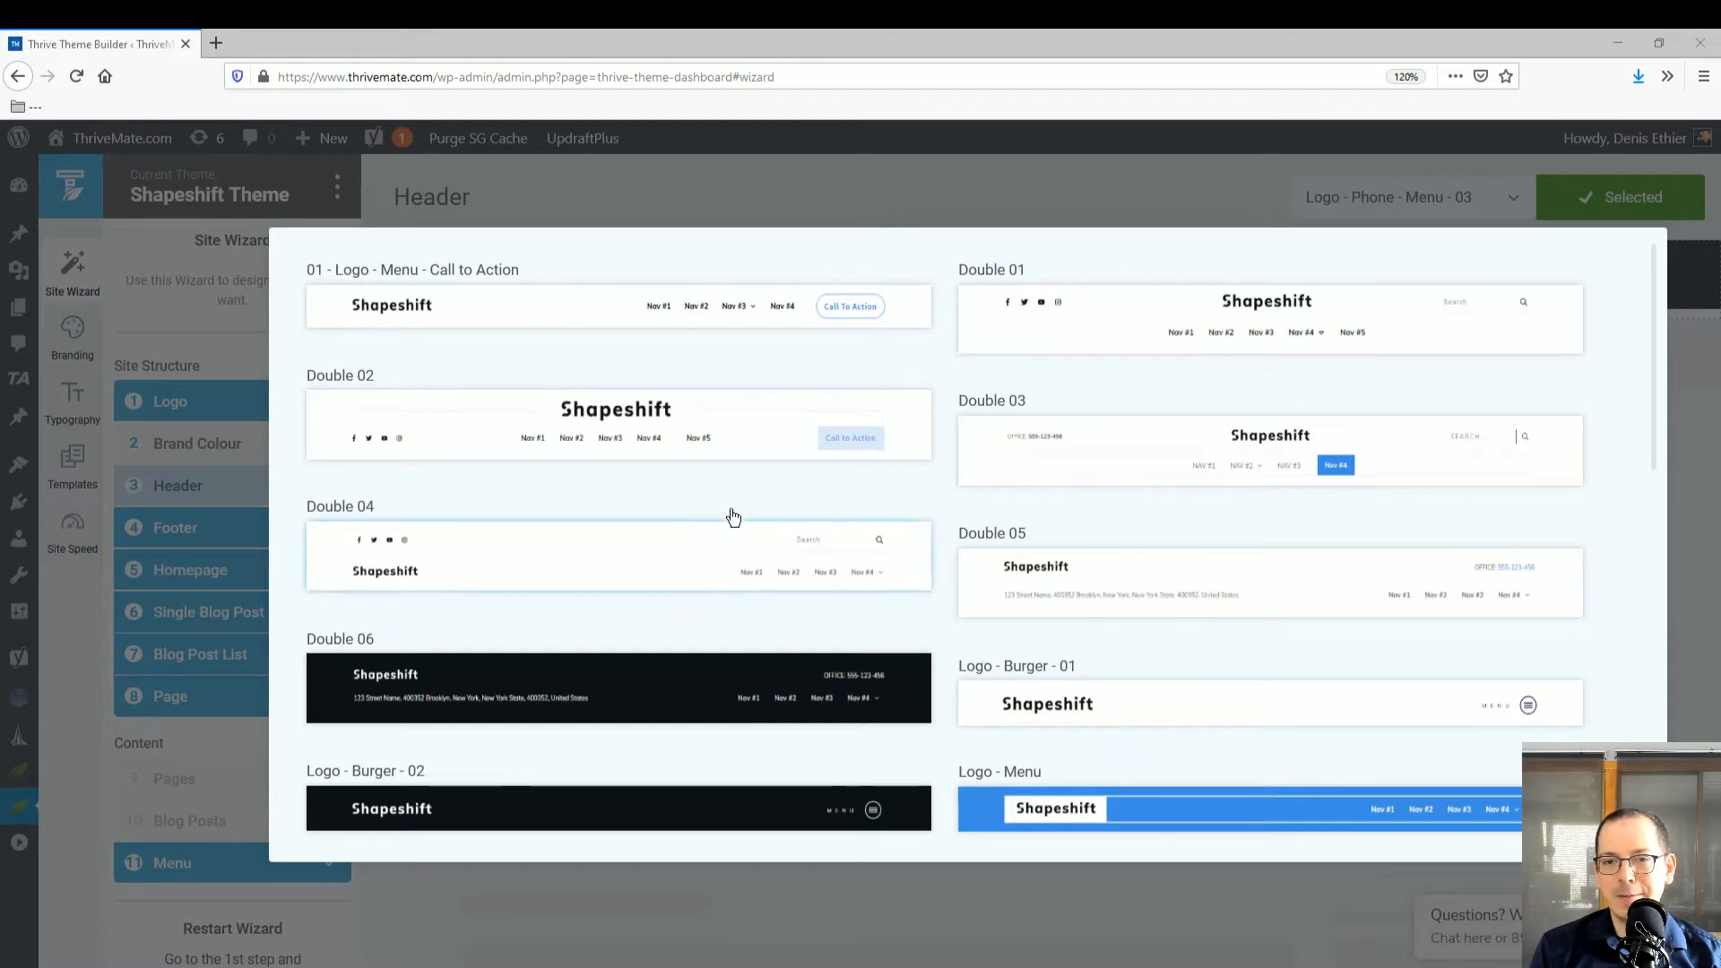
Scroll down through the Shapeshift header template gallery in the Site Wizard
{"action": "scroll", "scroll_direction": "down", "scroll_amount": 3}
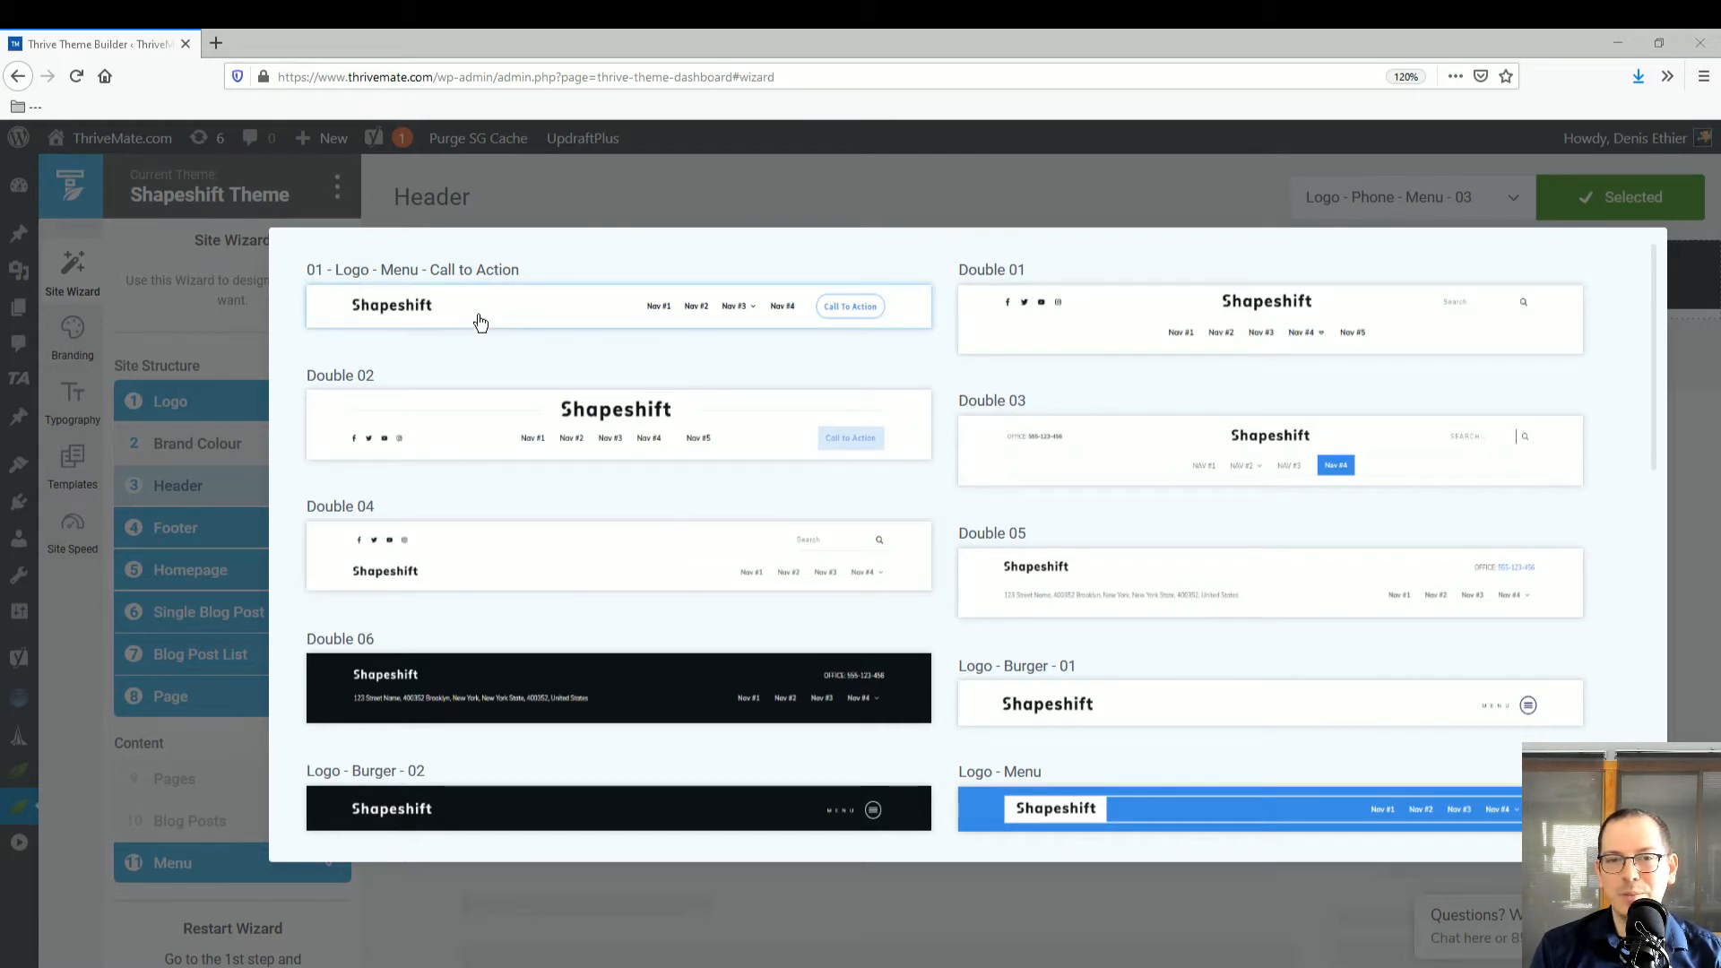
{"action": "mouse_move", "coordinate": [774, 311]}
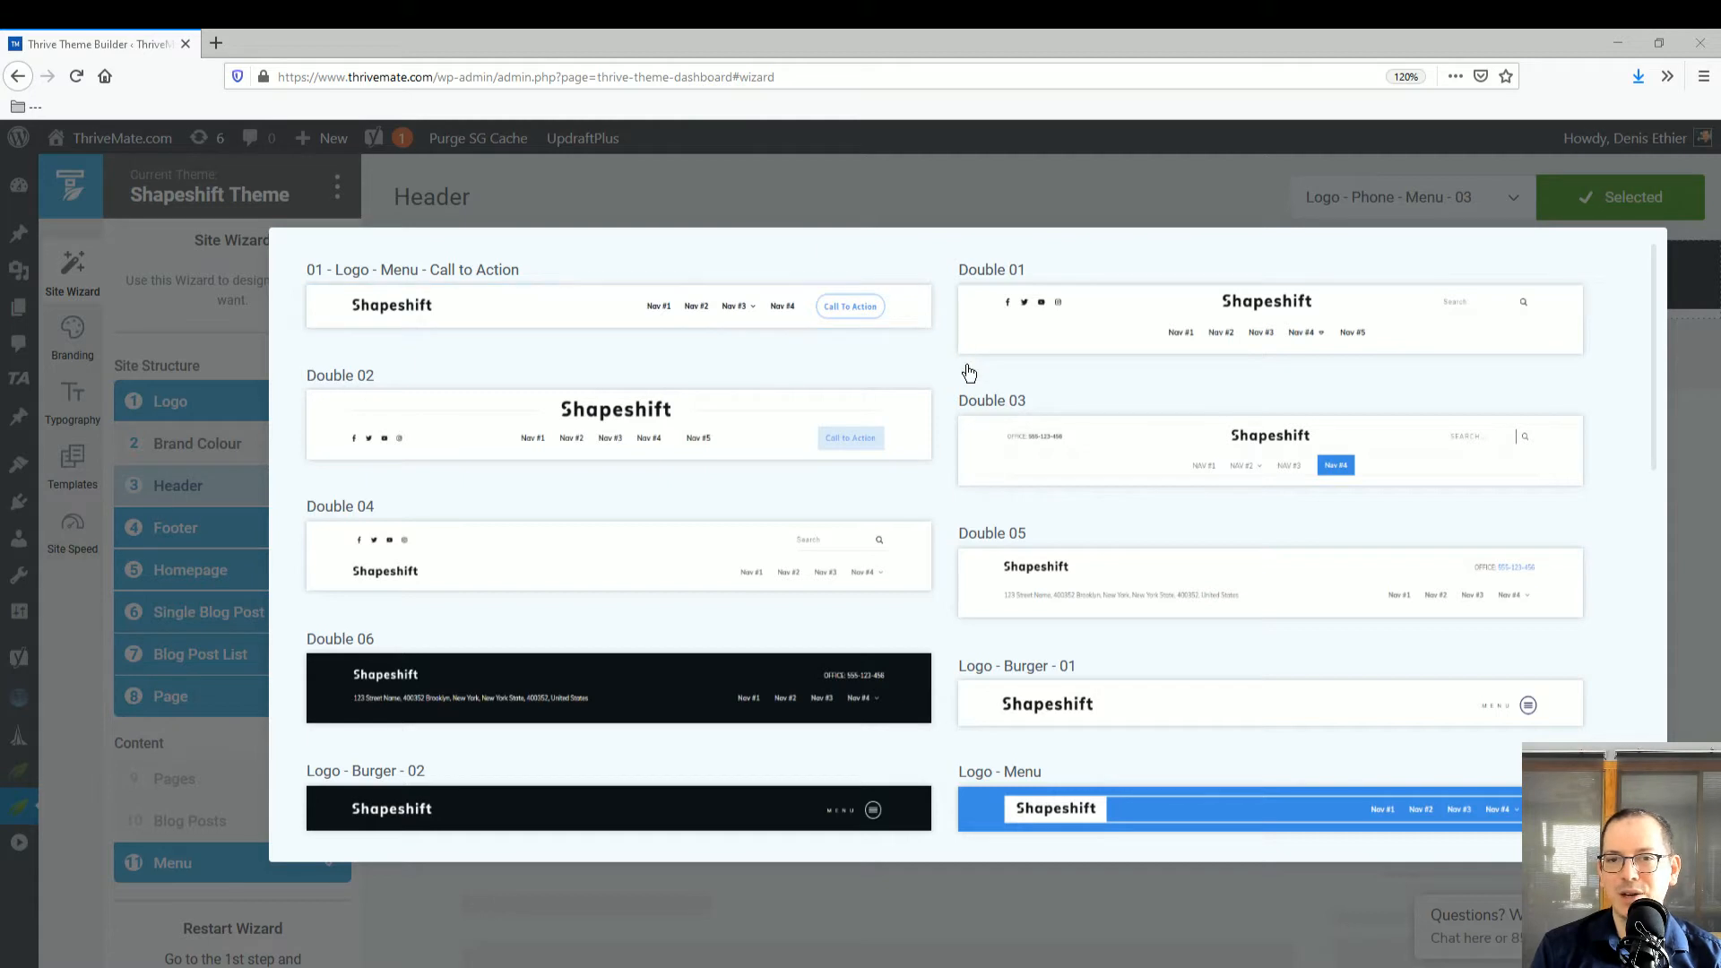
{"action": "mouse_move", "coordinate": [754, 625]}
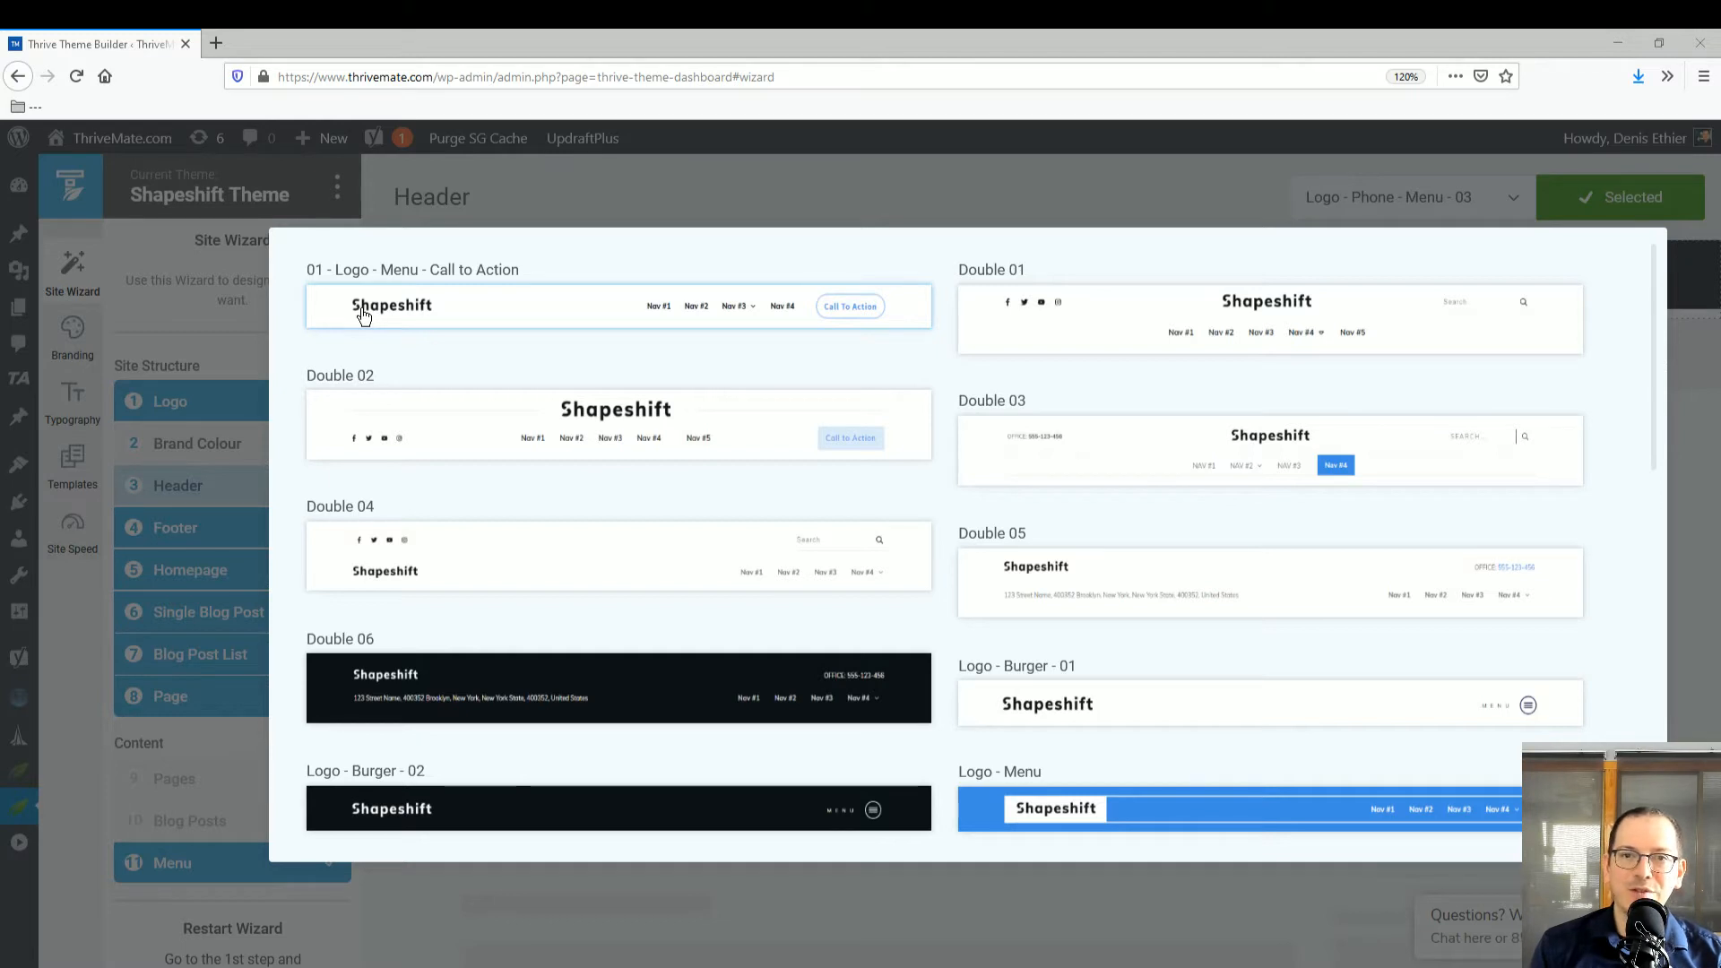
{"action": "scroll", "scroll_direction": "down", "scroll_amount": 3}
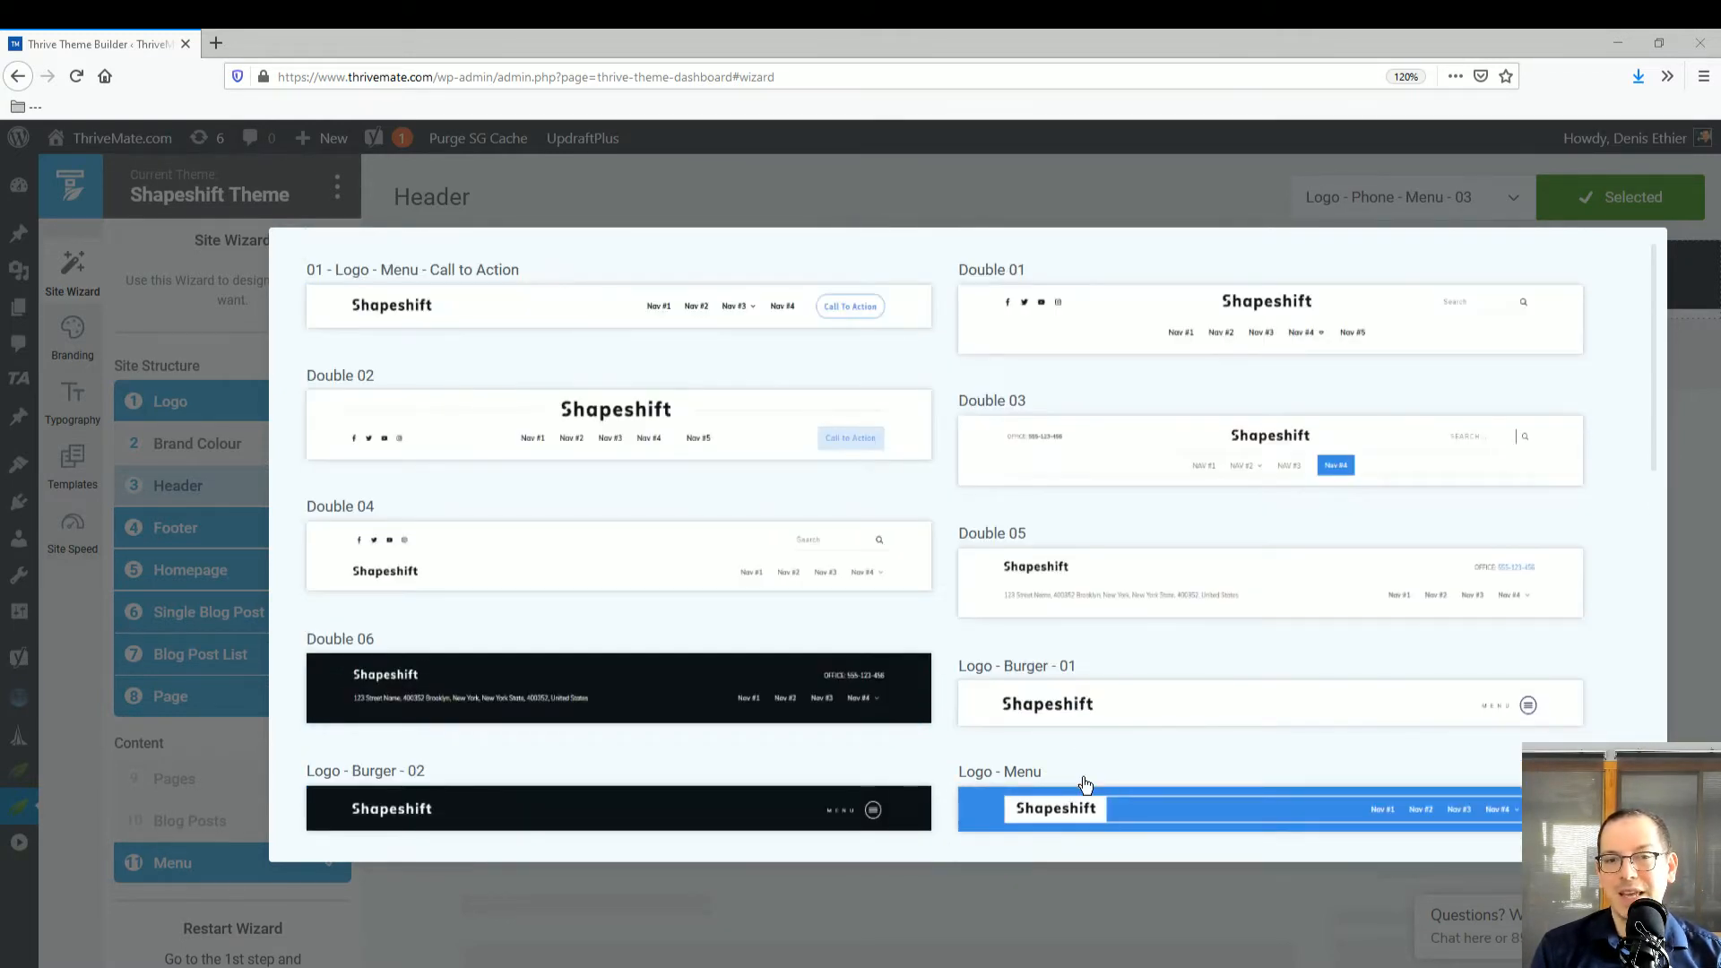
{"action": "scroll", "scroll_direction": "down", "scroll_amount": 3}
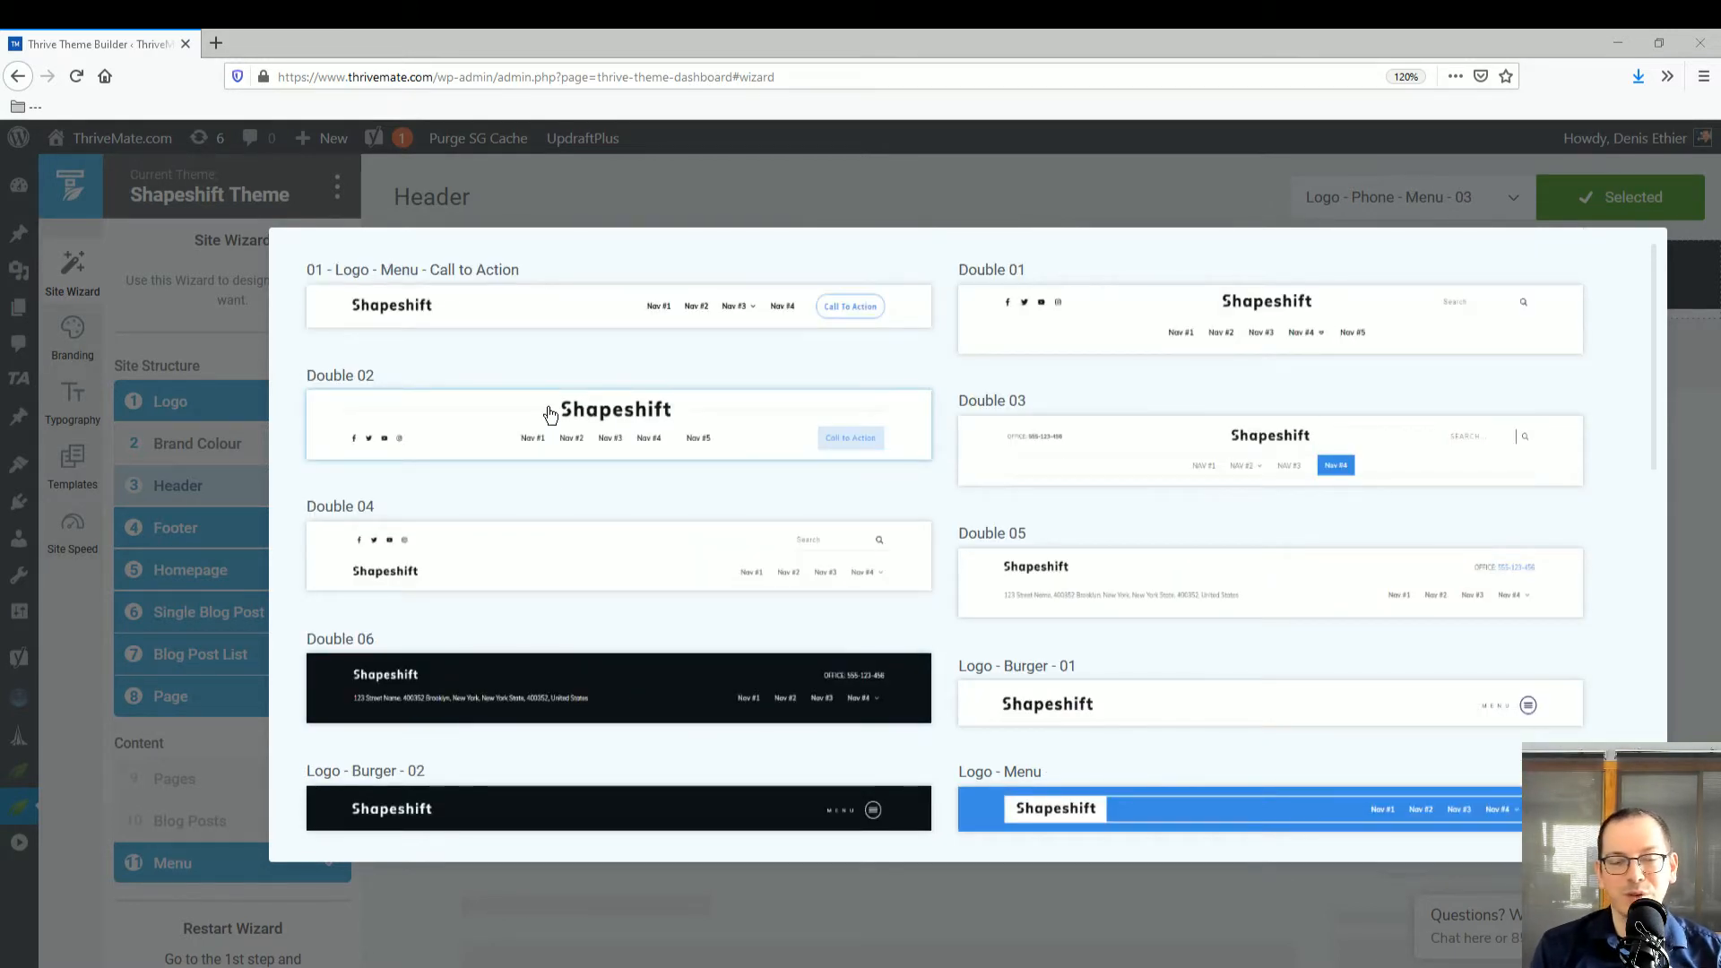
{"action": "mouse_move", "coordinate": [543, 315]}
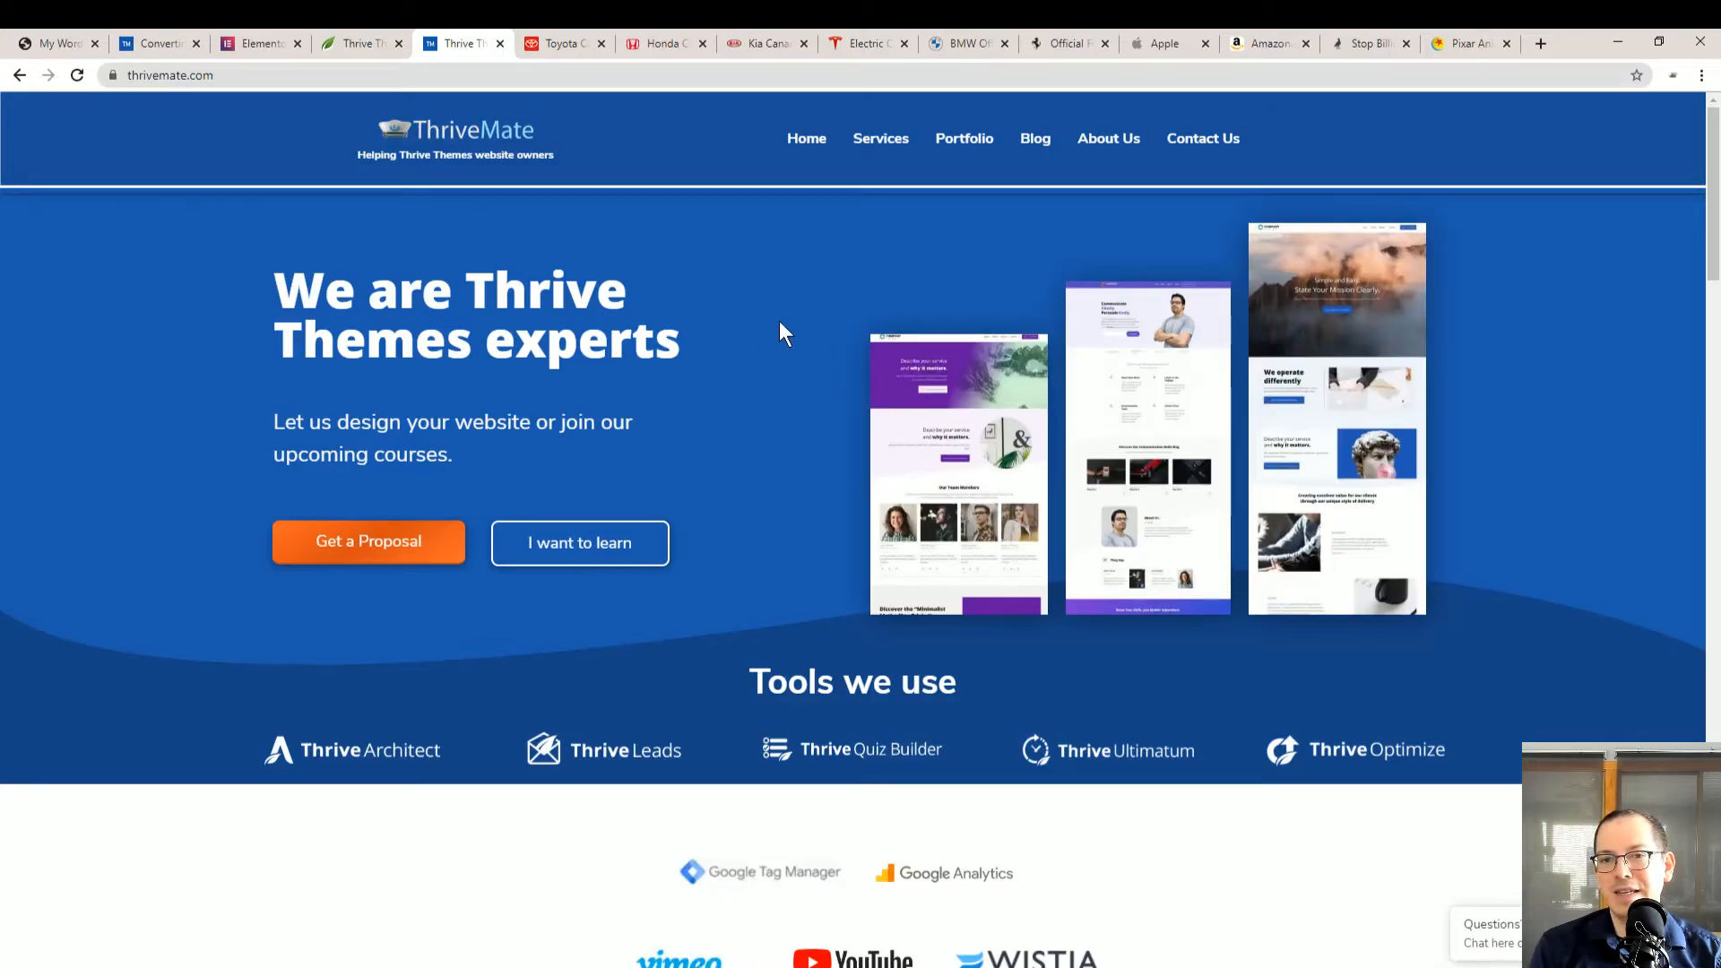
{"action": "mouse_move", "coordinate": [966, 239]}
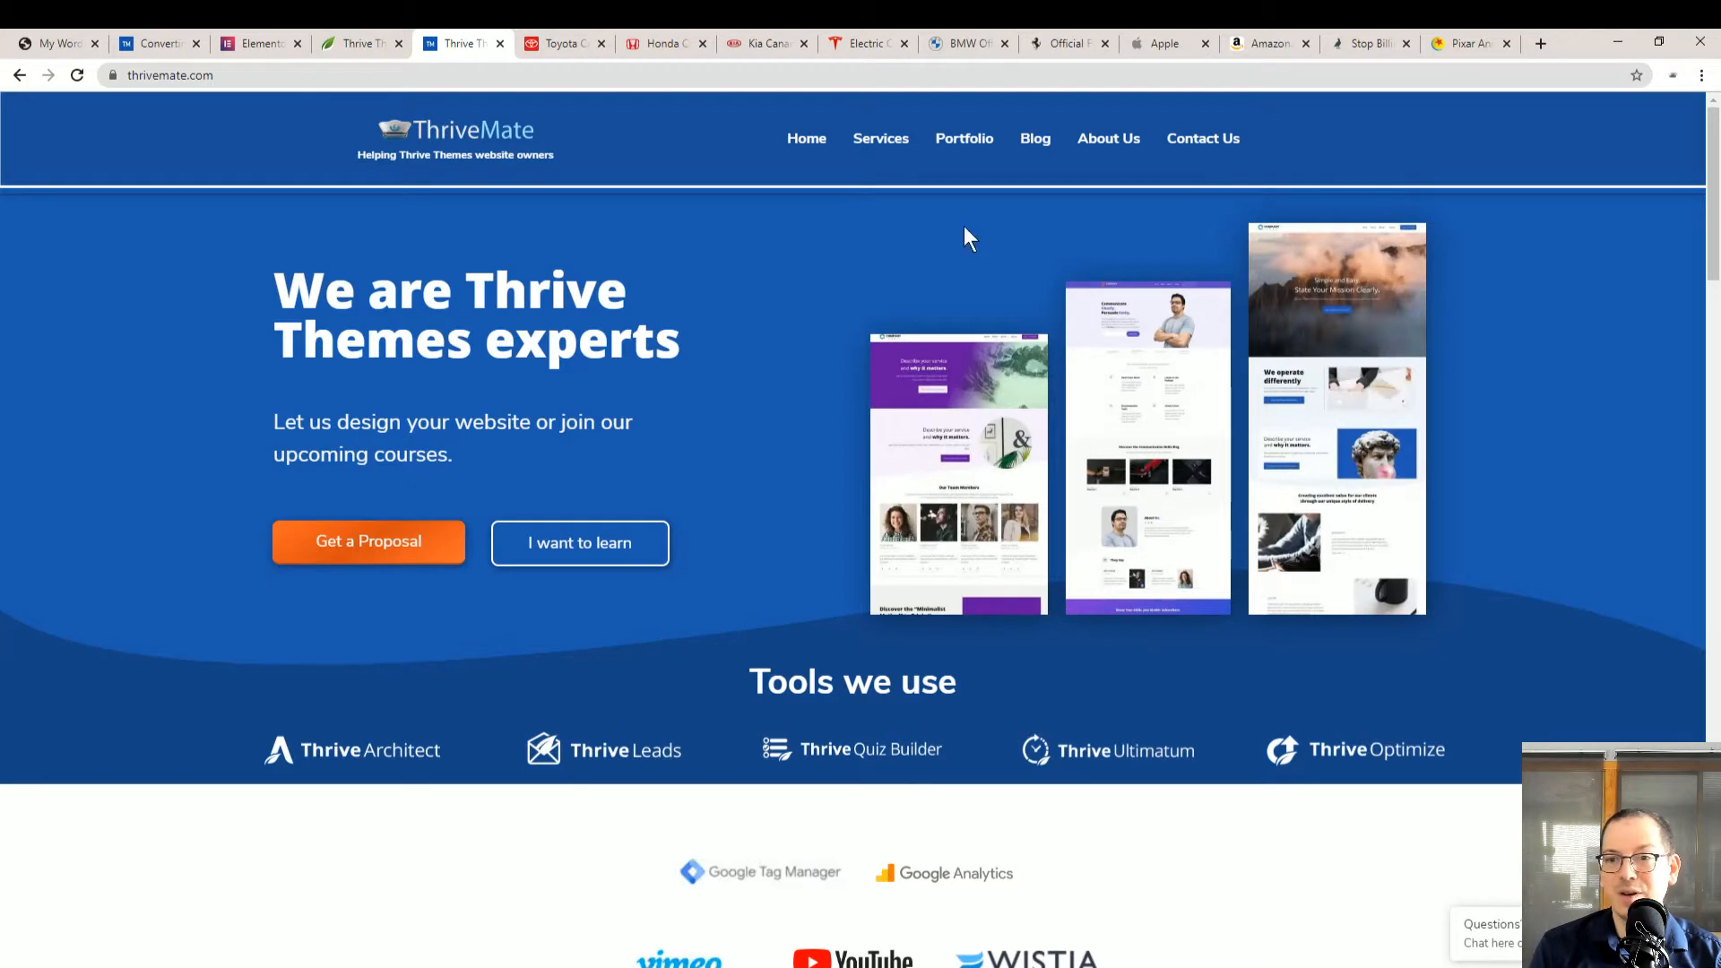
{"action": "mouse_move", "coordinate": [427, 134]}
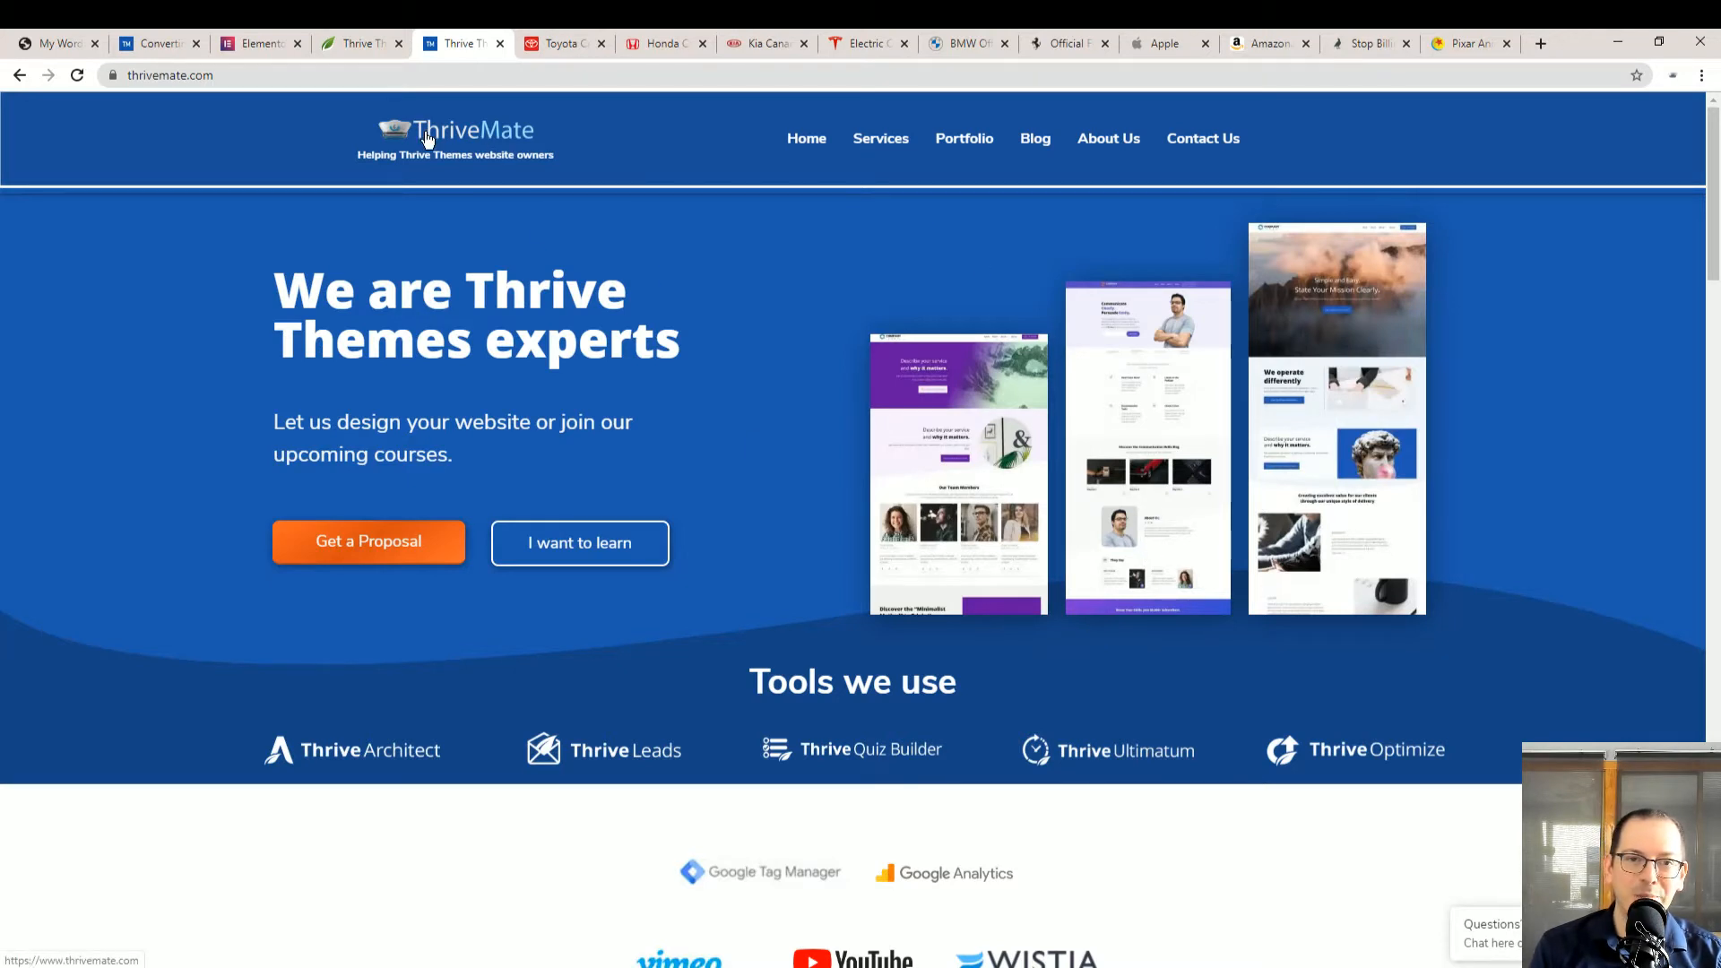
{"action": "mouse_move", "coordinate": [1167, 641]}
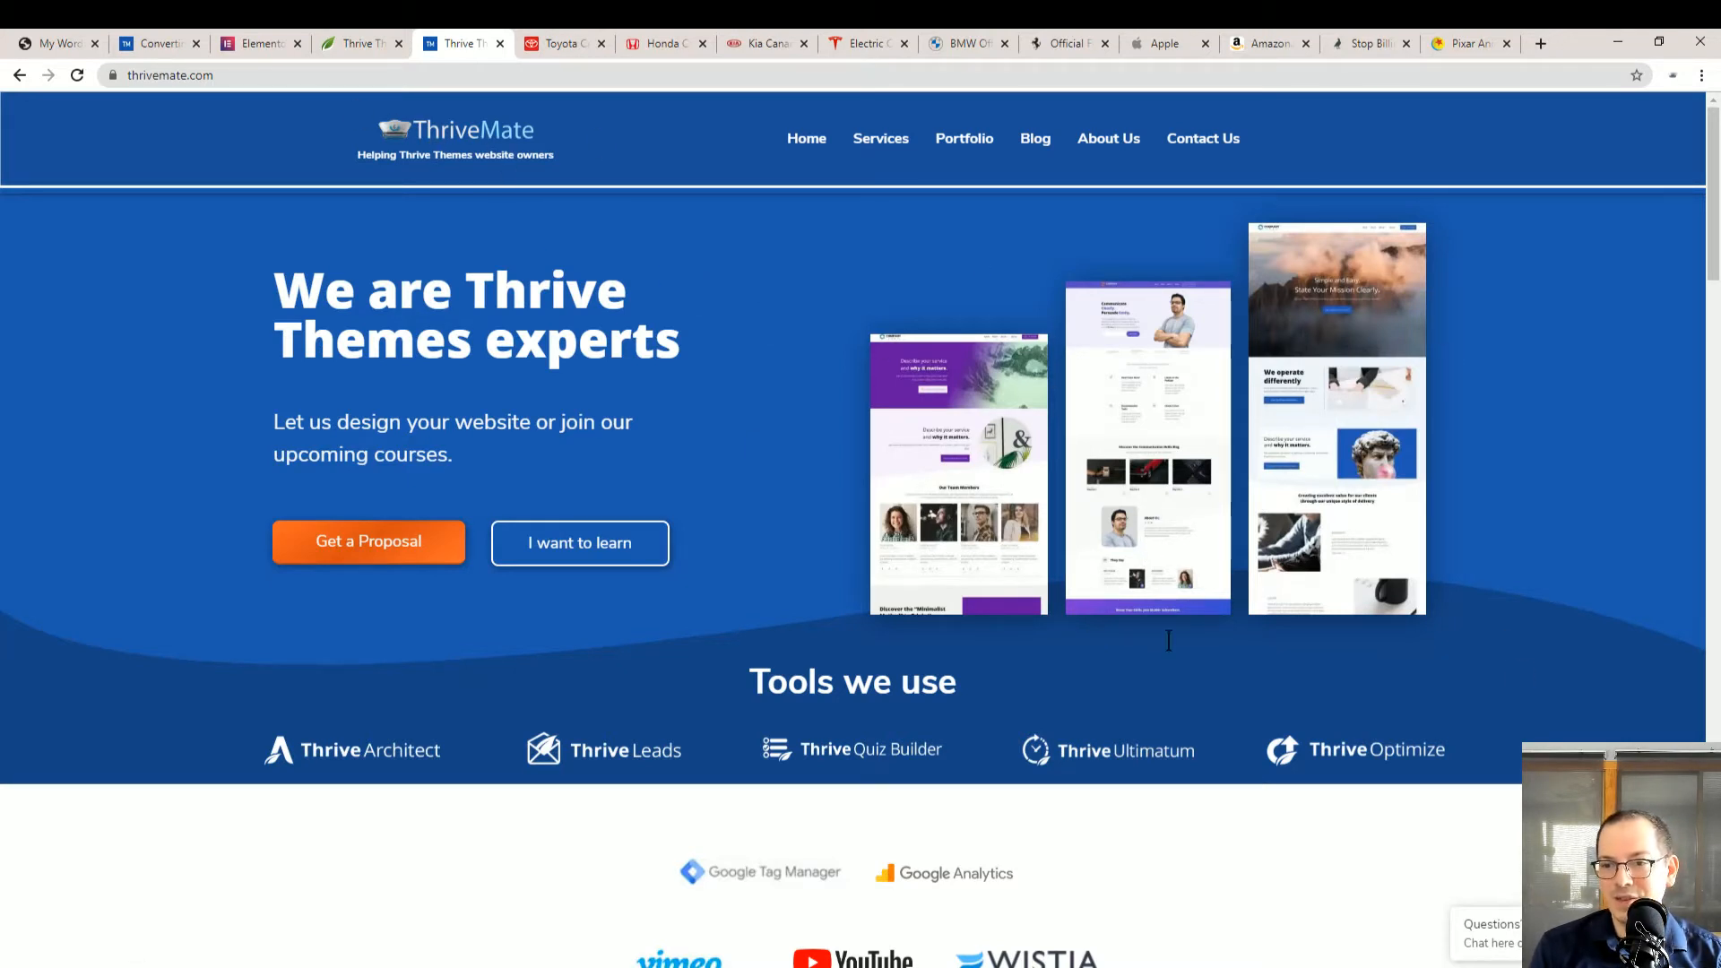
{"action": "mouse_move", "coordinate": [124, 615]}
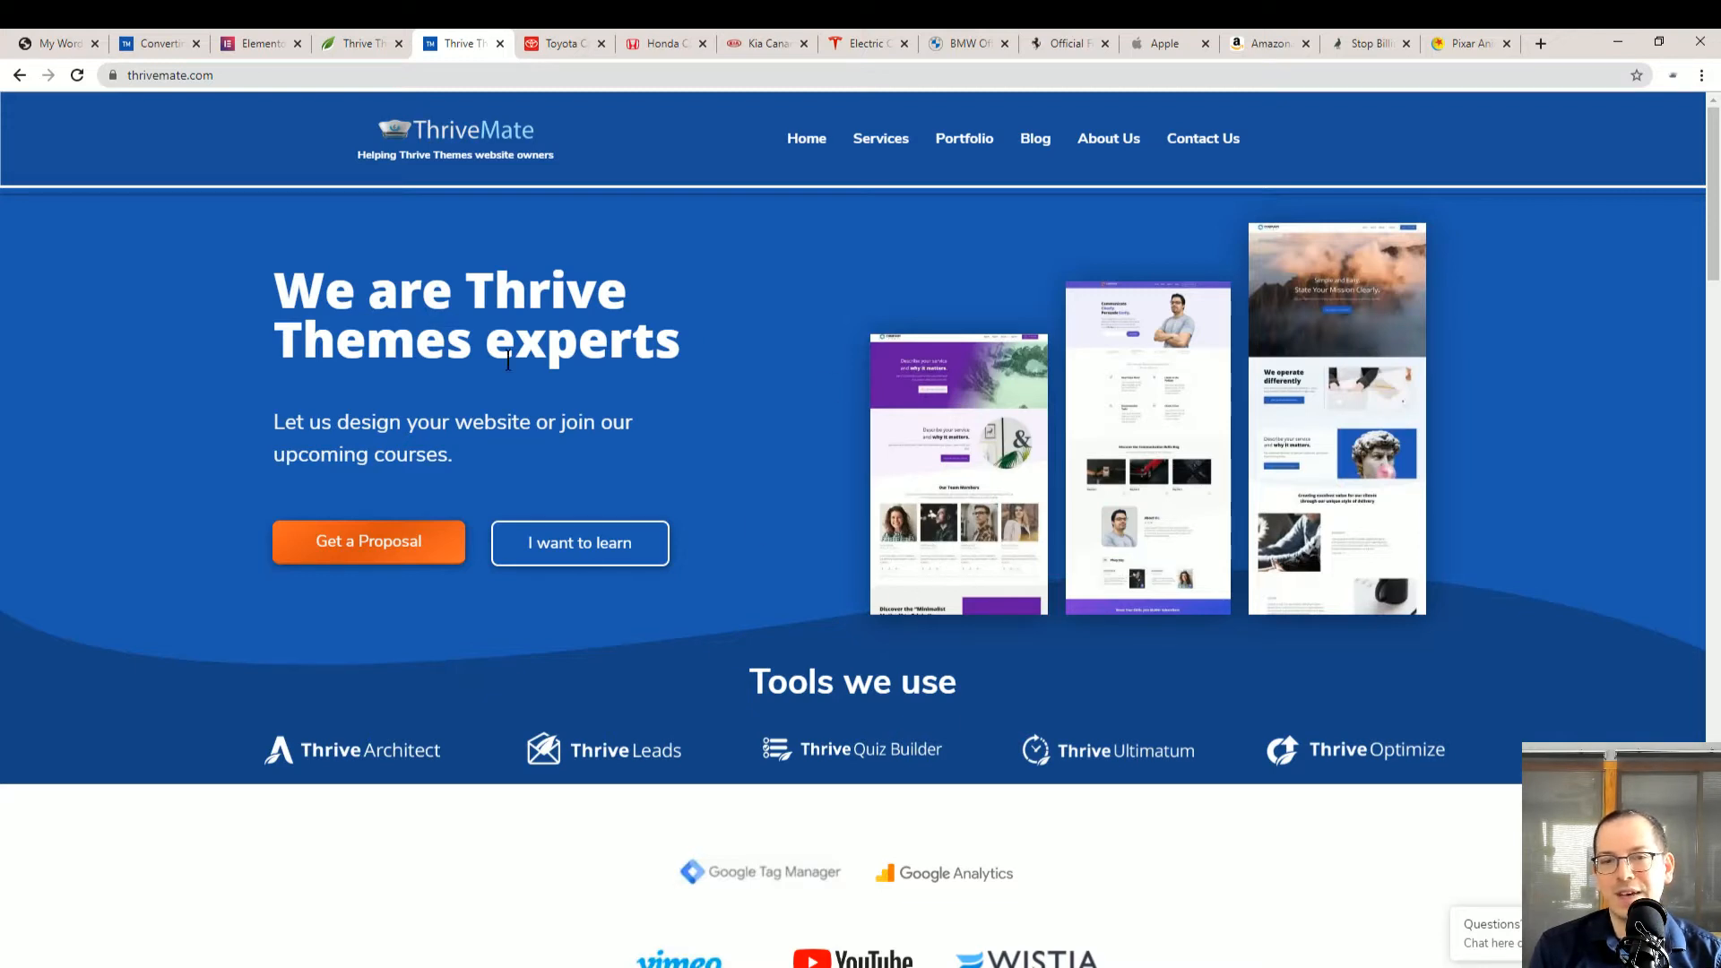
{"action": "mouse_move", "coordinate": [1350, 423]}
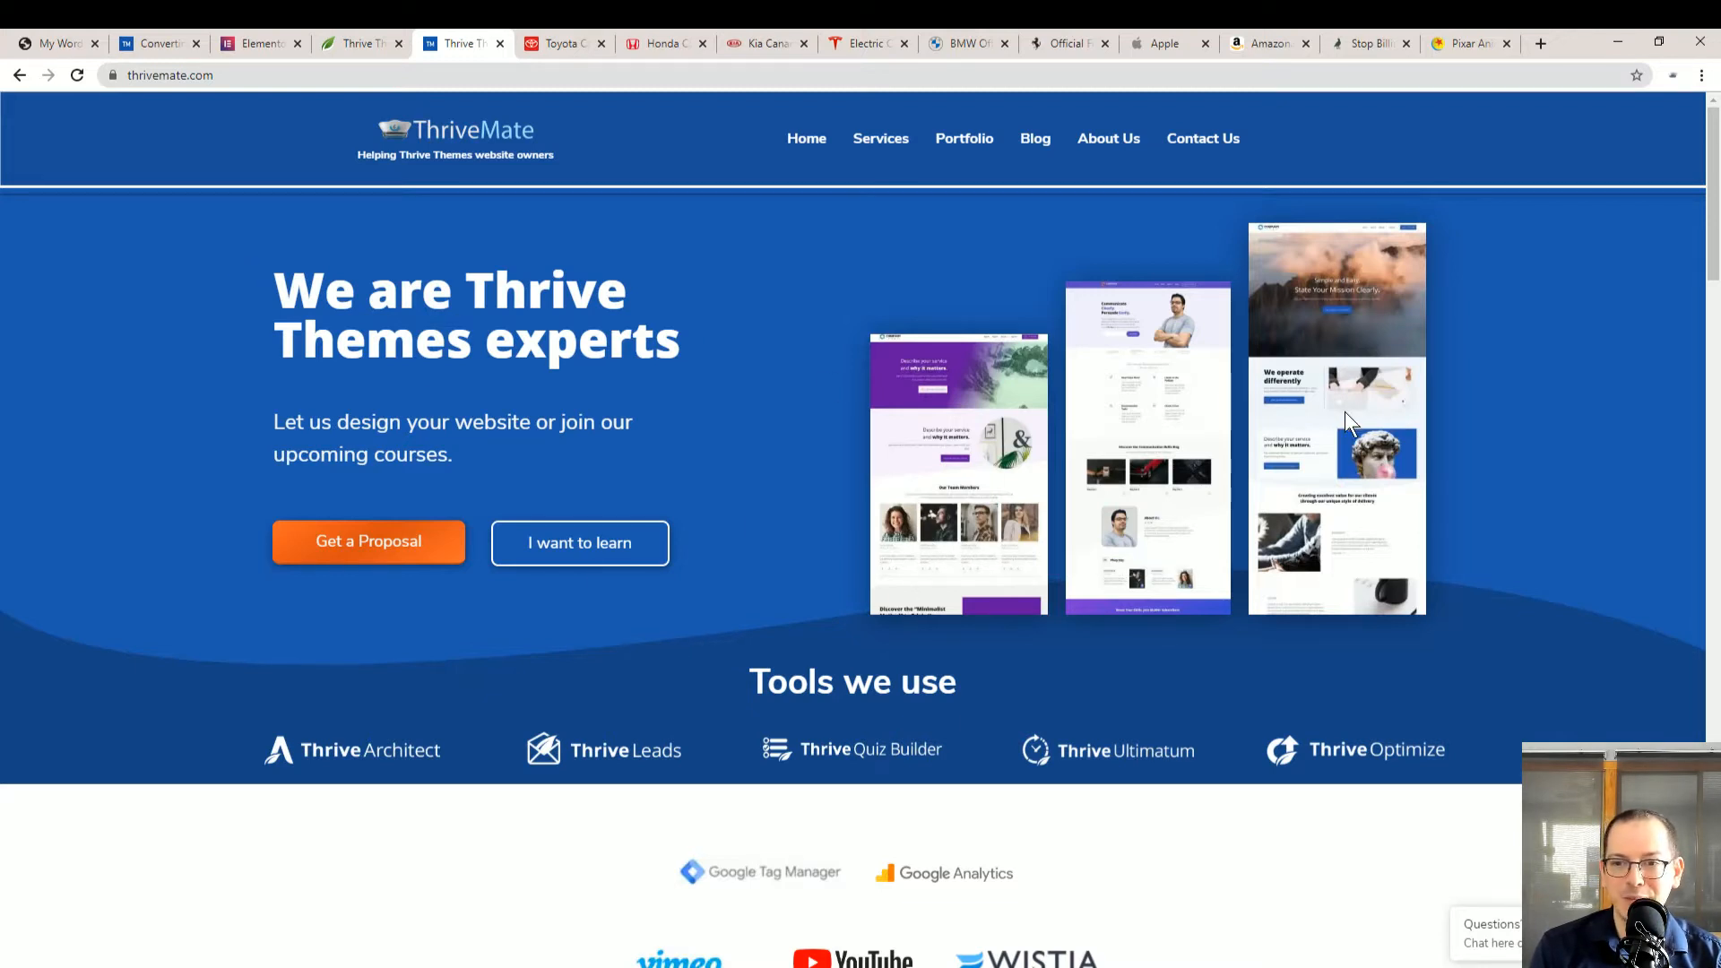
{"action": "mouse_move", "coordinate": [881, 138]}
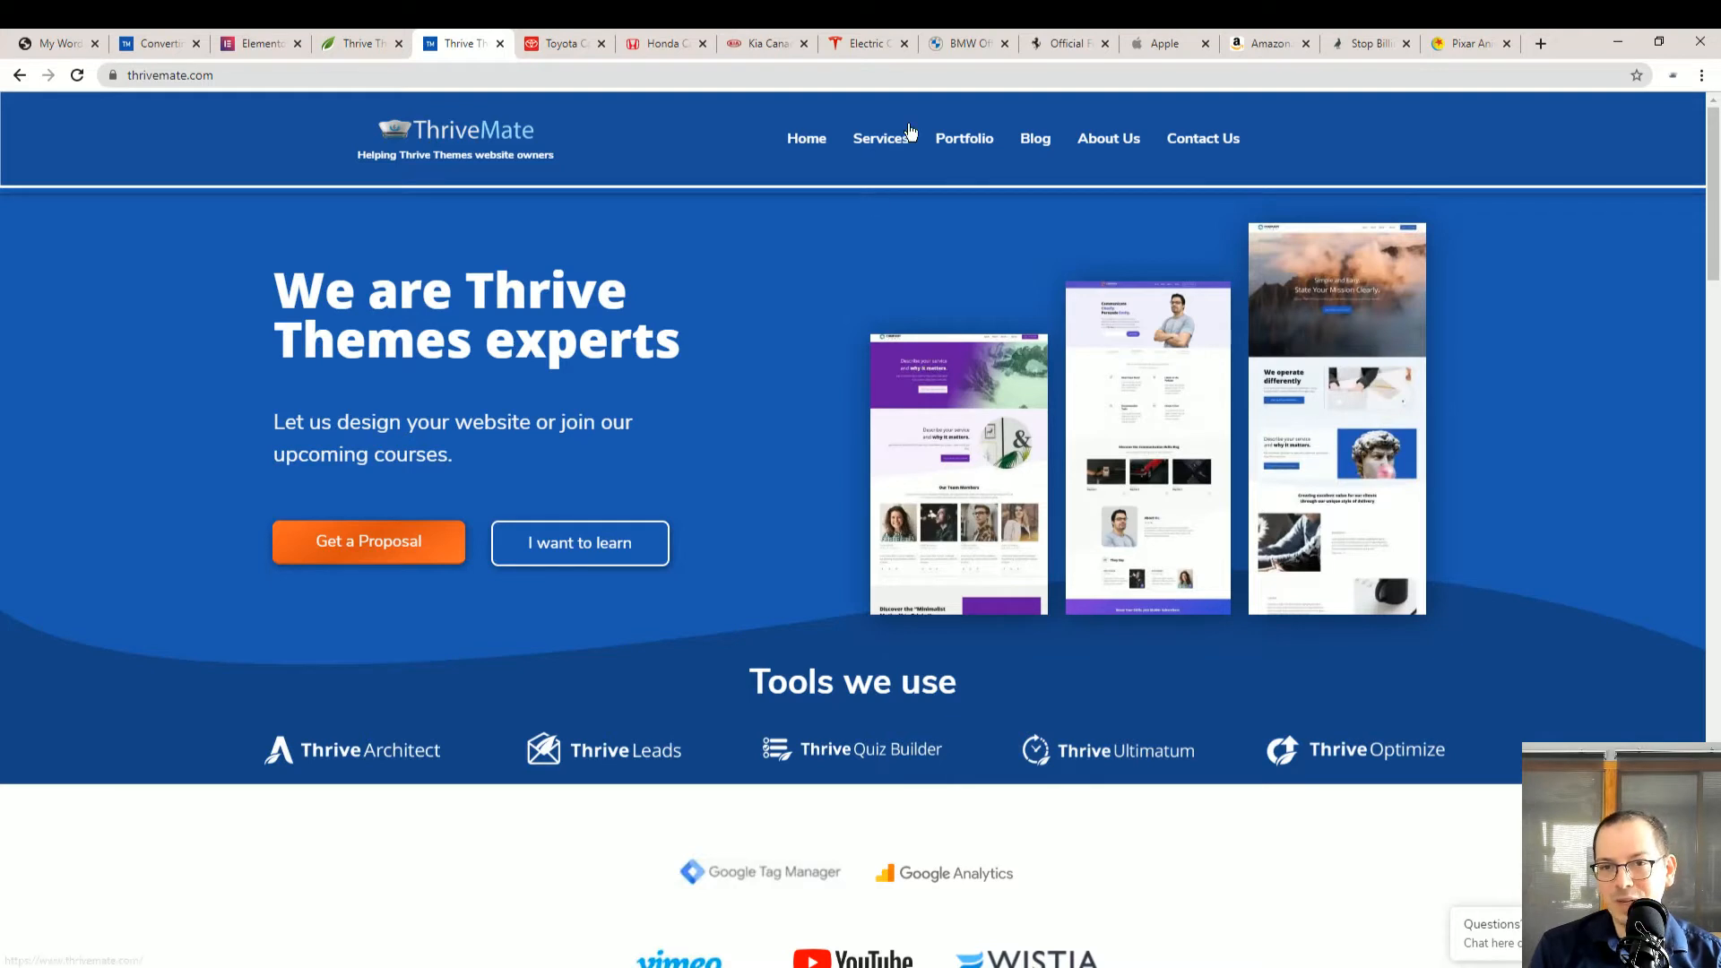
{"action": "mouse_move", "coordinate": [739, 371]}
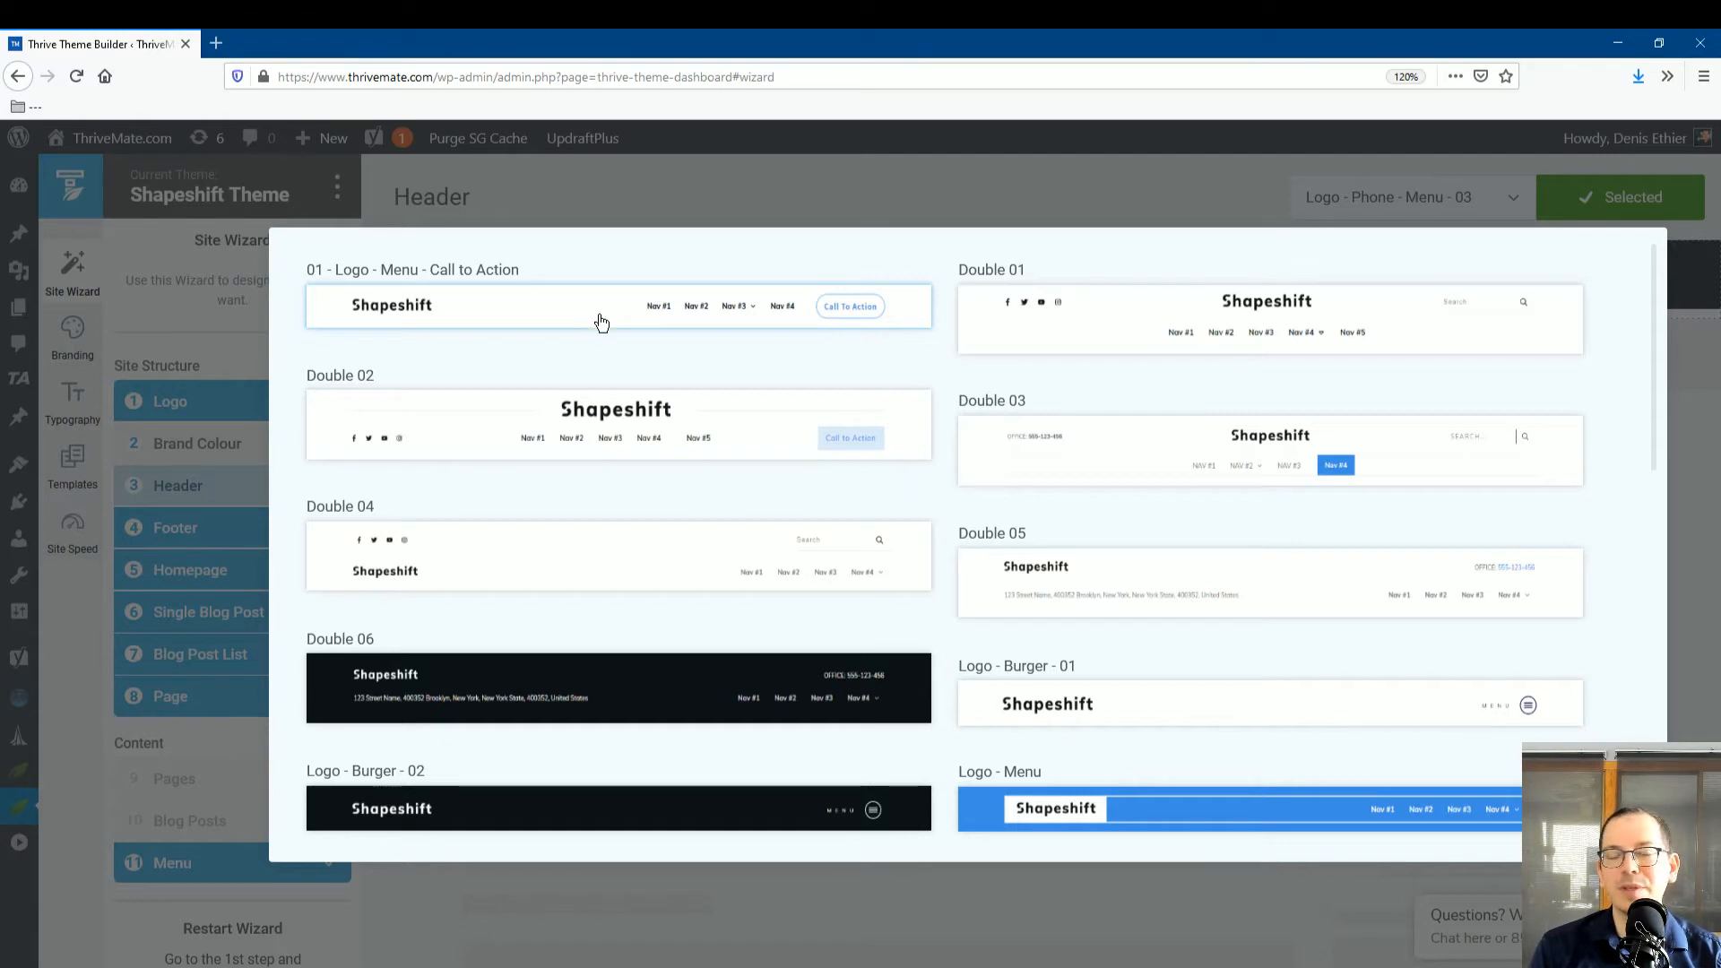
{"action": "mouse_move", "coordinate": [642, 324]}
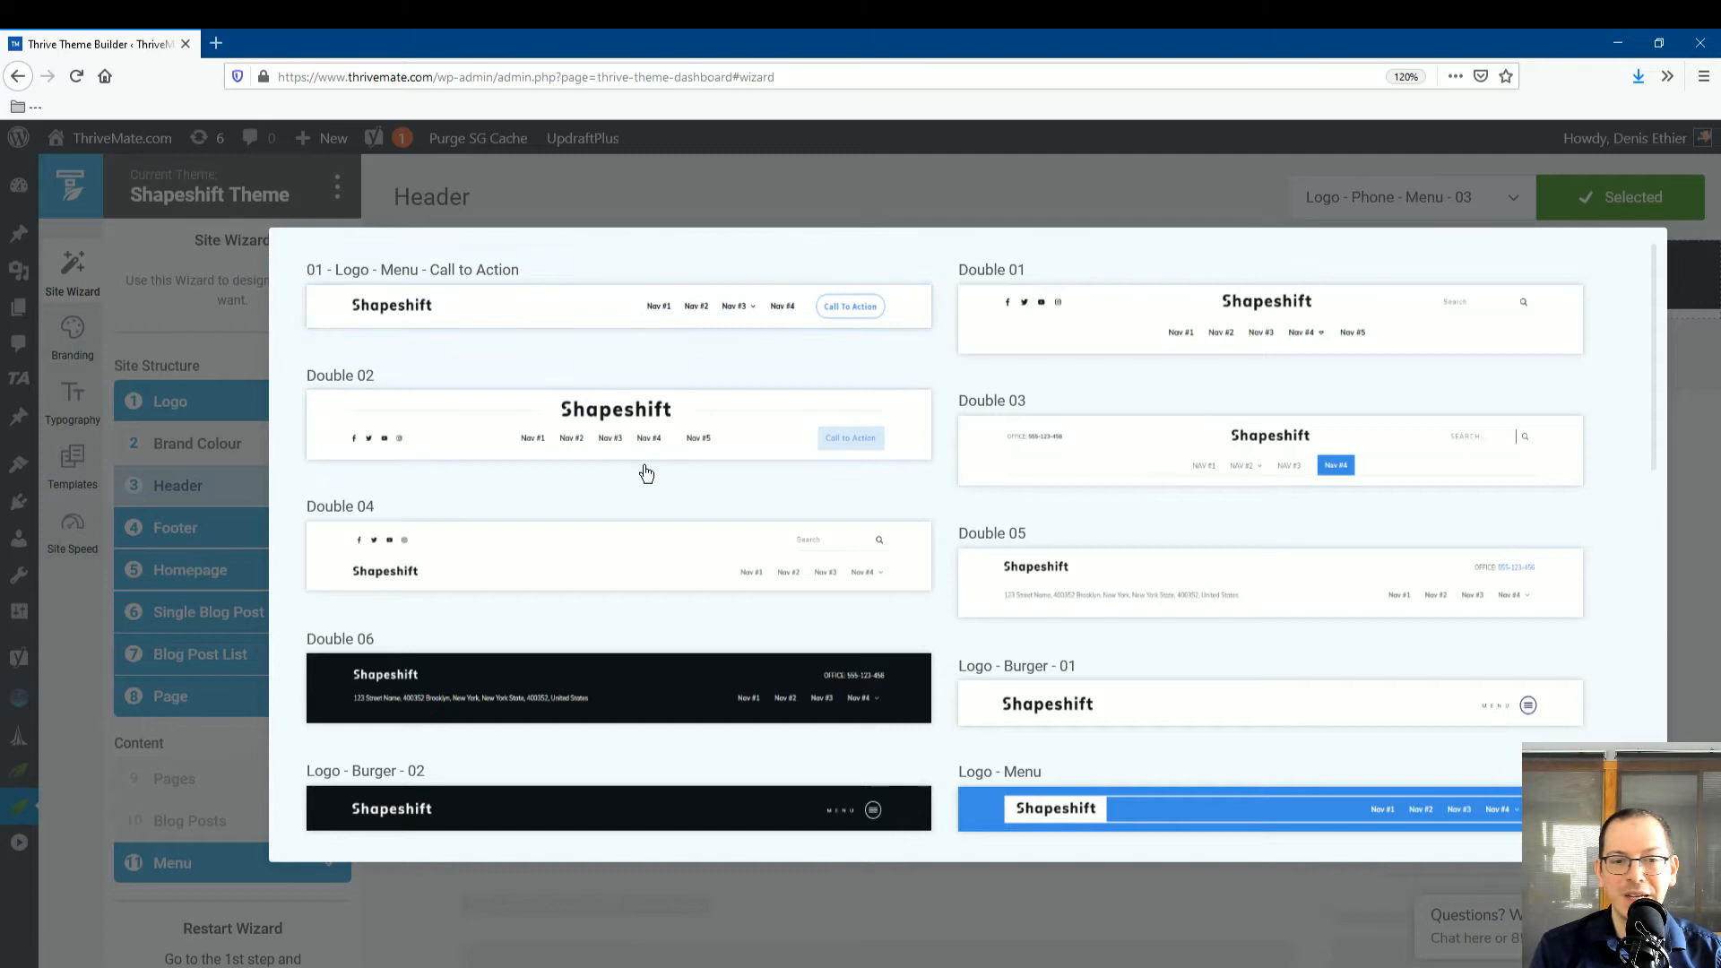
{"action": "mouse_move", "coordinate": [1163, 658]}
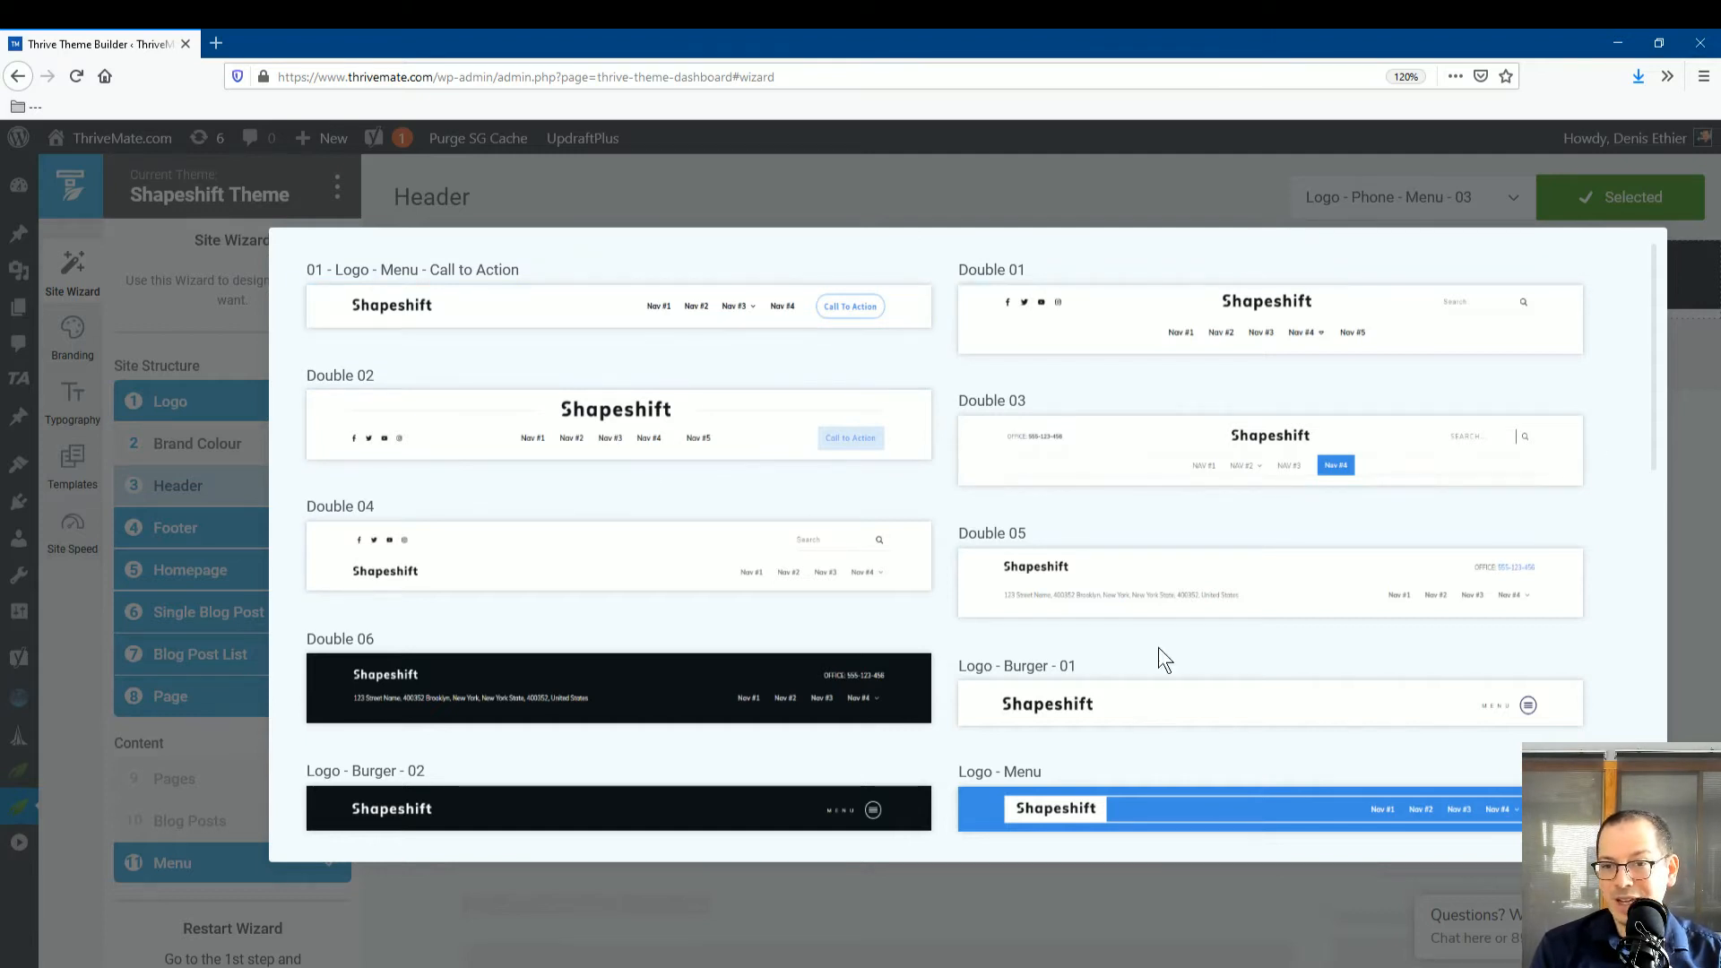
{"action": "mouse_move", "coordinate": [1095, 349]}
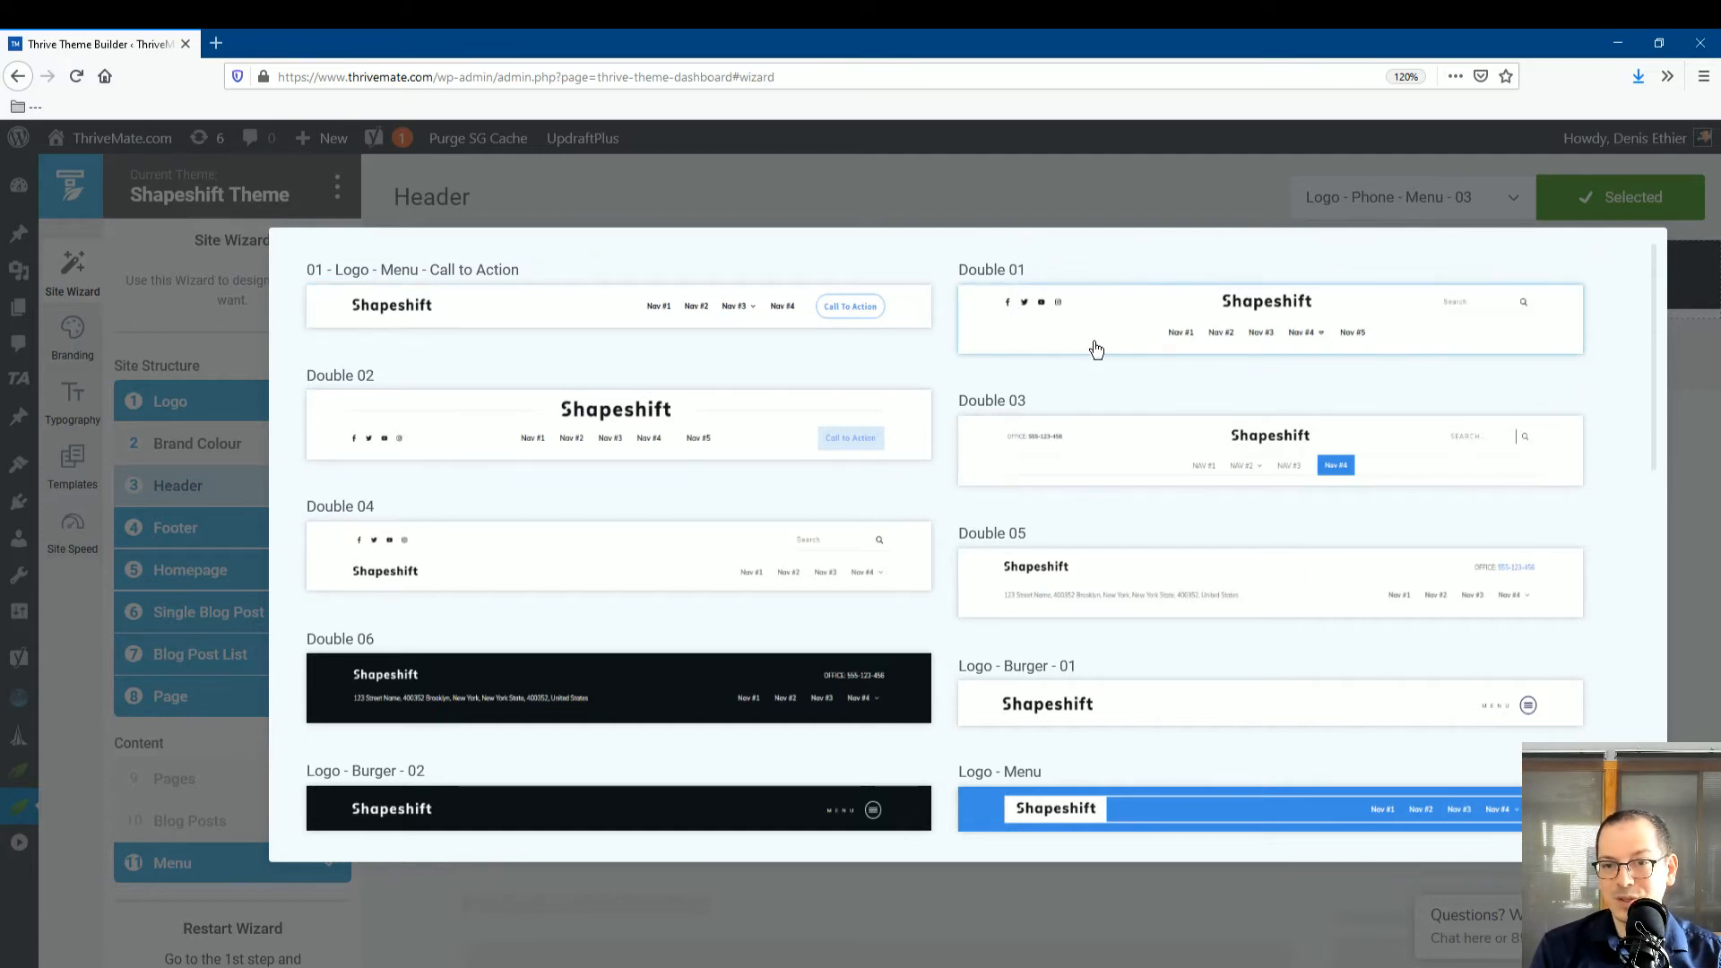
{"action": "mouse_move", "coordinate": [1409, 526]}
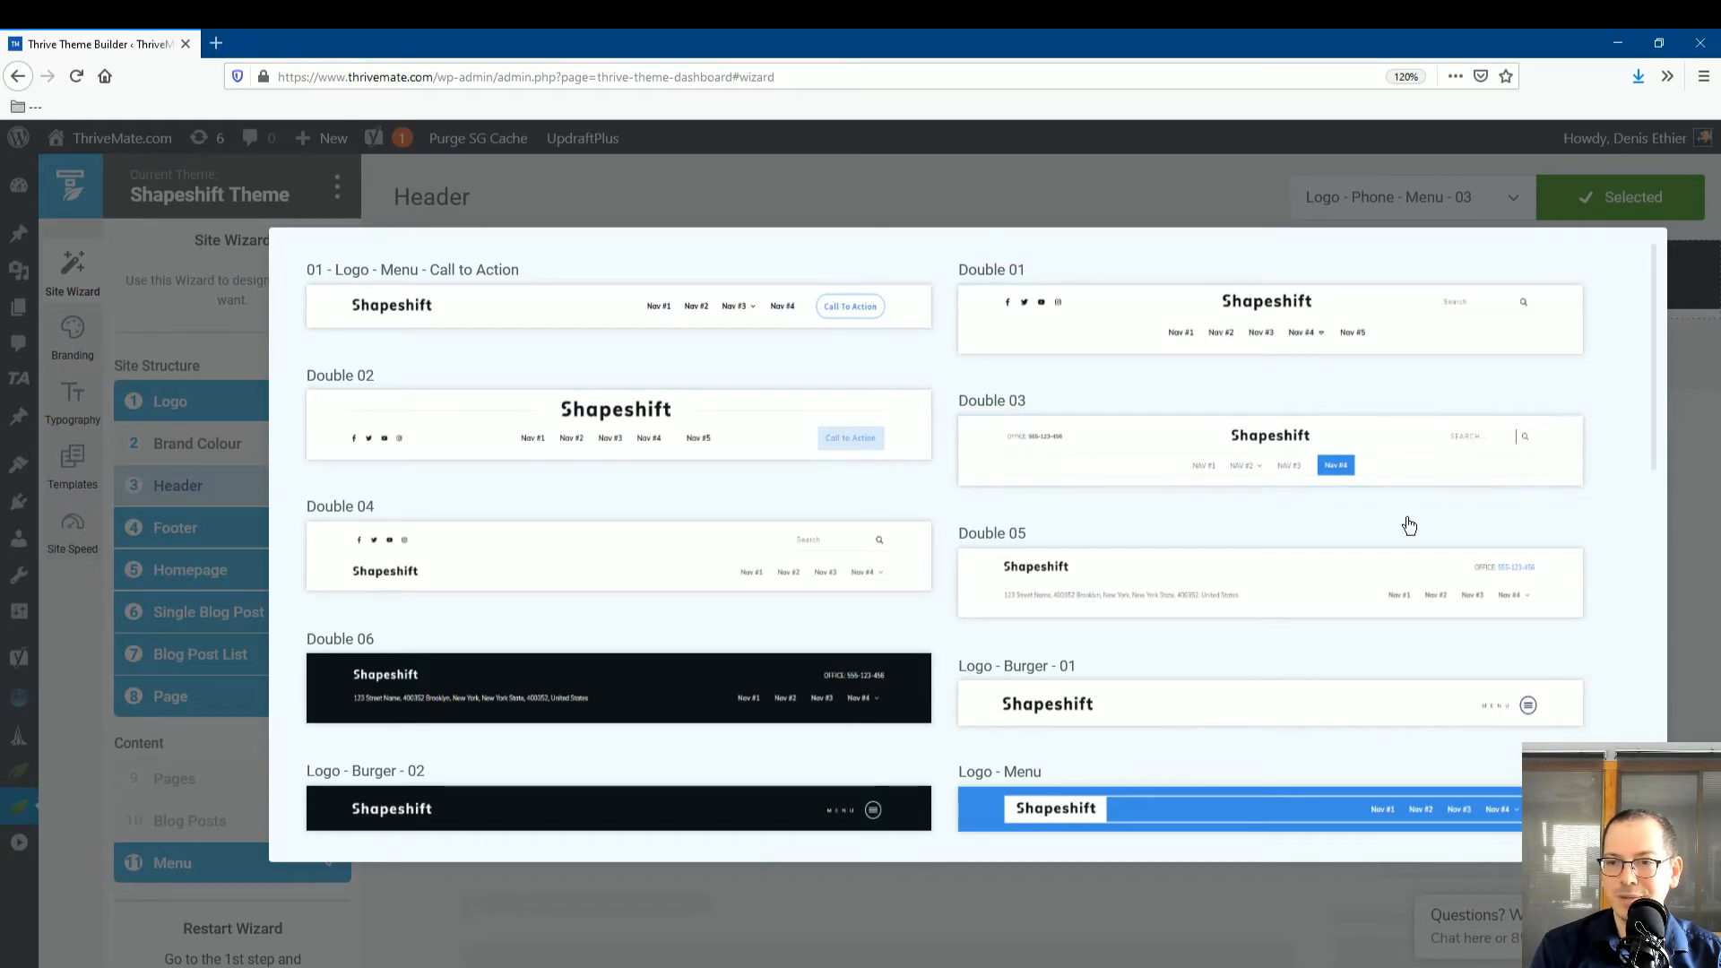
{"action": "mouse_move", "coordinate": [1151, 545]}
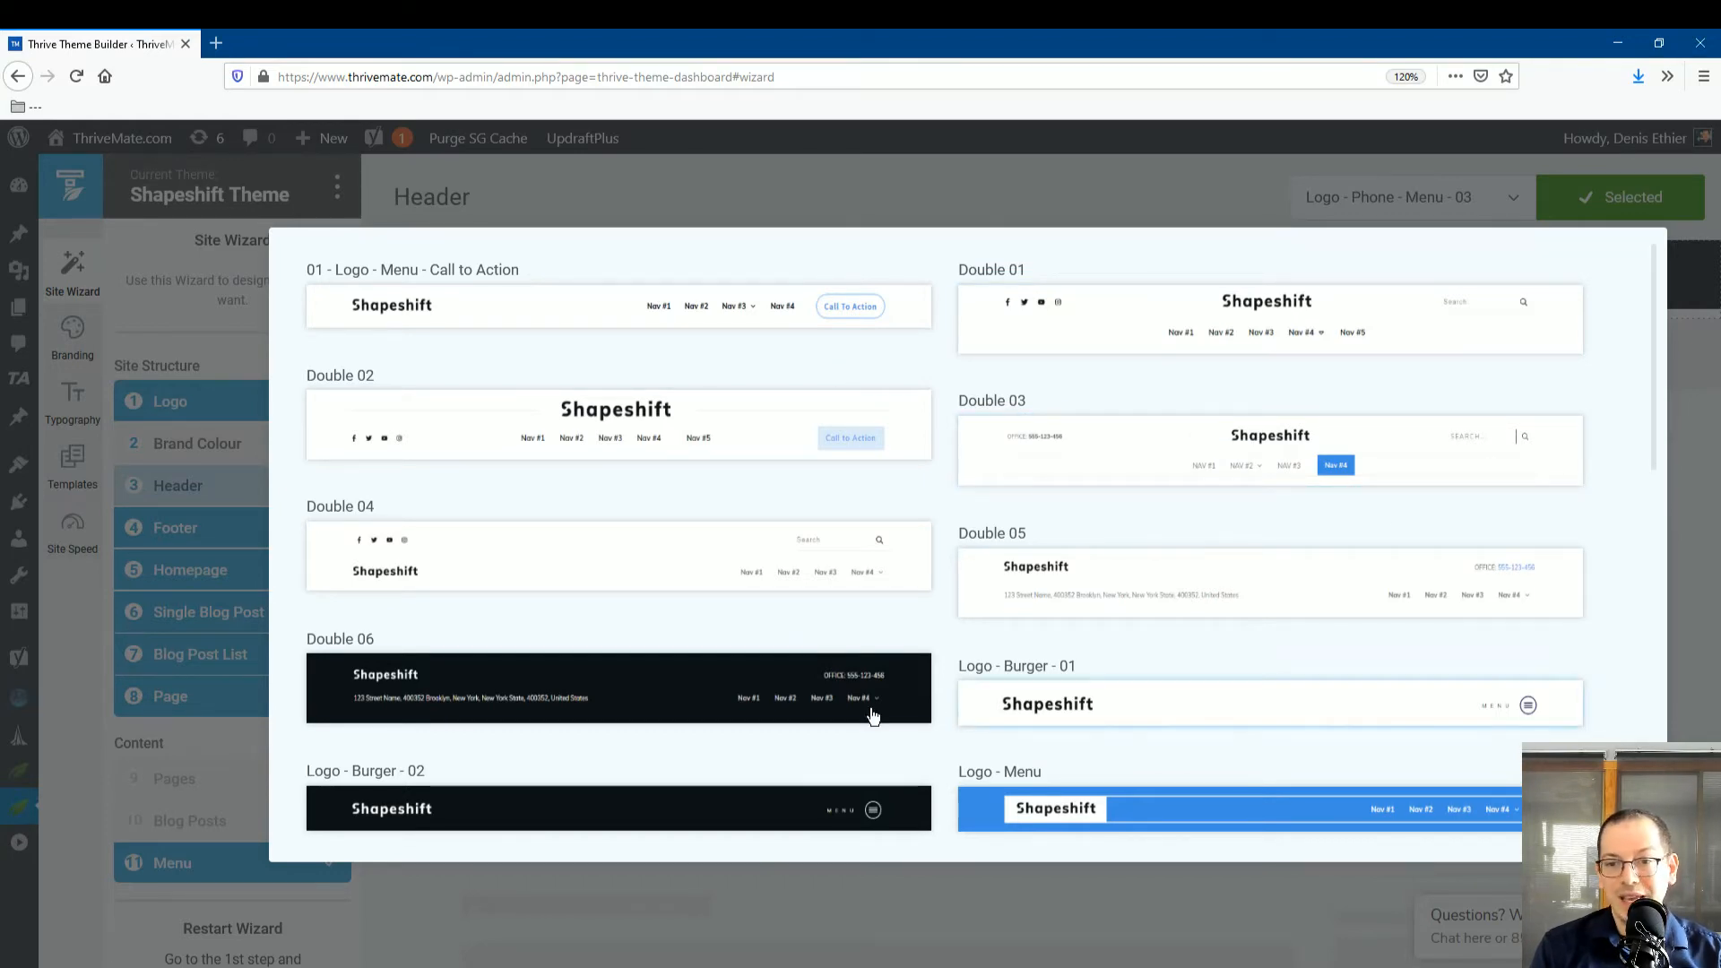
Scroll to the end of the header gallery, reaching the basic dark, brand-colour and light designs
{"action": "scroll", "scroll_direction": "down", "scroll_amount": 3}
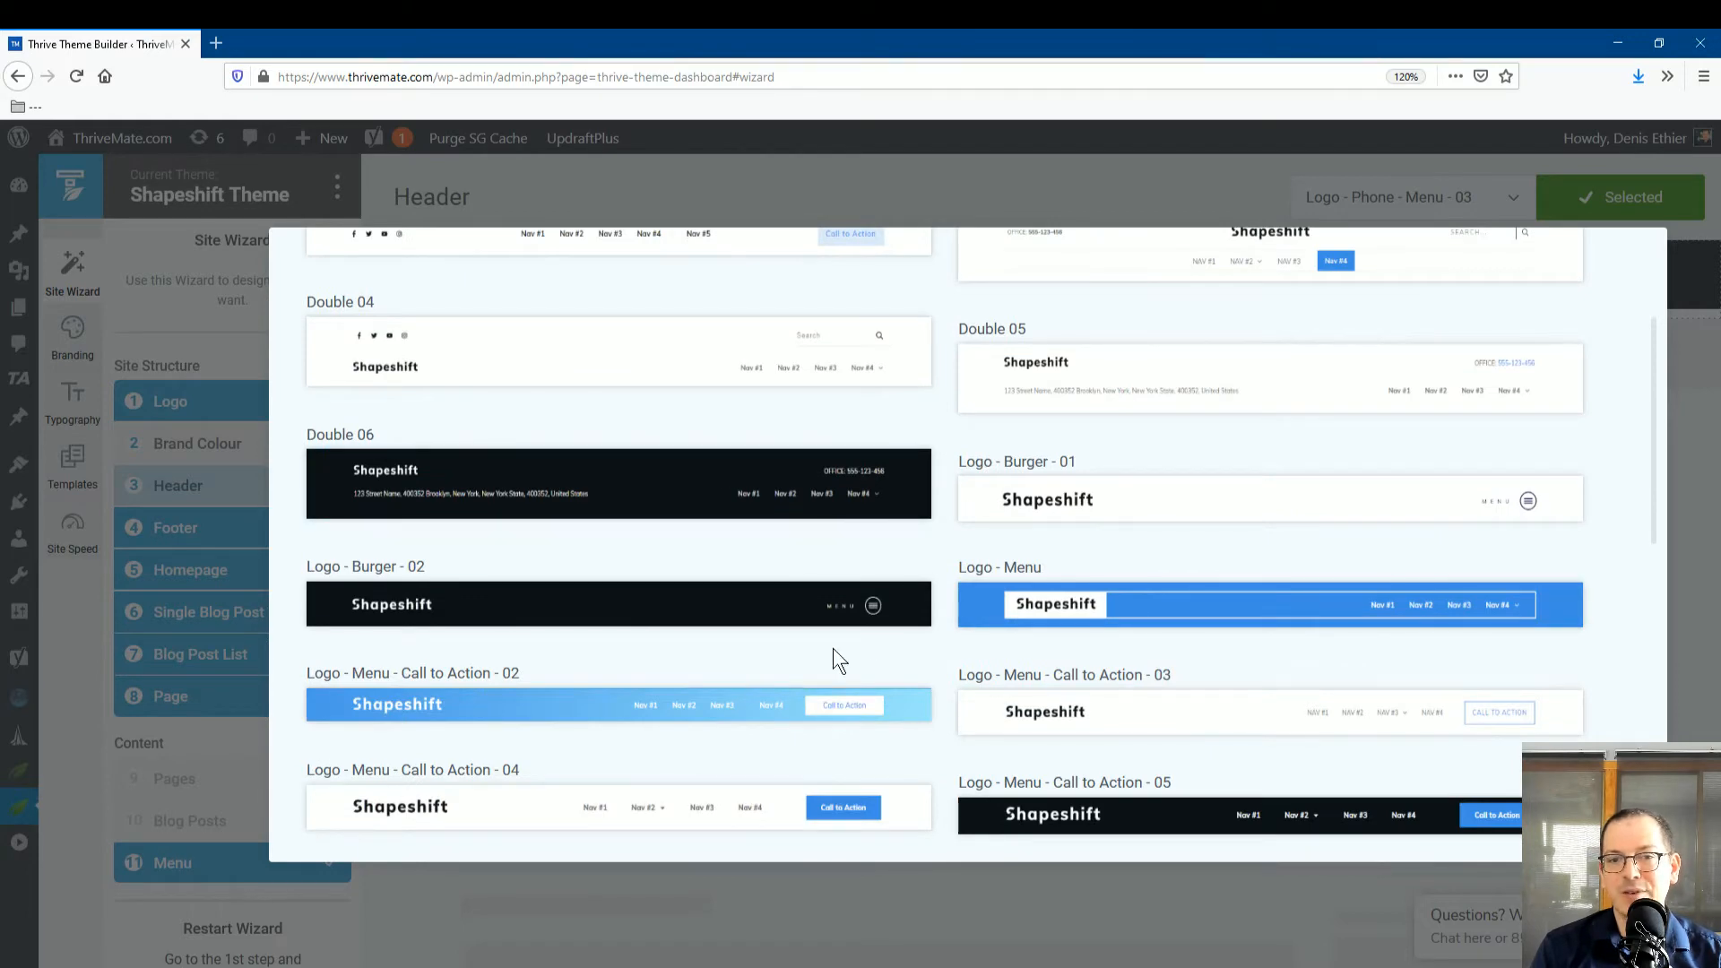
{"action": "mouse_move", "coordinate": [384, 493]}
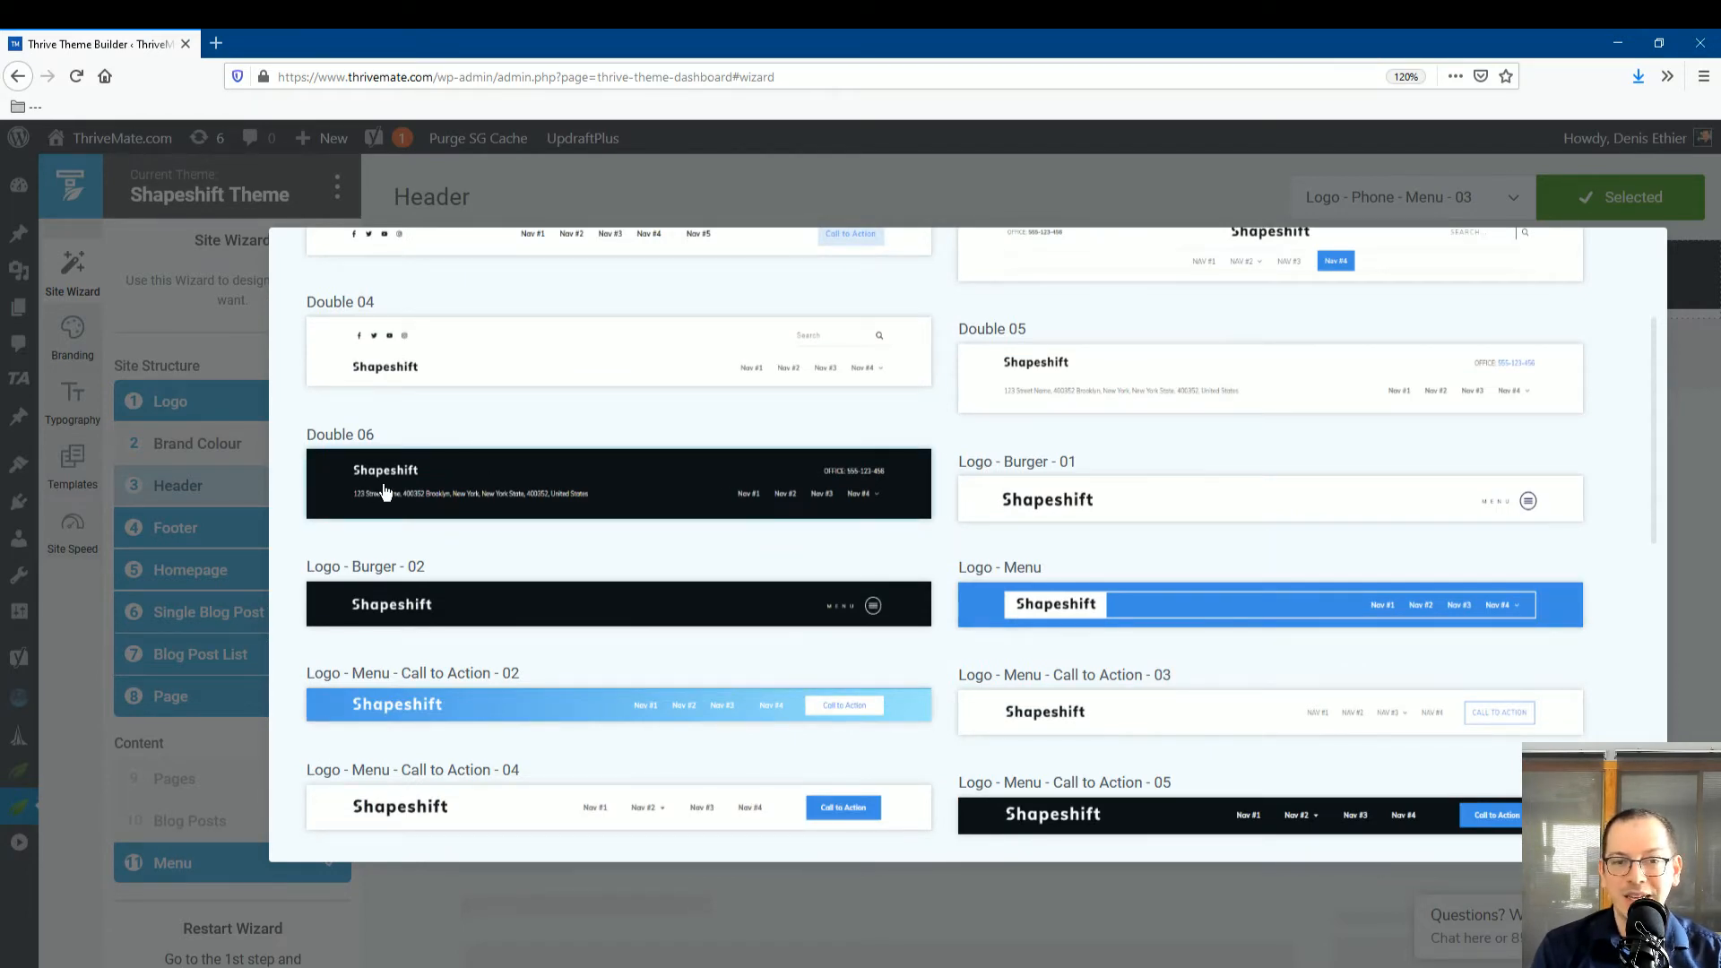
{"action": "scroll", "scroll_direction": "down", "scroll_amount": 3}
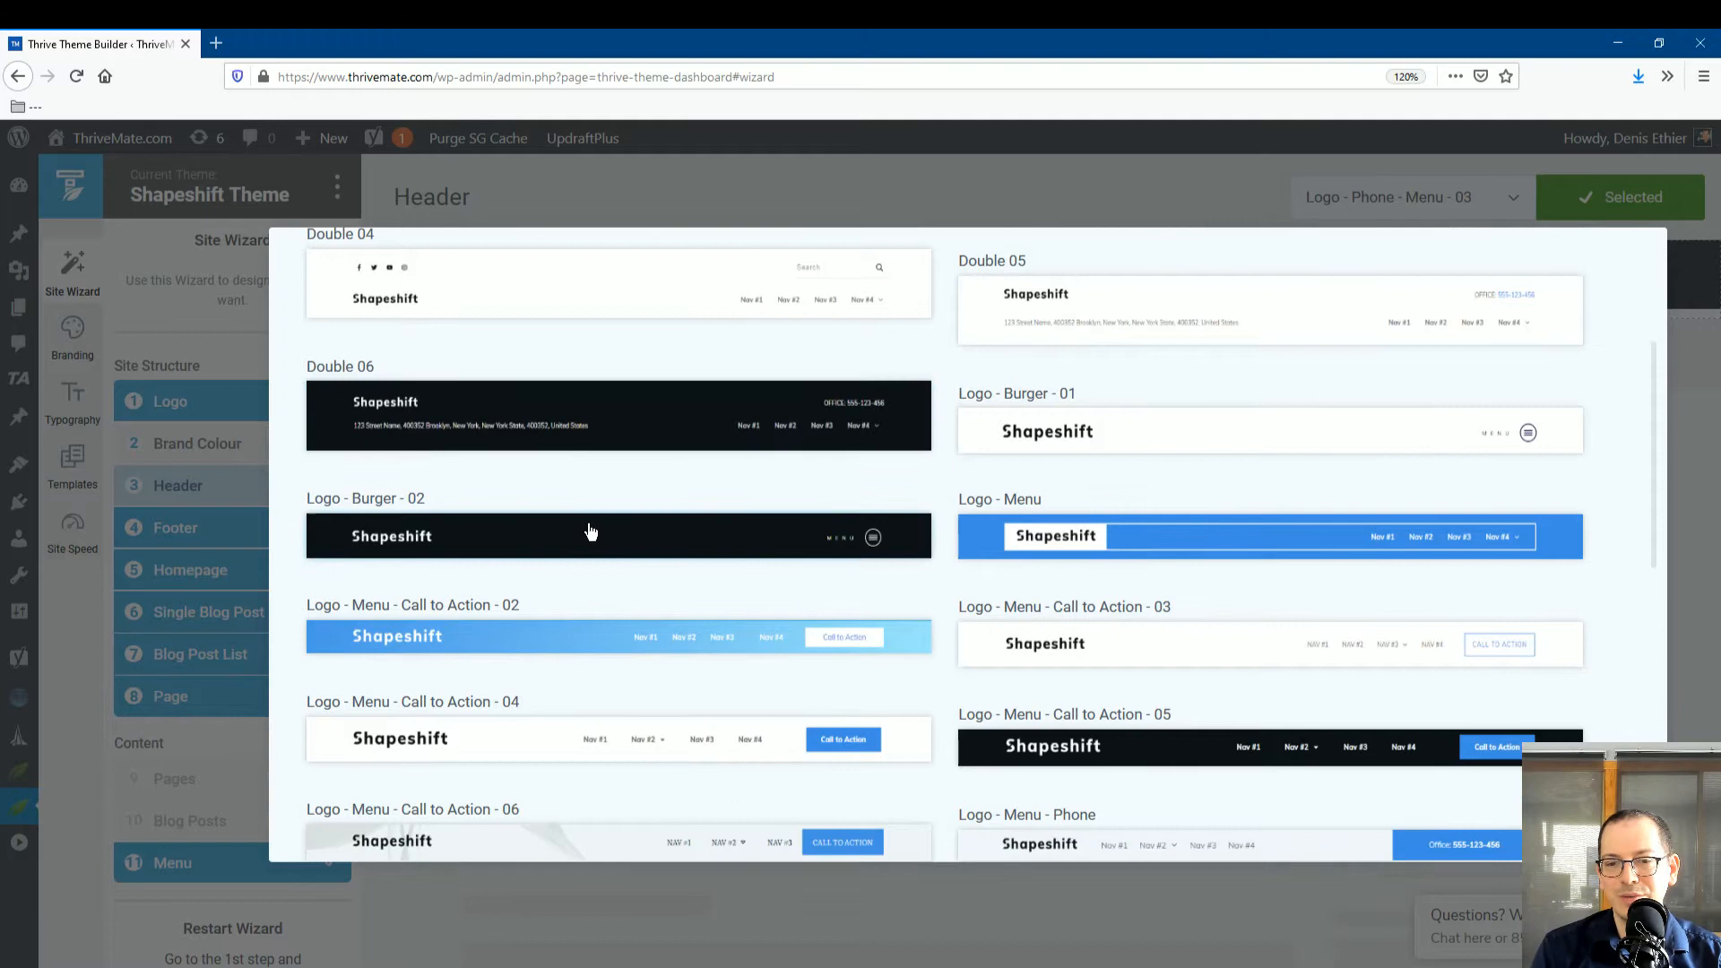
{"action": "scroll", "scroll_direction": "down", "scroll_amount": 3}
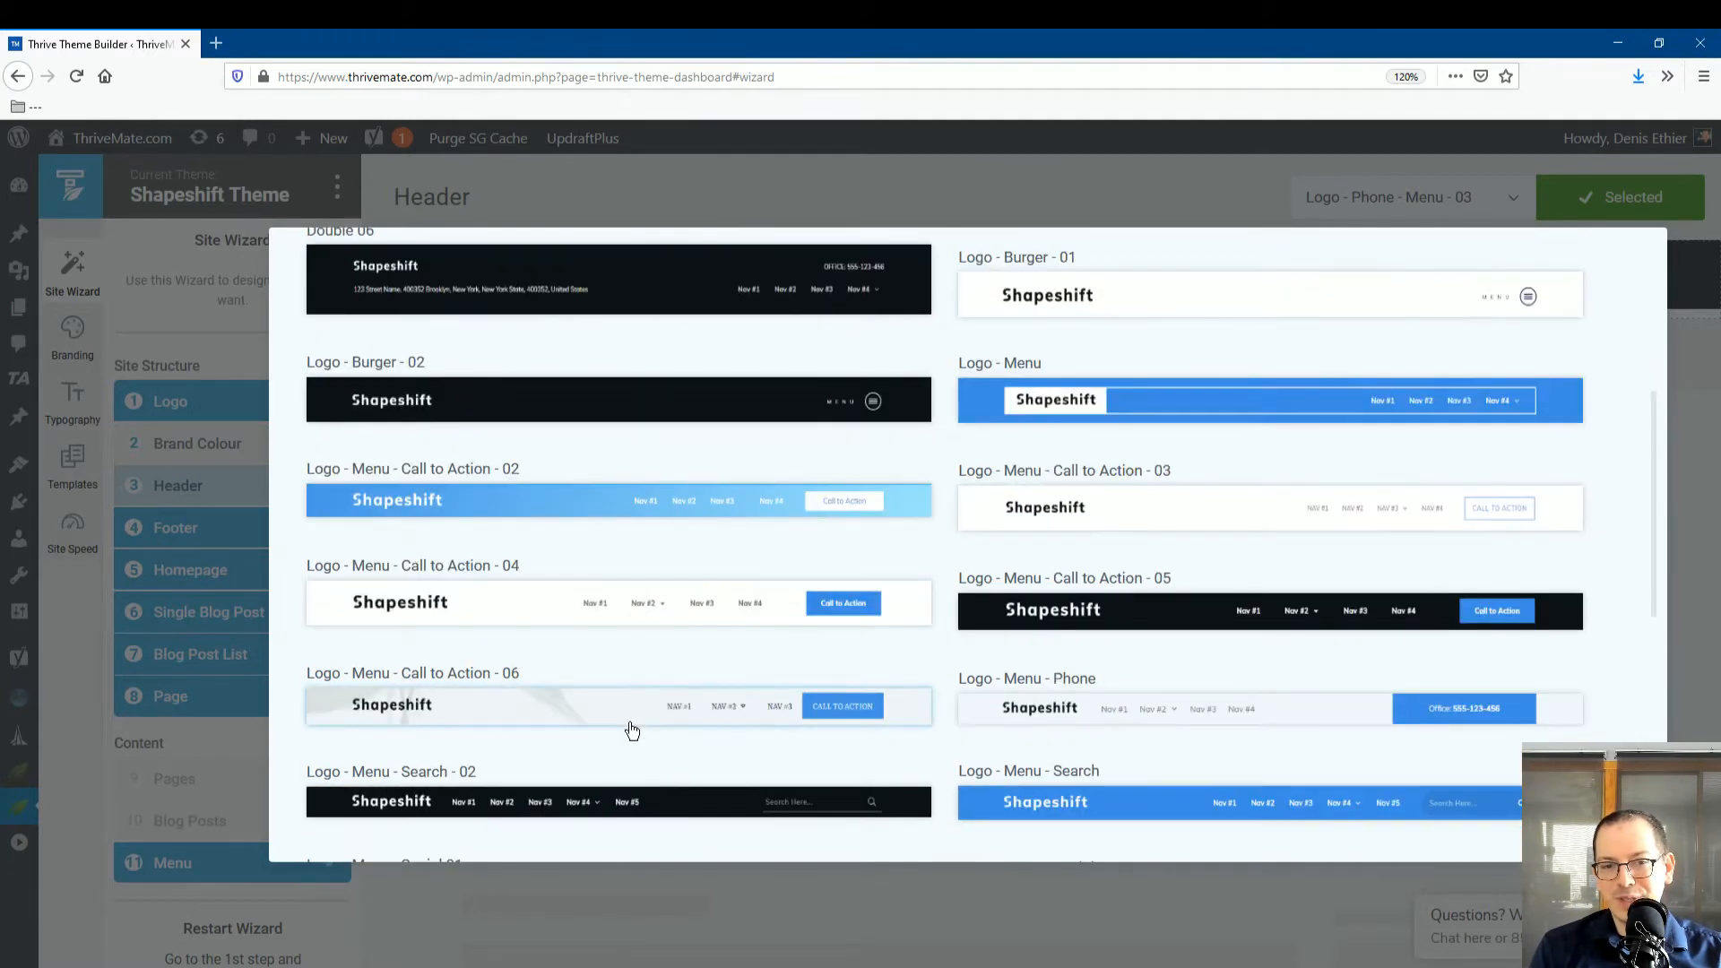
{"action": "mouse_move", "coordinate": [600, 647]}
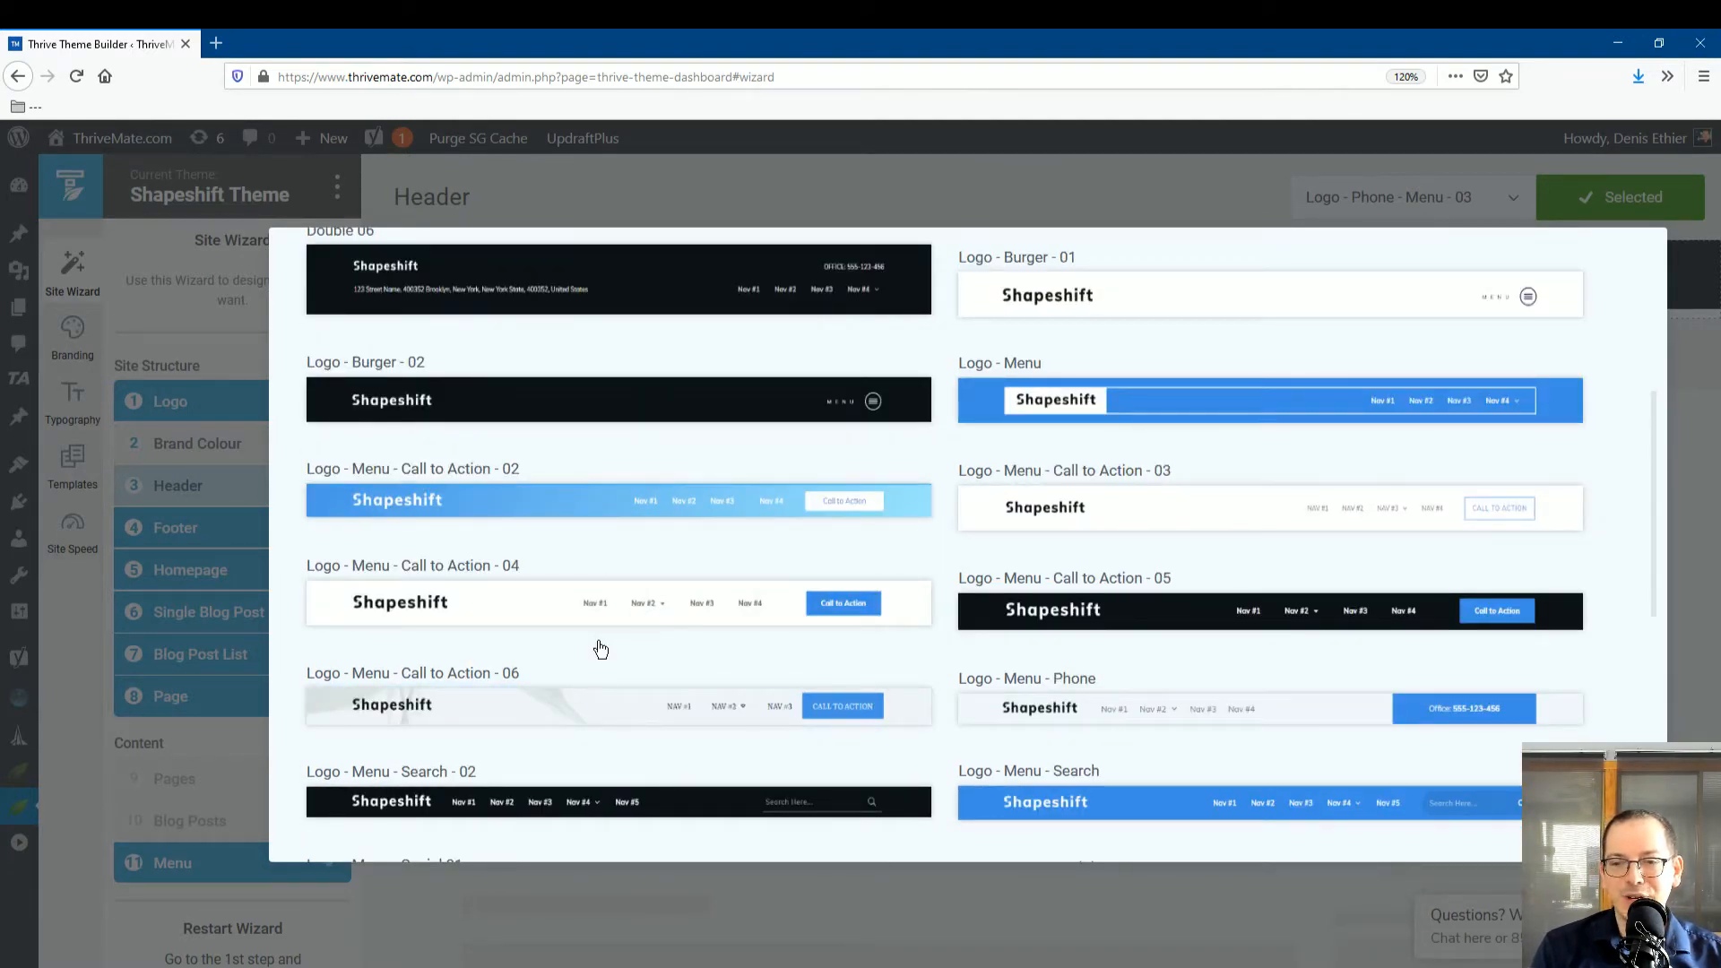
{"action": "mouse_move", "coordinate": [627, 640]}
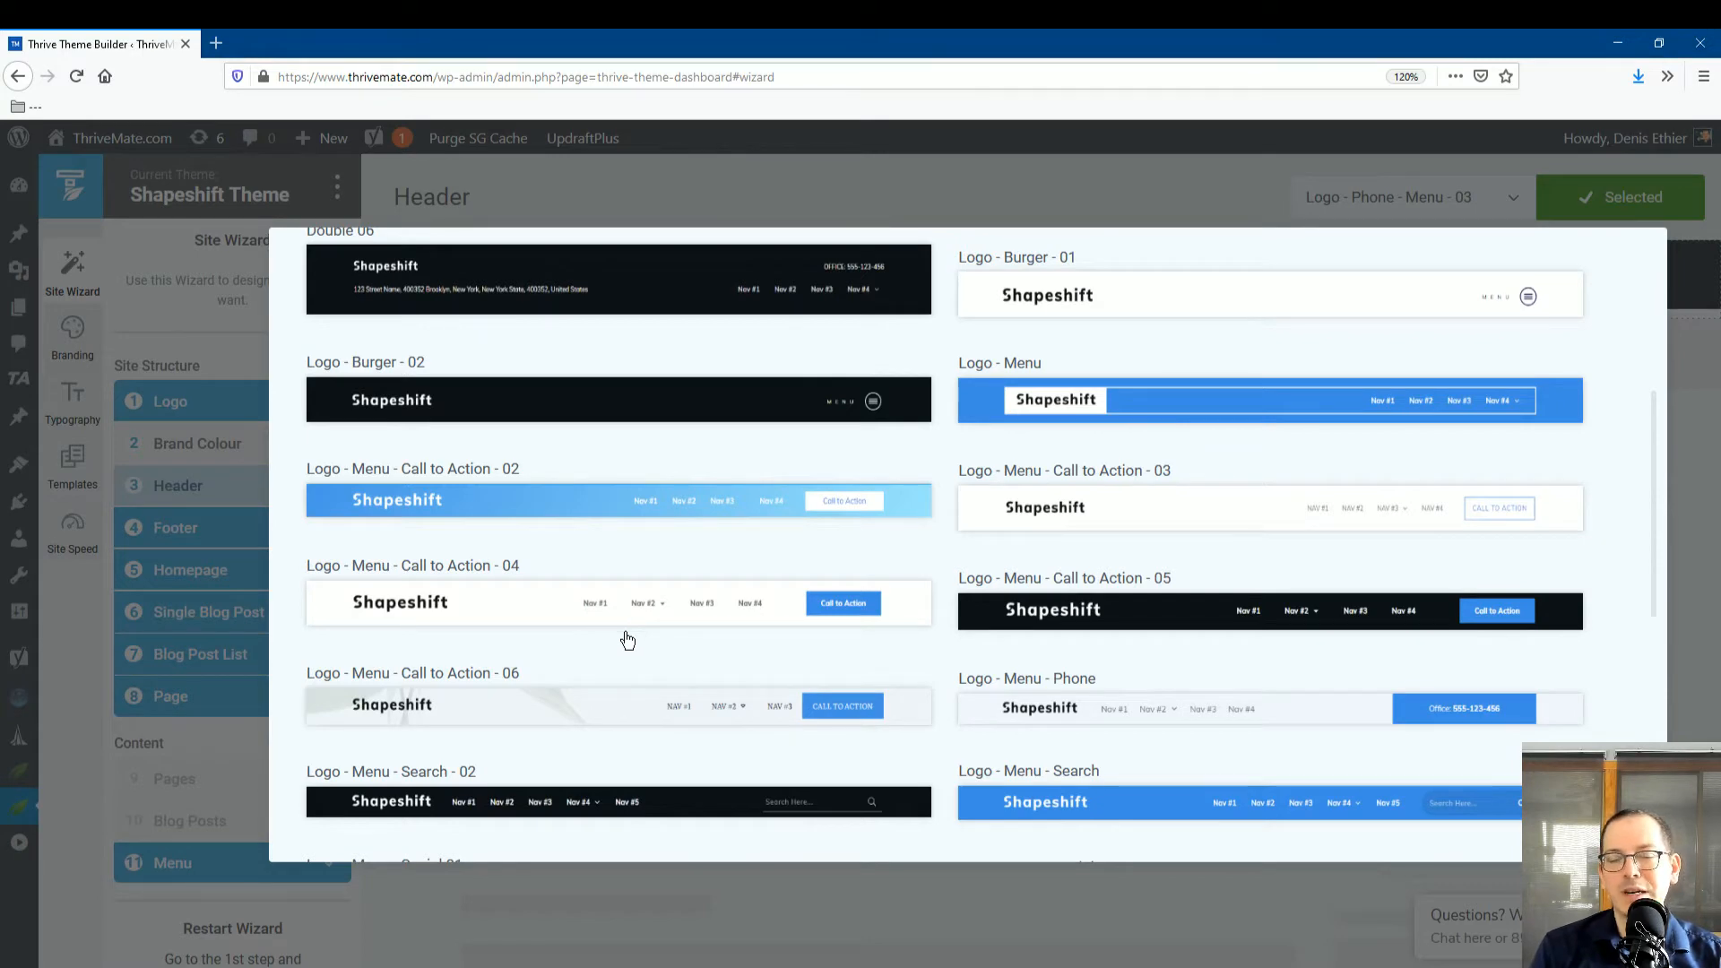
{"action": "scroll", "scroll_direction": "down", "scroll_amount": 3}
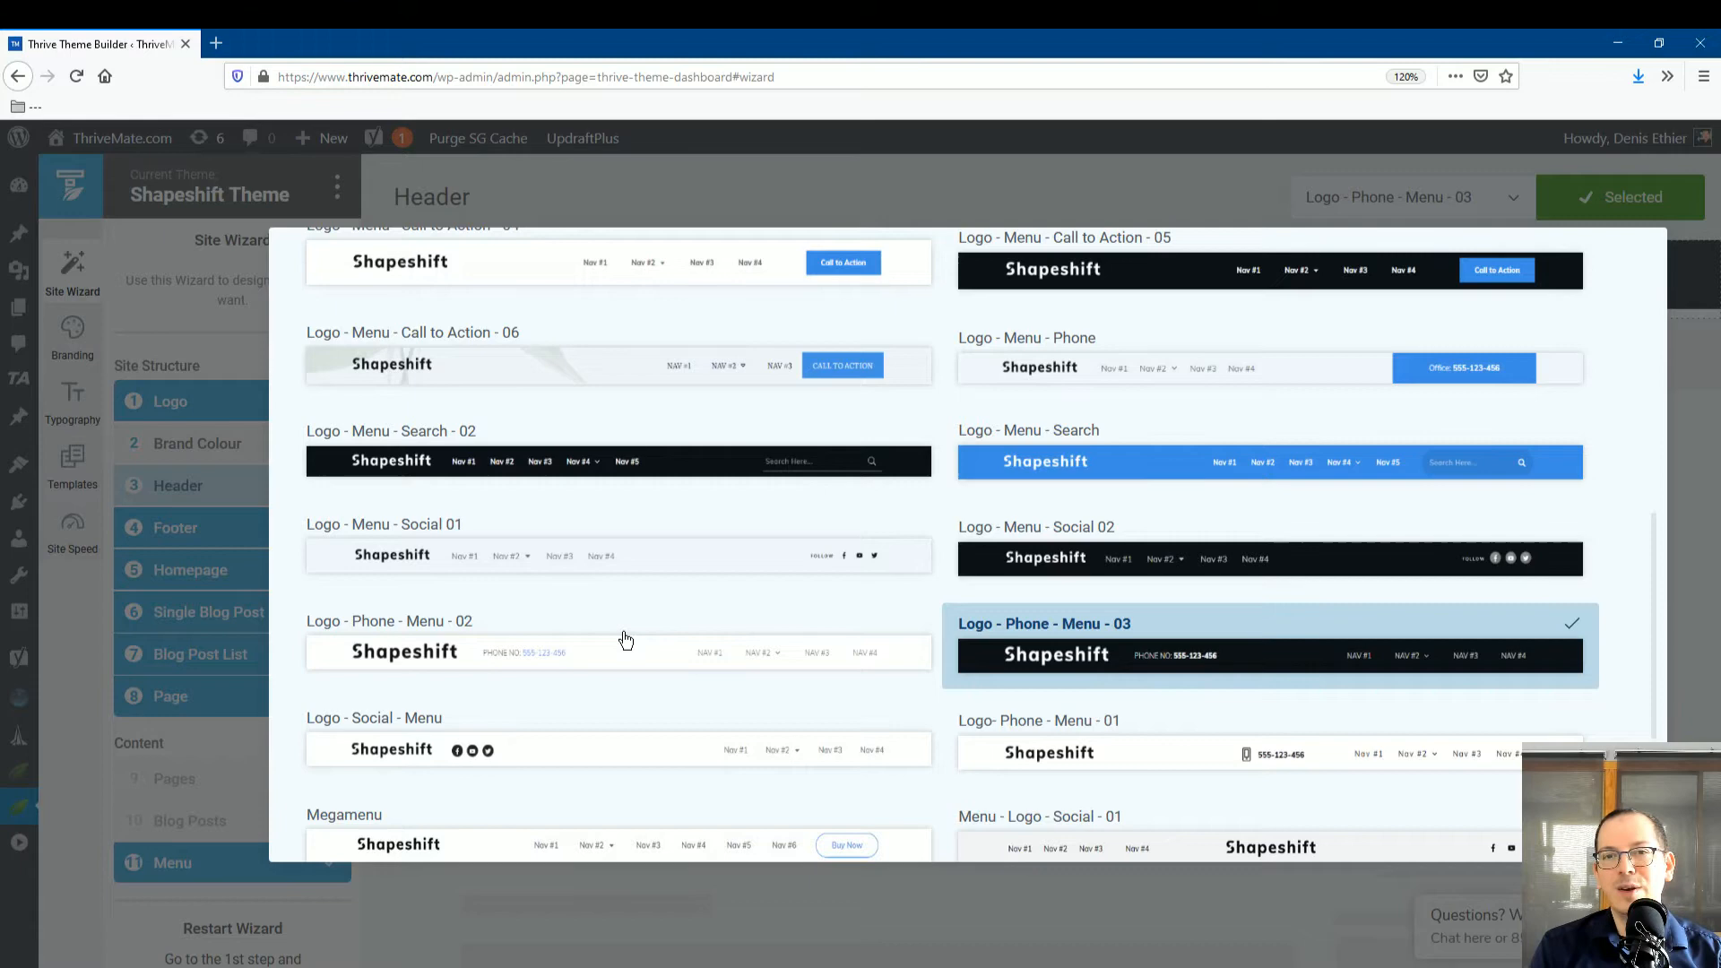
{"action": "scroll", "scroll_direction": "down", "scroll_amount": 3}
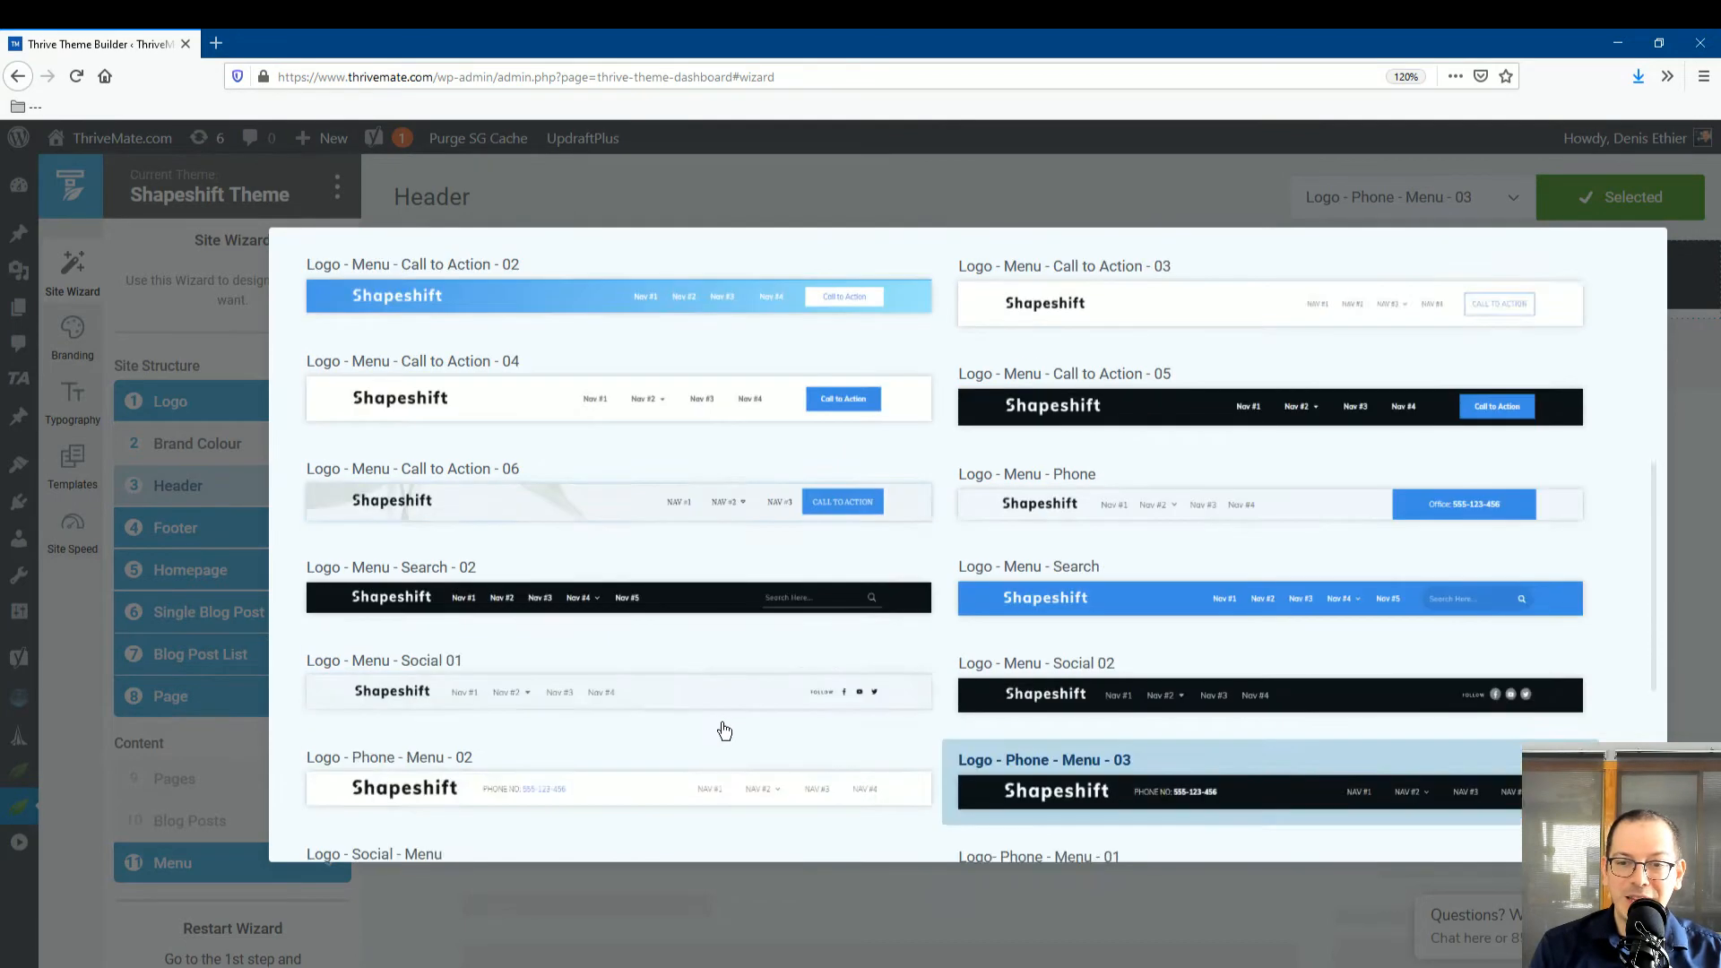
{"action": "scroll", "scroll_direction": "down", "scroll_amount": 3}
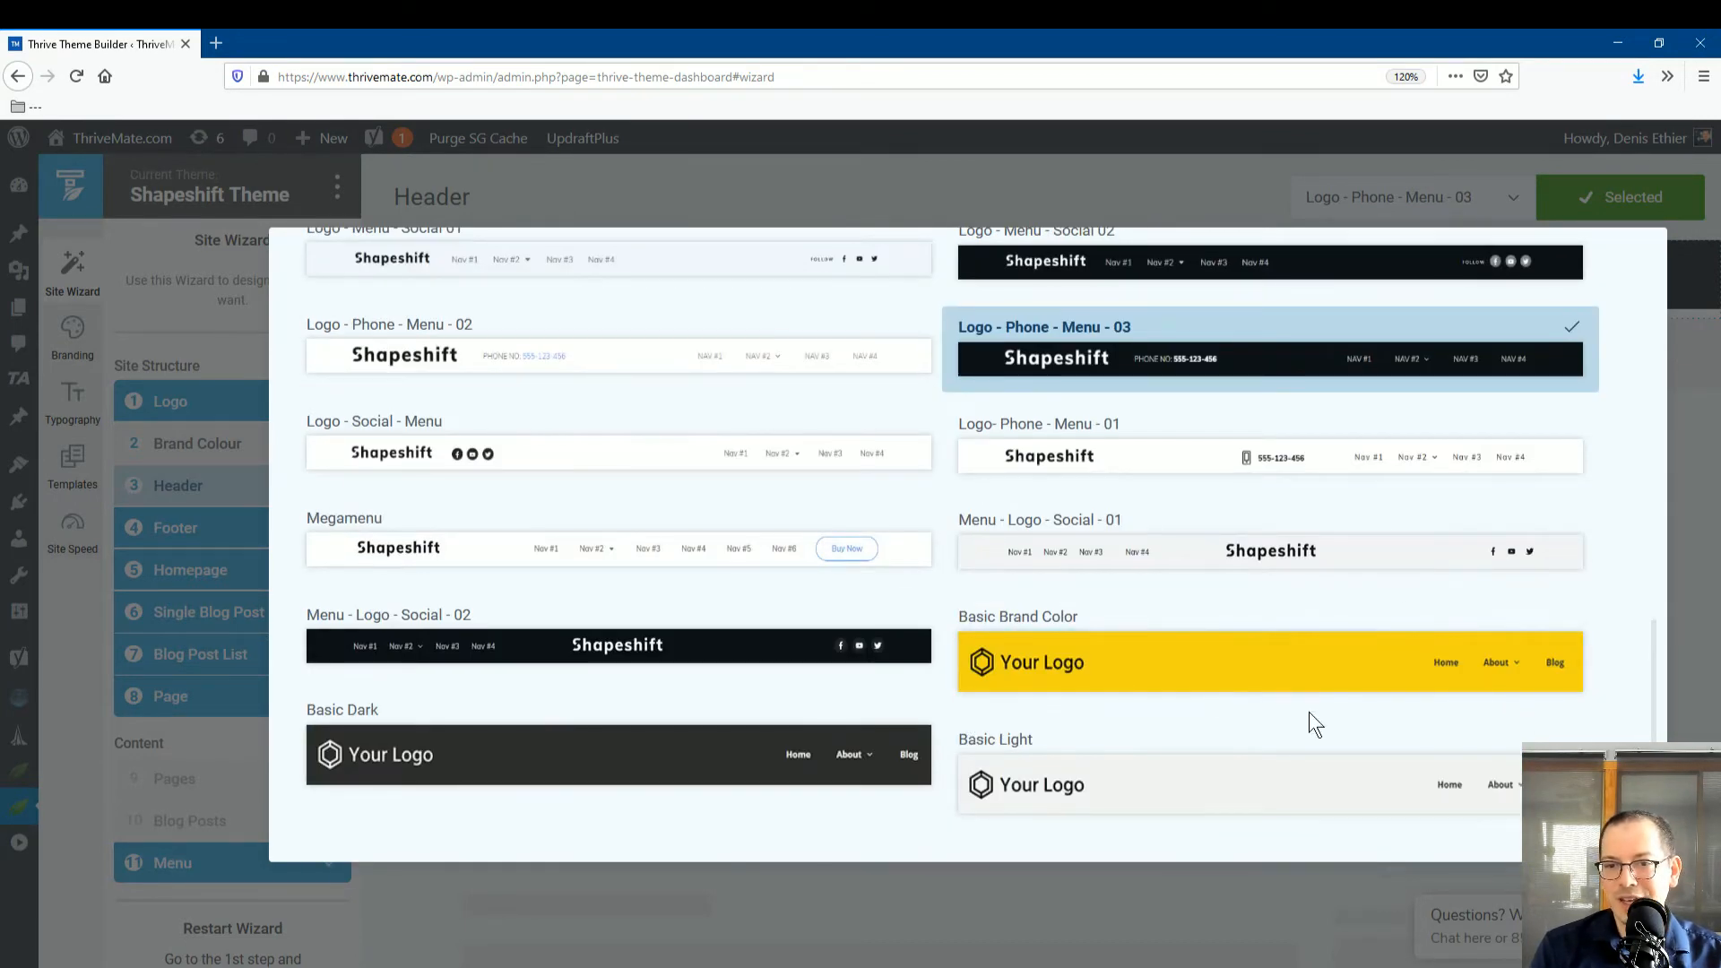
{"action": "mouse_move", "coordinate": [1253, 636]}
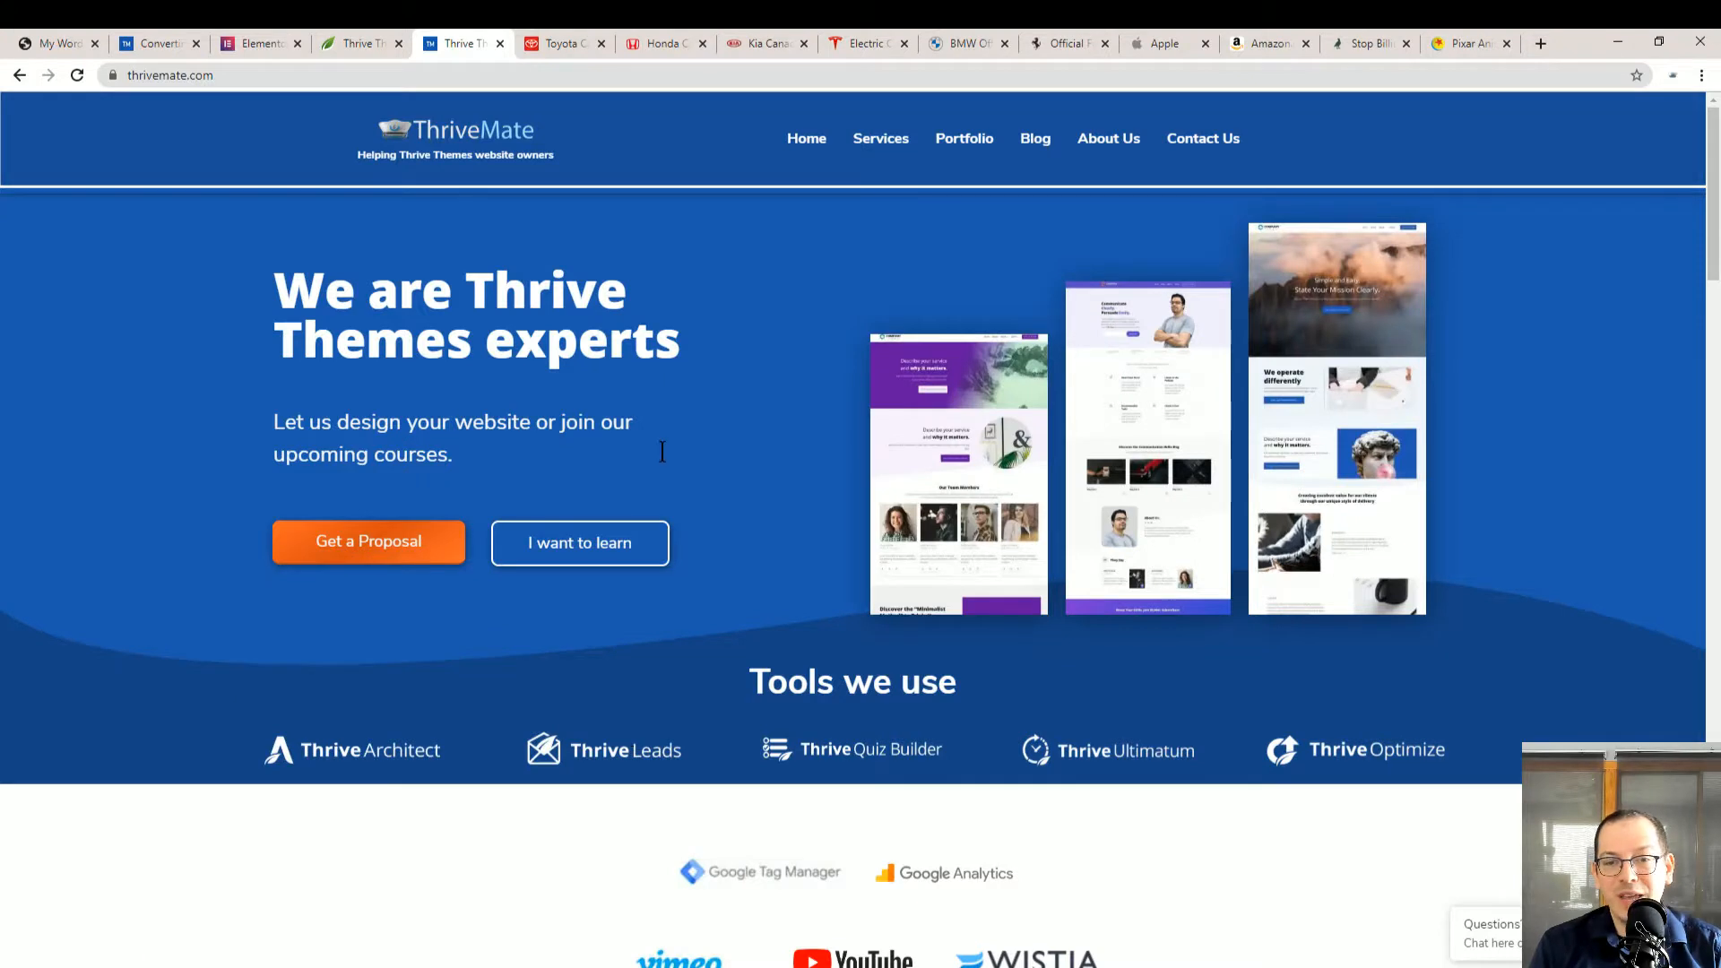
{"action": "mouse_move", "coordinate": [925, 630]}
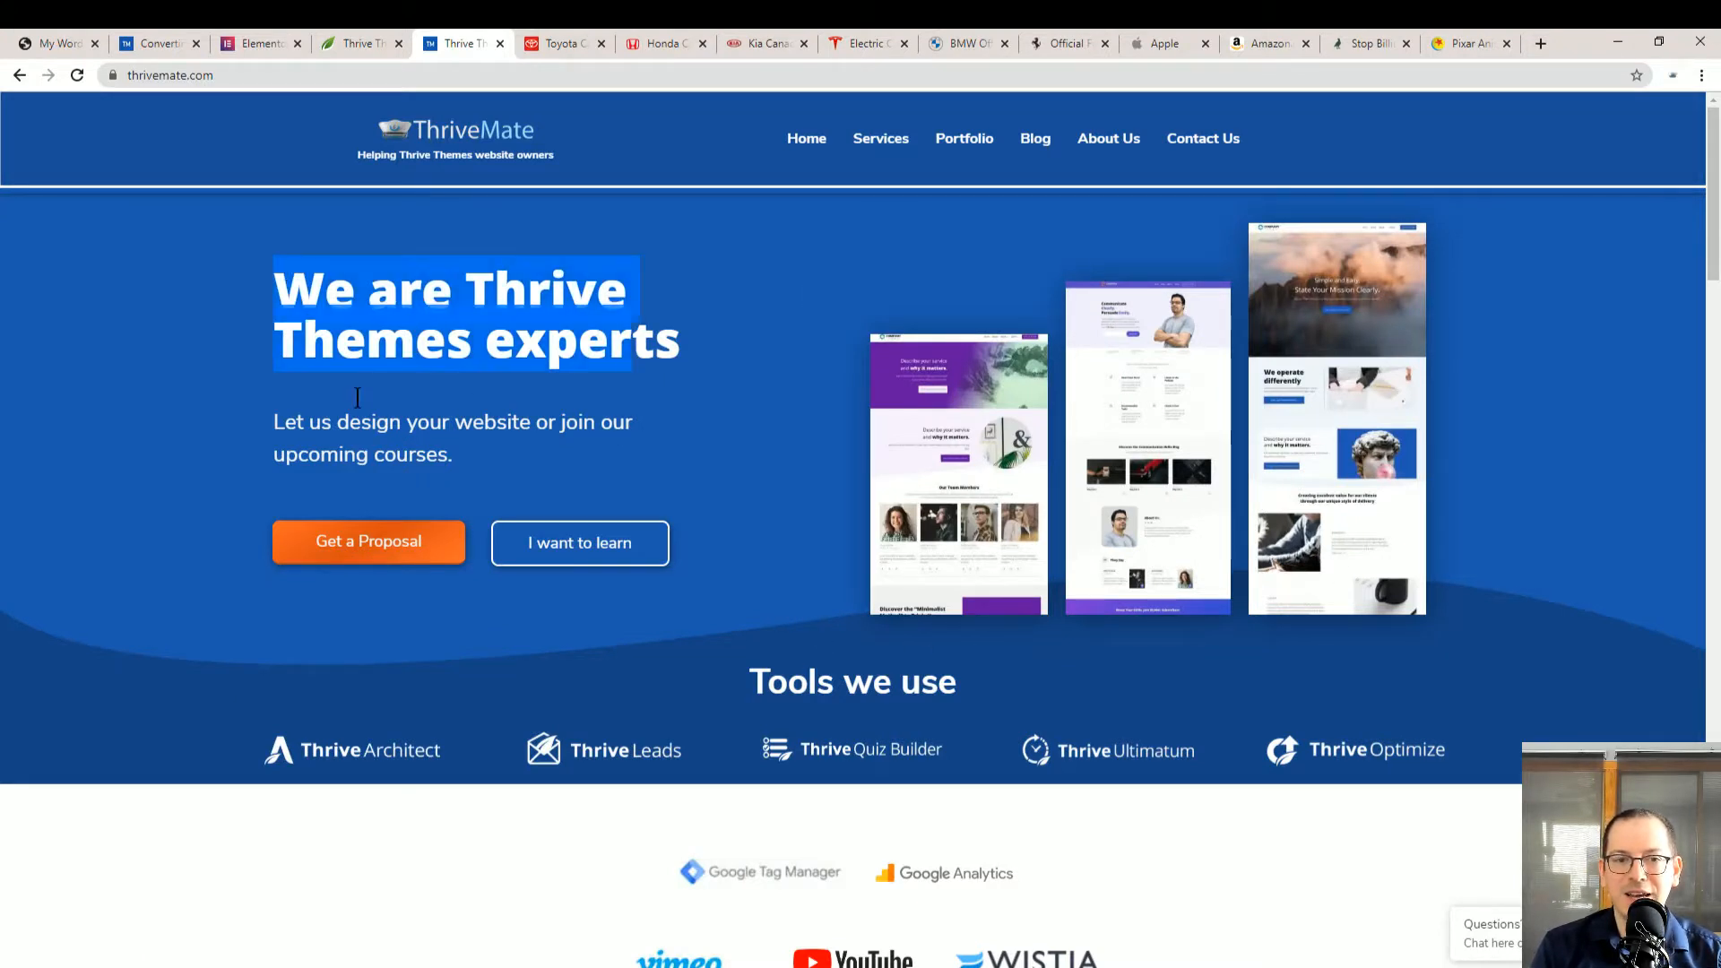
{"action": "mouse_move", "coordinate": [966, 305]}
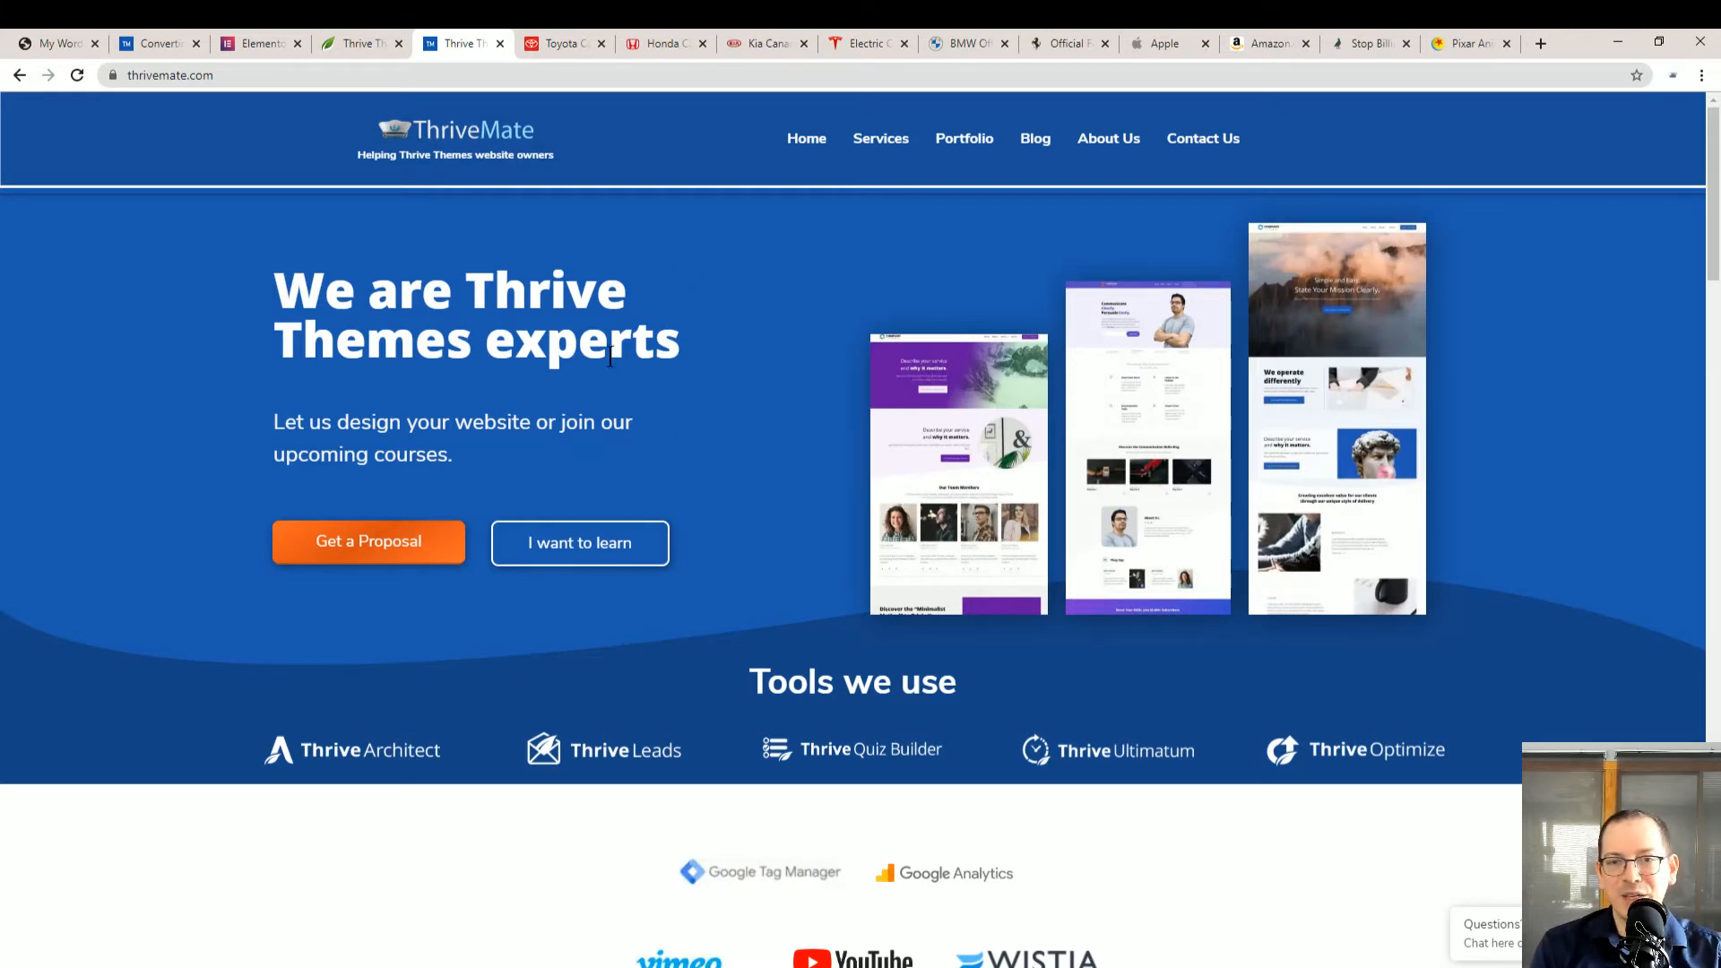
{"action": "mouse_move", "coordinate": [975, 606]}
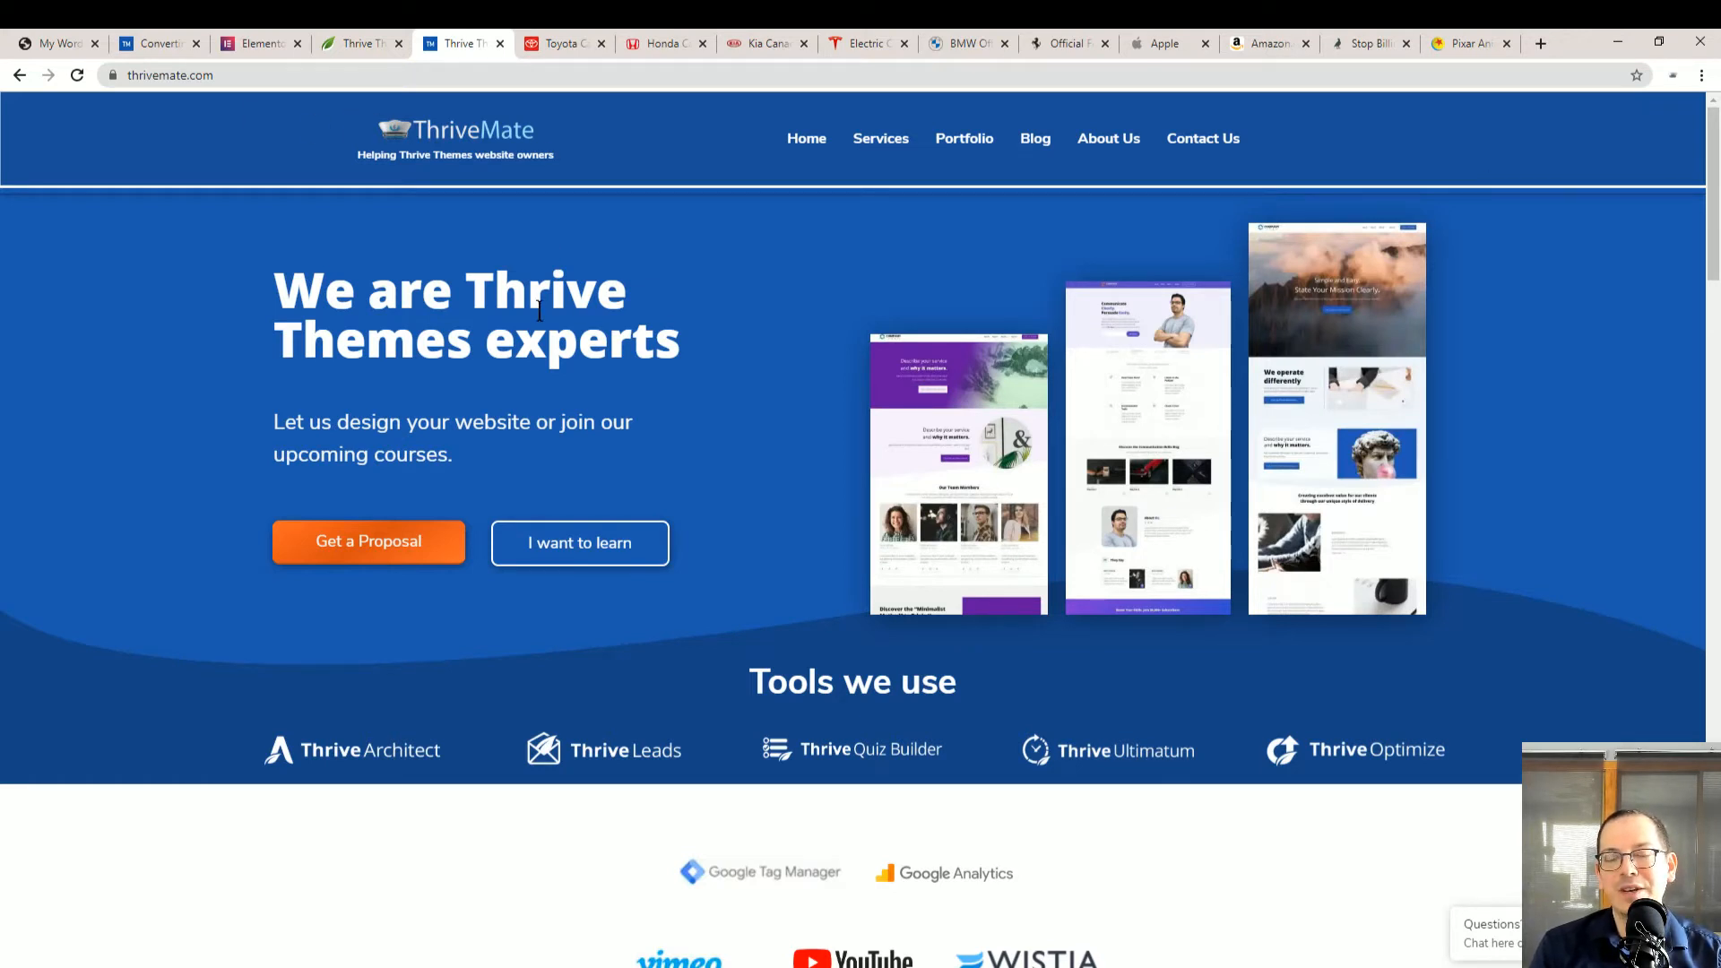
{"action": "mouse_move", "coordinate": [945, 641]}
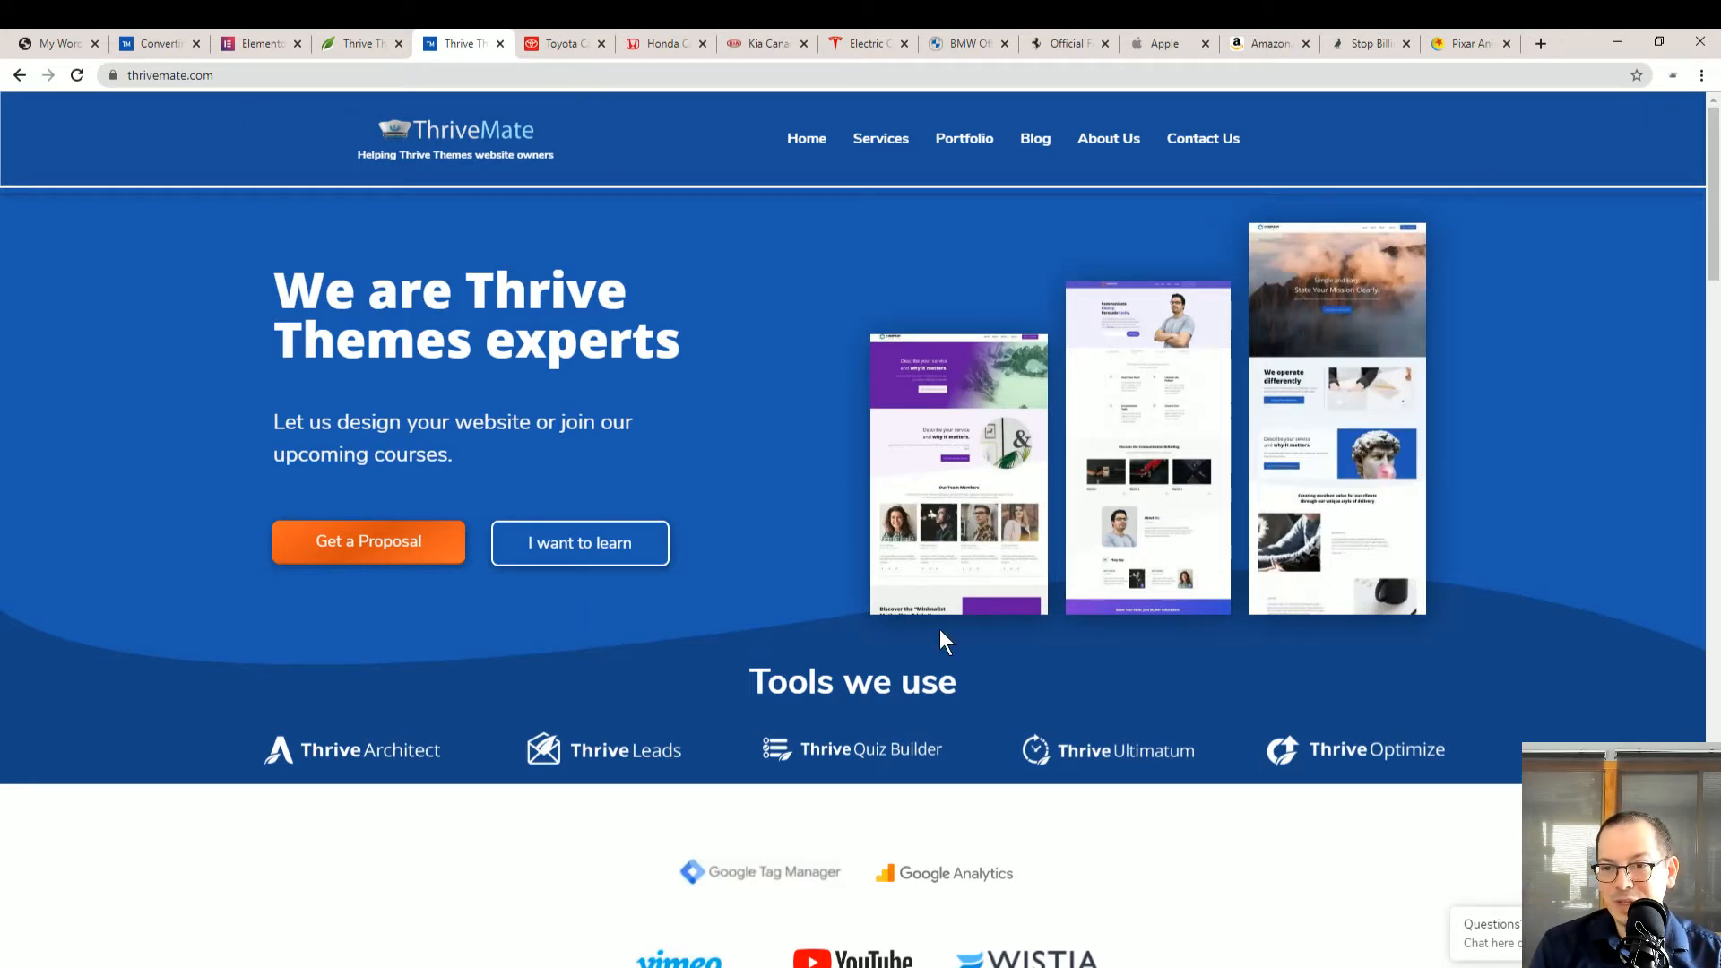
{"action": "mouse_move", "coordinate": [799, 585]}
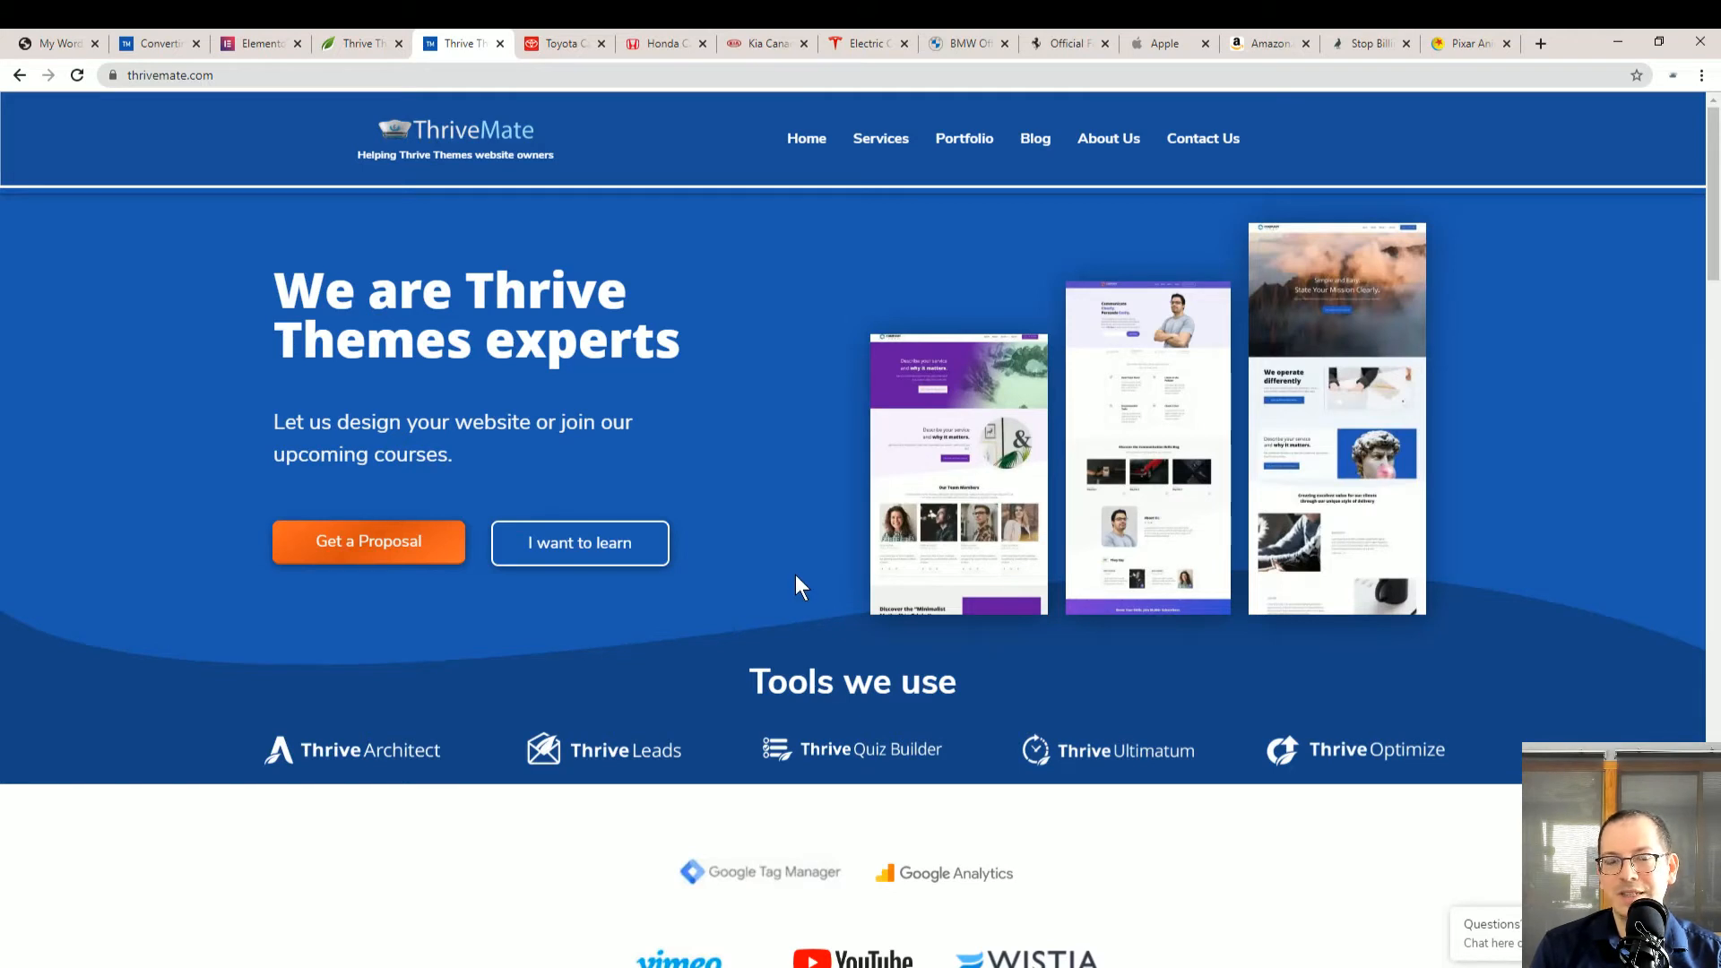
{"action": "mouse_move", "coordinate": [392, 257]}
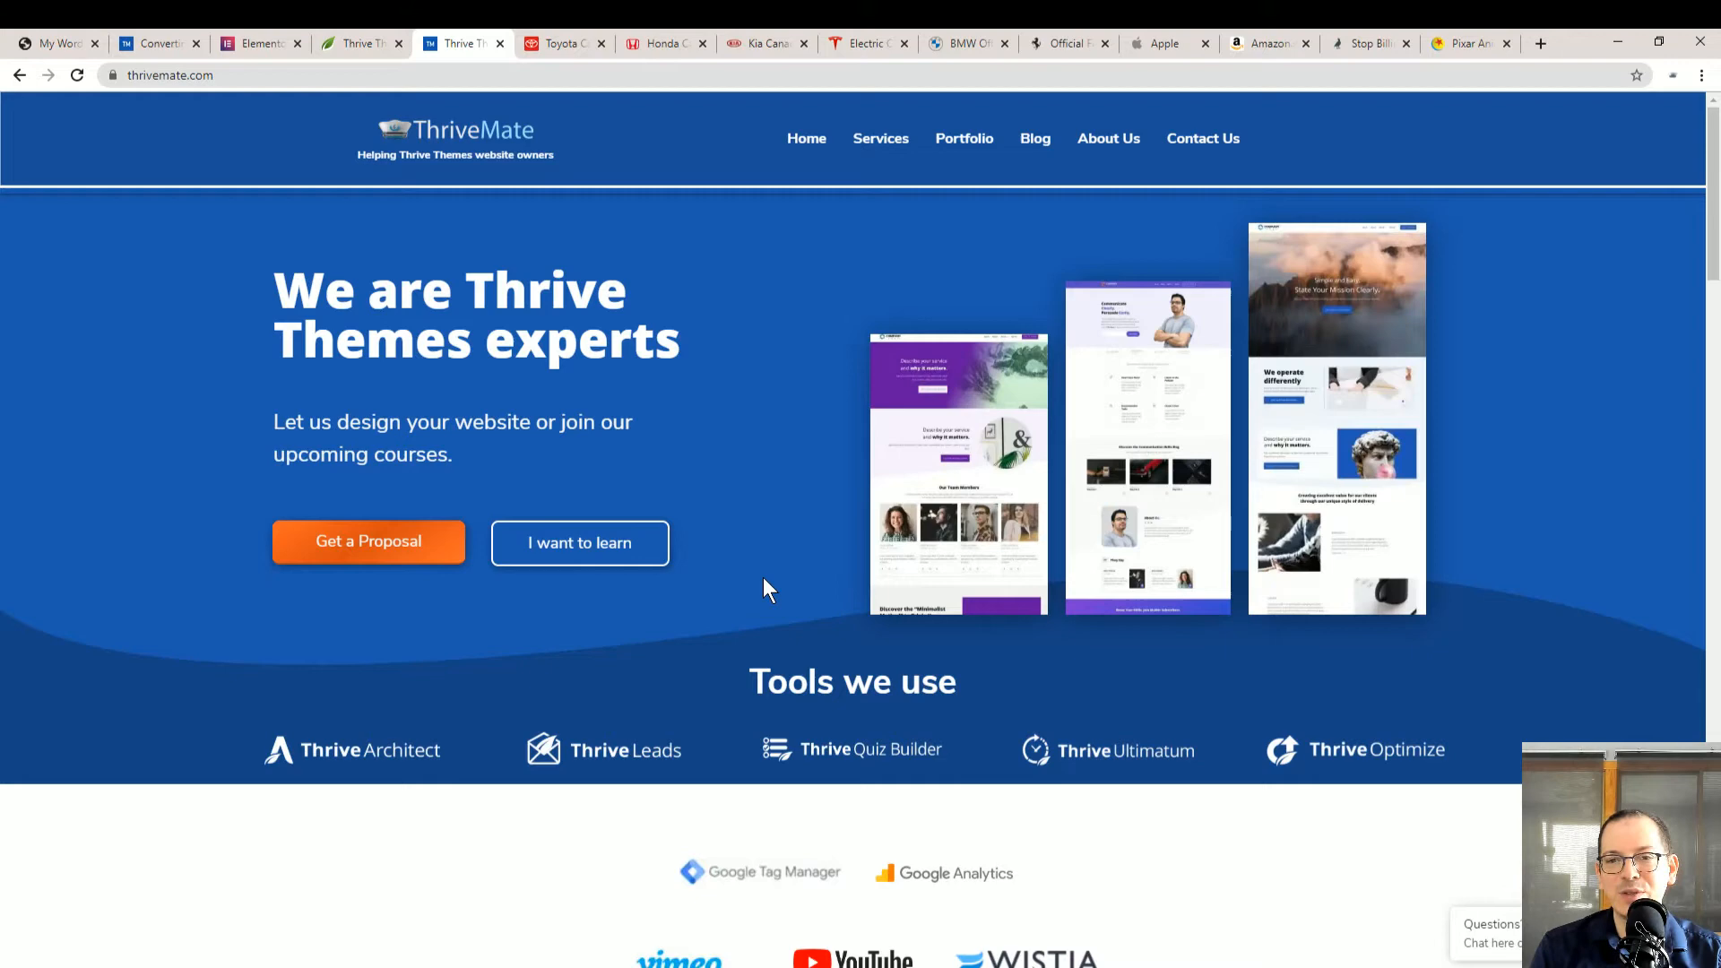
Switch from thrivemate.com to the Toyota Canada homepage tab
{"action": "left_click", "coordinate": [560, 43]}
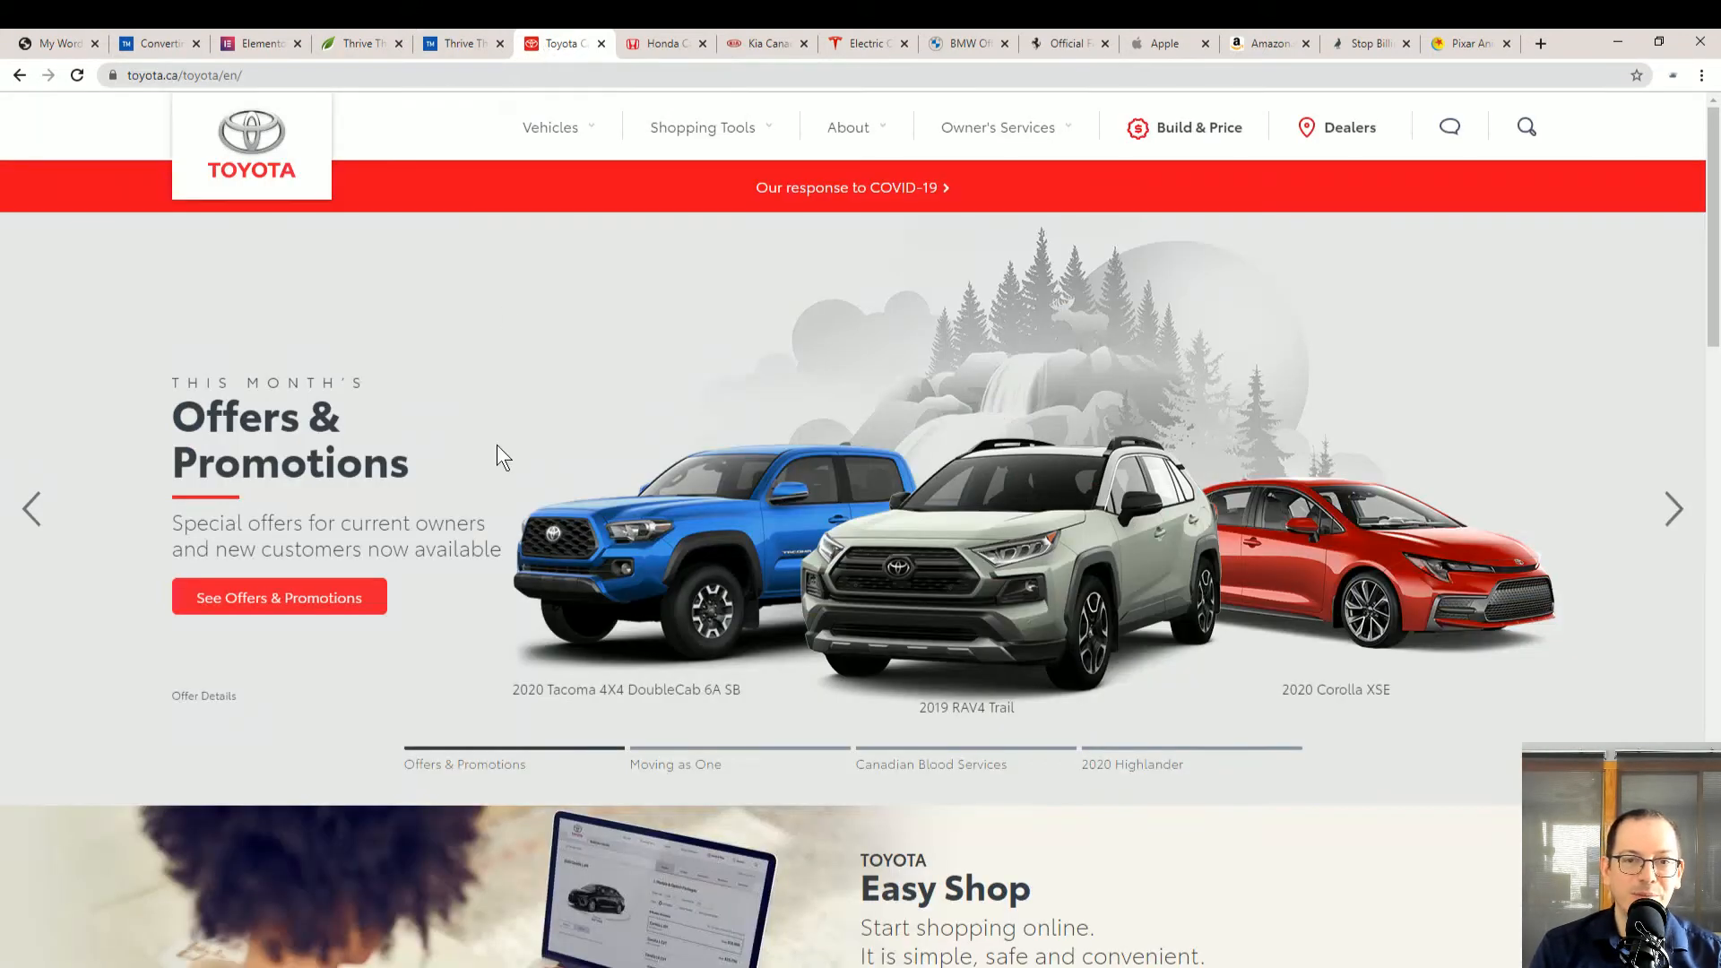
{"action": "mouse_move", "coordinate": [500, 418]}
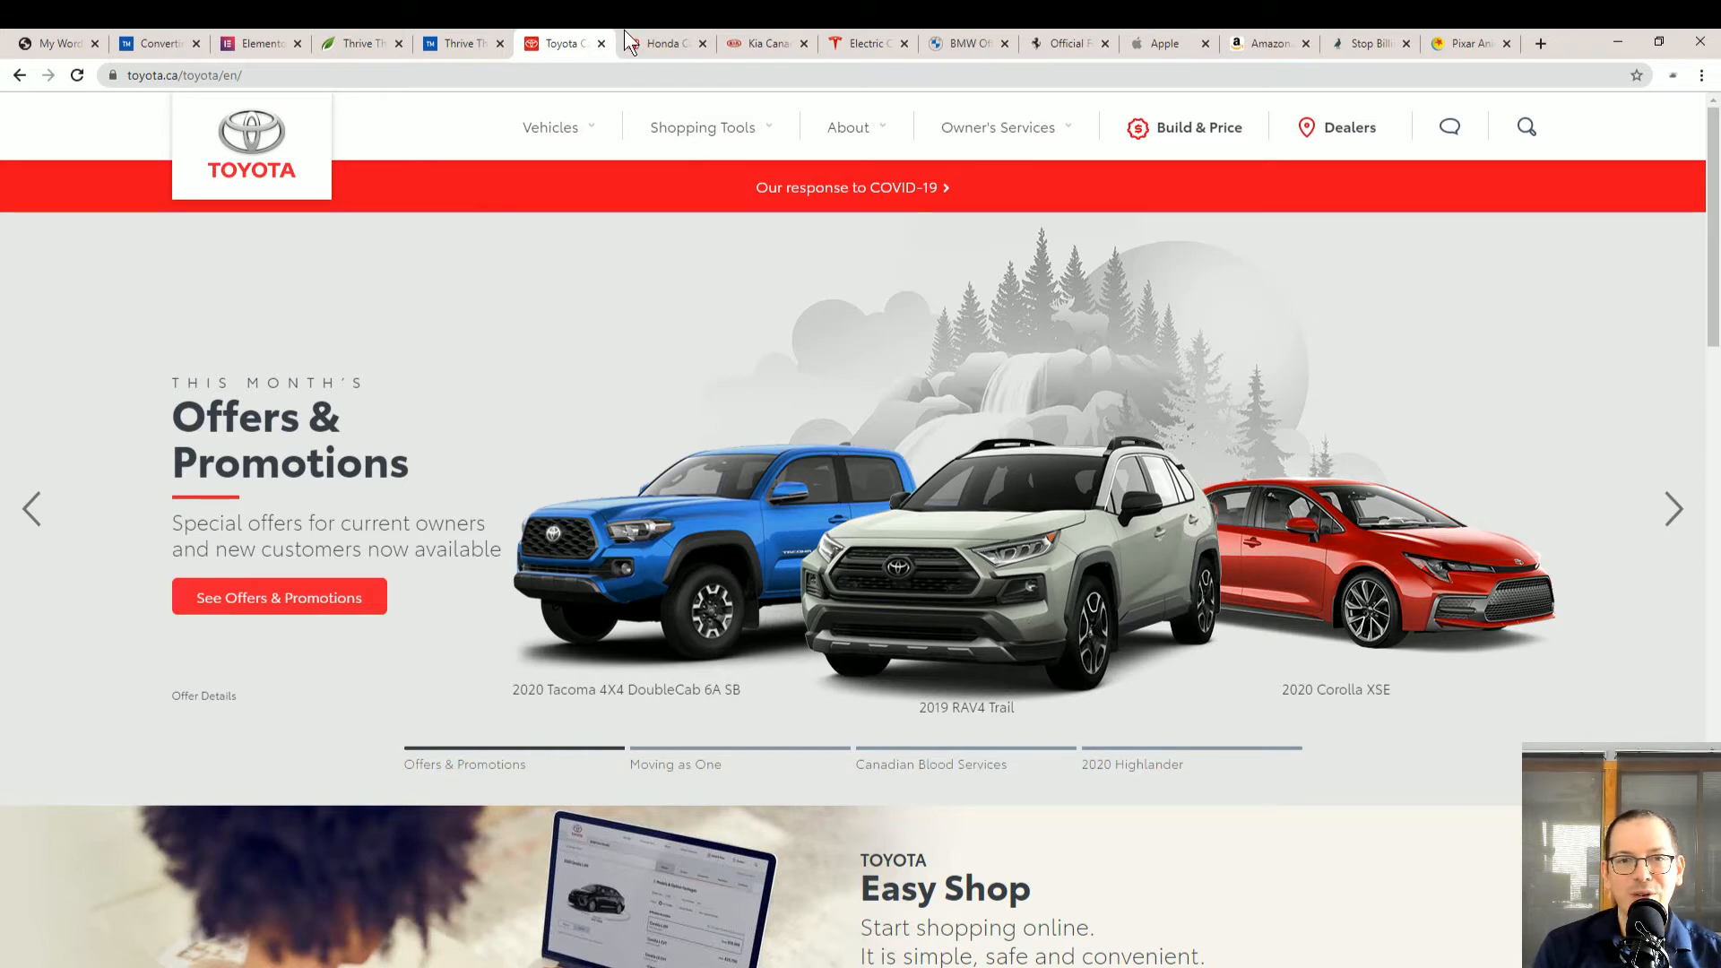
{"action": "mouse_move", "coordinate": [833, 480]}
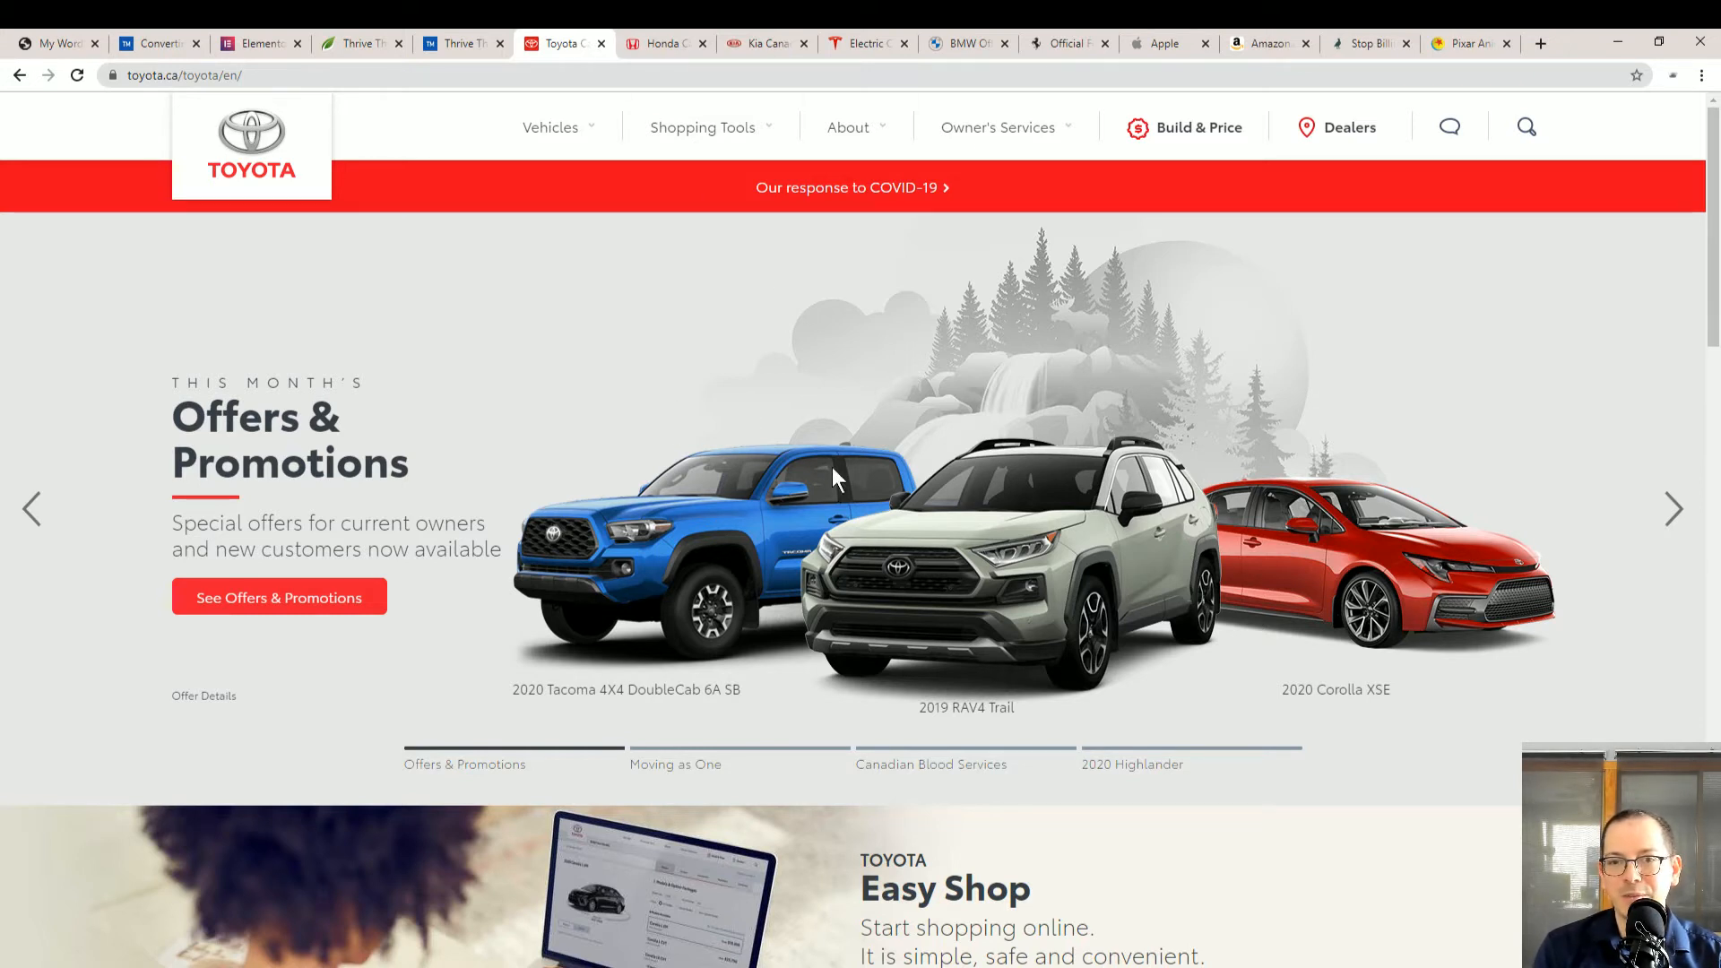
{"action": "mouse_move", "coordinate": [1044, 534]}
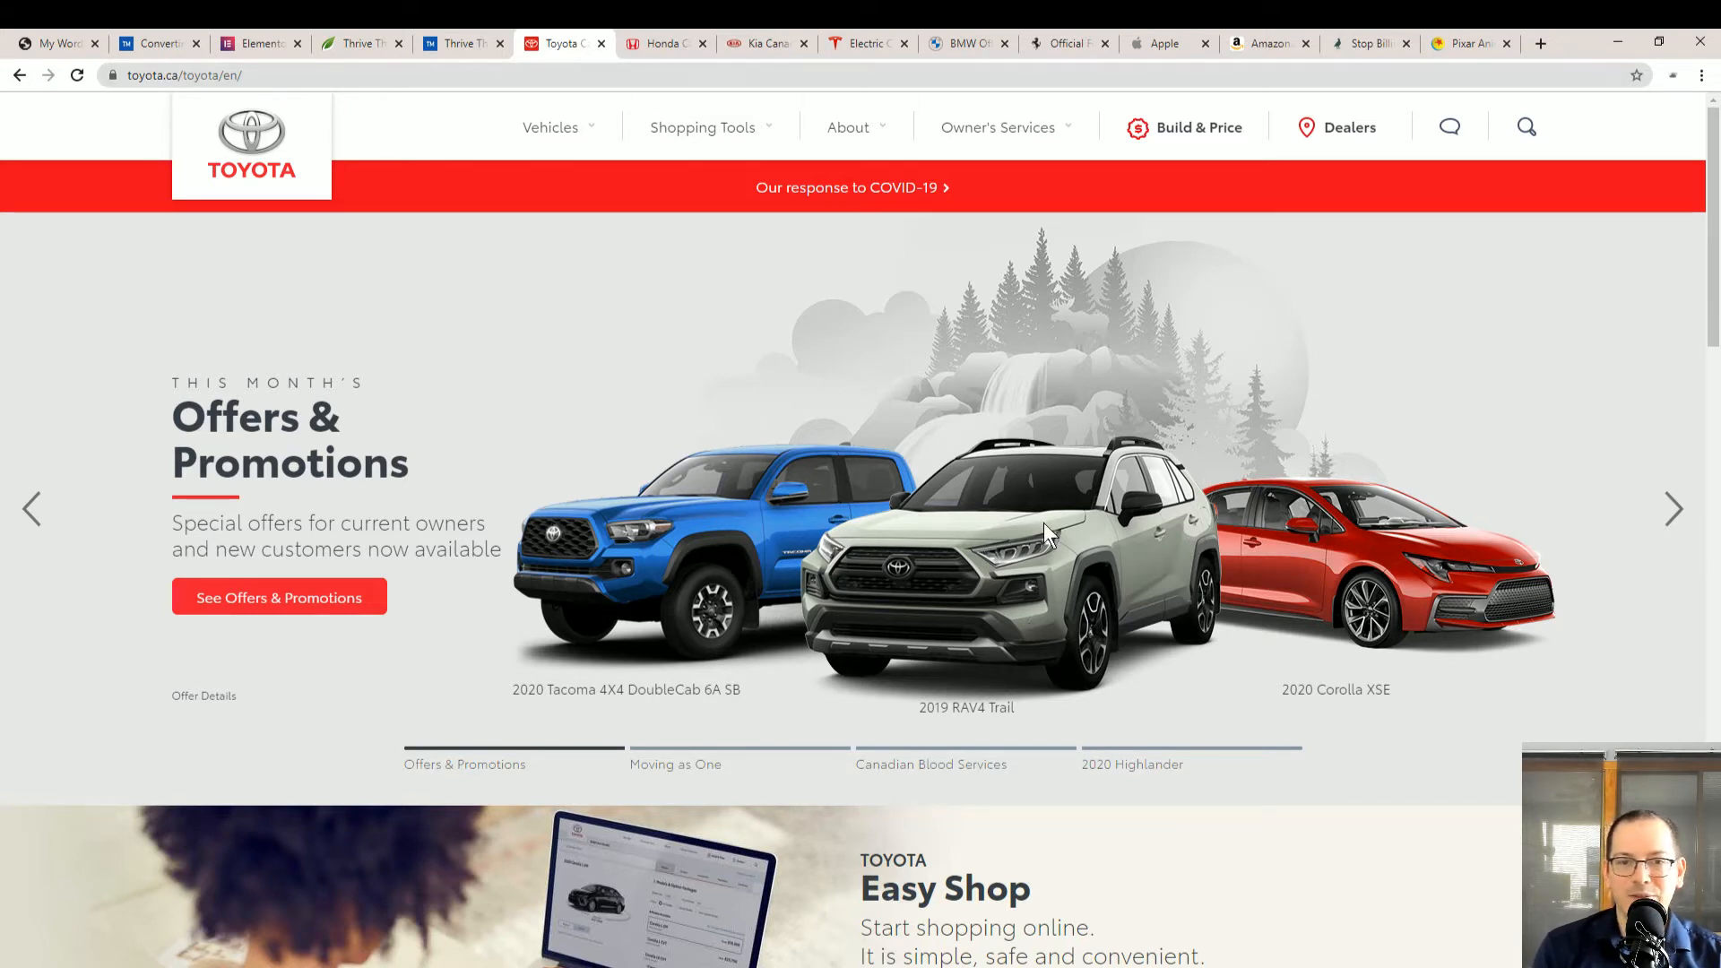
{"action": "mouse_move", "coordinate": [1080, 491]}
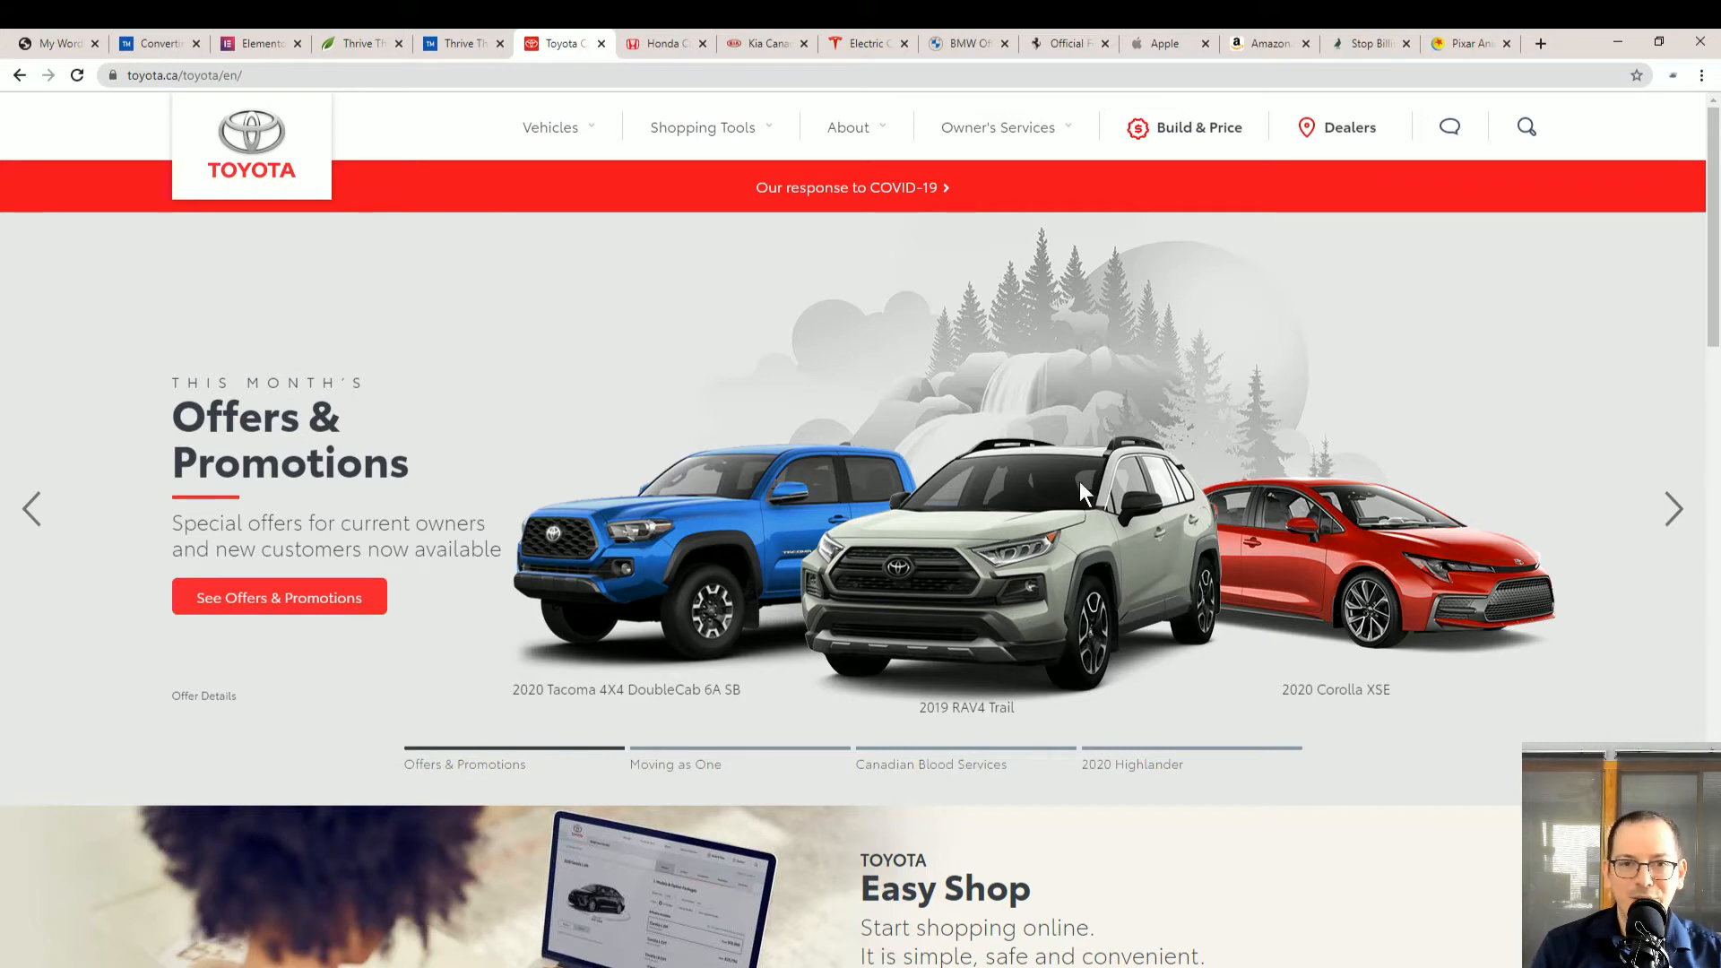
{"action": "mouse_move", "coordinate": [969, 606]}
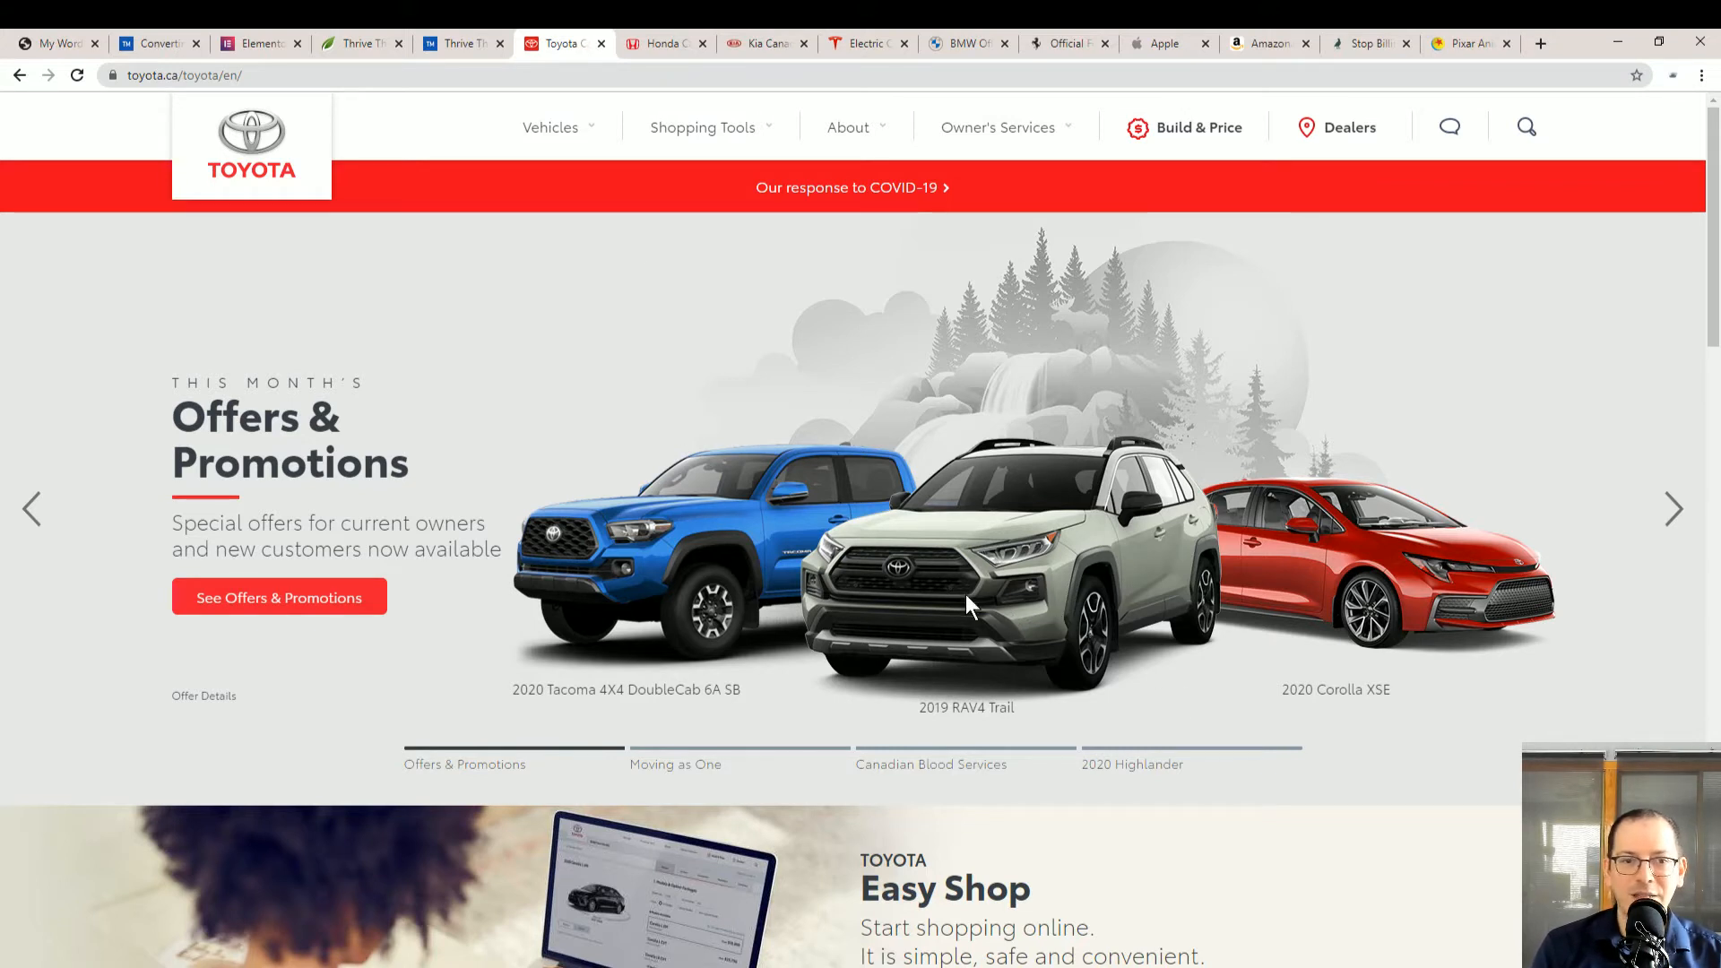
{"action": "mouse_move", "coordinate": [1165, 609]}
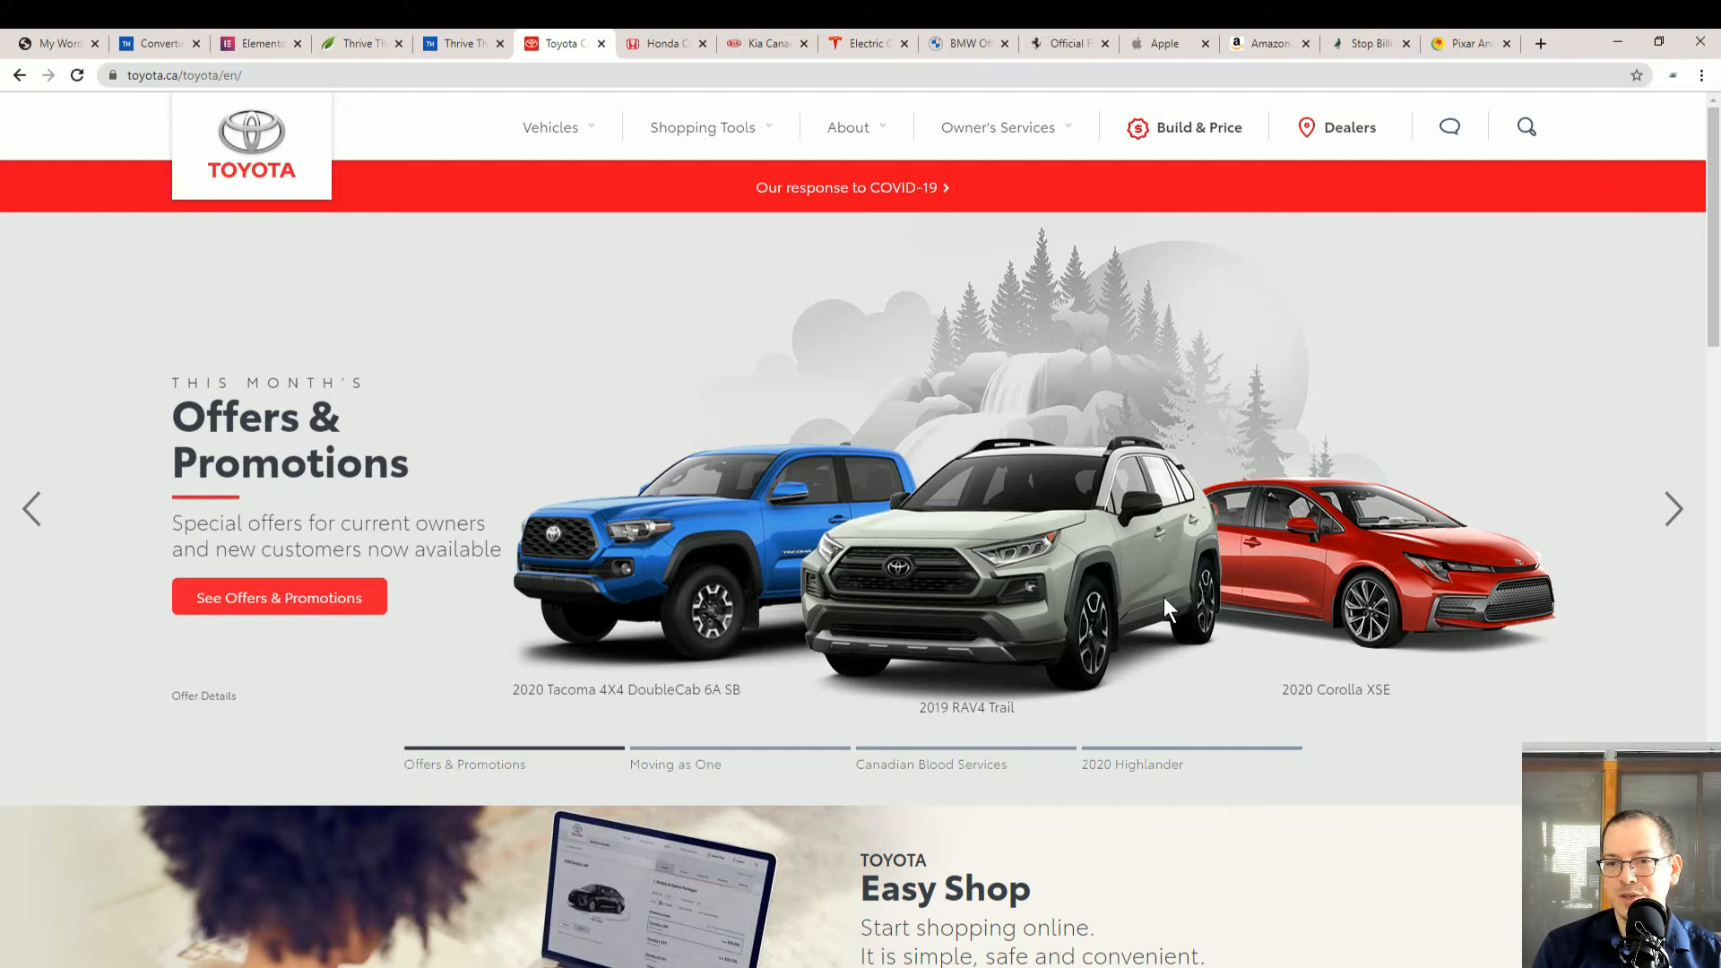
Browse the Toyota homepage and go to its offers and promotions page
{"action": "scroll", "scroll_direction": "down", "scroll_amount": 3}
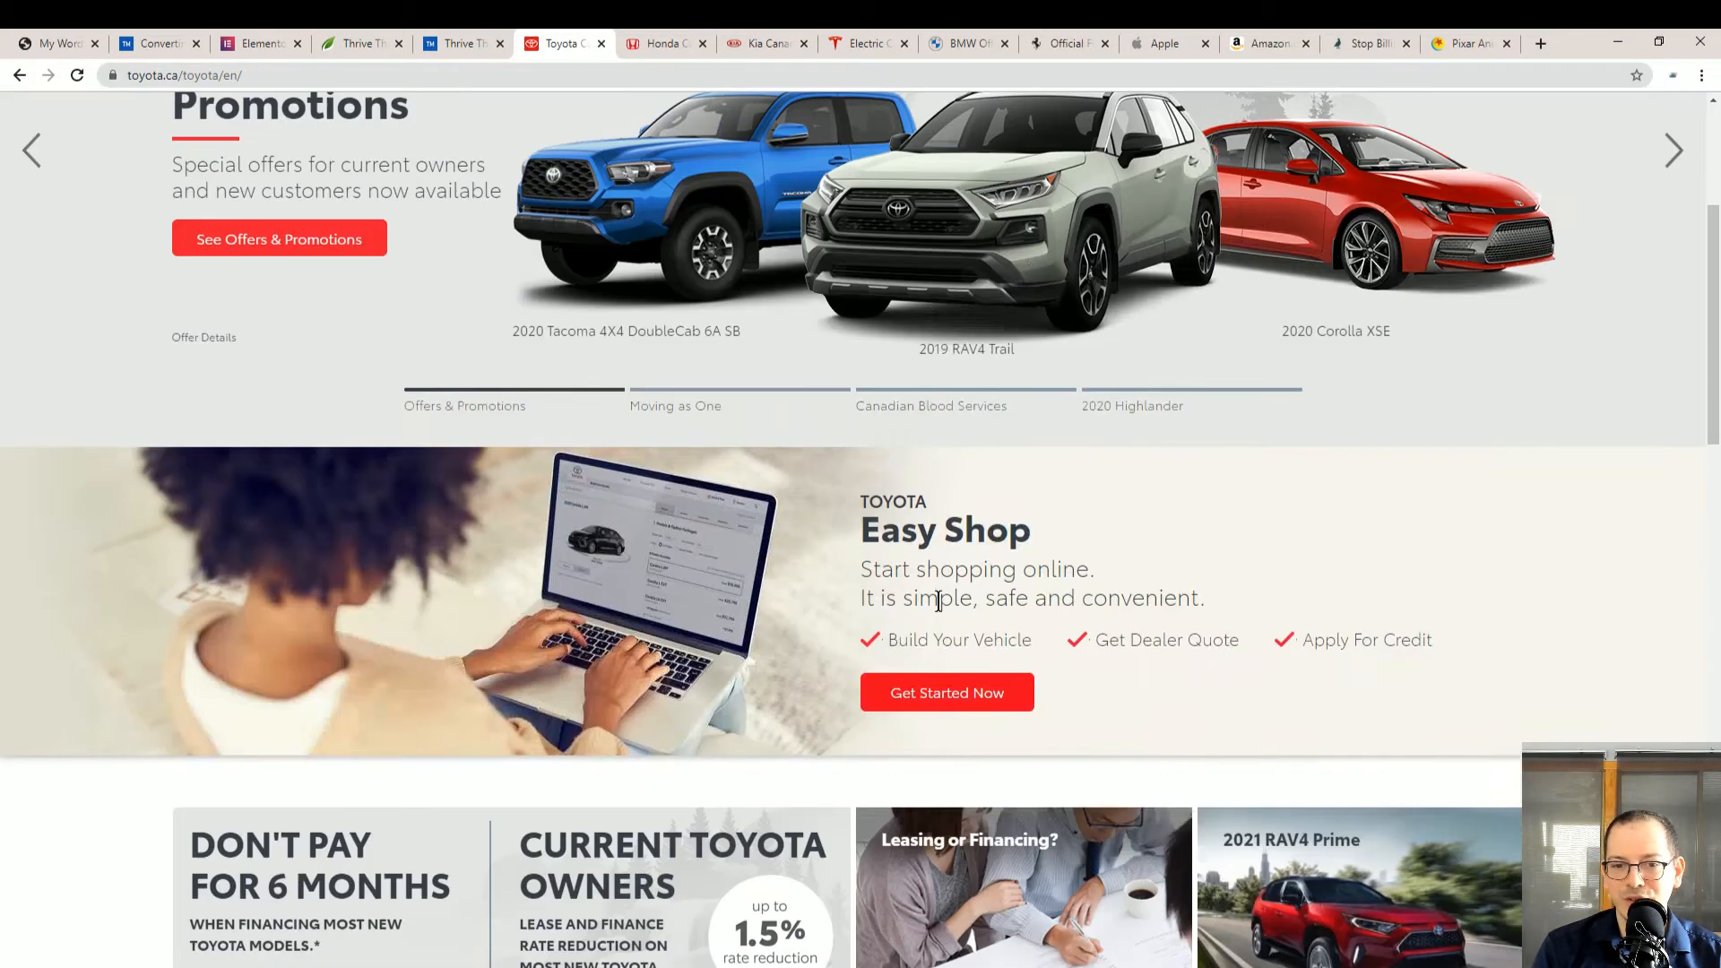
{"action": "scroll", "scroll_direction": "up", "scroll_amount": 3}
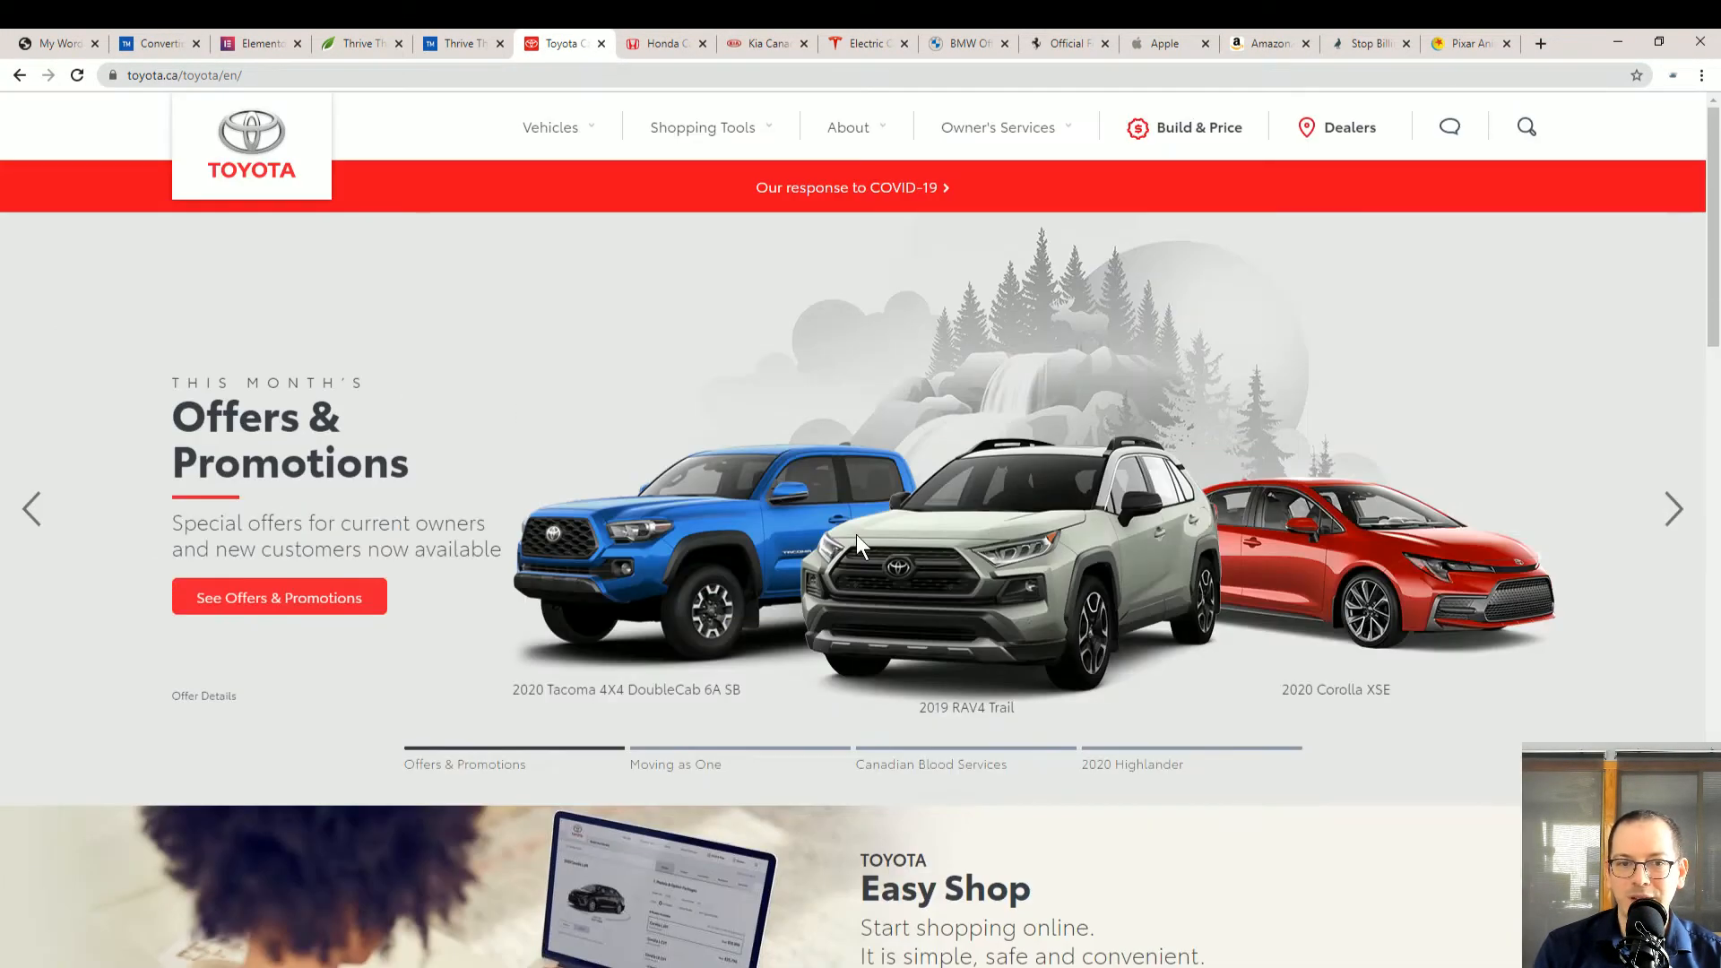
{"action": "mouse_move", "coordinate": [807, 689]}
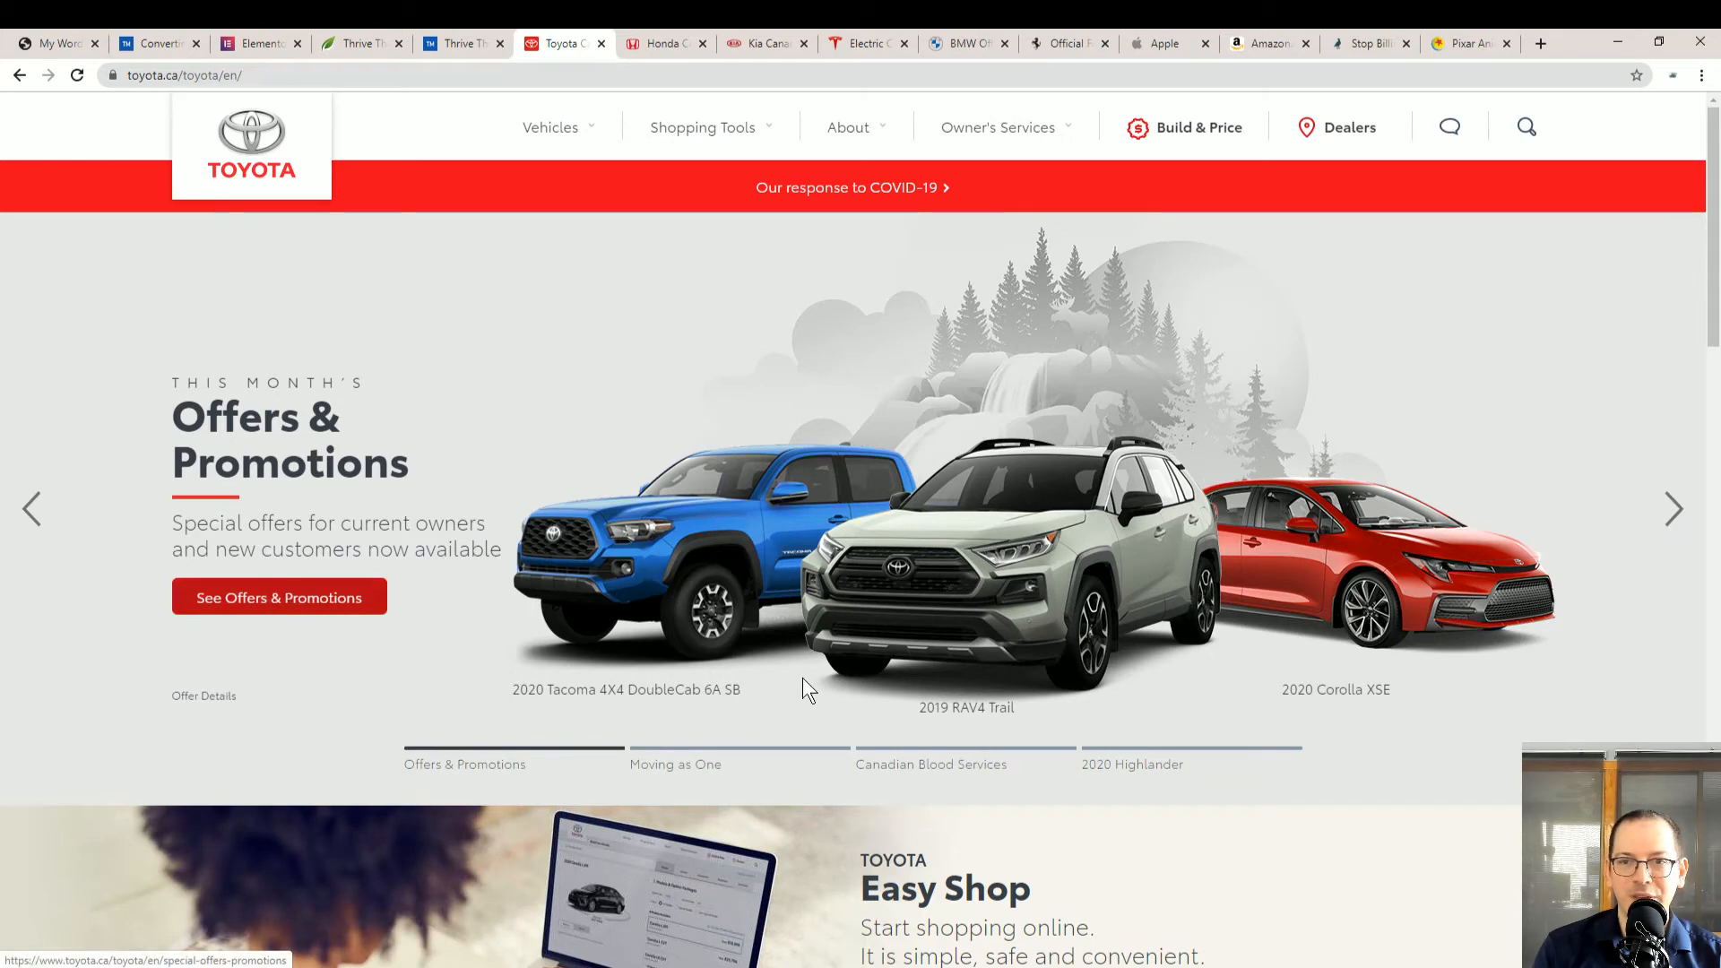
{"action": "left_click", "coordinate": [279, 597]}
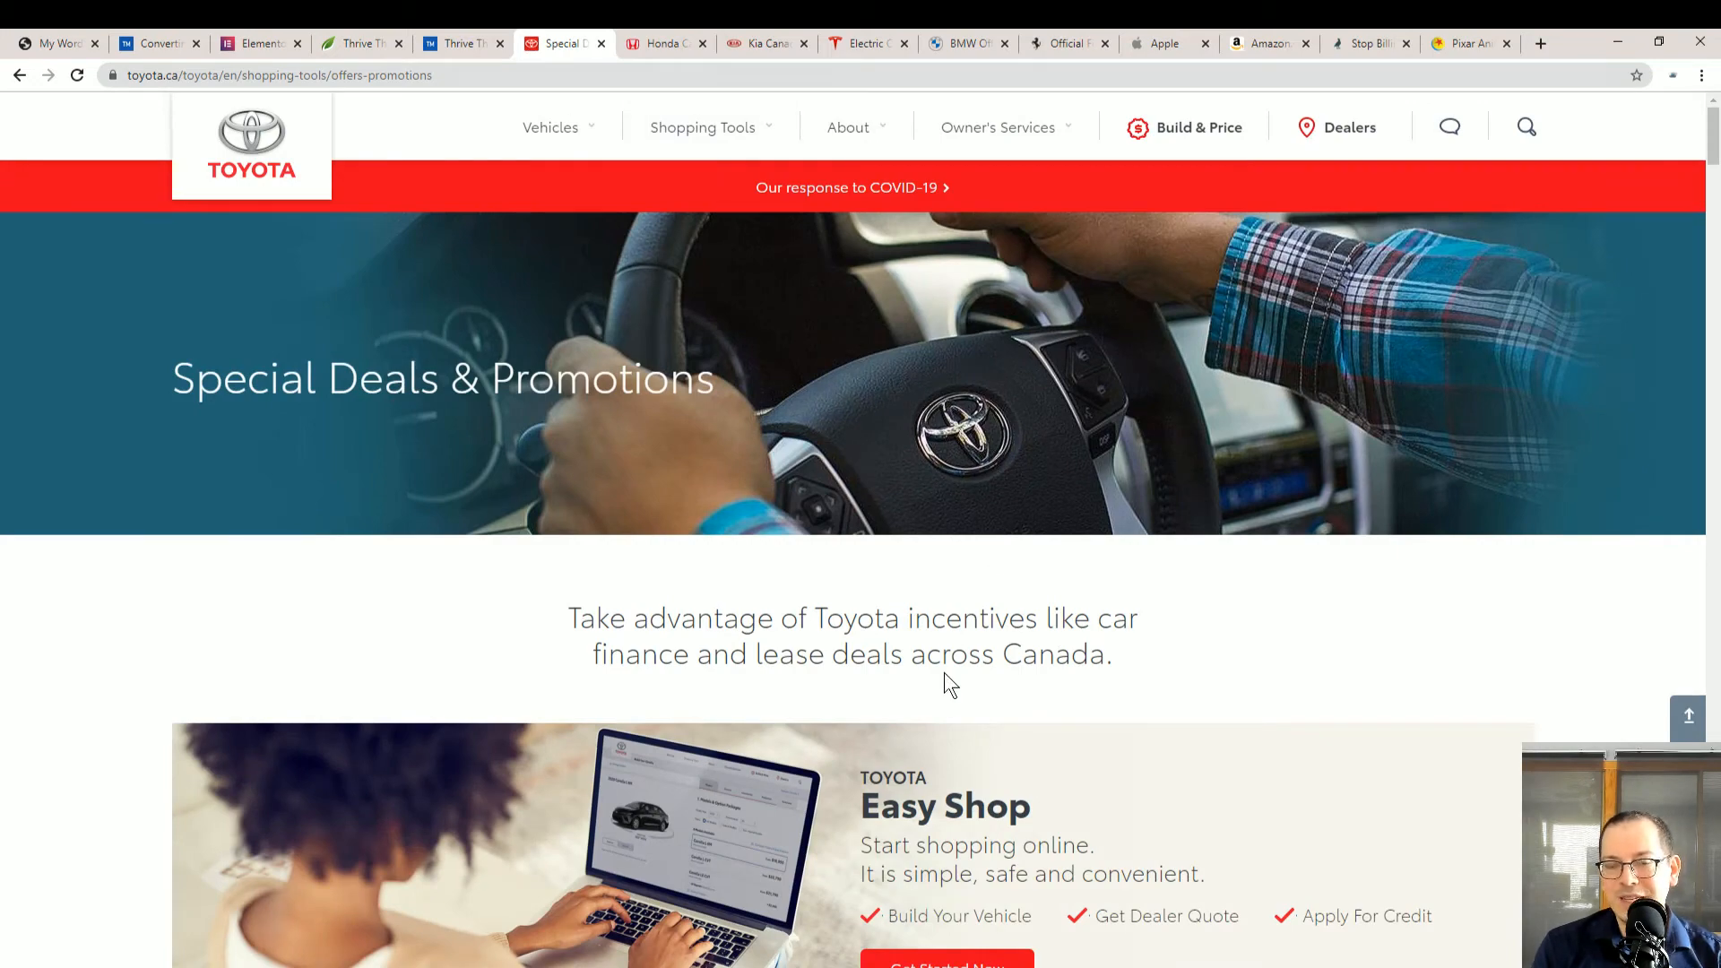
{"action": "mouse_move", "coordinate": [550, 147]}
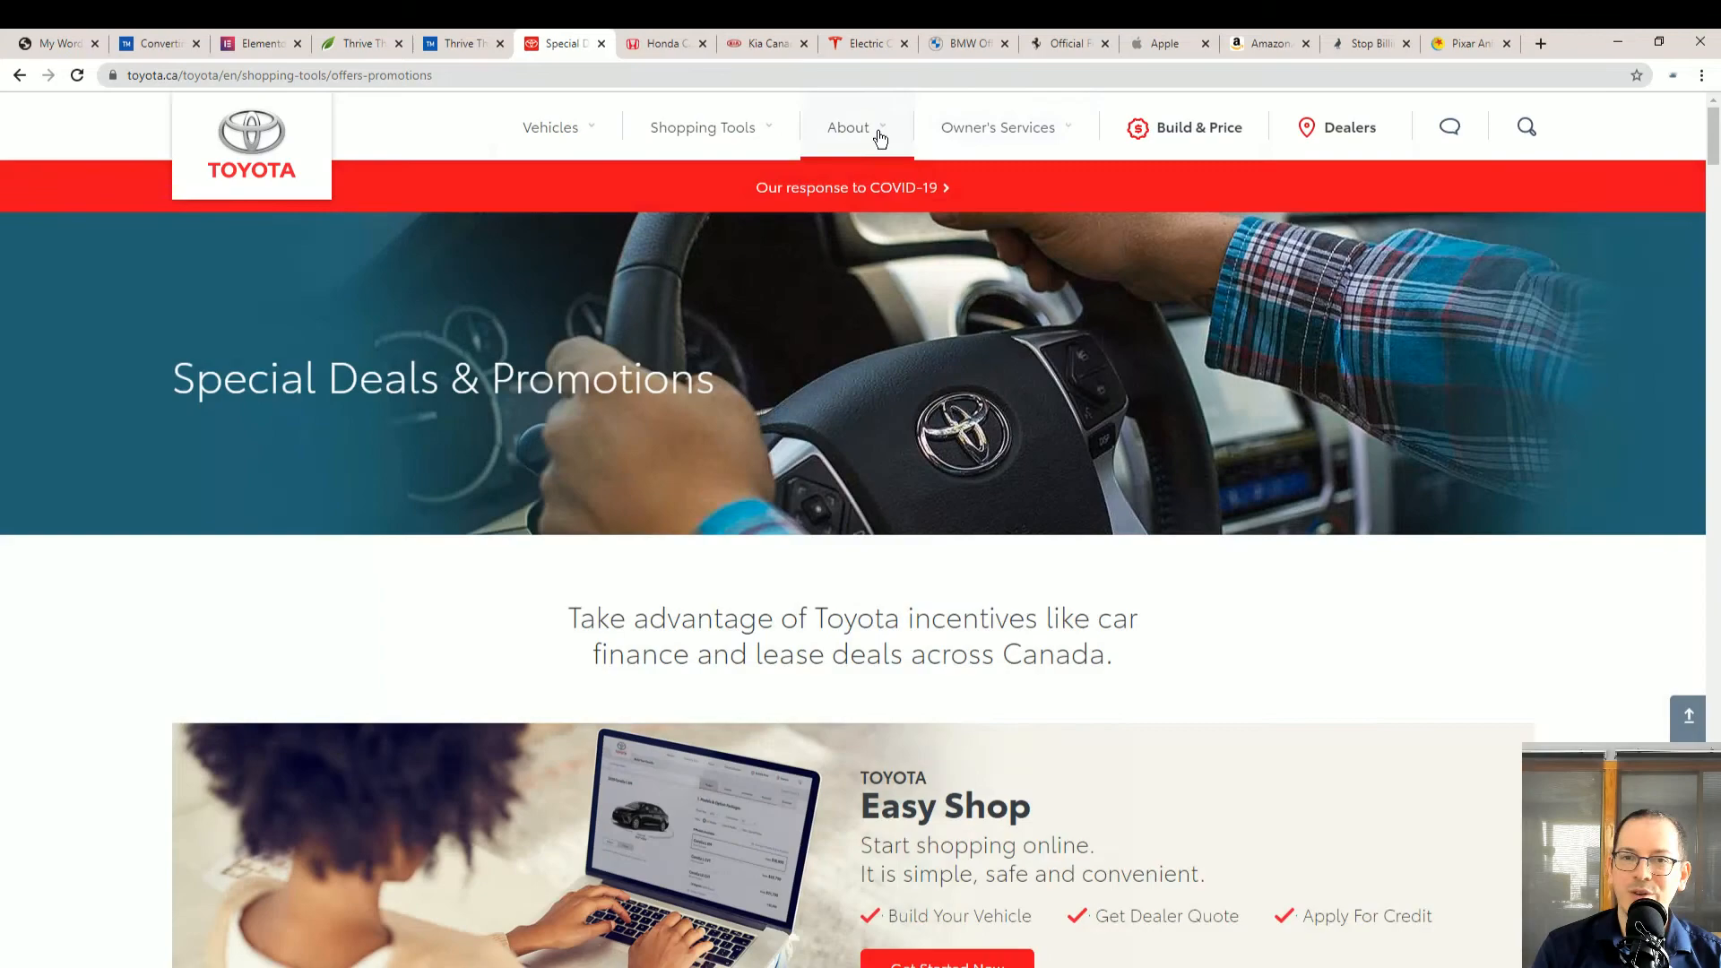
Expand the Owner's Services and About navigation menus, then switch to the Honda Canada homepage
{"action": "left_click", "coordinate": [997, 127]}
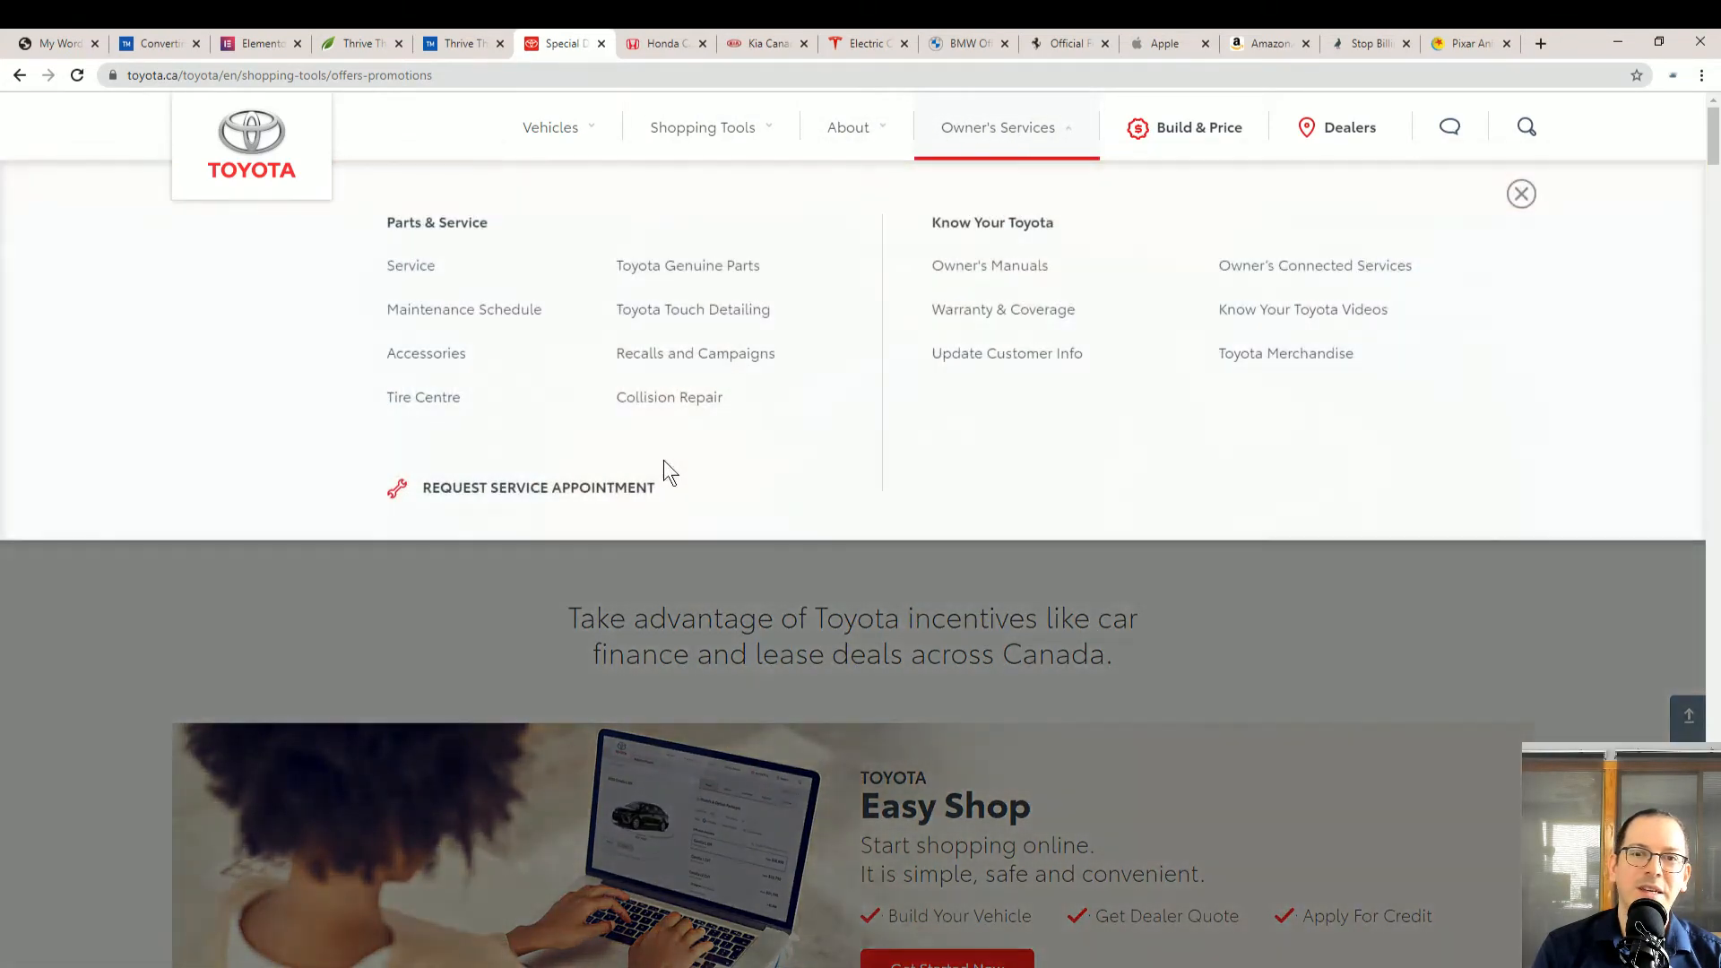
{"action": "left_click", "coordinate": [1522, 194]}
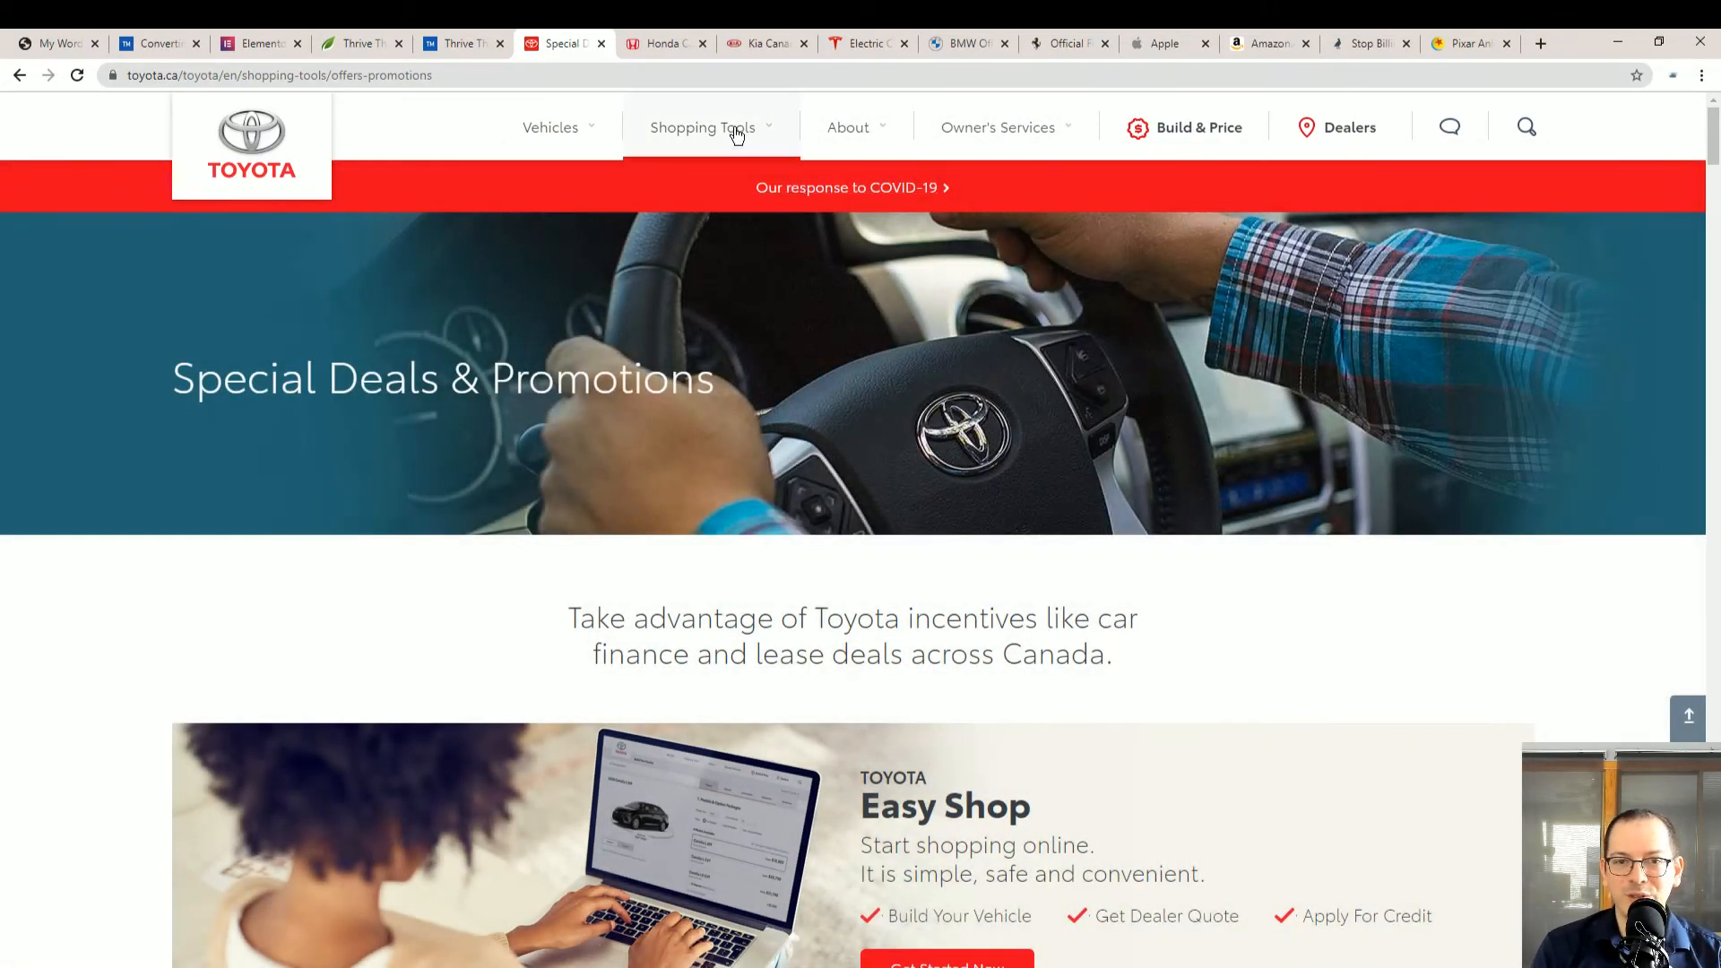
{"action": "left_click", "coordinate": [848, 128]}
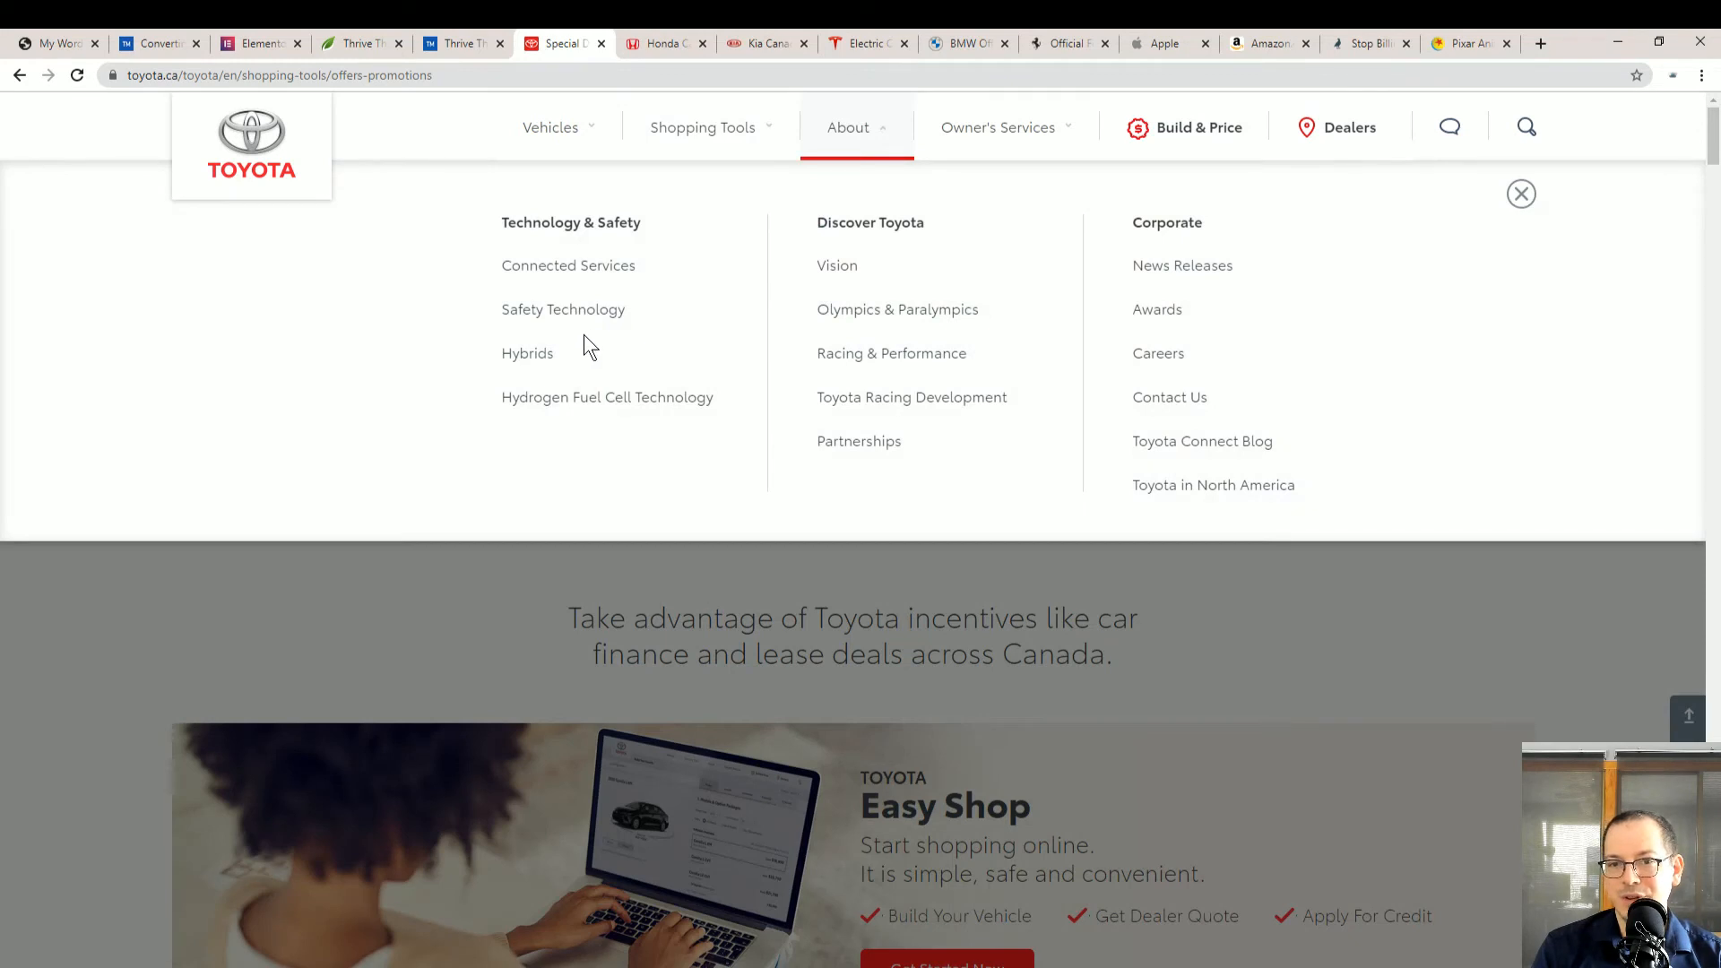
{"action": "mouse_move", "coordinate": [692, 357]}
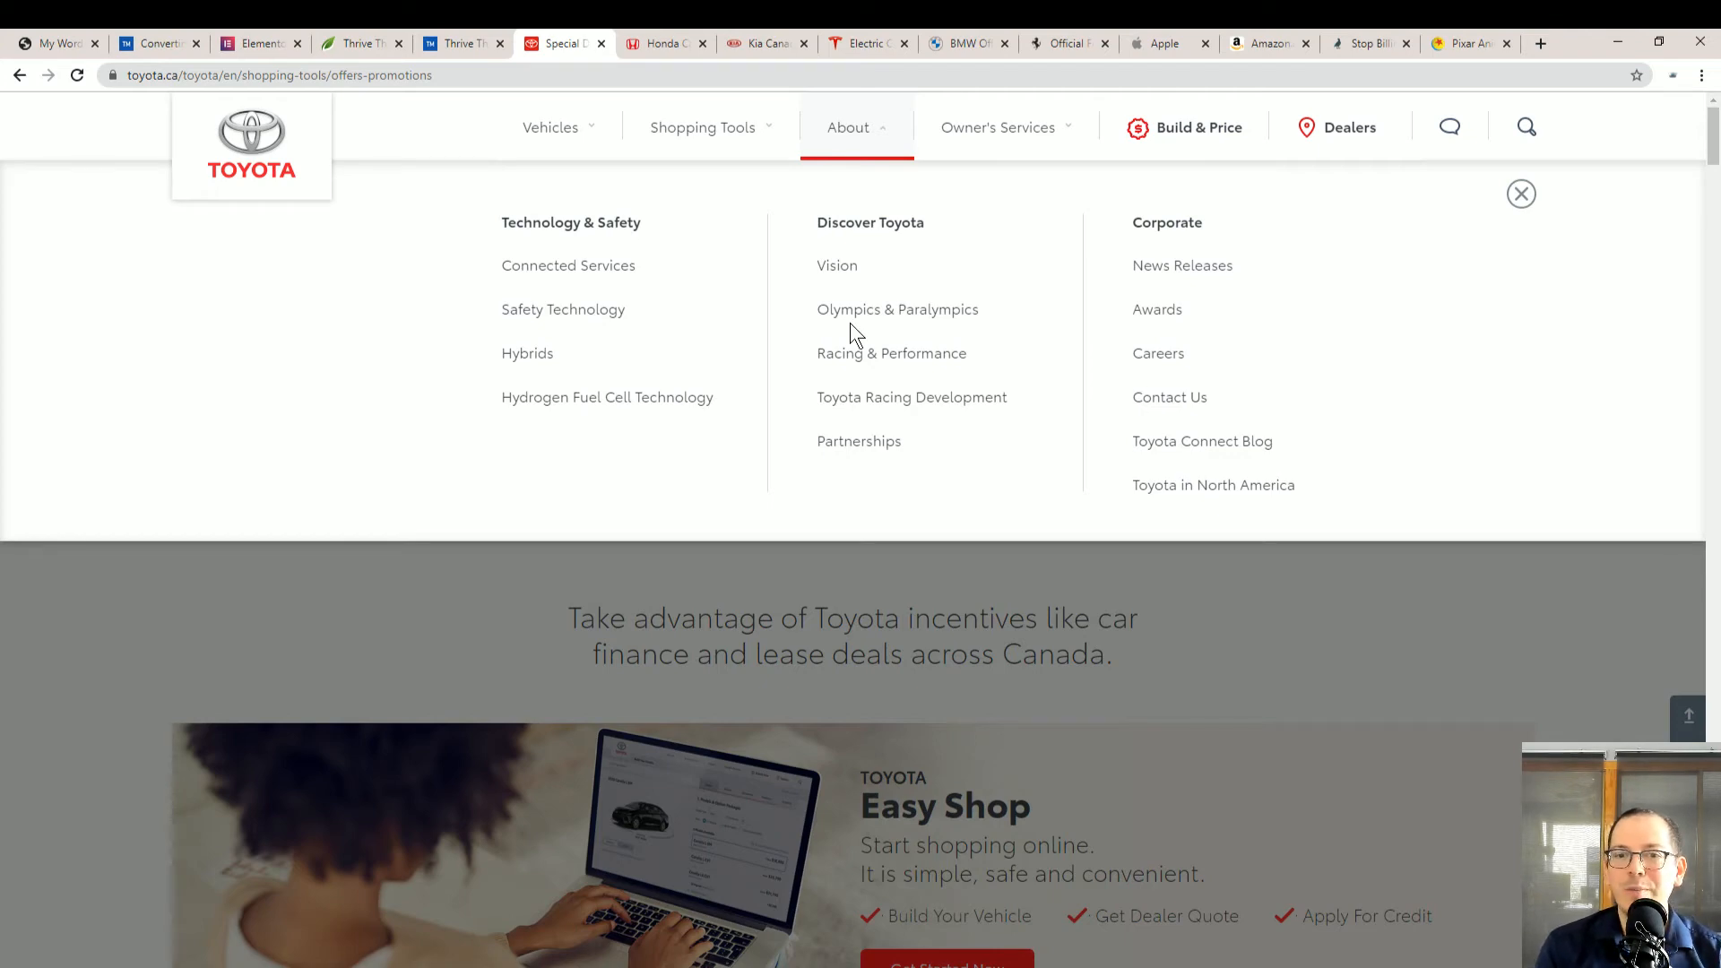
{"action": "left_click", "coordinate": [1520, 194]}
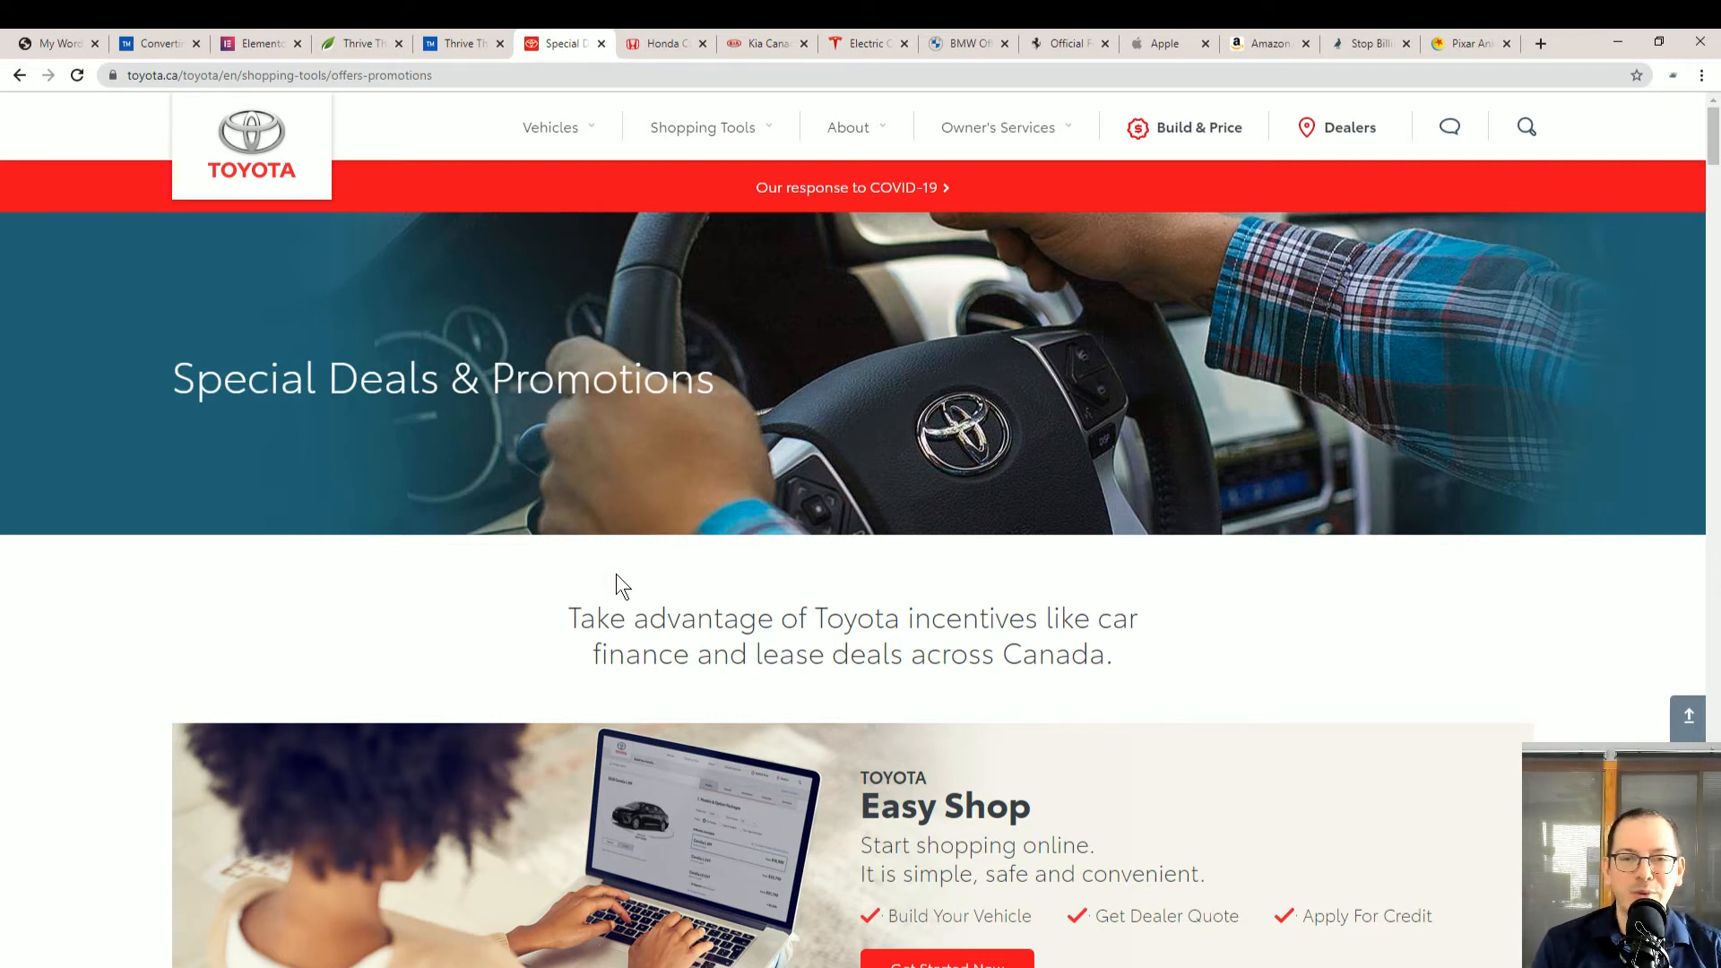
{"action": "left_click", "coordinate": [663, 43]}
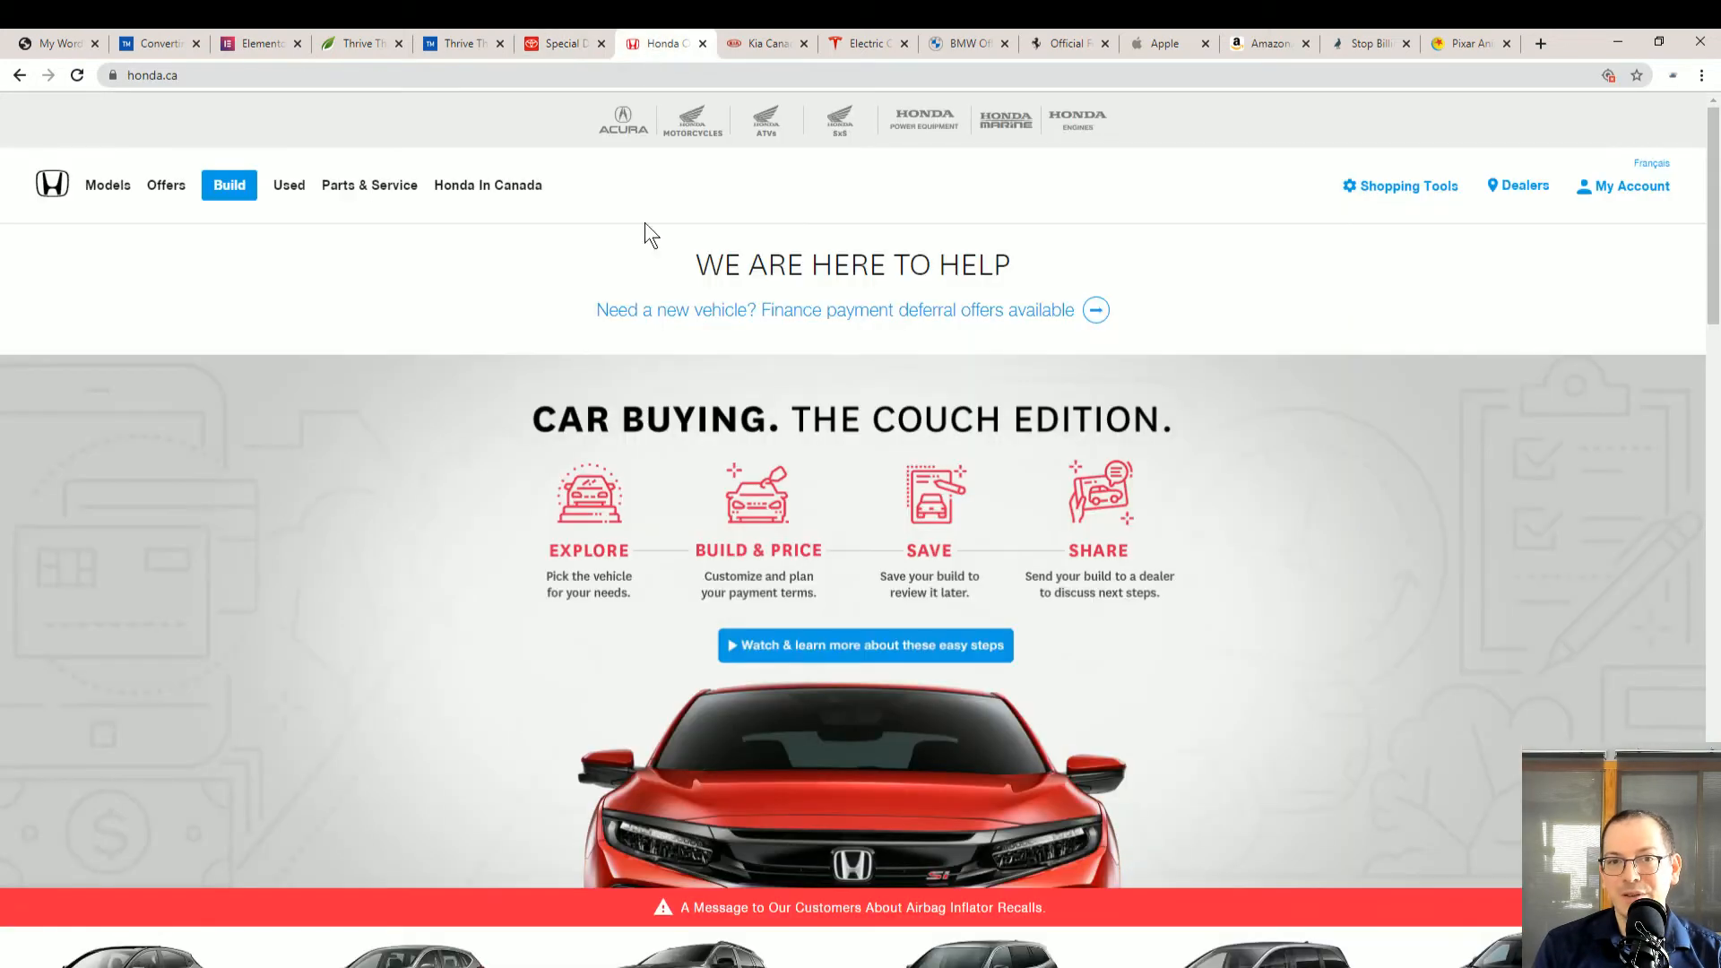
Glance at Honda, then flip through the Kia and Tesla tabs to the BMW Canada homepage
{"action": "scroll", "scroll_direction": "down", "scroll_amount": 3}
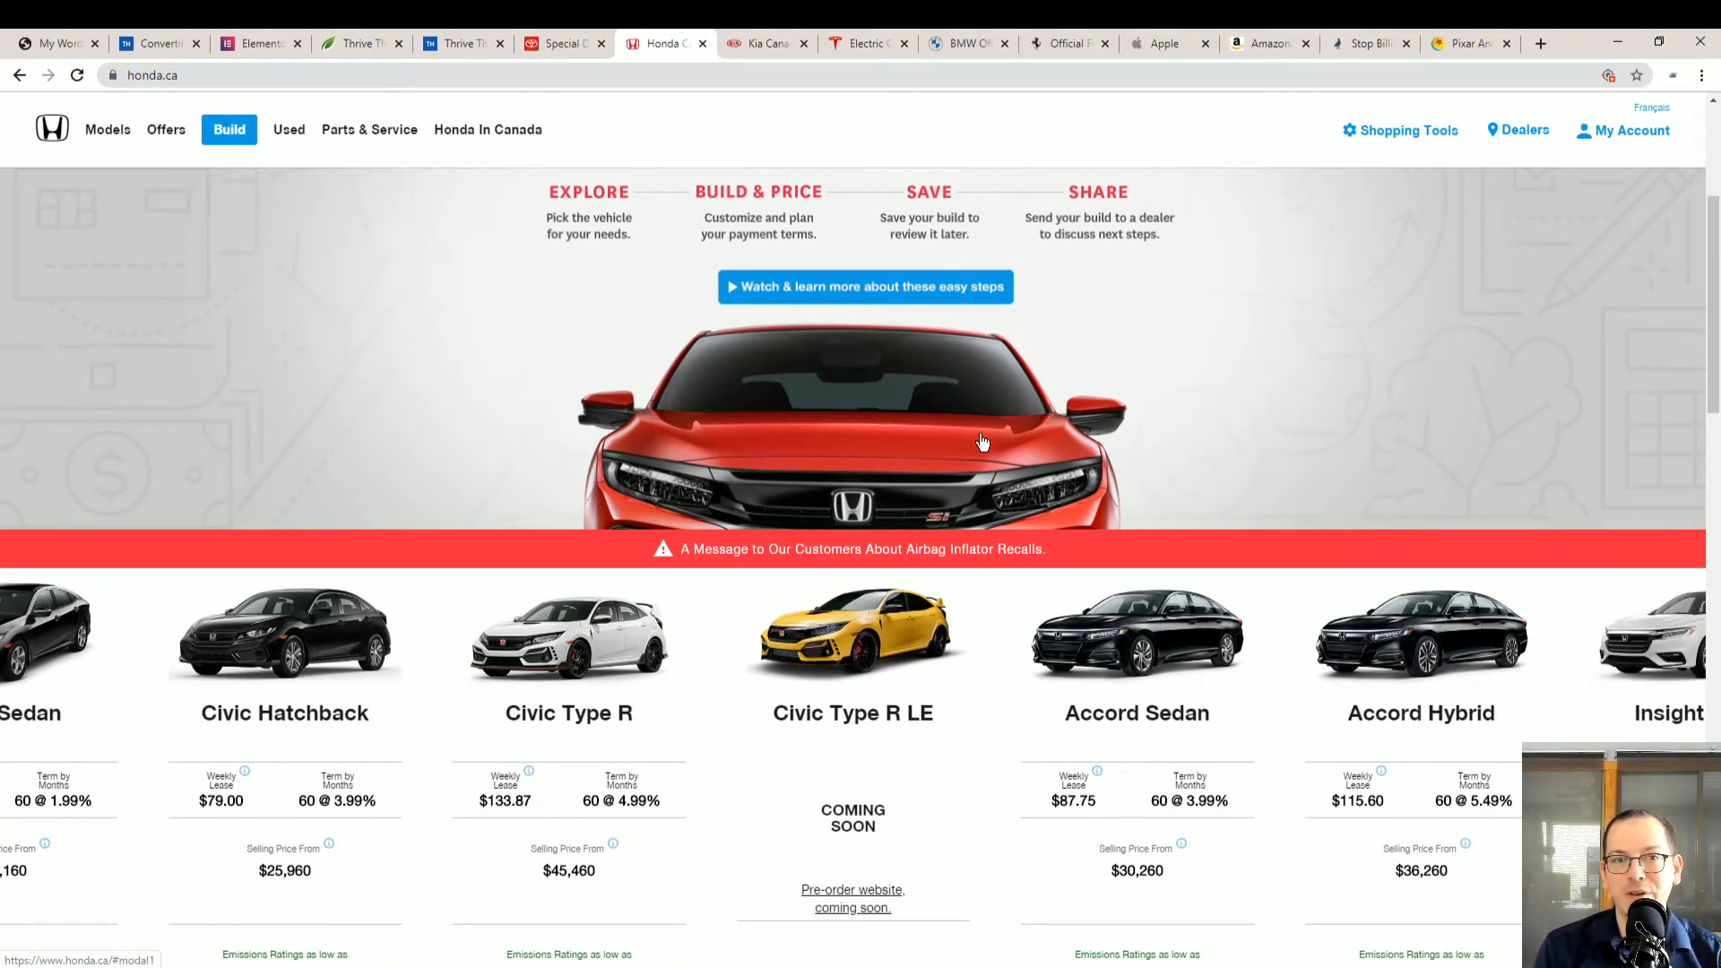
{"action": "mouse_move", "coordinate": [261, 172]}
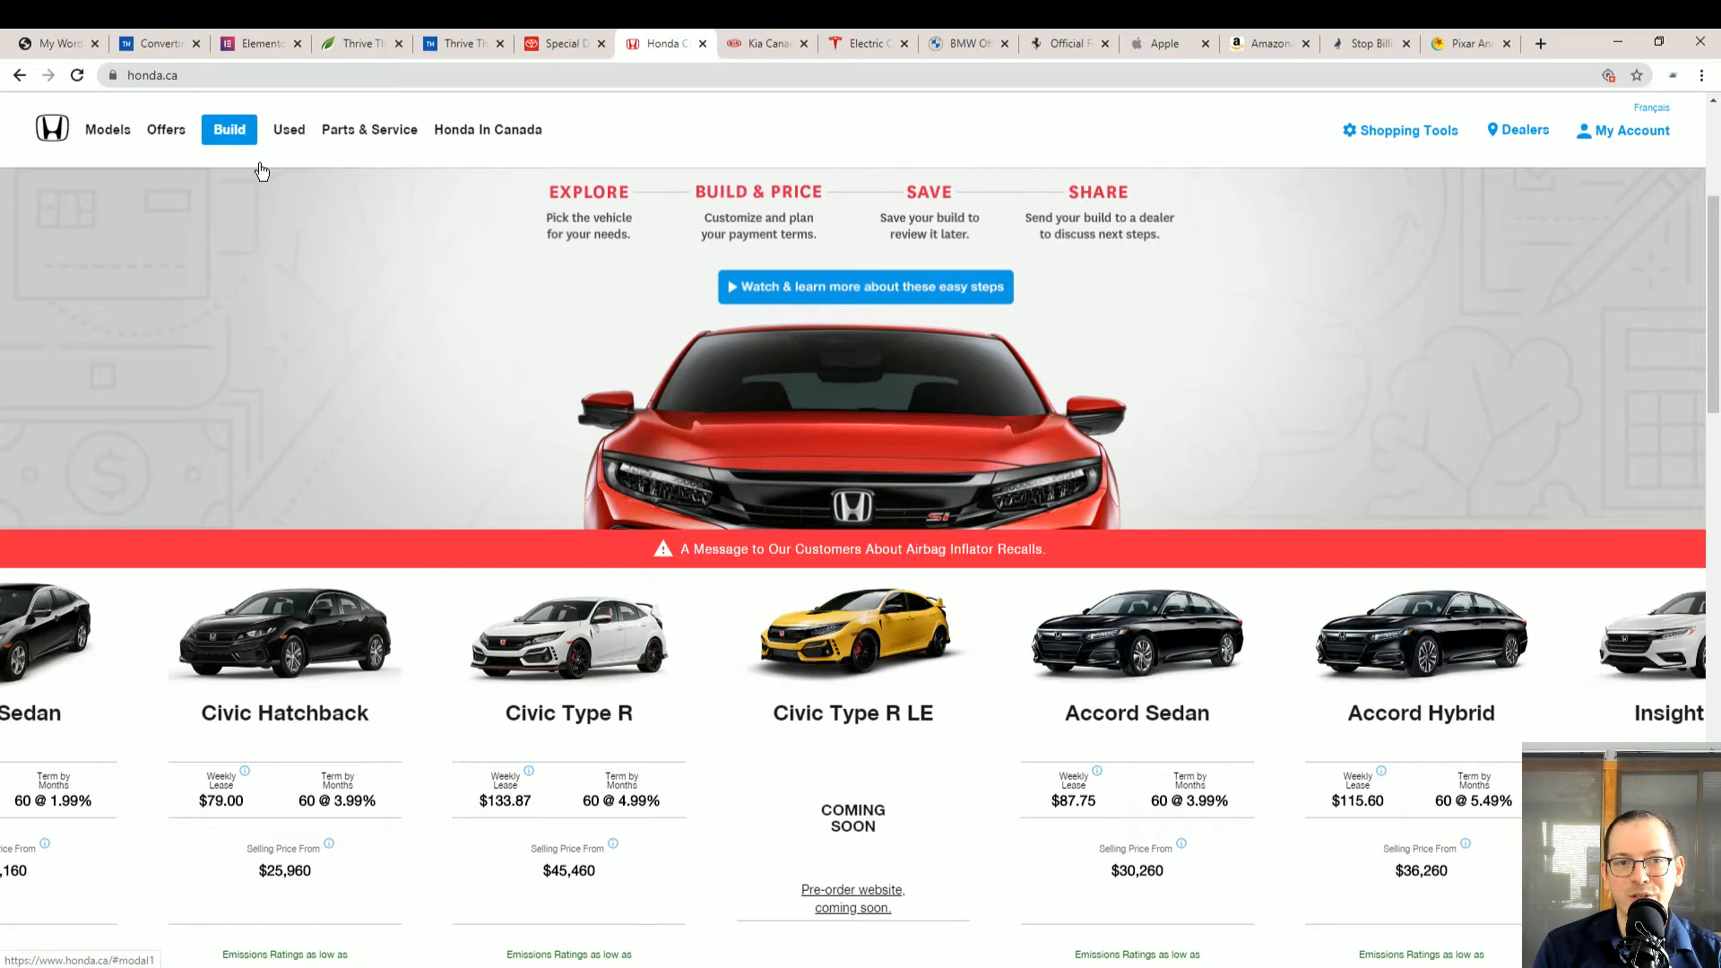
{"action": "mouse_move", "coordinate": [599, 287]}
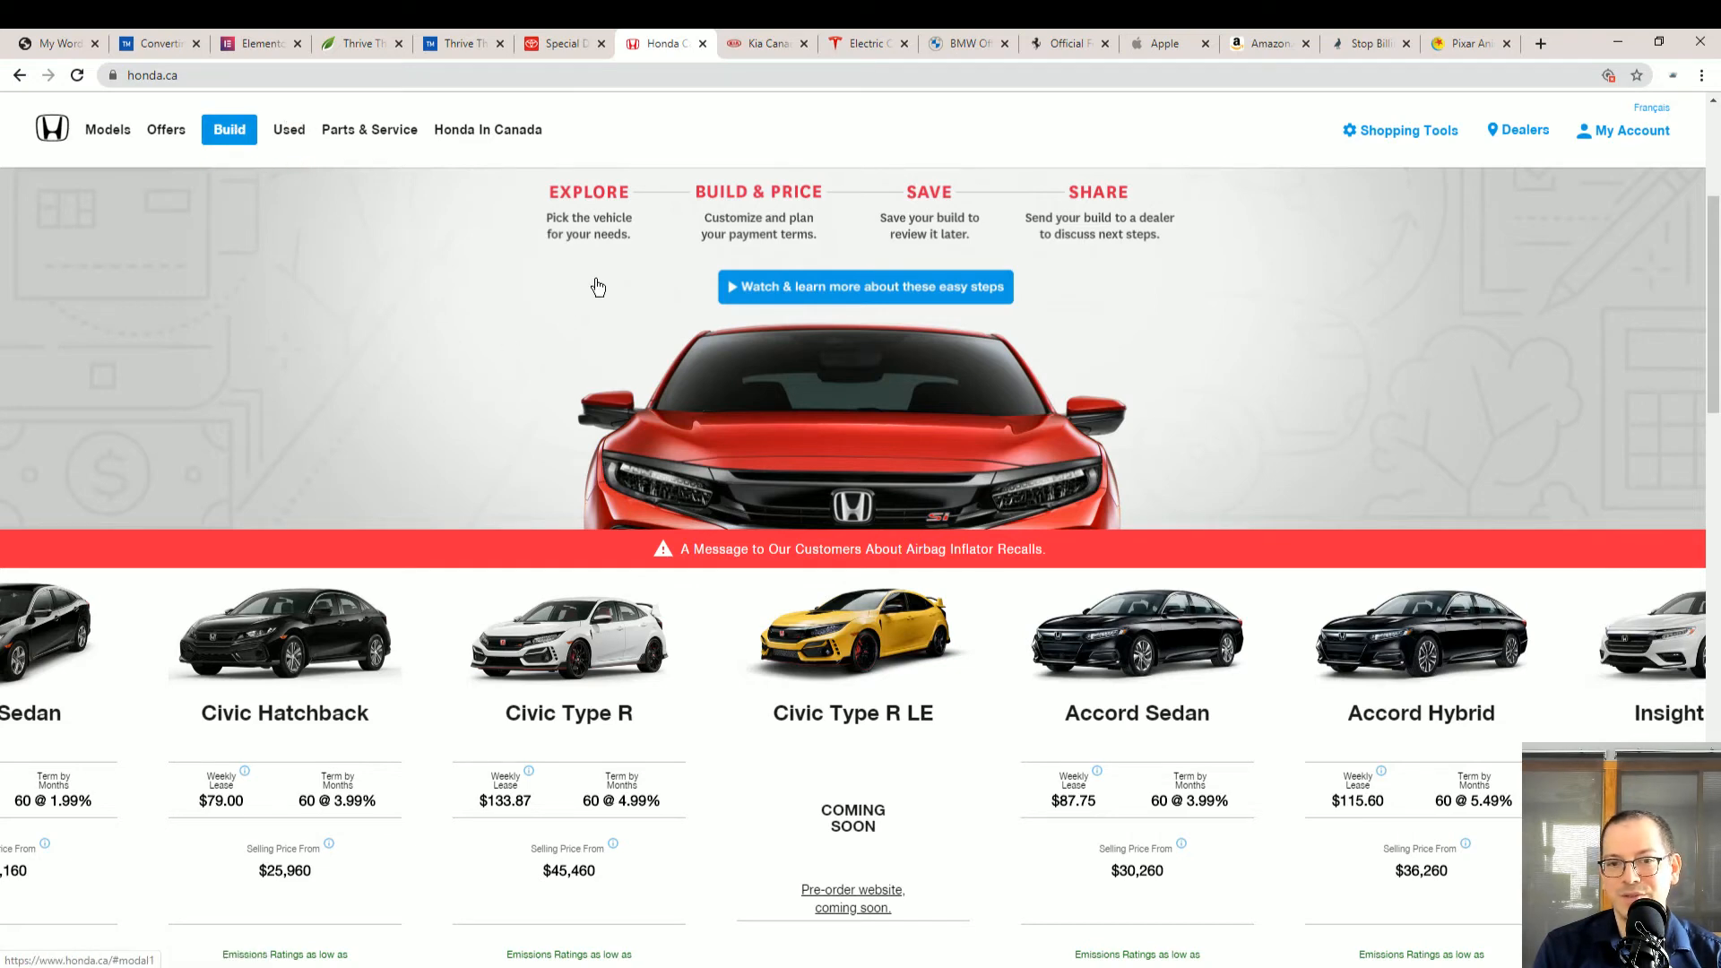
{"action": "left_click", "coordinate": [765, 43]}
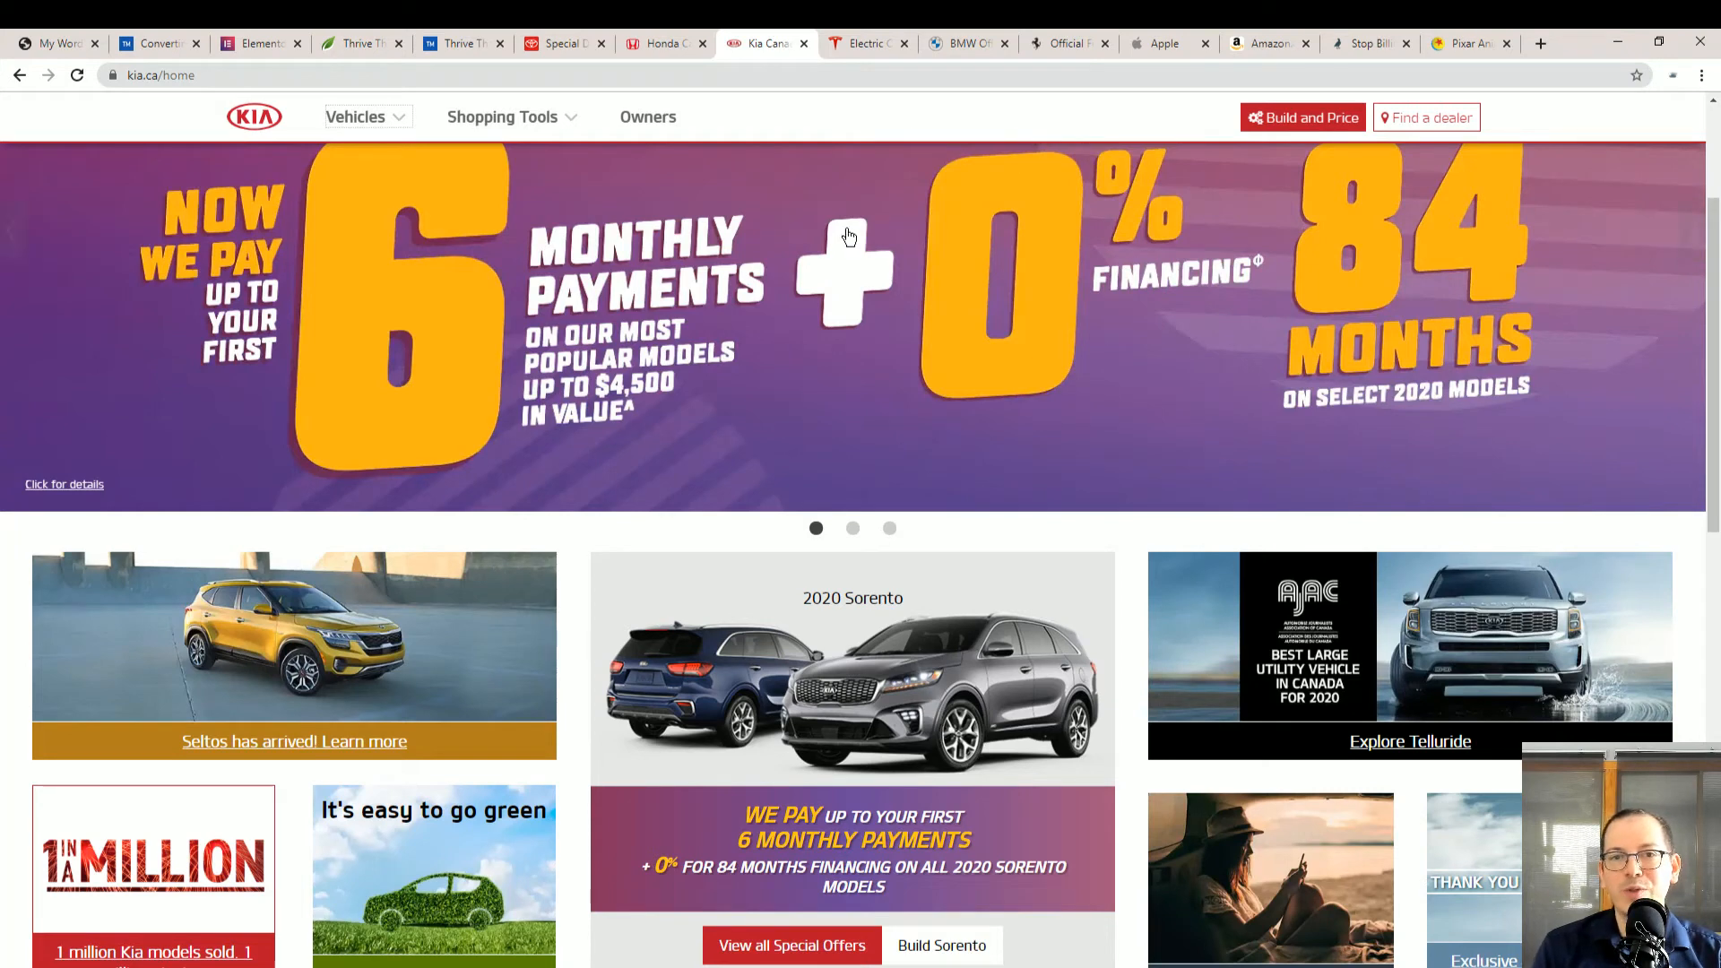
{"action": "left_click", "coordinate": [866, 43]}
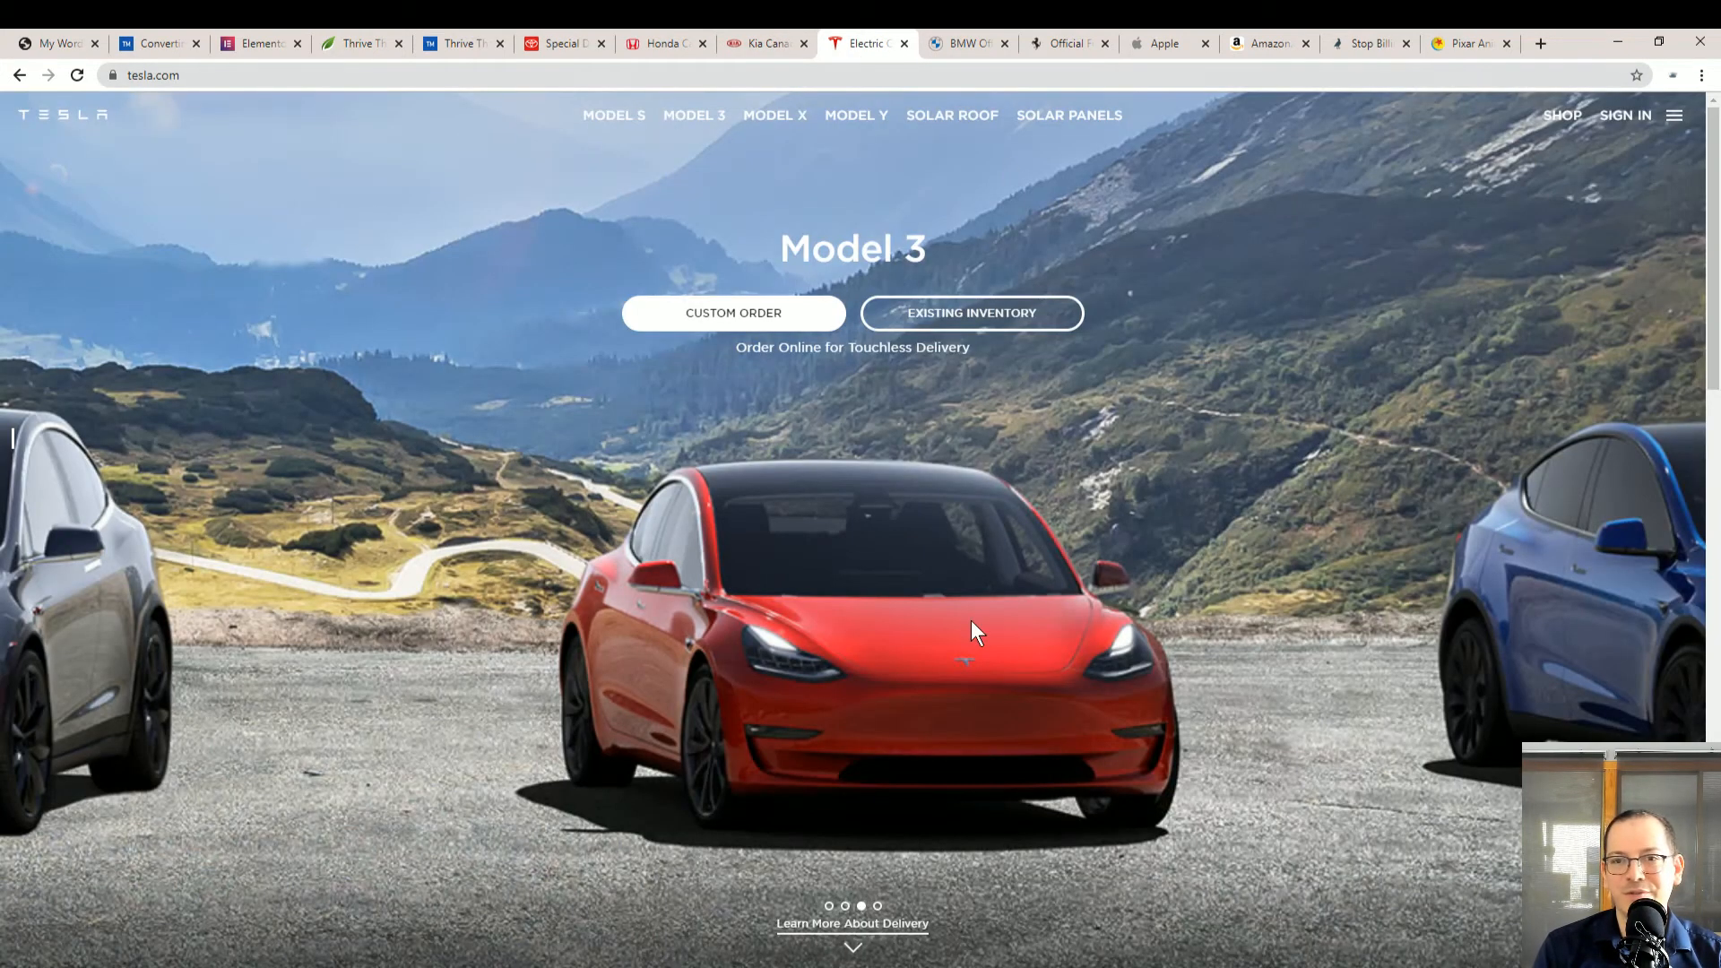
{"action": "left_click", "coordinate": [964, 43]}
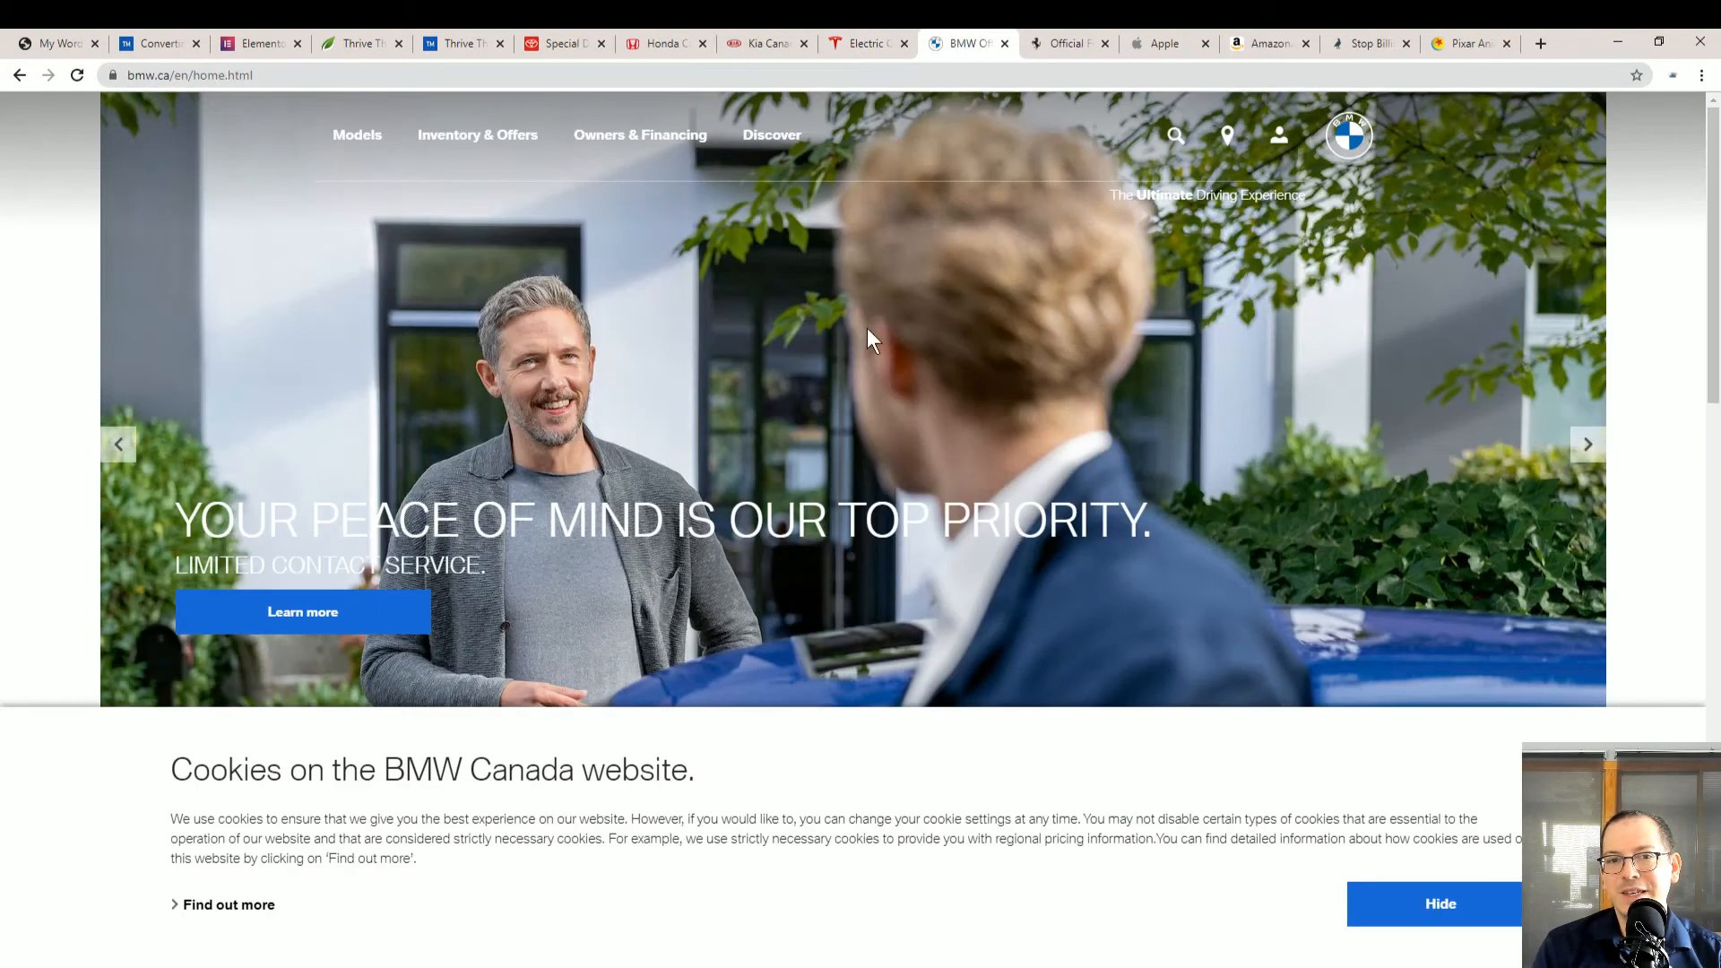
{"action": "mouse_move", "coordinate": [1312, 263]}
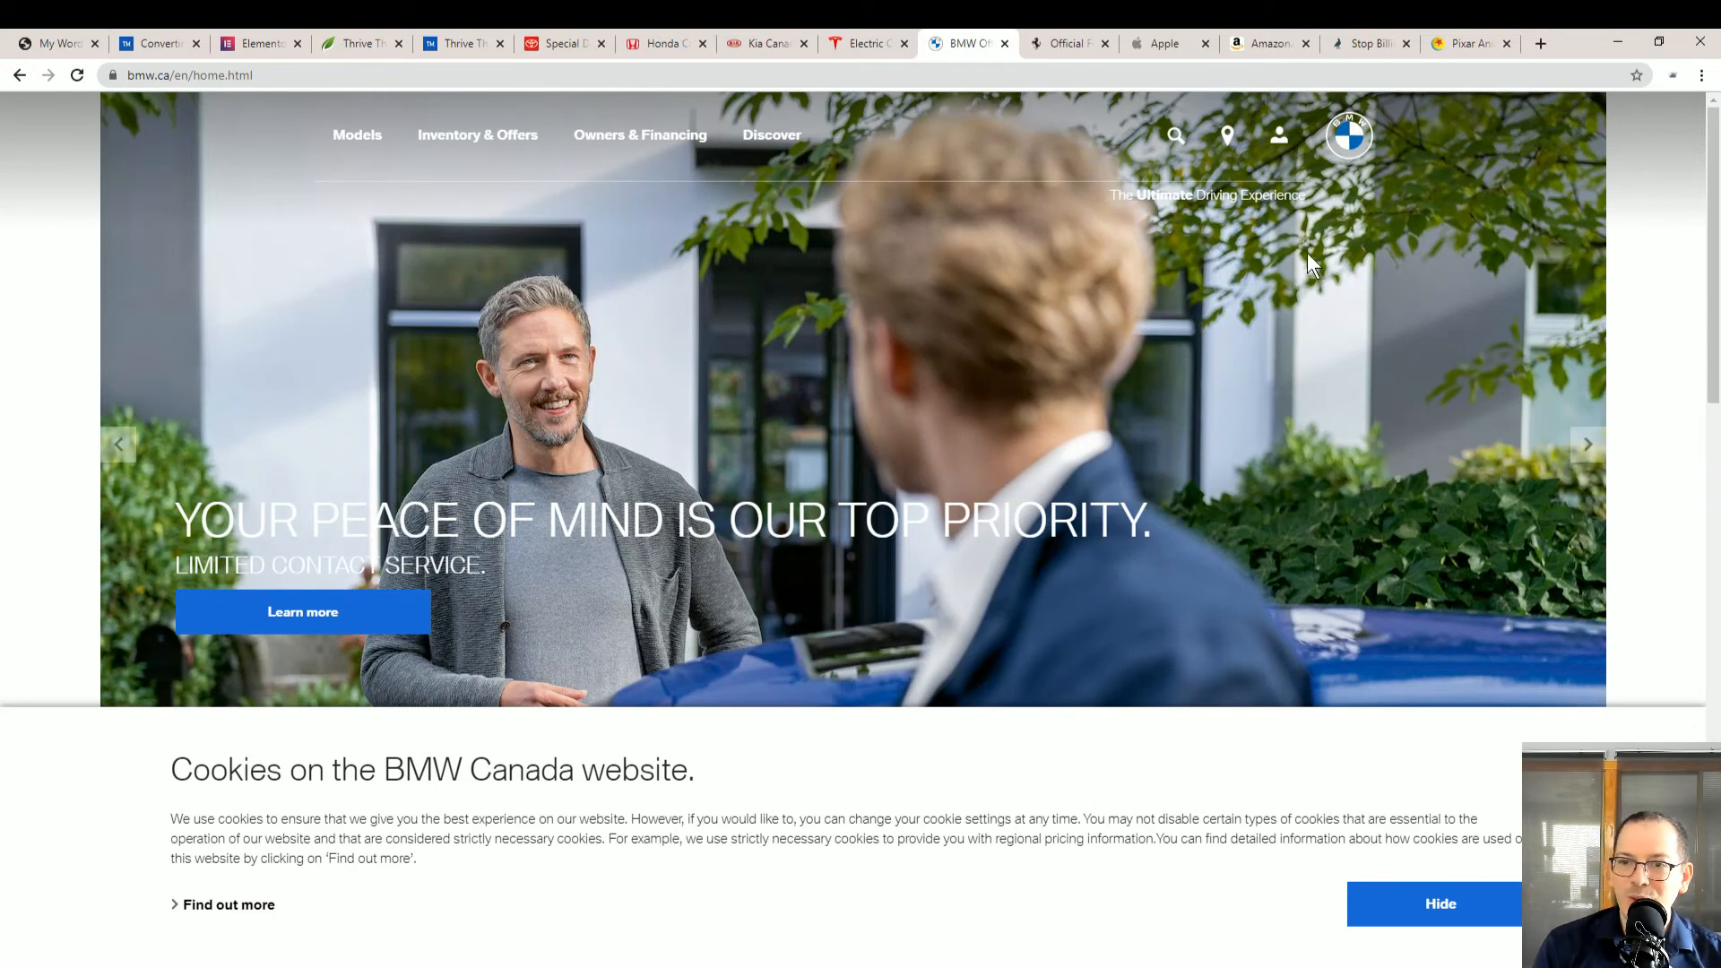
{"action": "mouse_move", "coordinate": [1376, 233]}
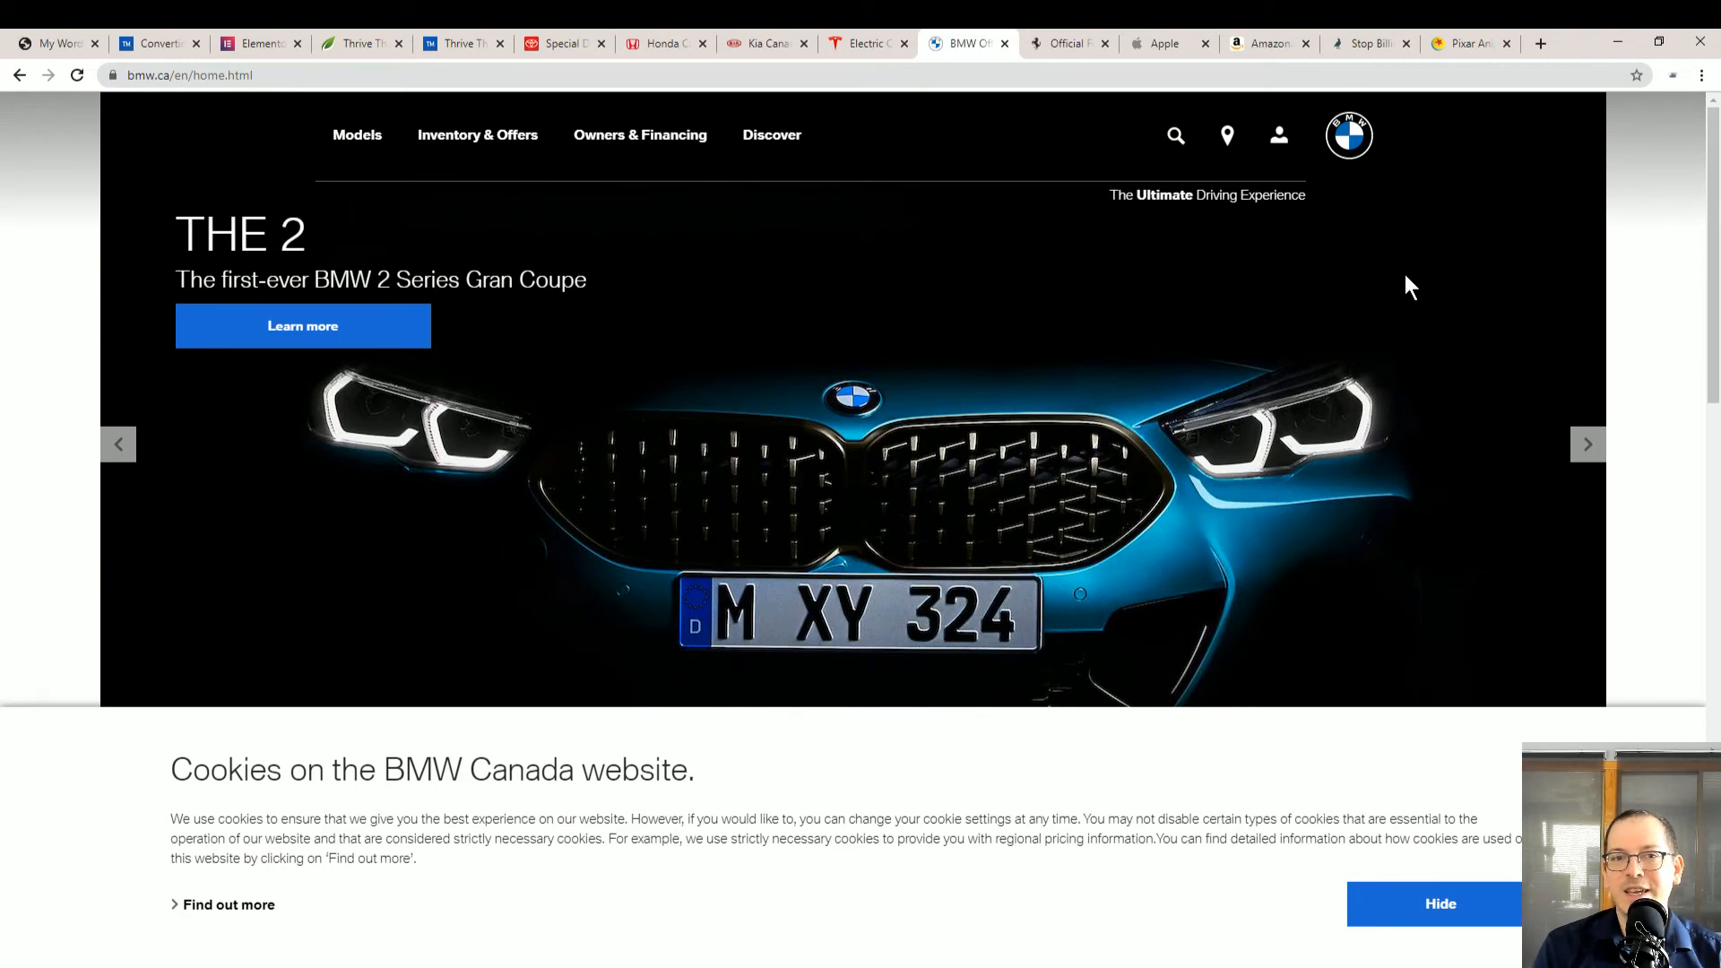
{"action": "mouse_move", "coordinate": [977, 459]}
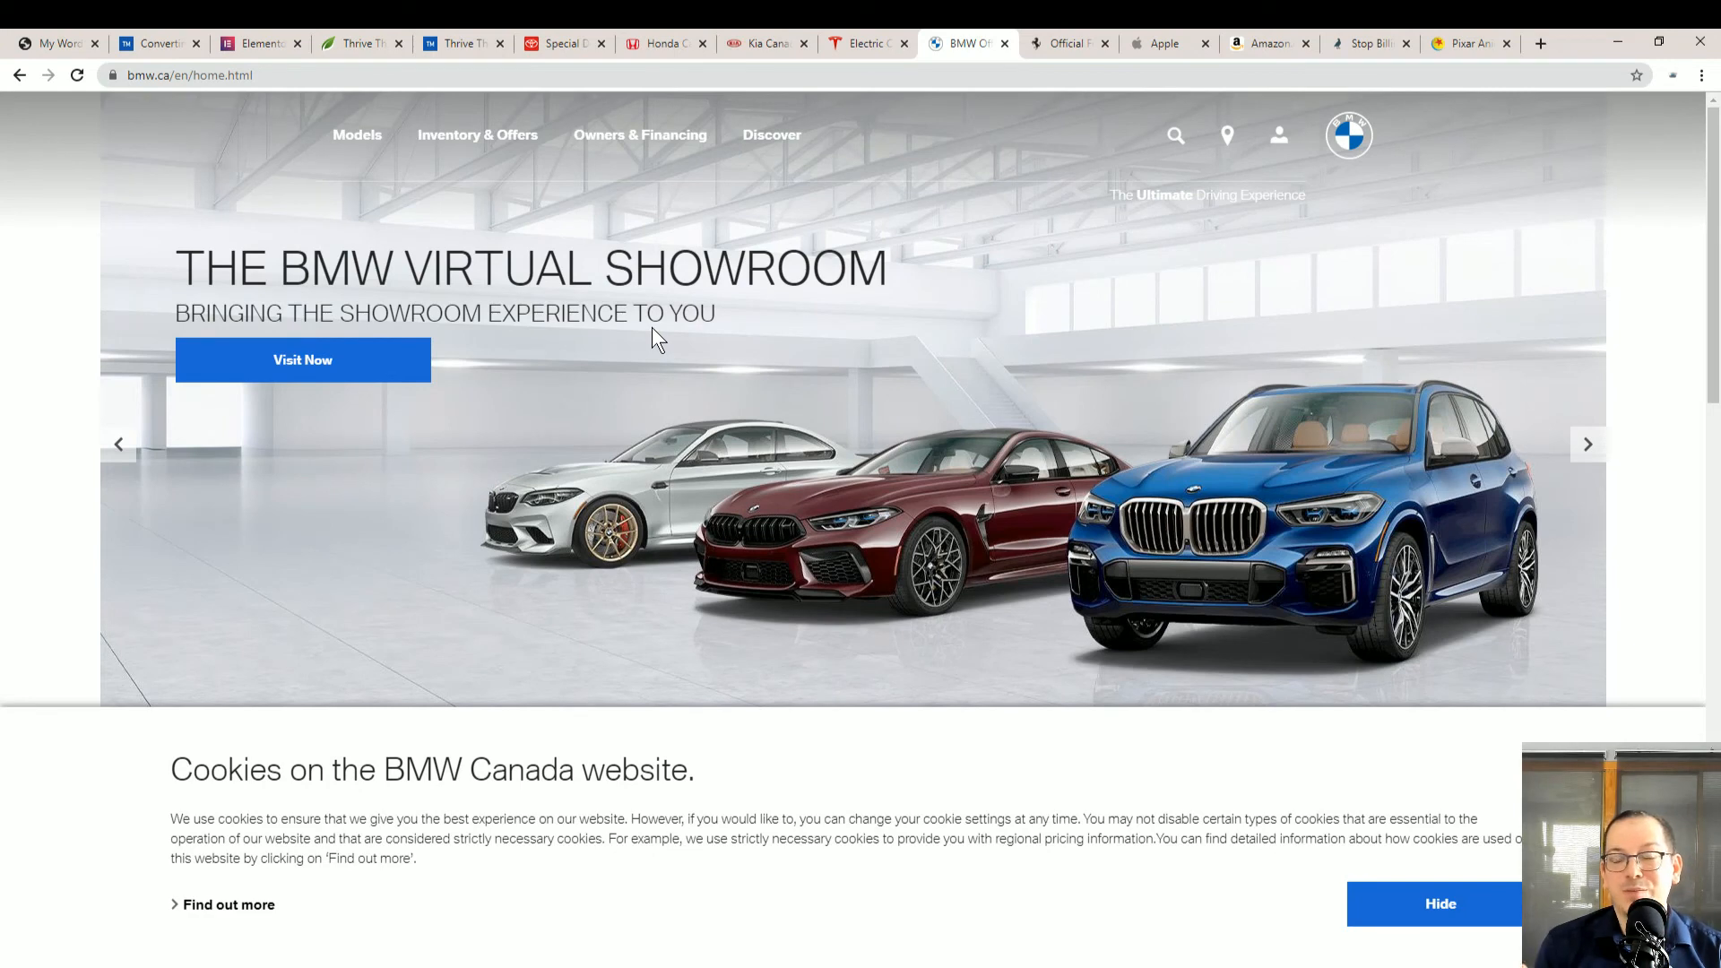
{"action": "mouse_move", "coordinate": [711, 305]}
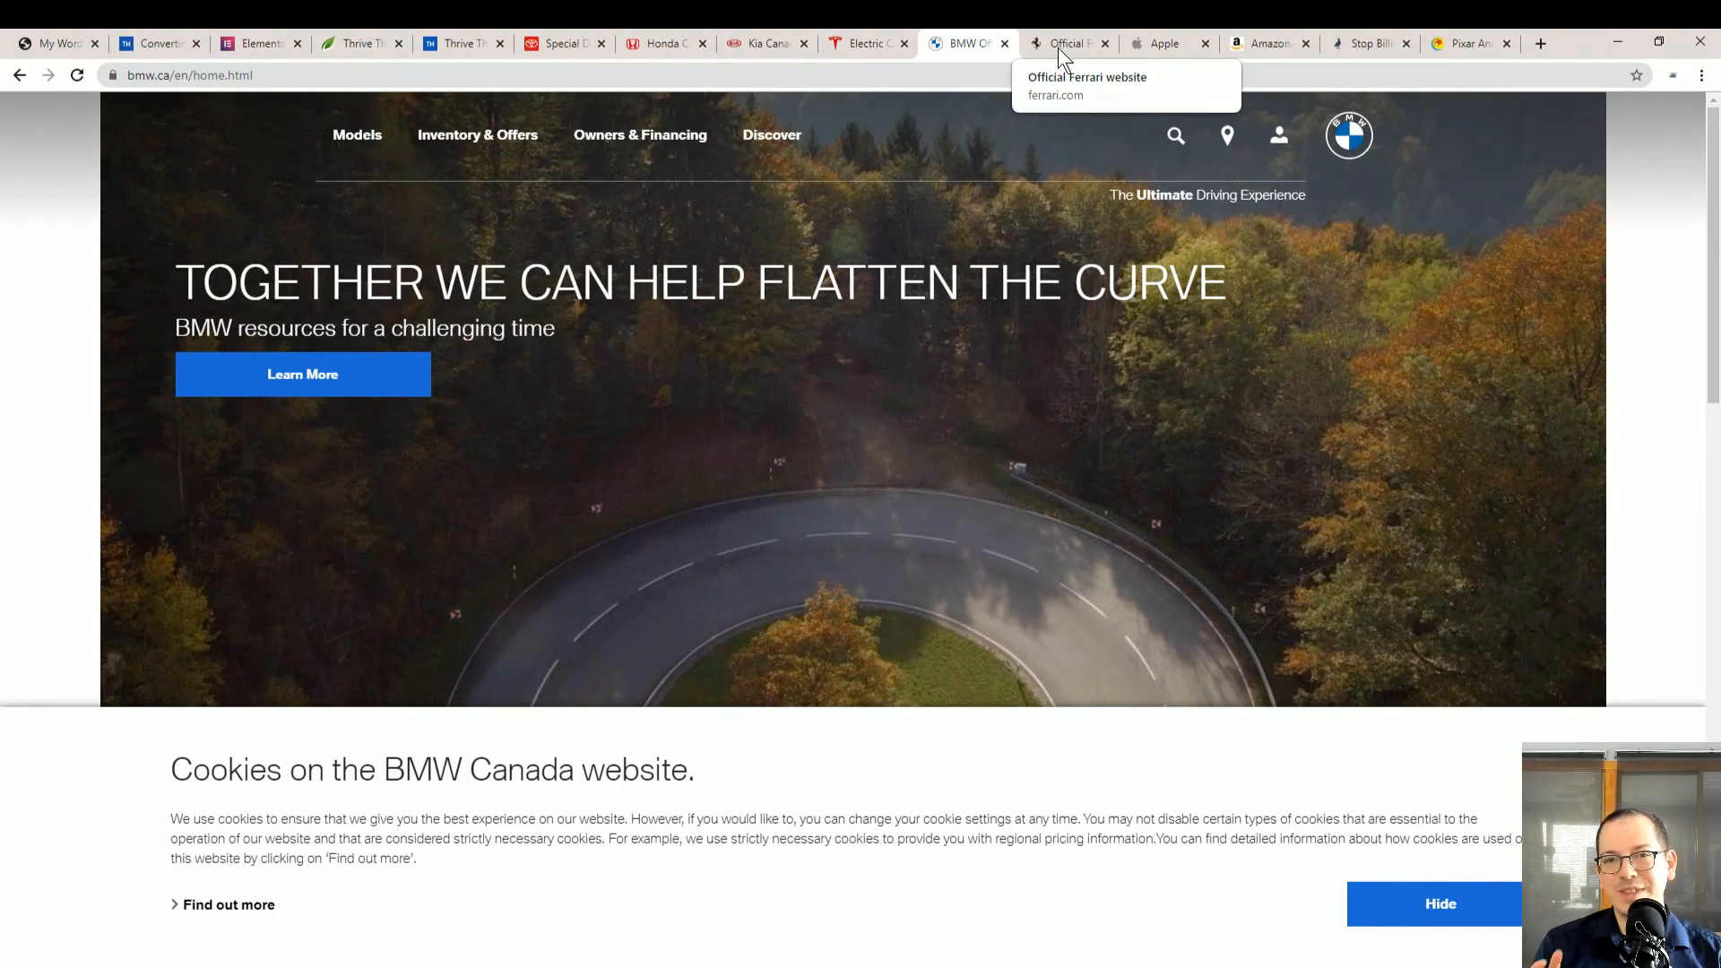
Show the official Ferrari homepage and scroll slightly down its corporate news hero
{"action": "left_click", "coordinate": [1064, 43]}
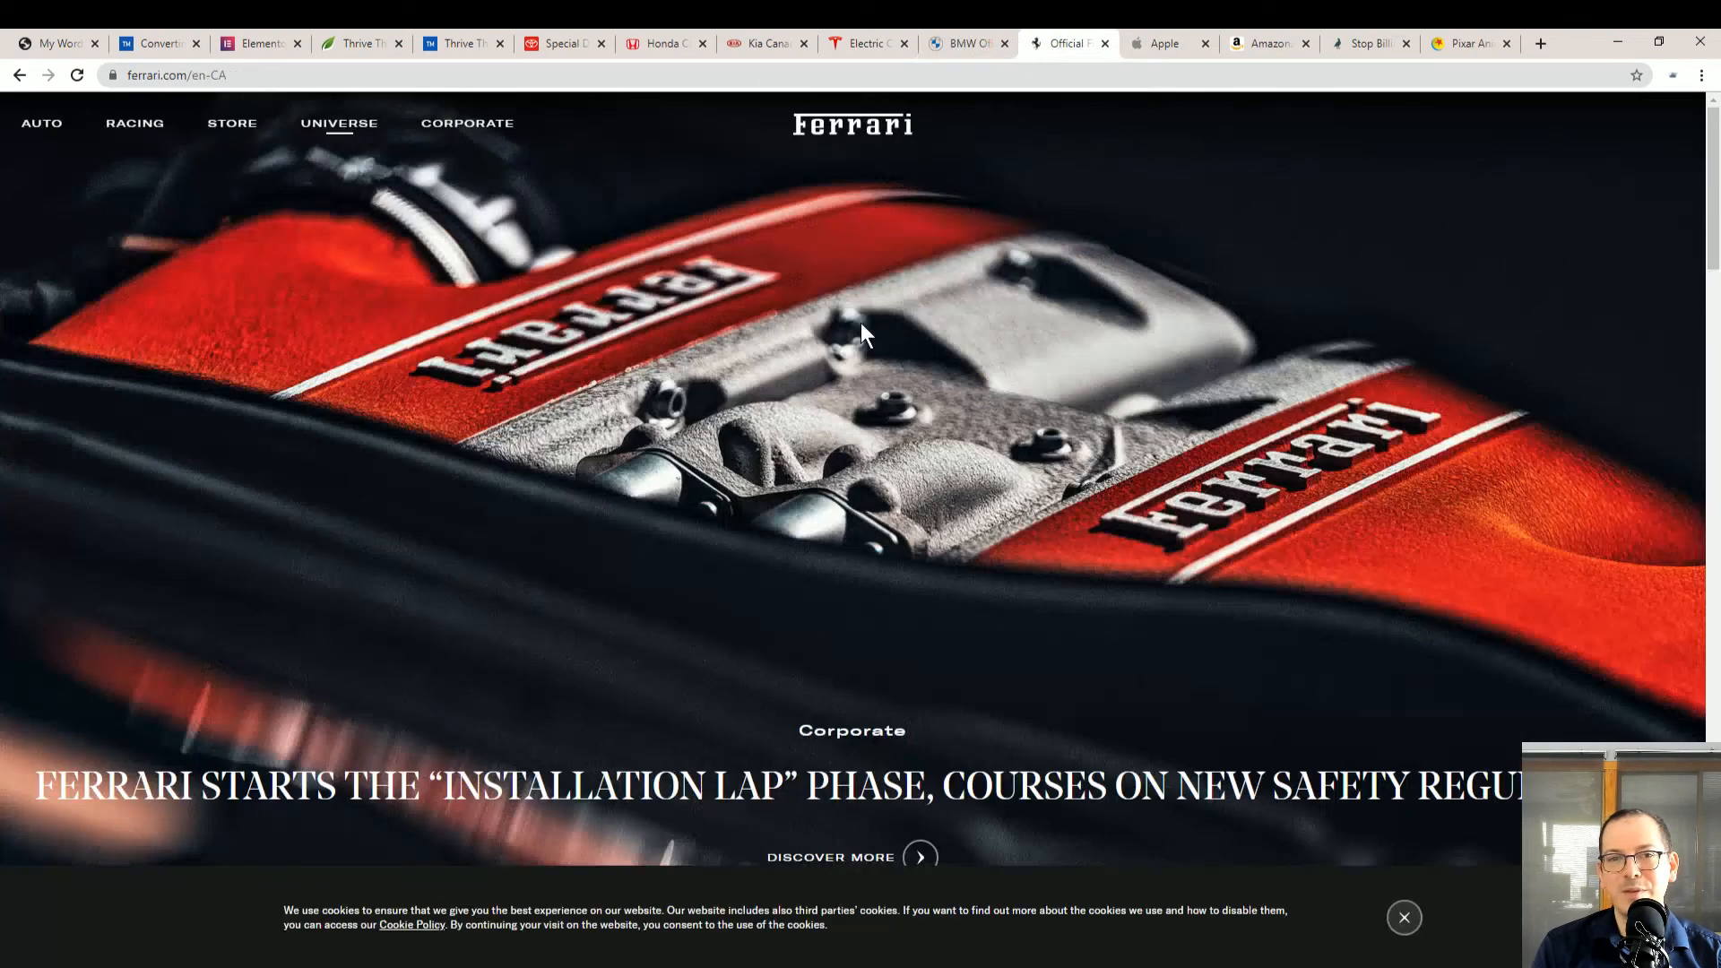
{"action": "mouse_move", "coordinate": [887, 231]}
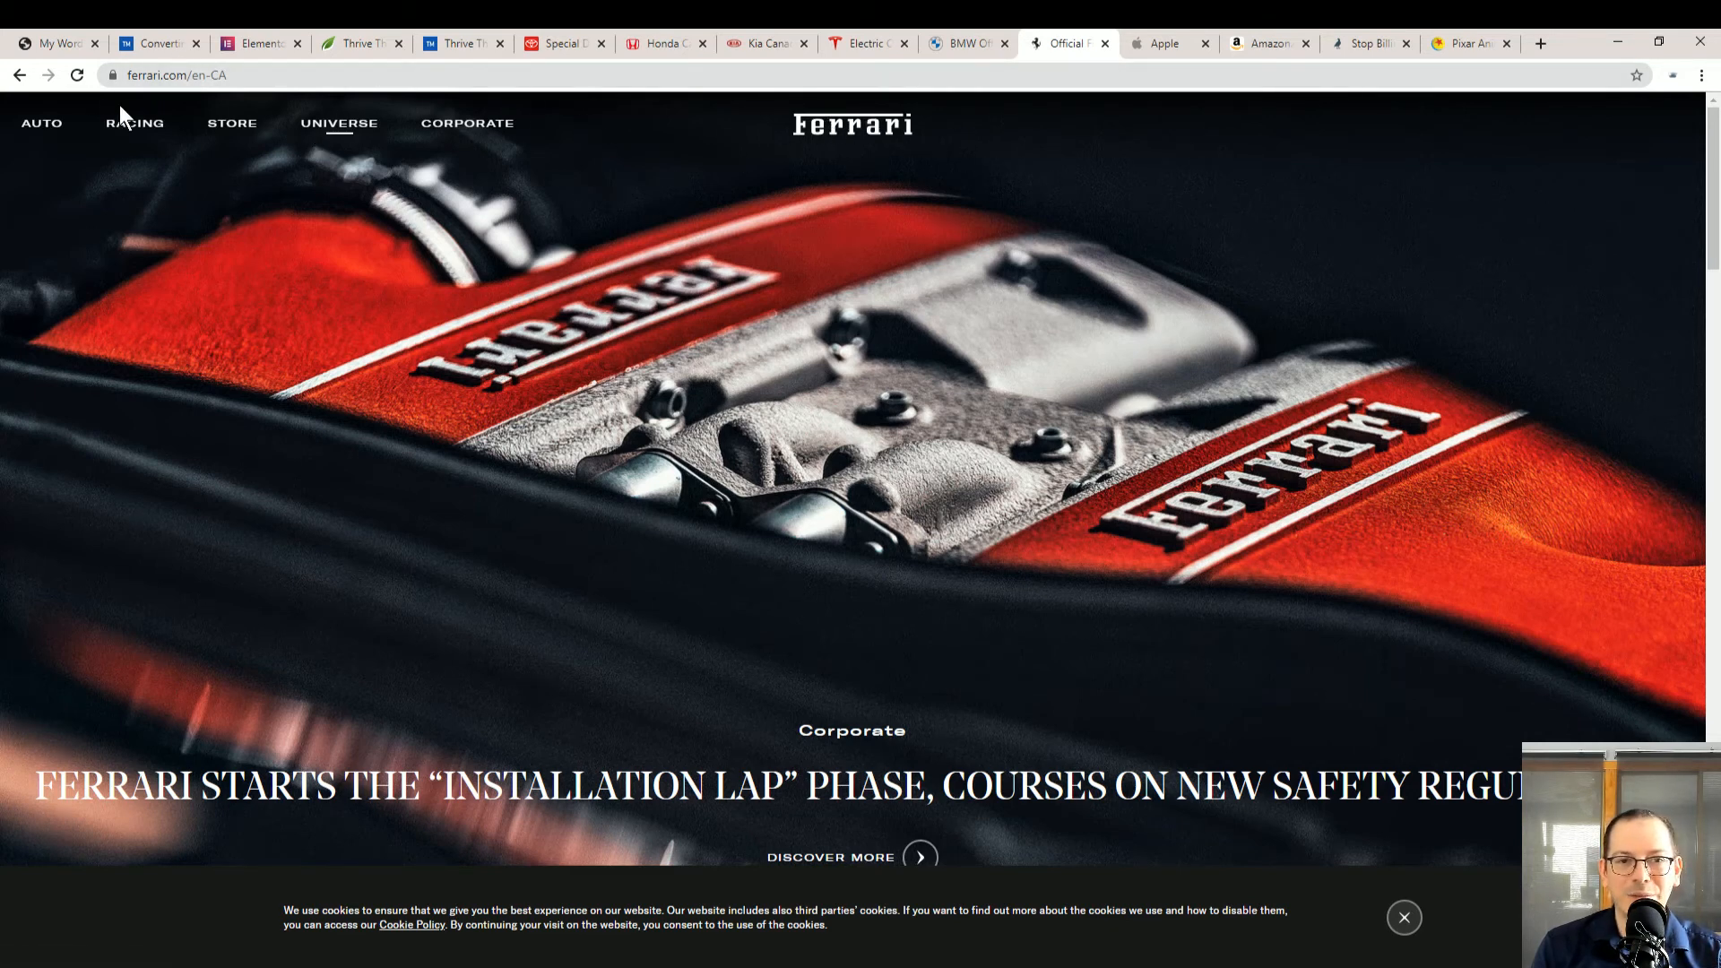
{"action": "mouse_move", "coordinate": [1306, 548]}
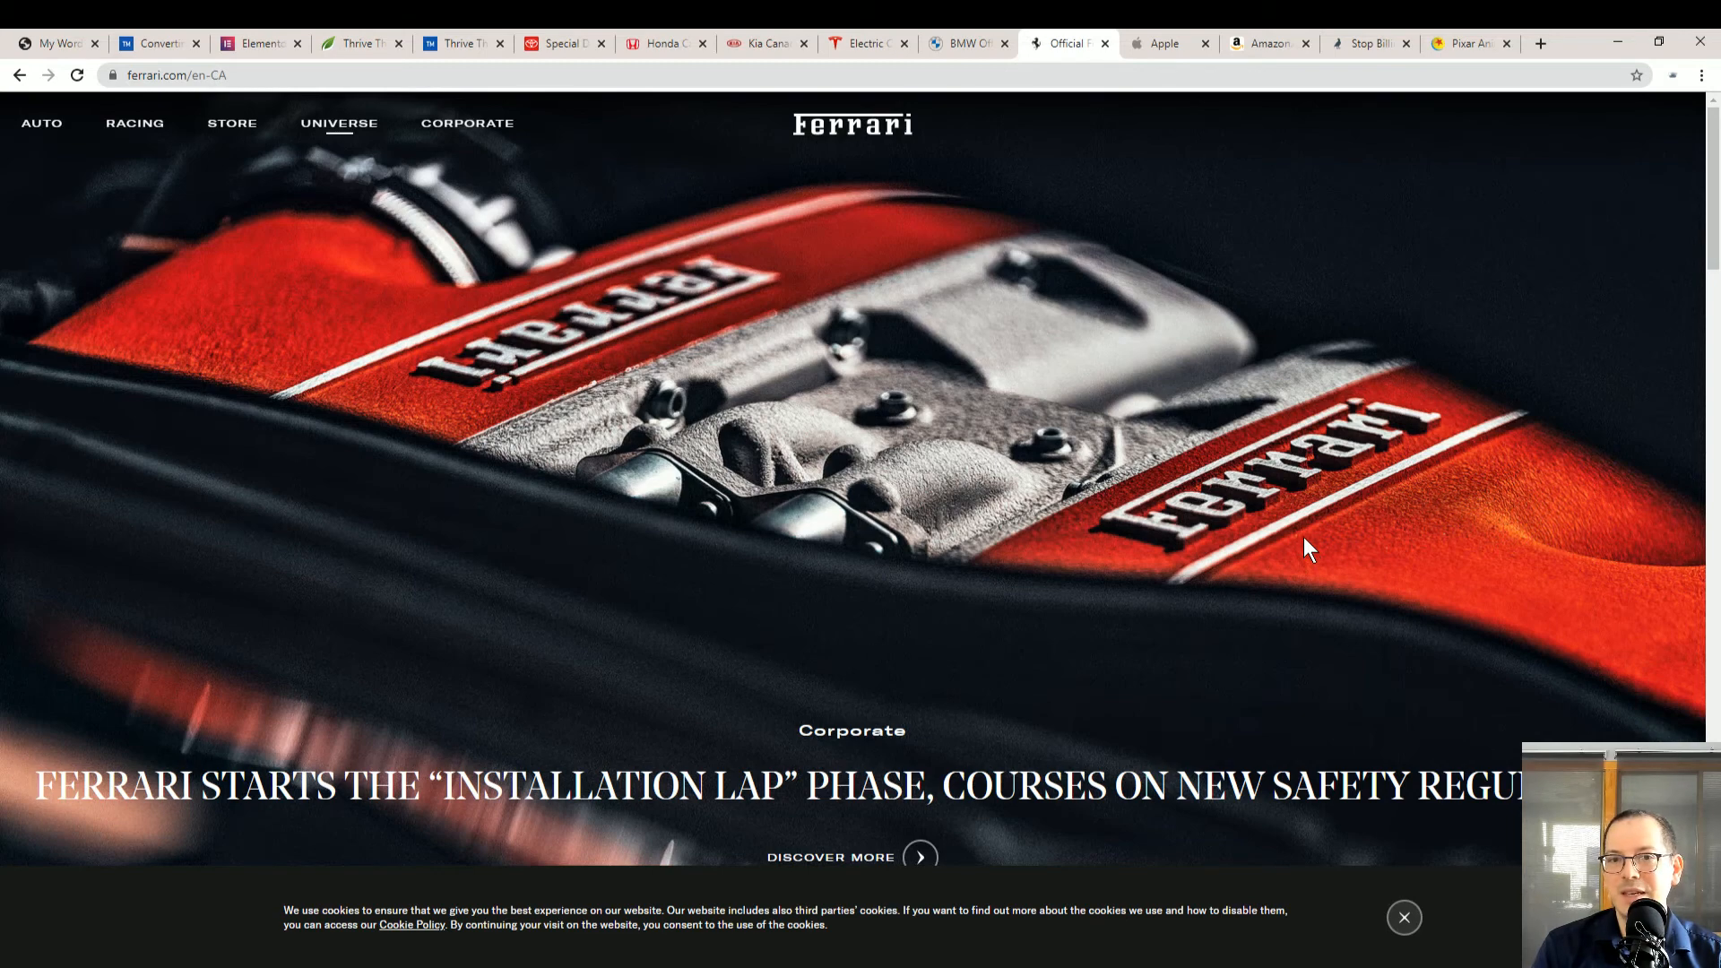
{"action": "mouse_move", "coordinate": [1058, 414]}
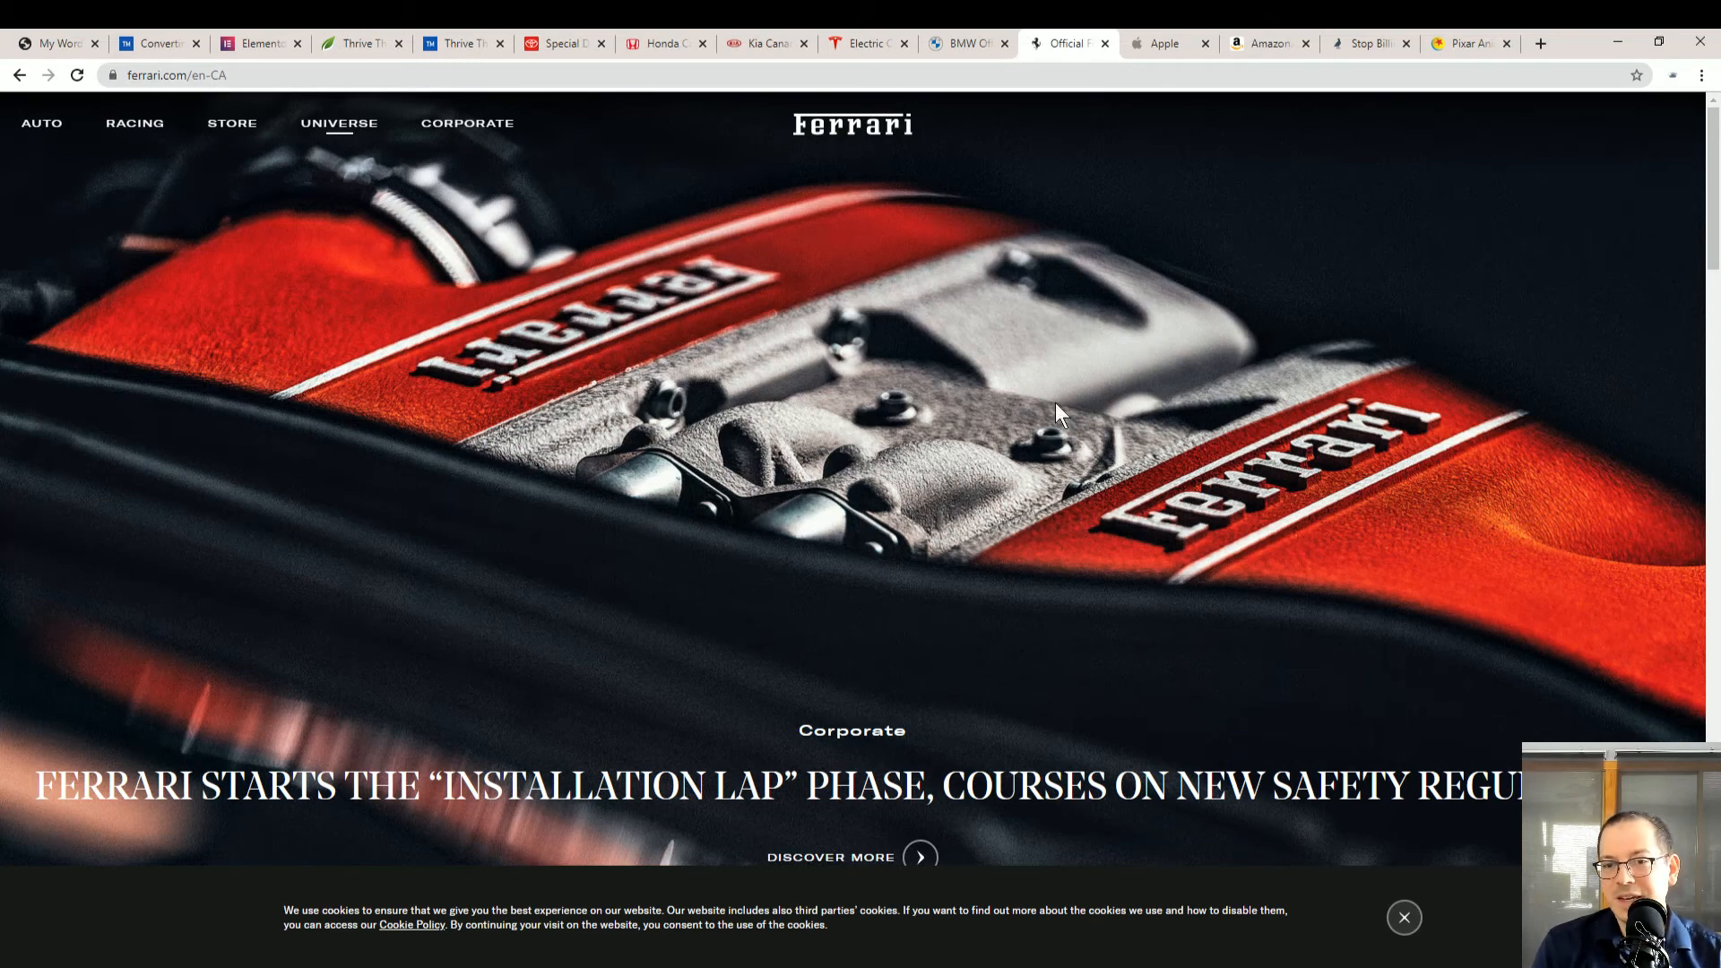
{"action": "mouse_move", "coordinate": [1052, 439]}
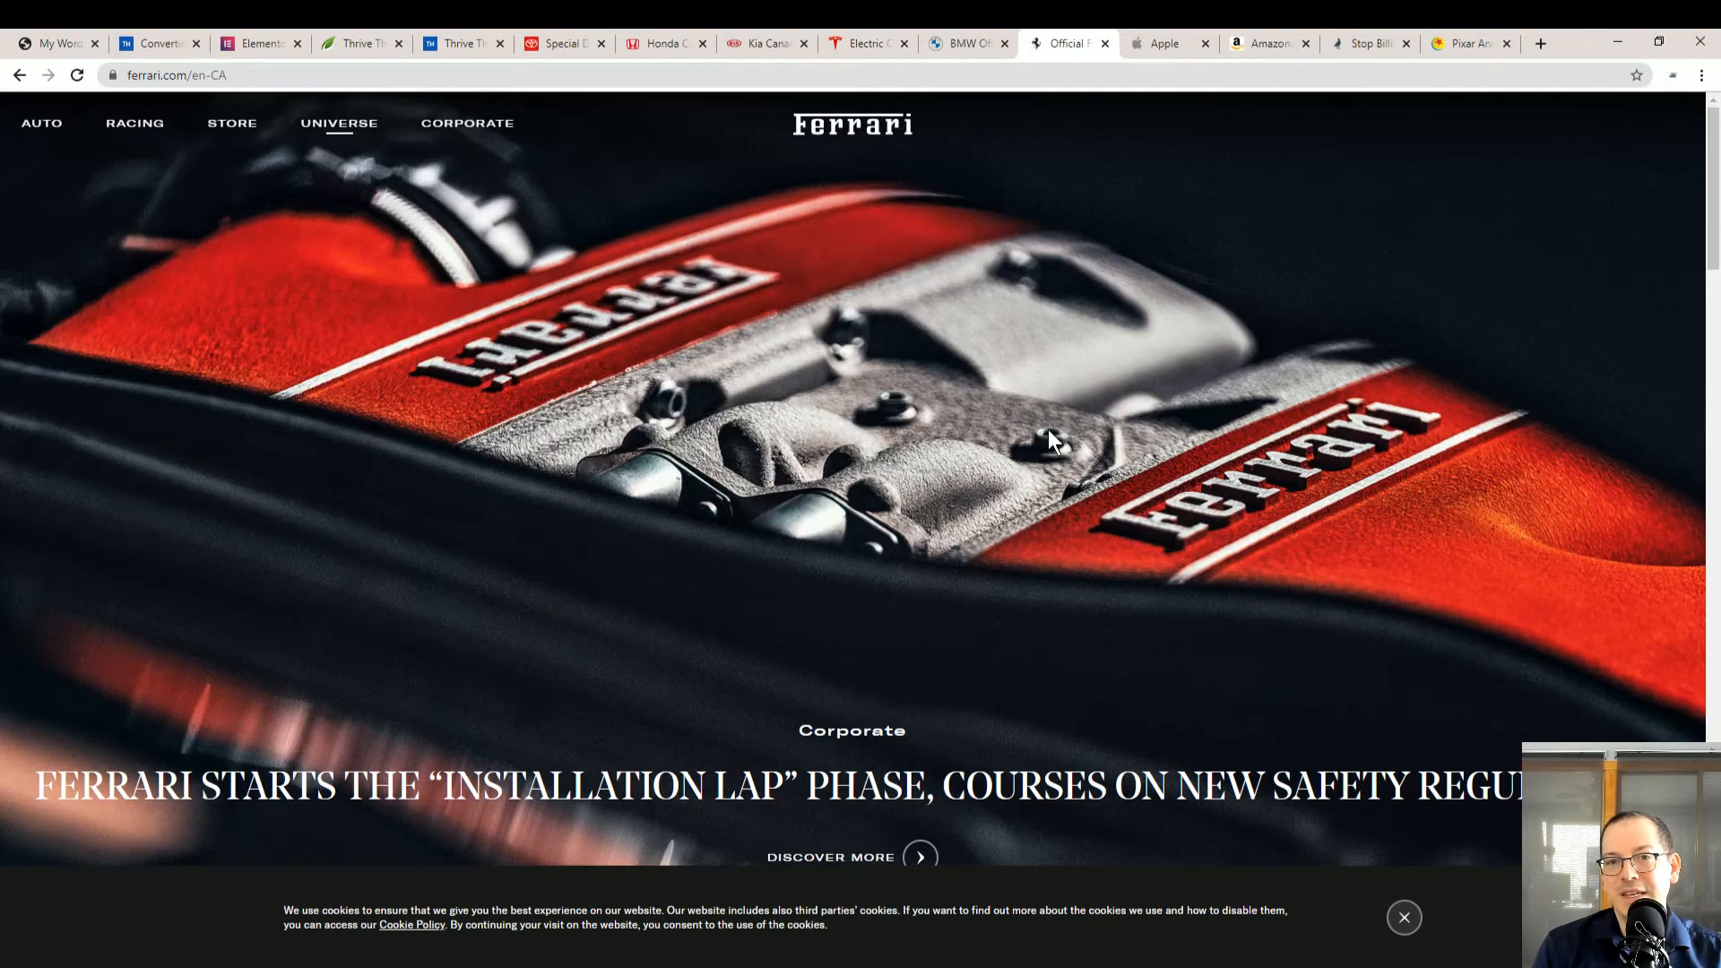
{"action": "mouse_move", "coordinate": [854, 321]}
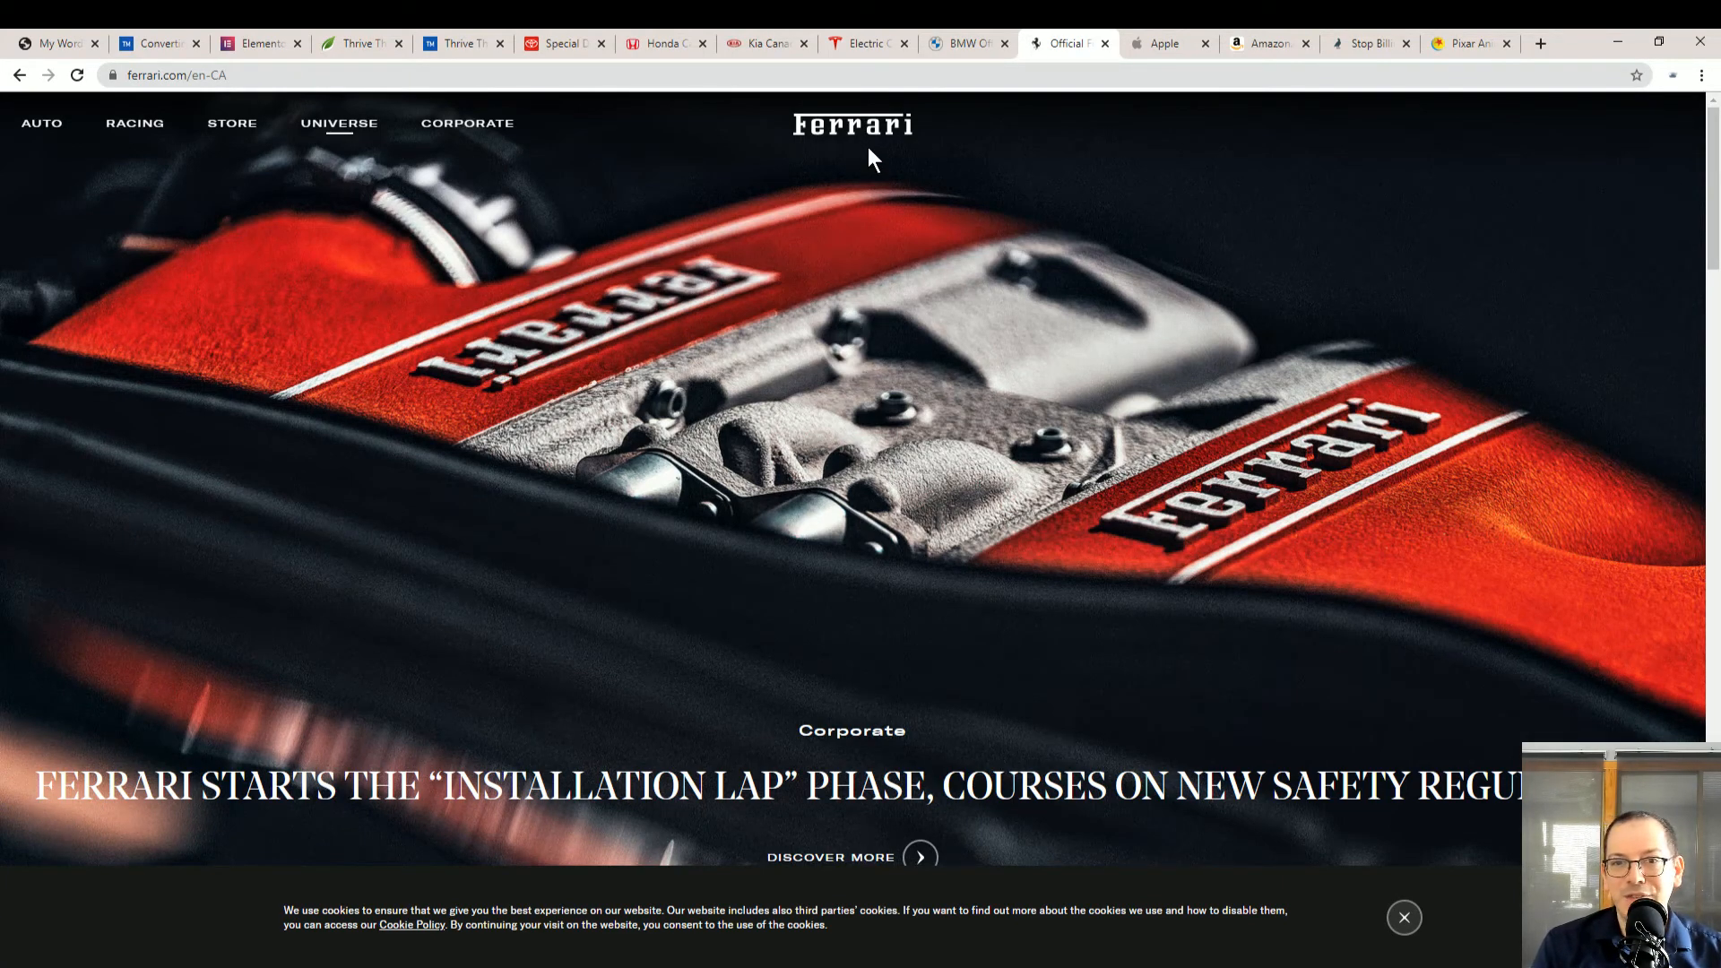
{"action": "mouse_move", "coordinate": [845, 506]}
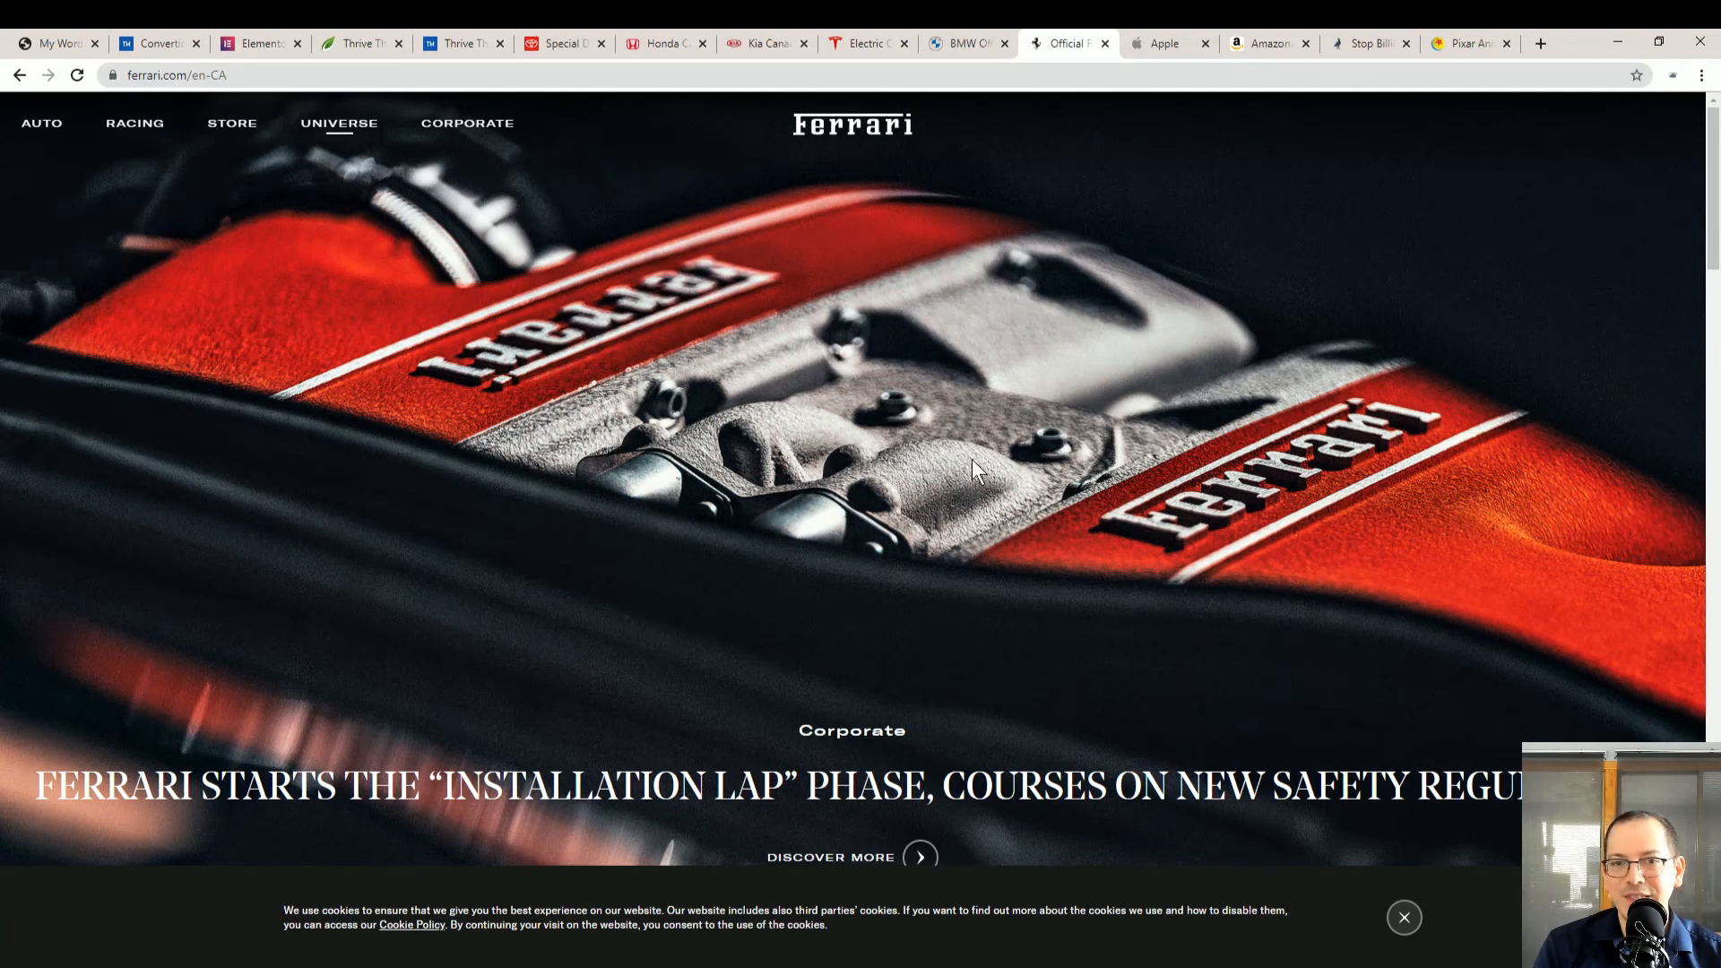
{"action": "scroll", "scroll_direction": "down", "scroll_amount": 3}
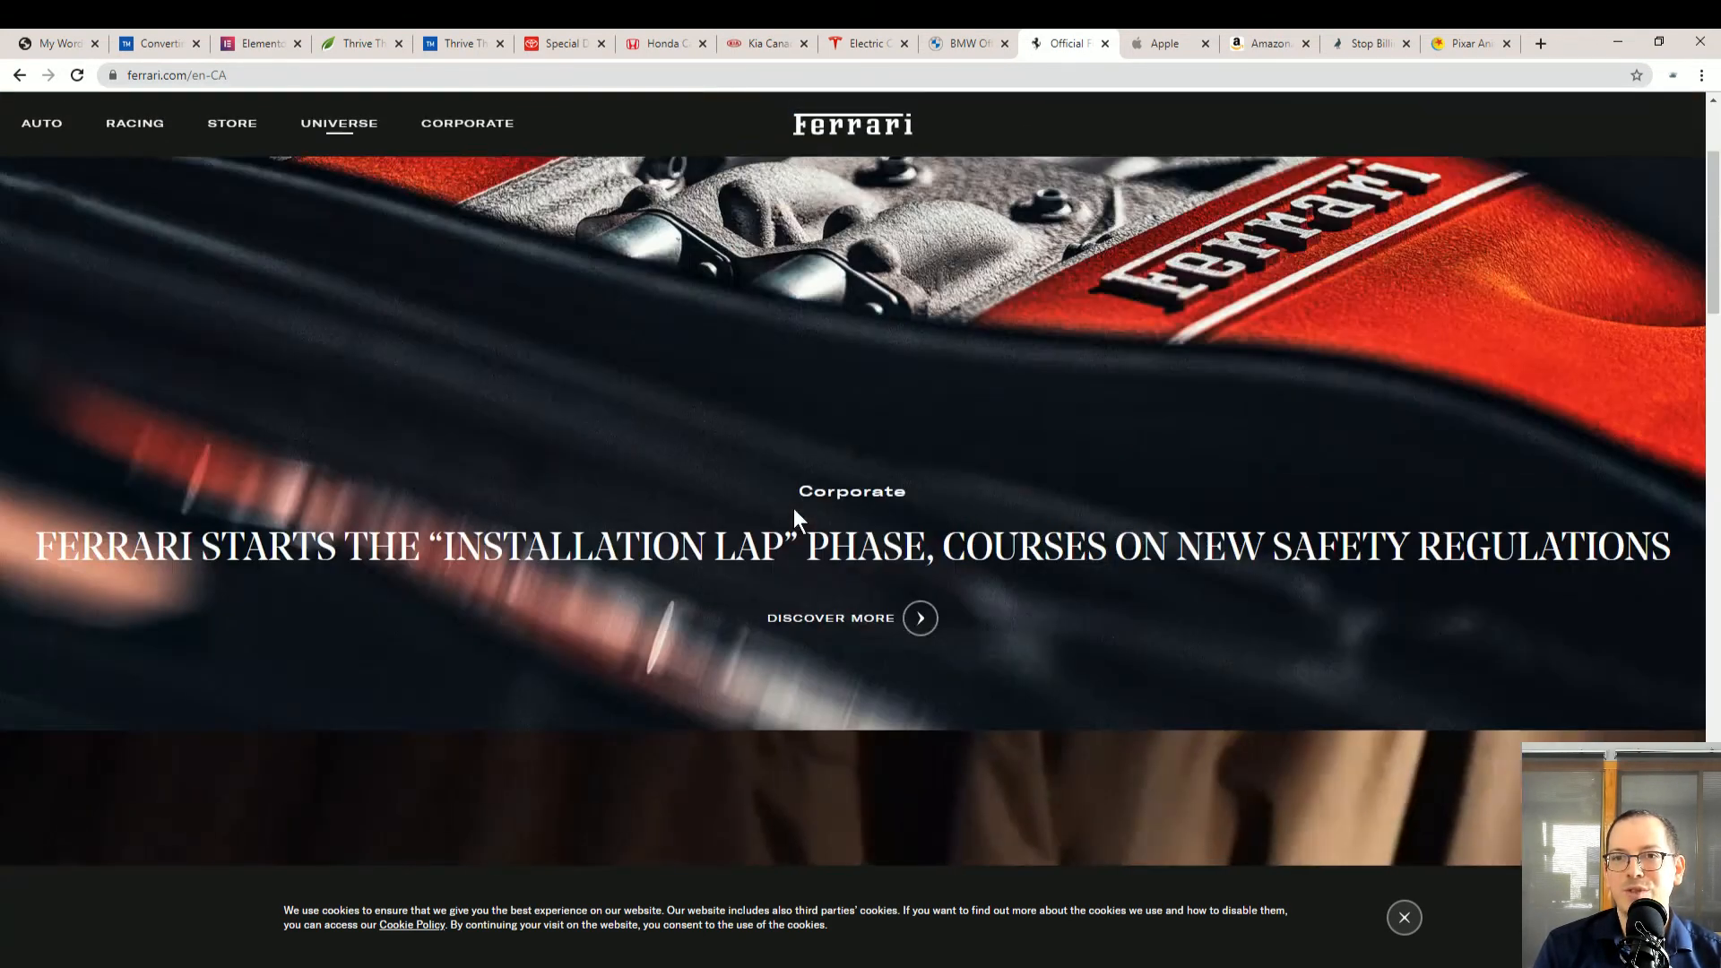
{"action": "scroll", "scroll_direction": "down", "scroll_amount": 3}
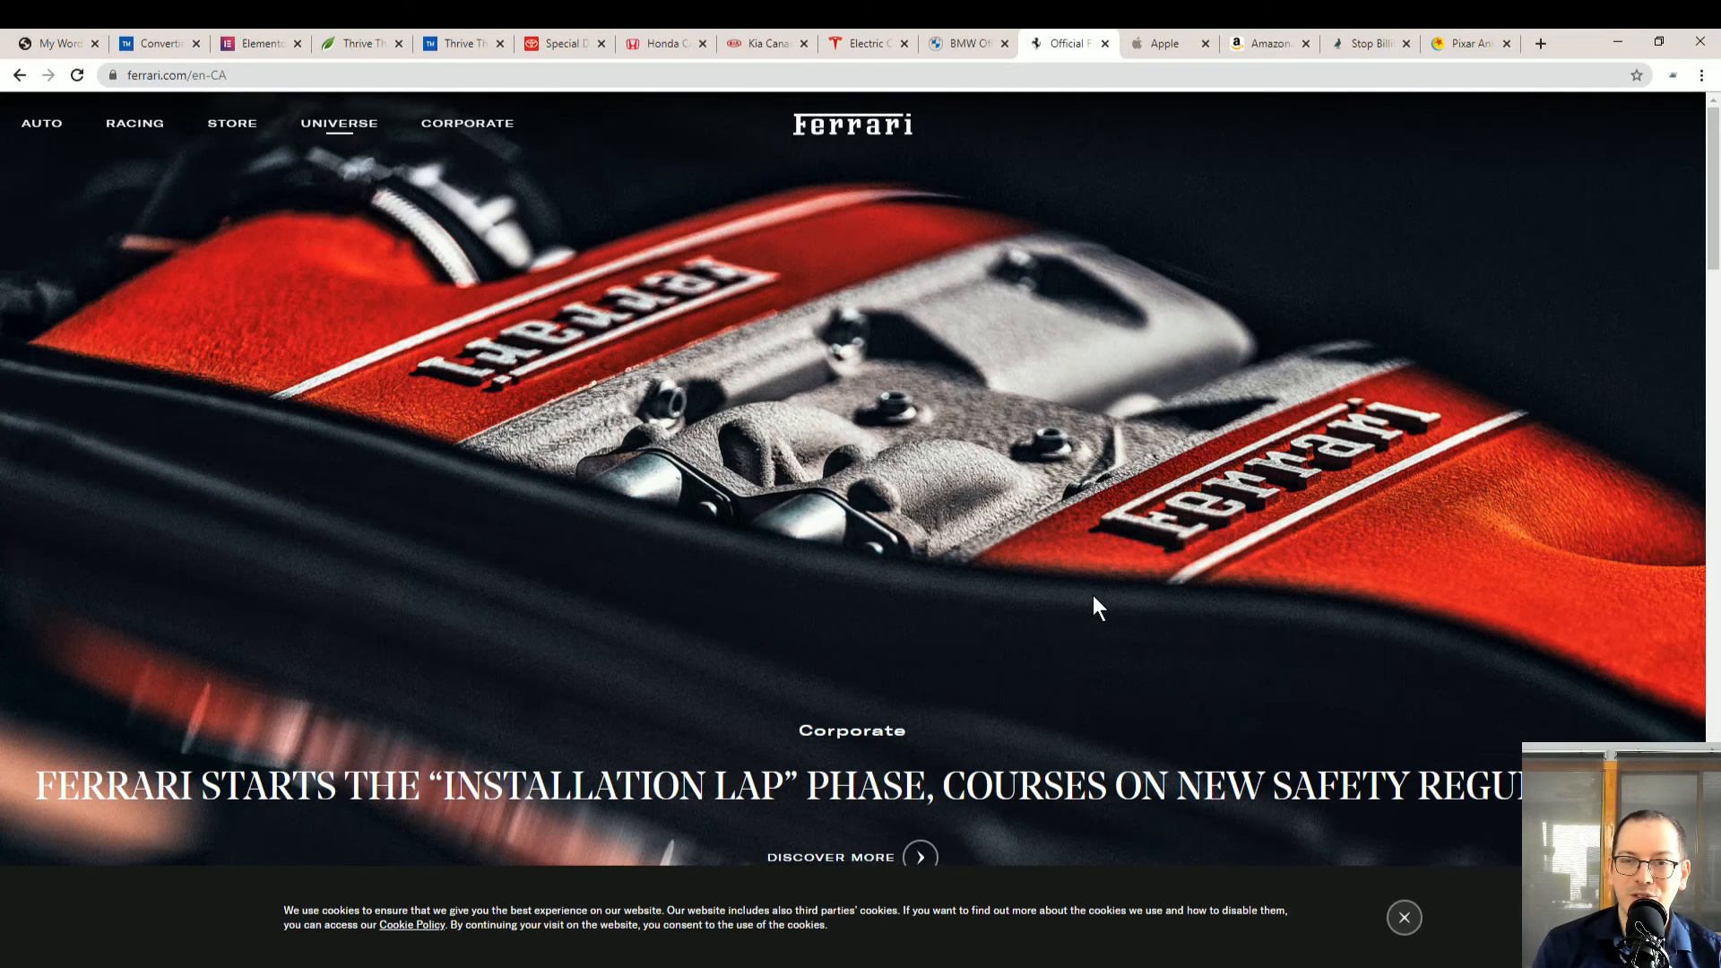
{"action": "left_click", "coordinate": [1364, 43]}
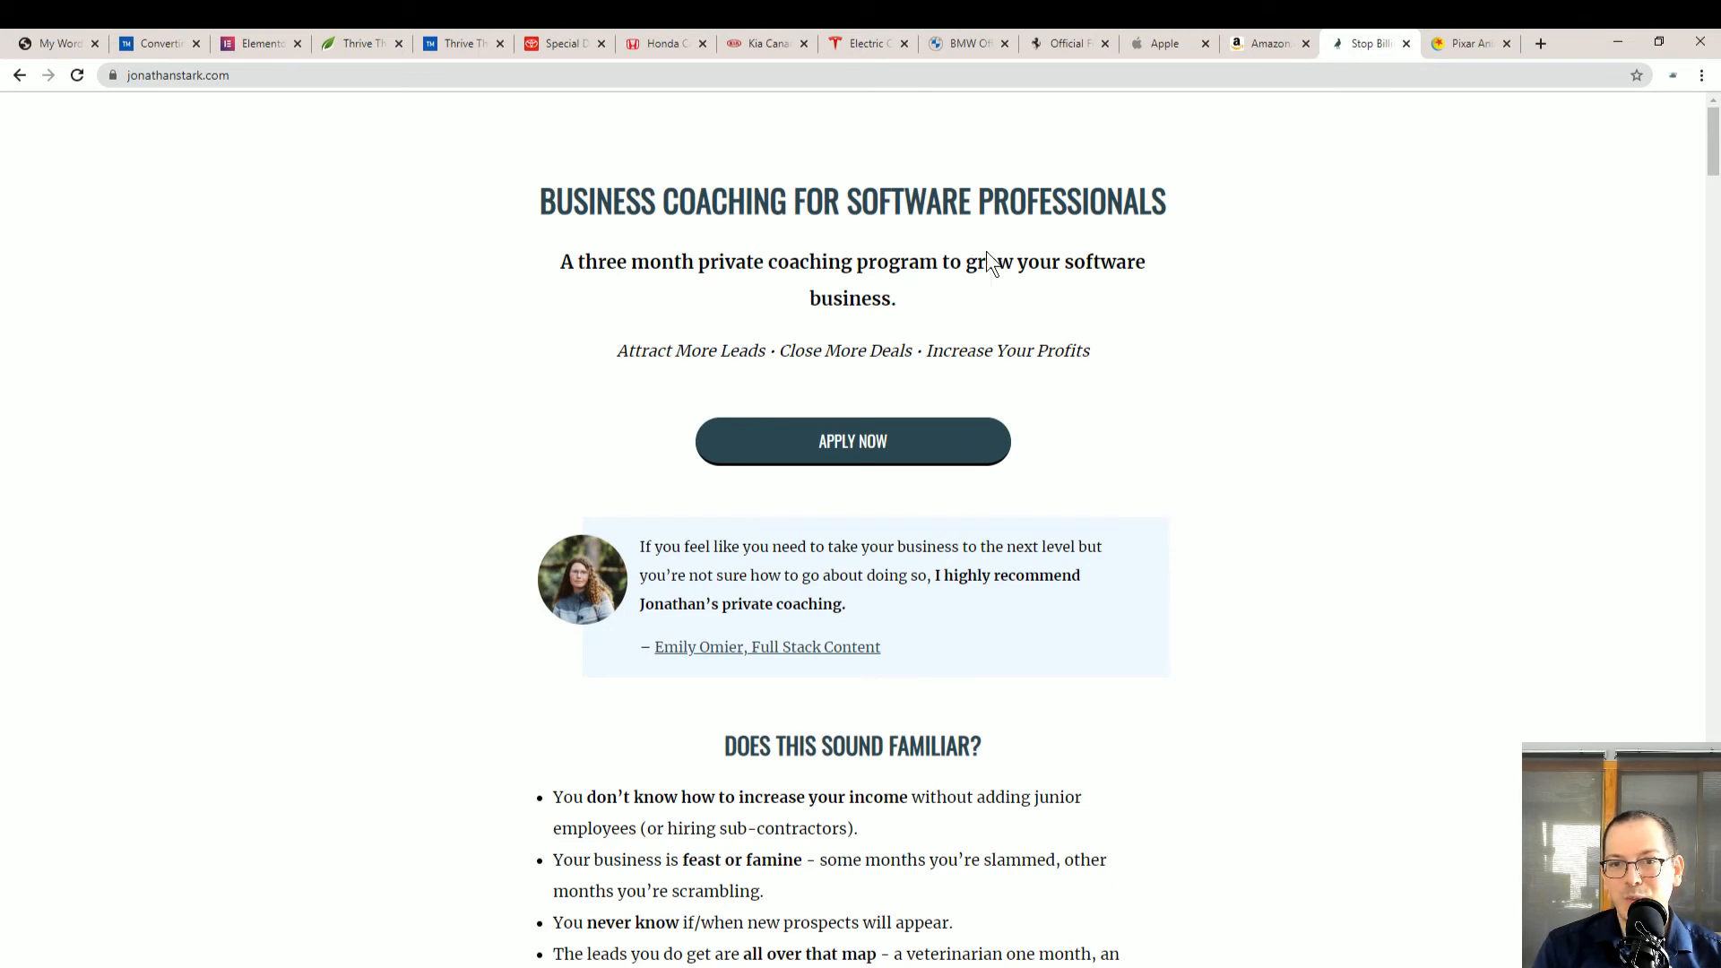
{"action": "mouse_move", "coordinate": [1171, 536]}
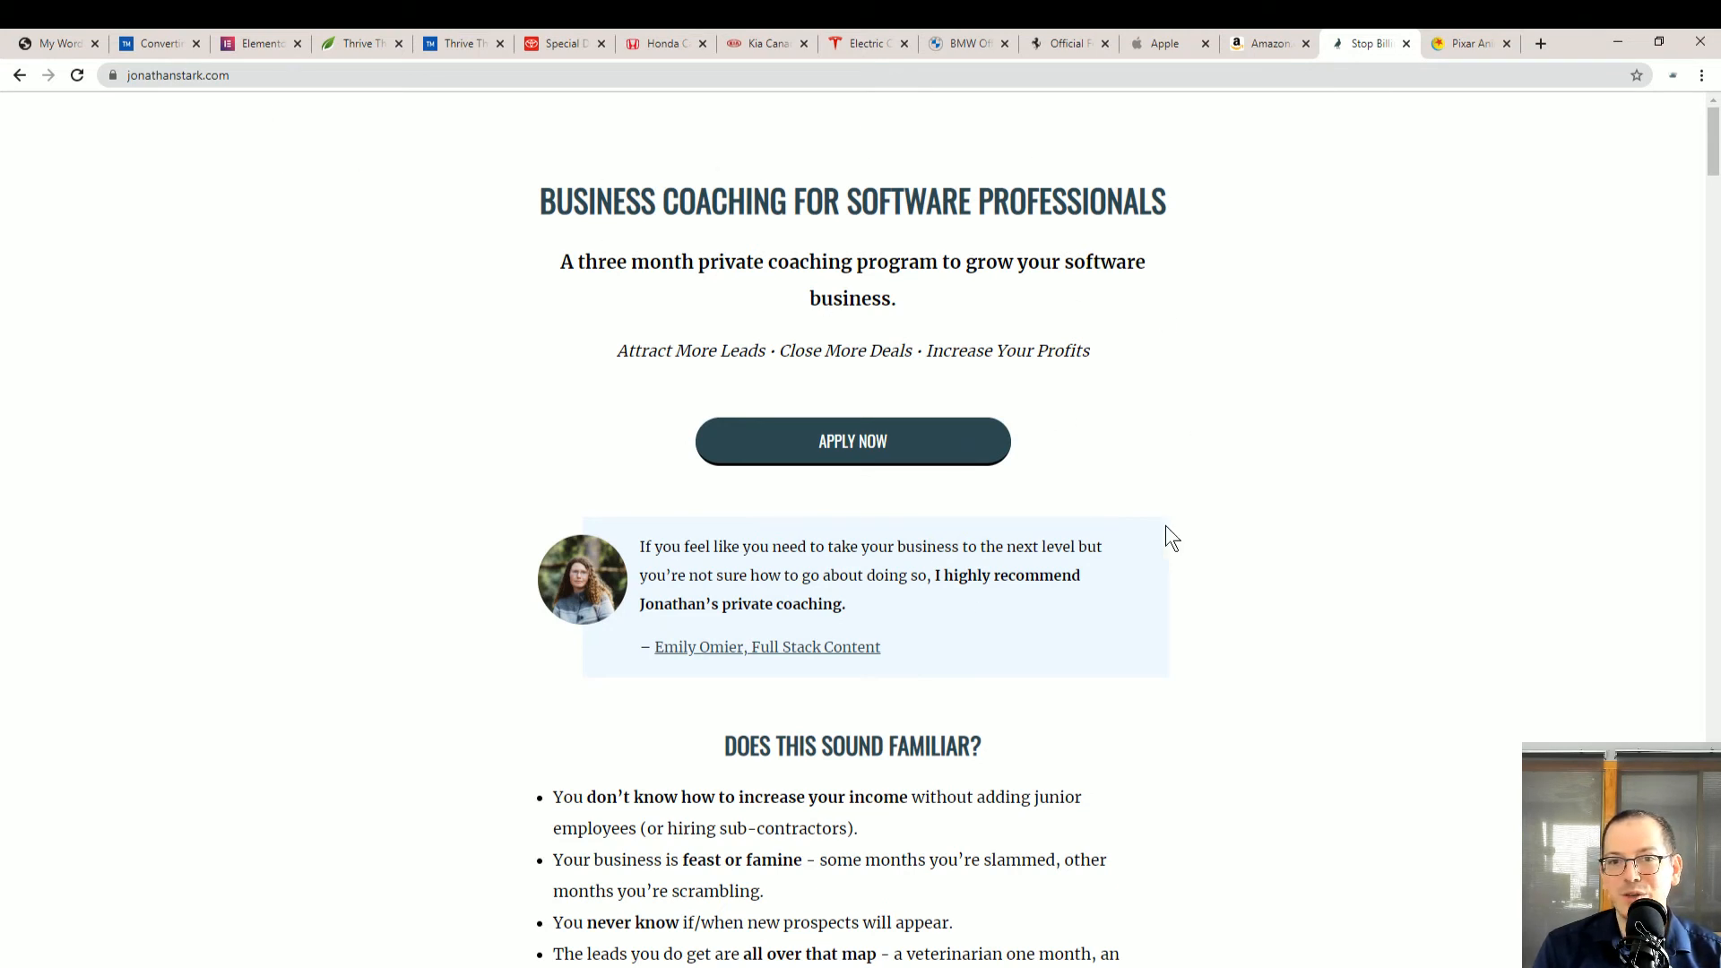
{"action": "mouse_move", "coordinate": [1196, 511]}
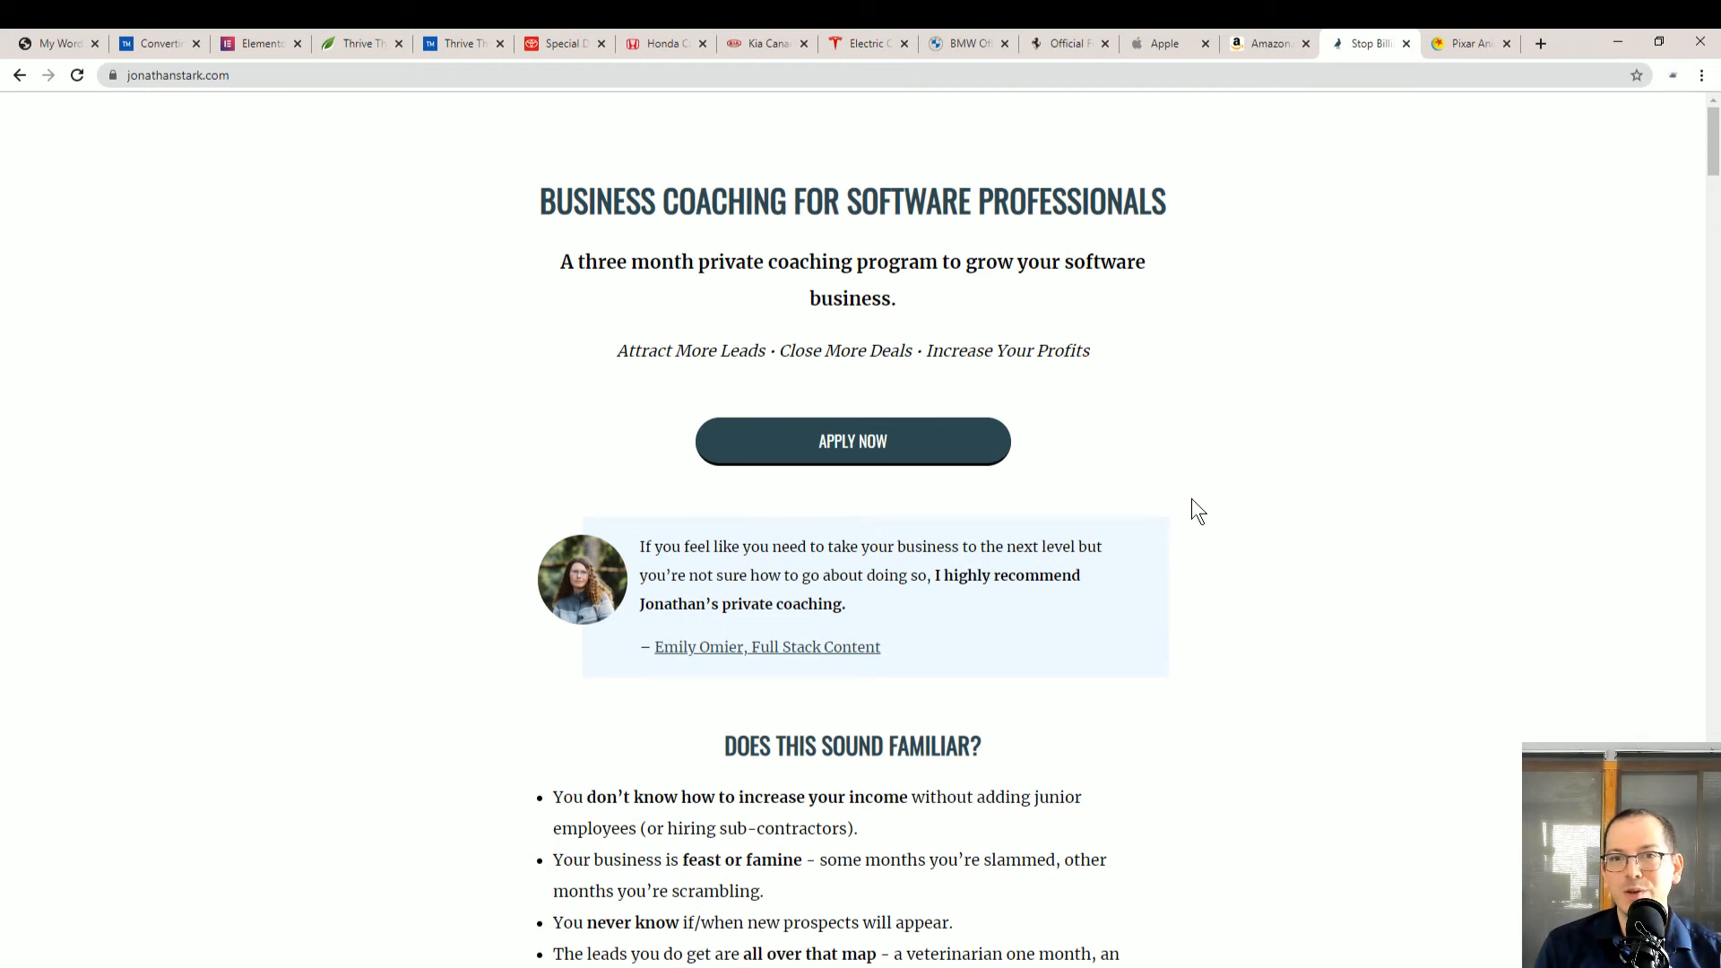
{"action": "mouse_move", "coordinate": [739, 116]}
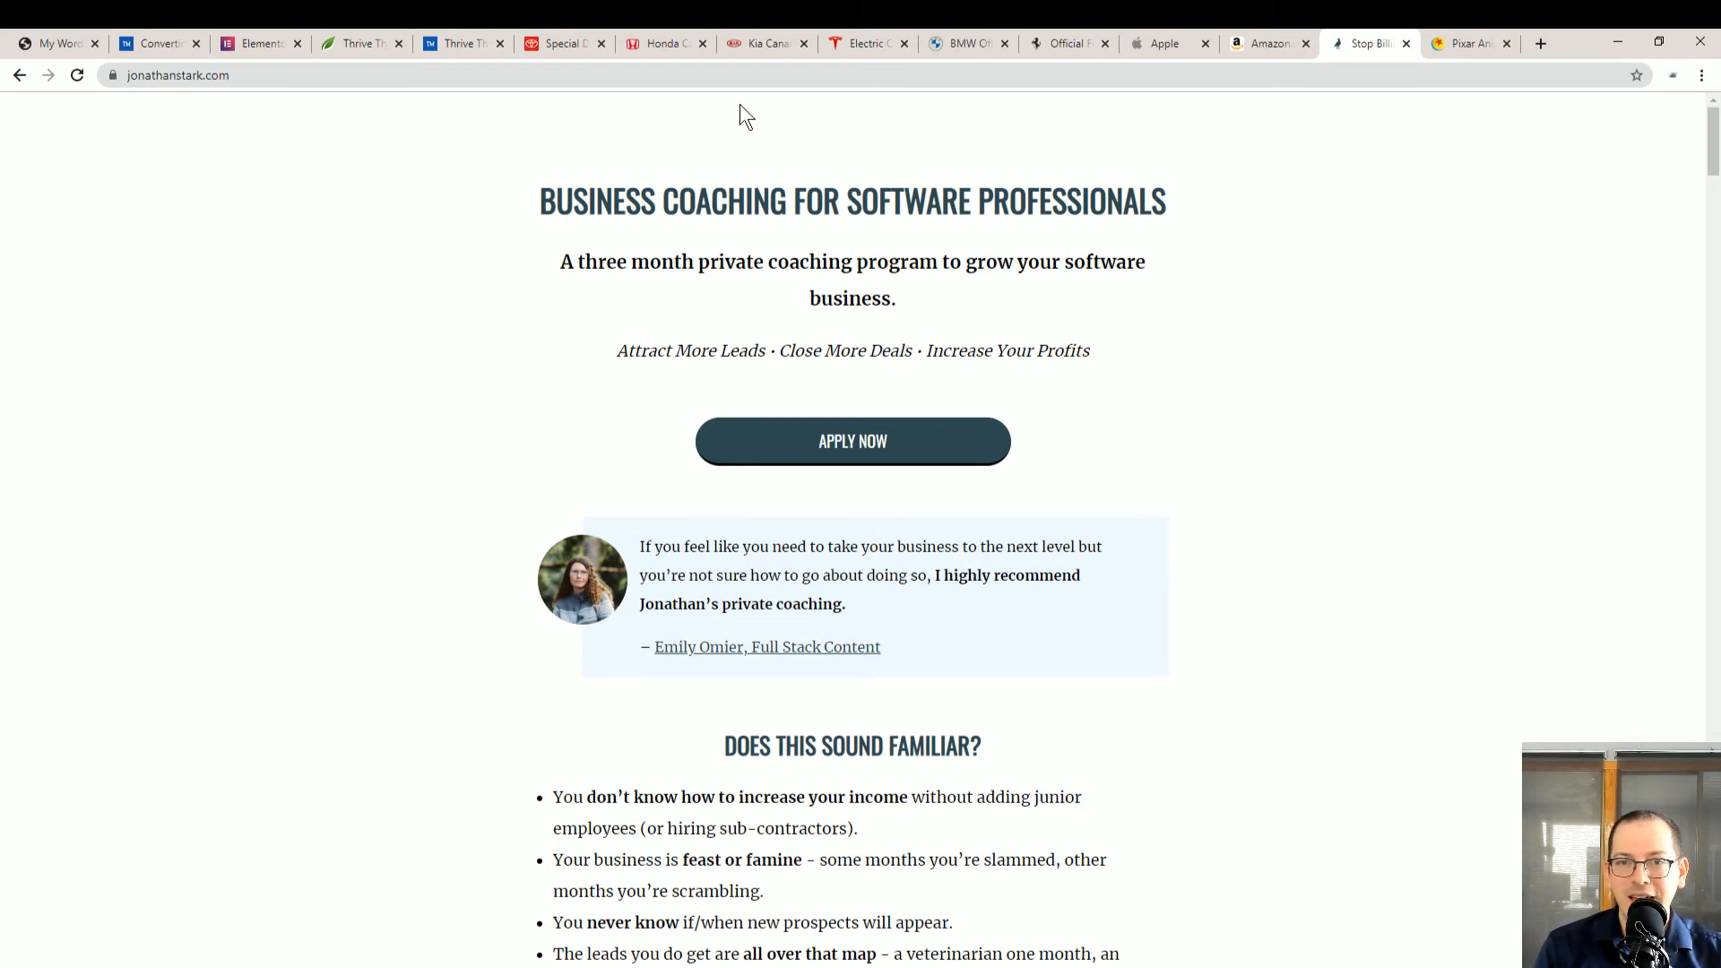
{"action": "mouse_move", "coordinate": [1224, 603]}
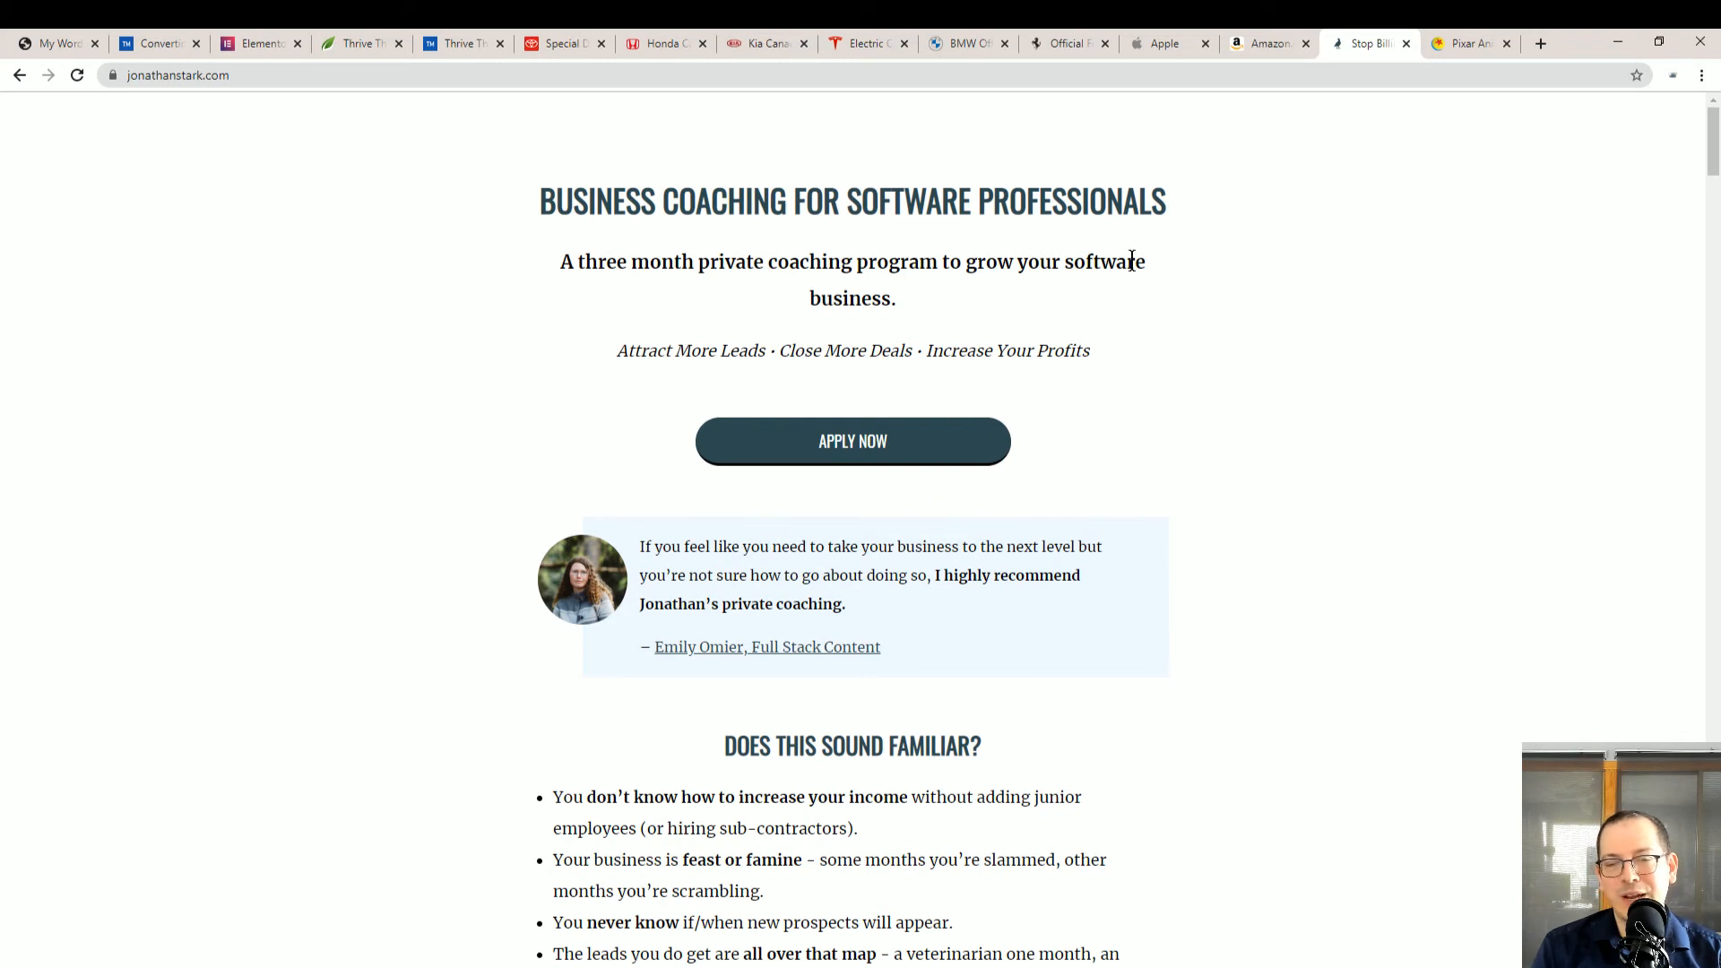
{"action": "mouse_move", "coordinate": [1071, 140]}
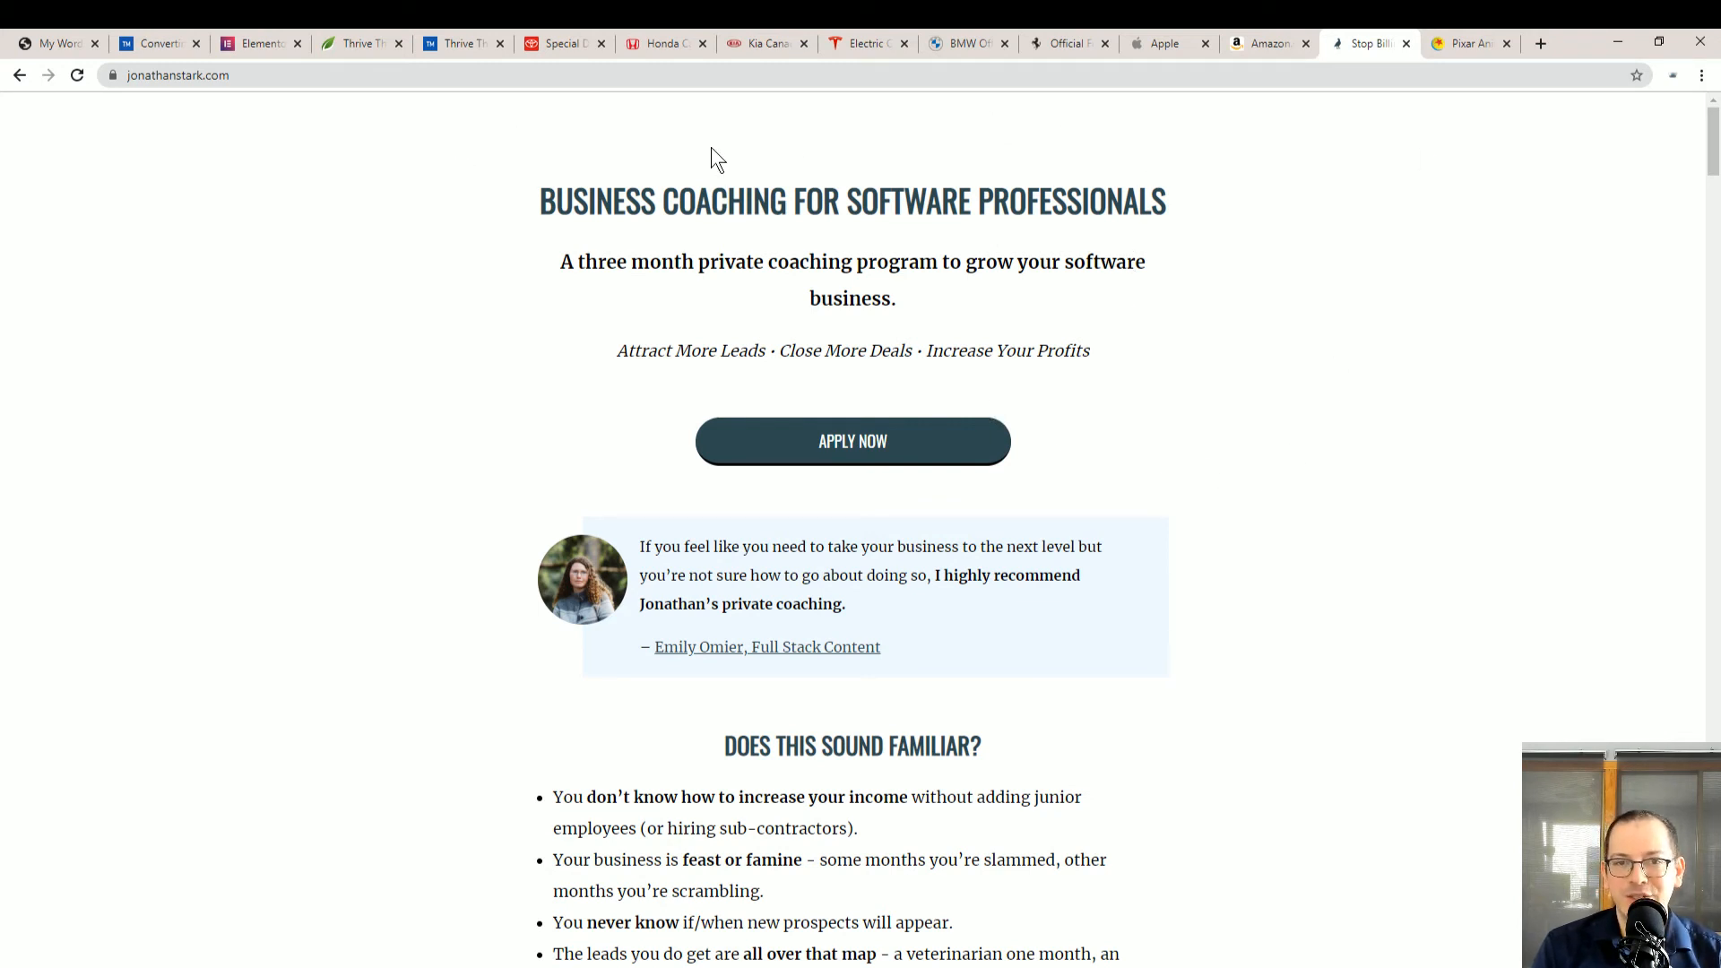
{"action": "scroll", "scroll_direction": "down", "scroll_amount": 3}
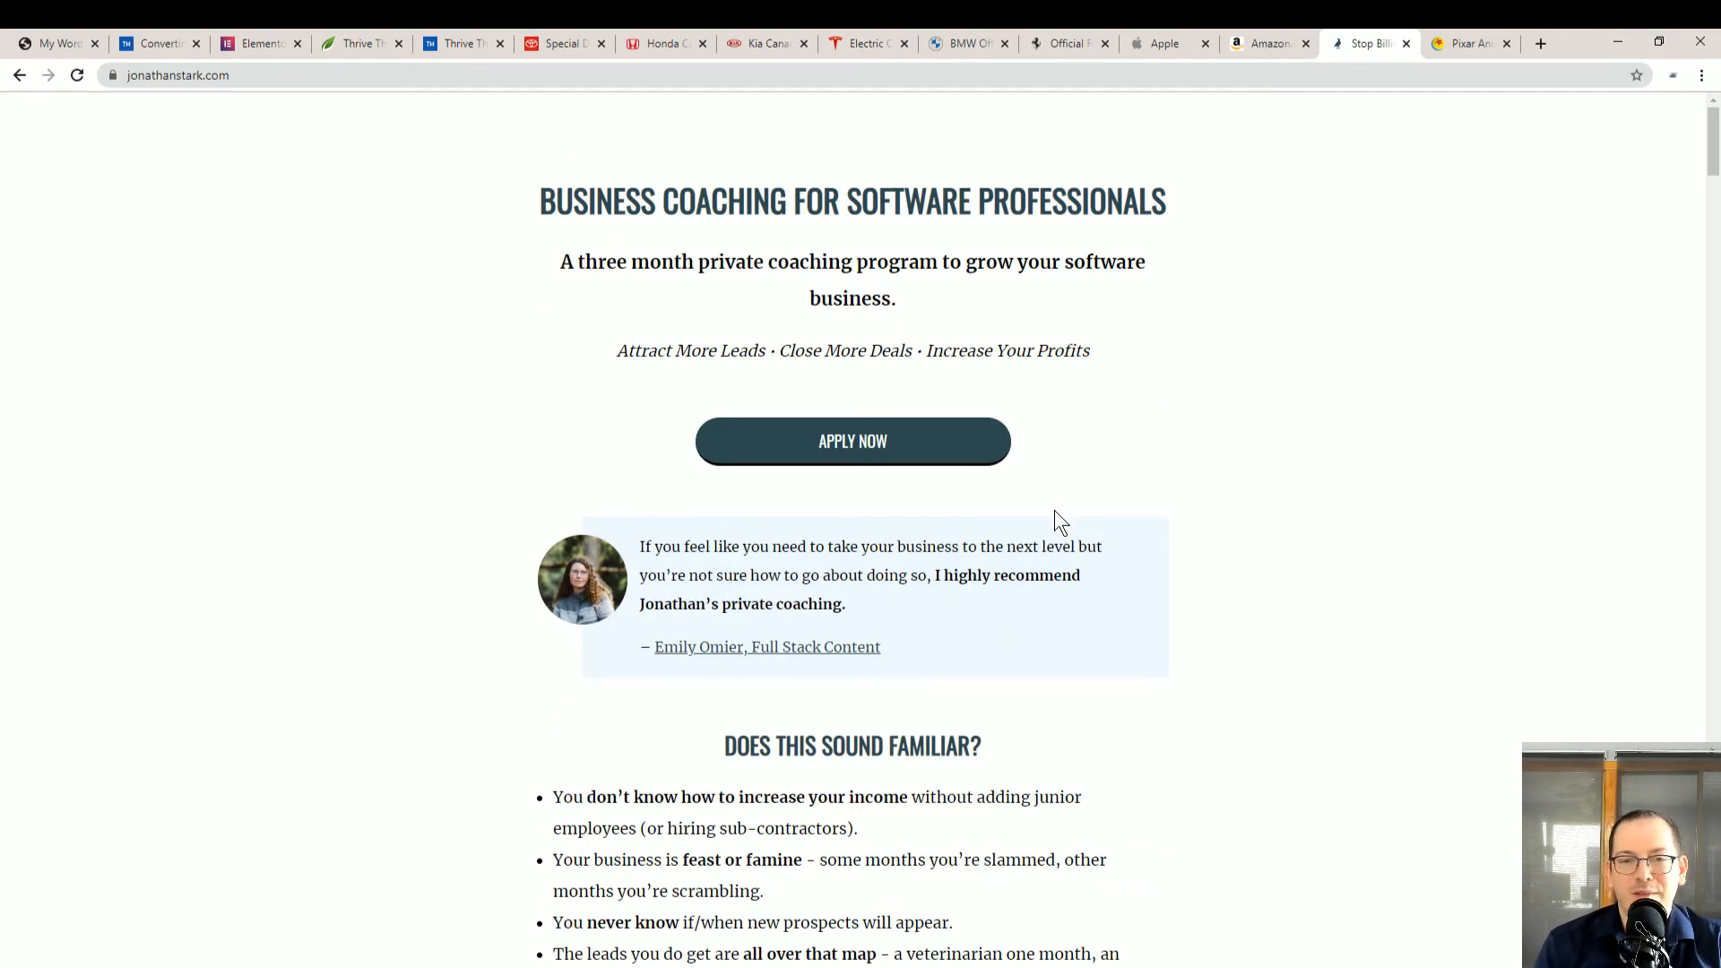
{"action": "mouse_move", "coordinate": [1075, 531]}
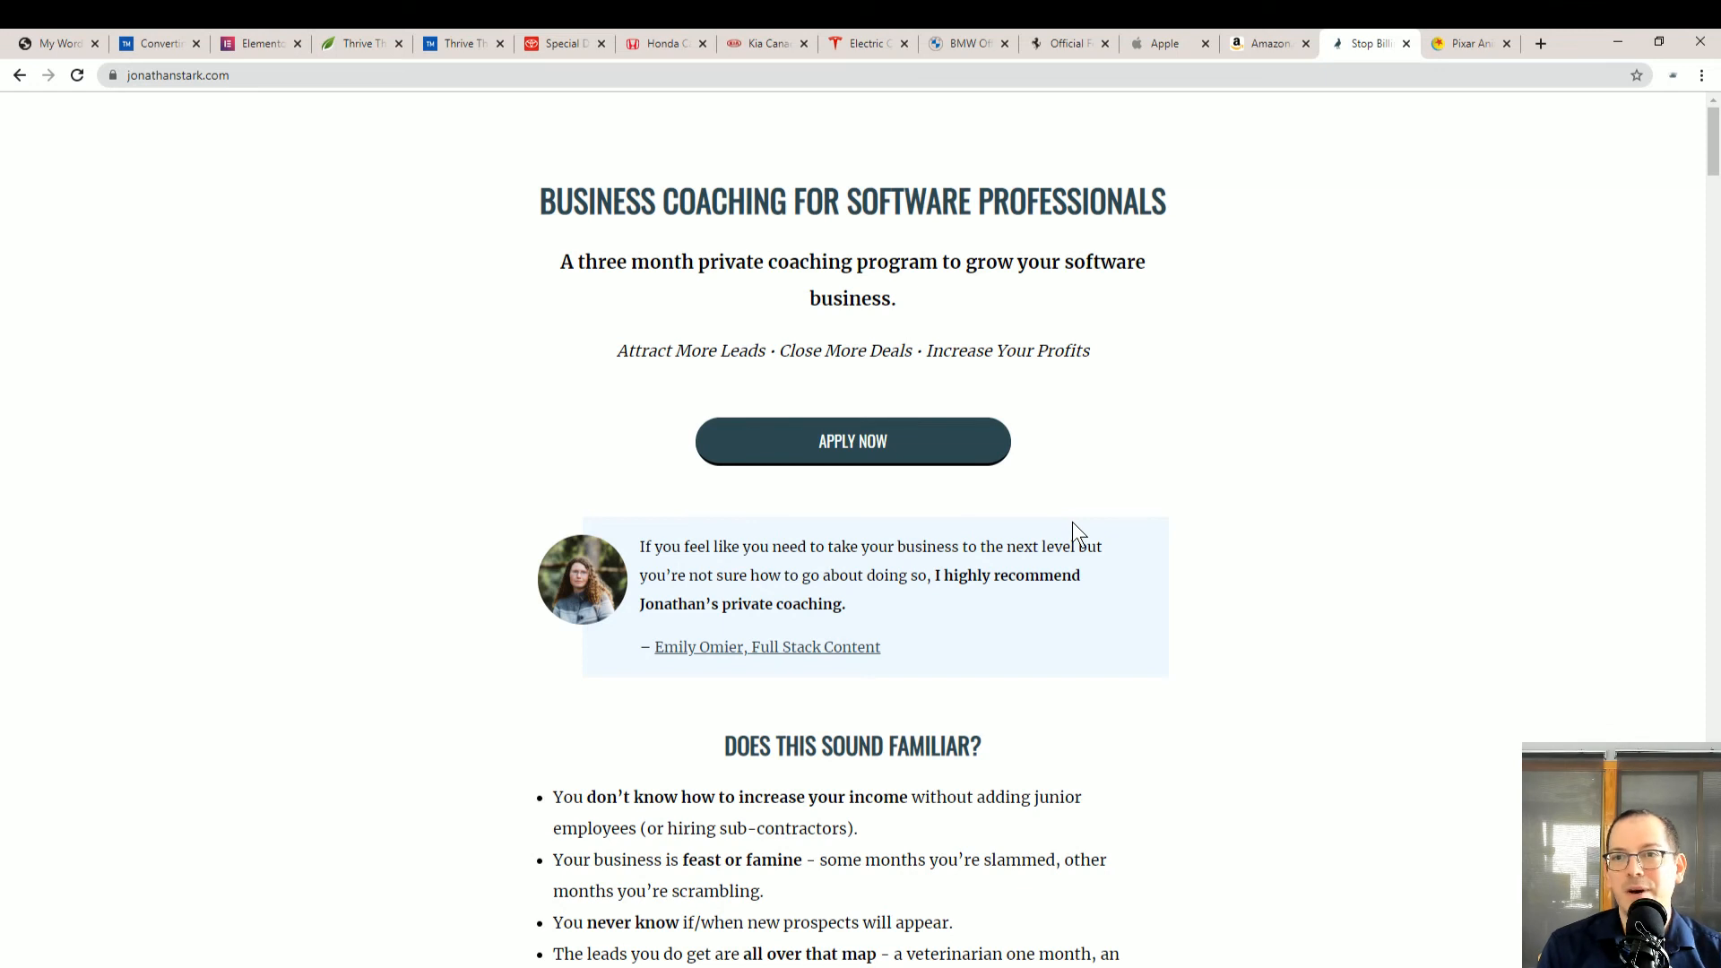
{"action": "mouse_move", "coordinate": [1328, 439]}
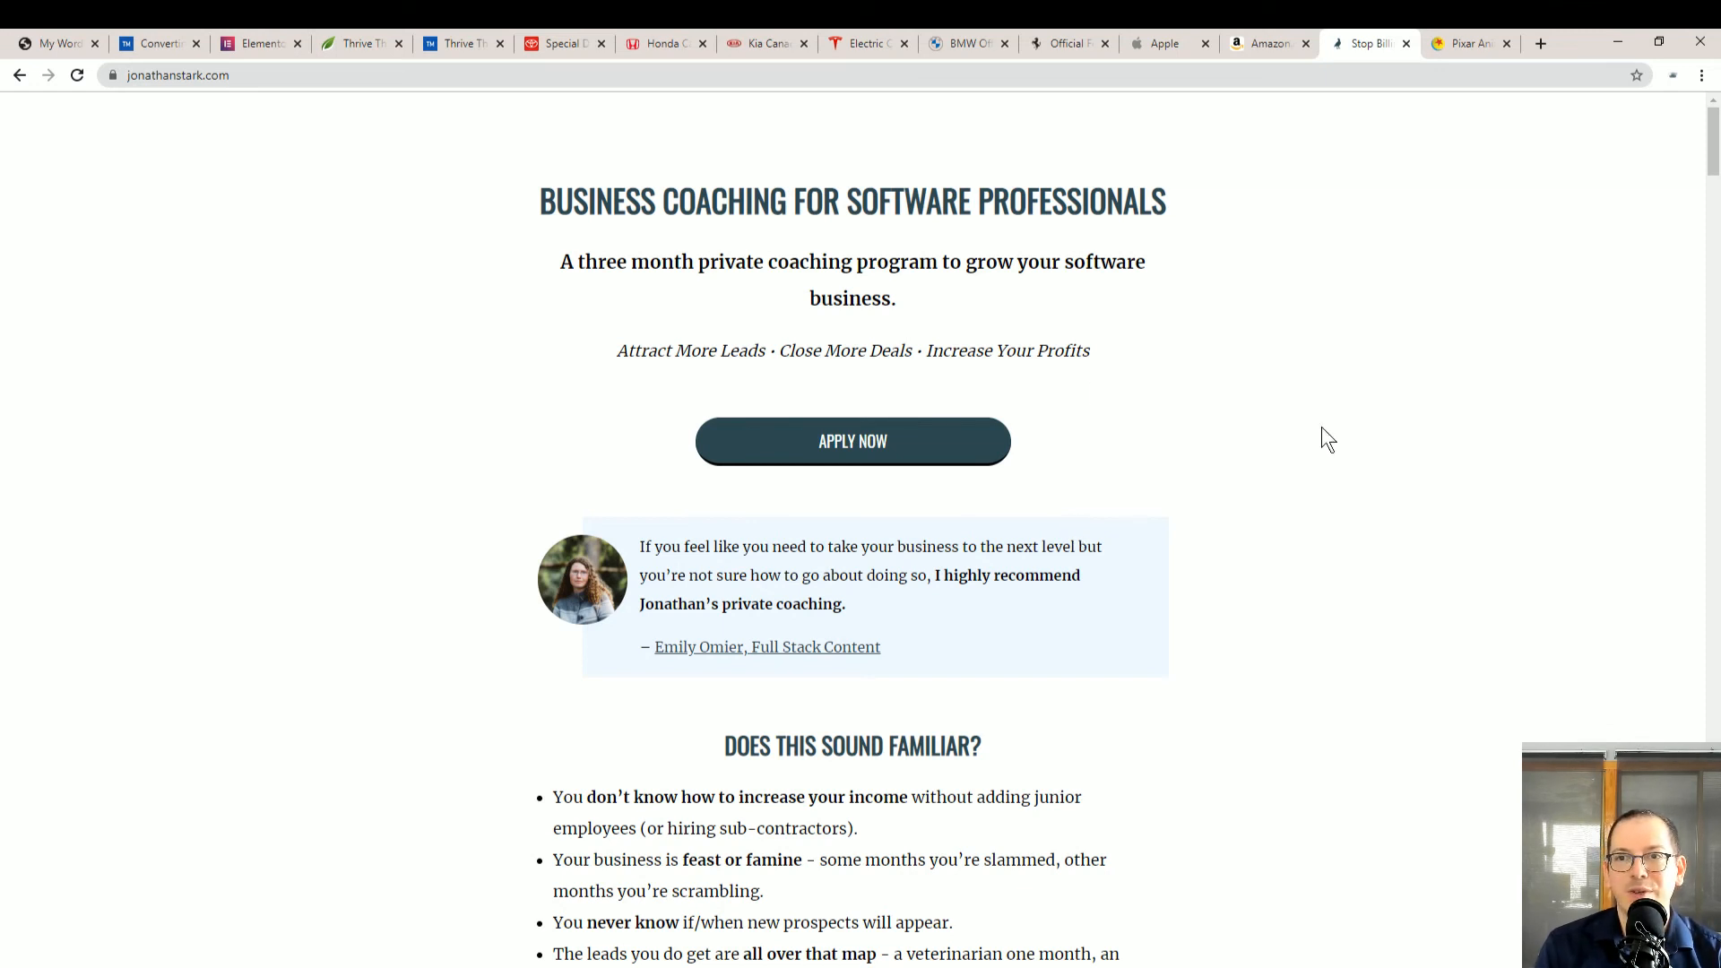
Switch to the Pixar homepage tab showing its simple header and Onward banner
{"action": "left_click", "coordinate": [1464, 43]}
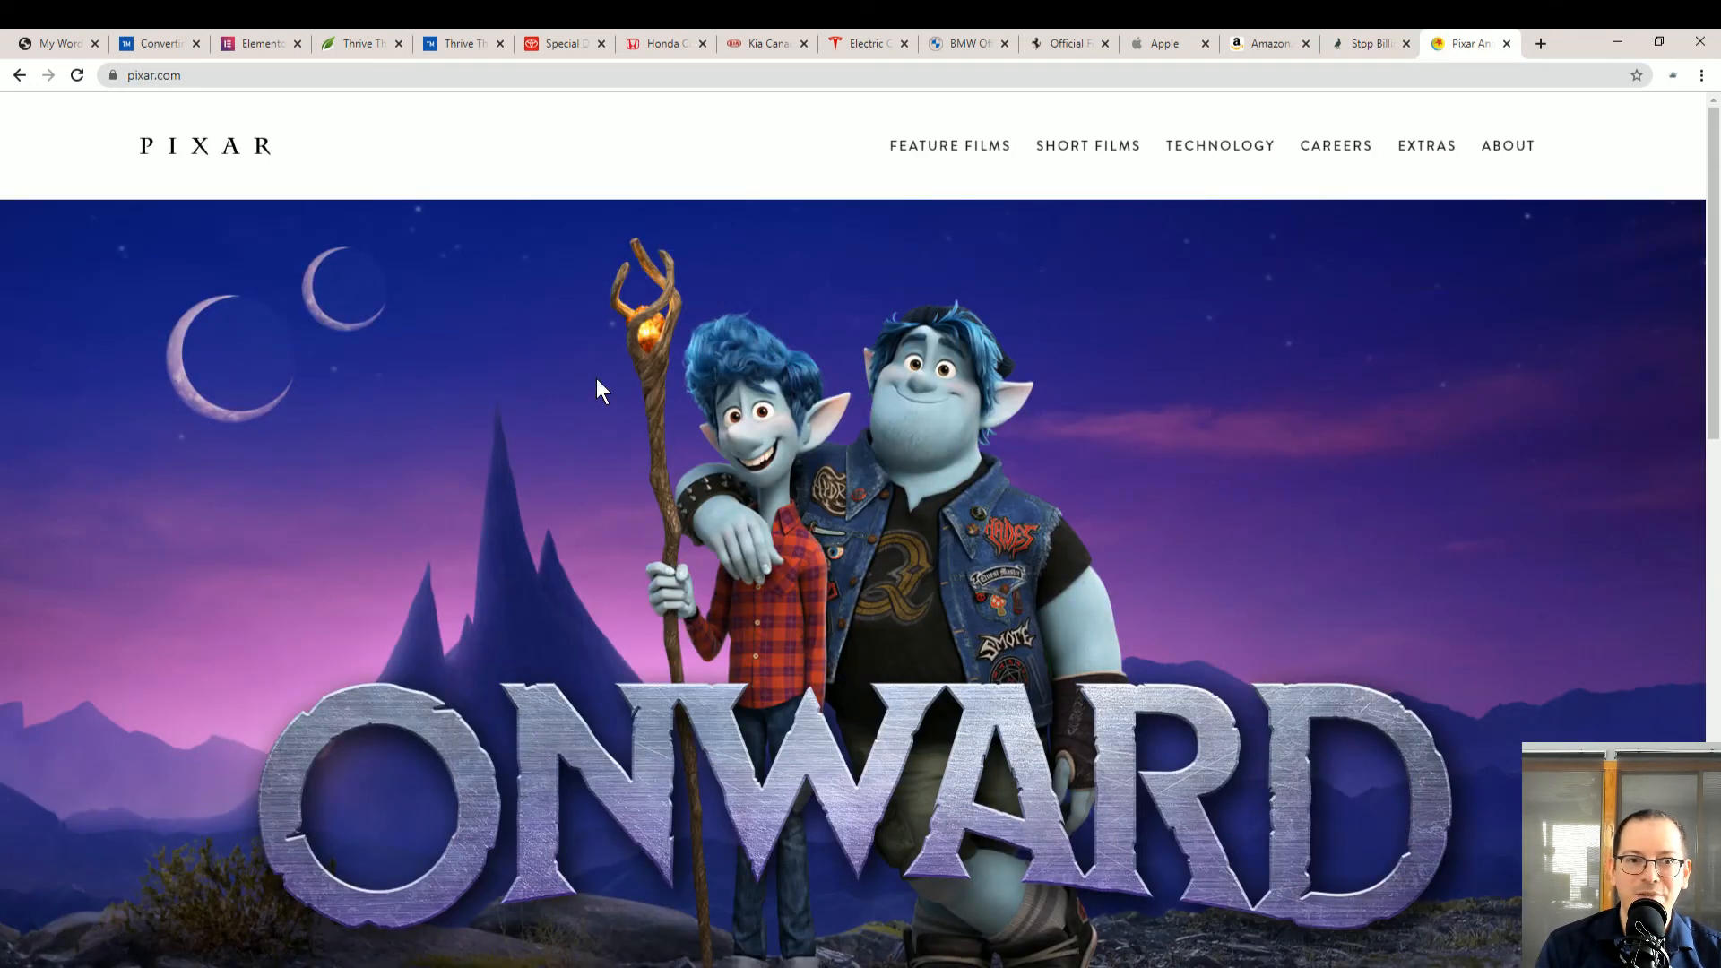
{"action": "mouse_move", "coordinate": [340, 99]}
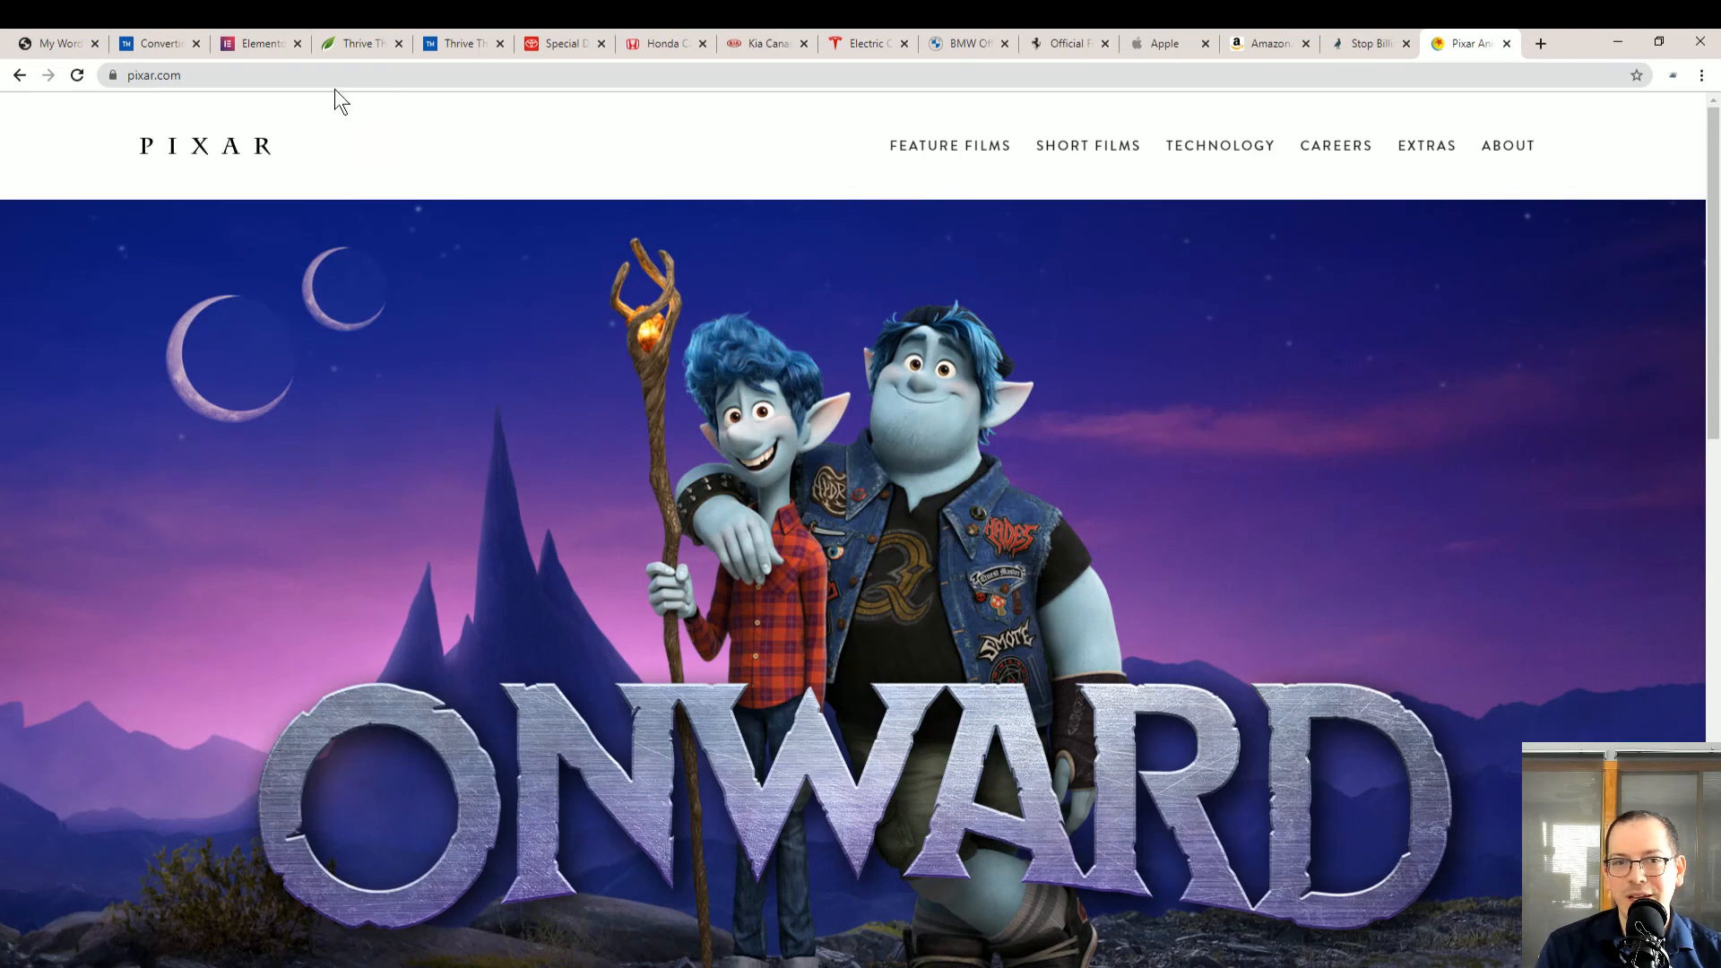
{"action": "mouse_move", "coordinate": [1041, 356]}
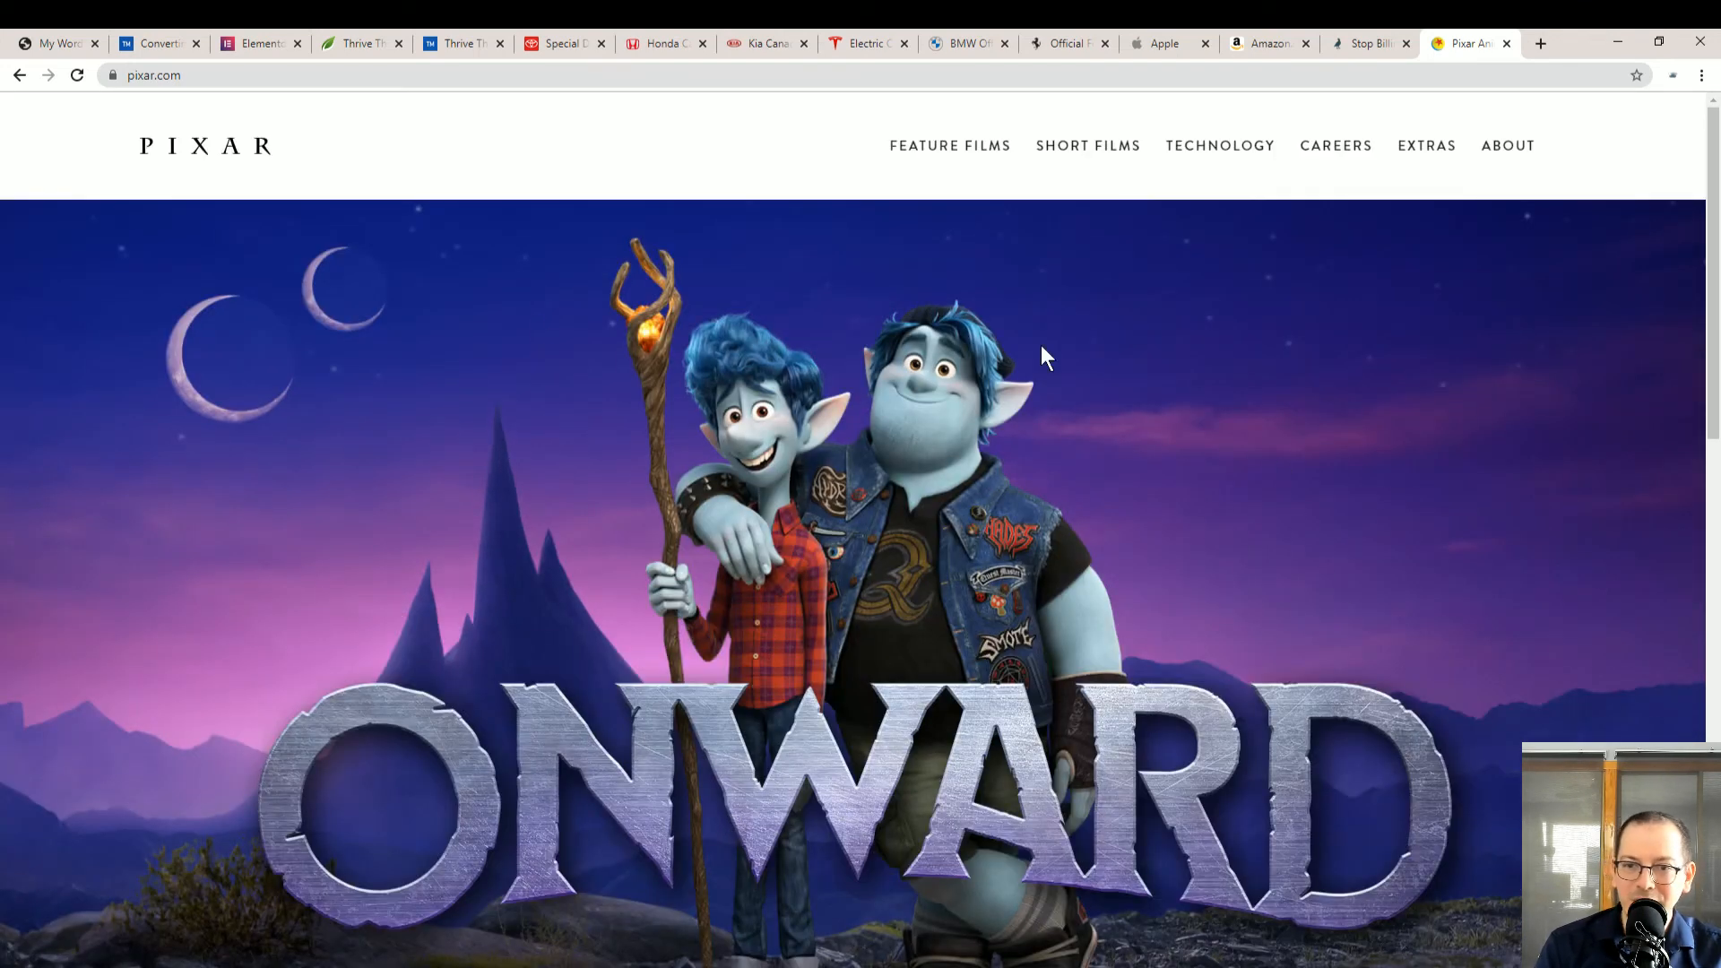
{"action": "mouse_move", "coordinate": [867, 766]}
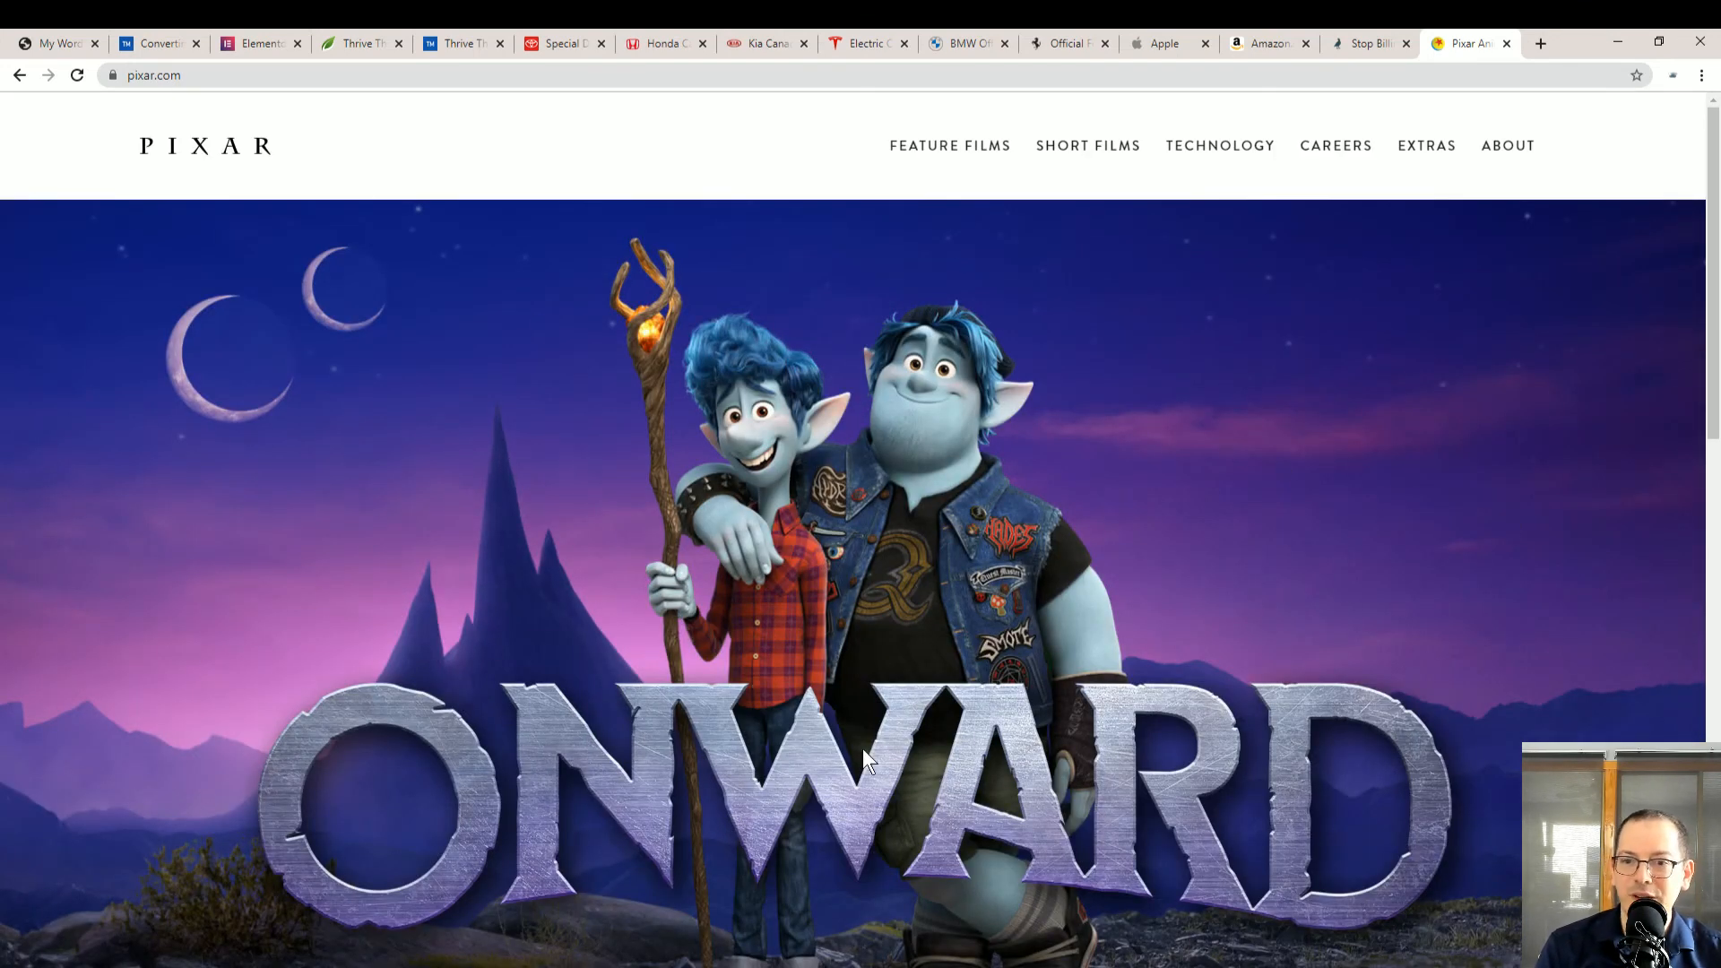
{"action": "mouse_move", "coordinate": [828, 282]}
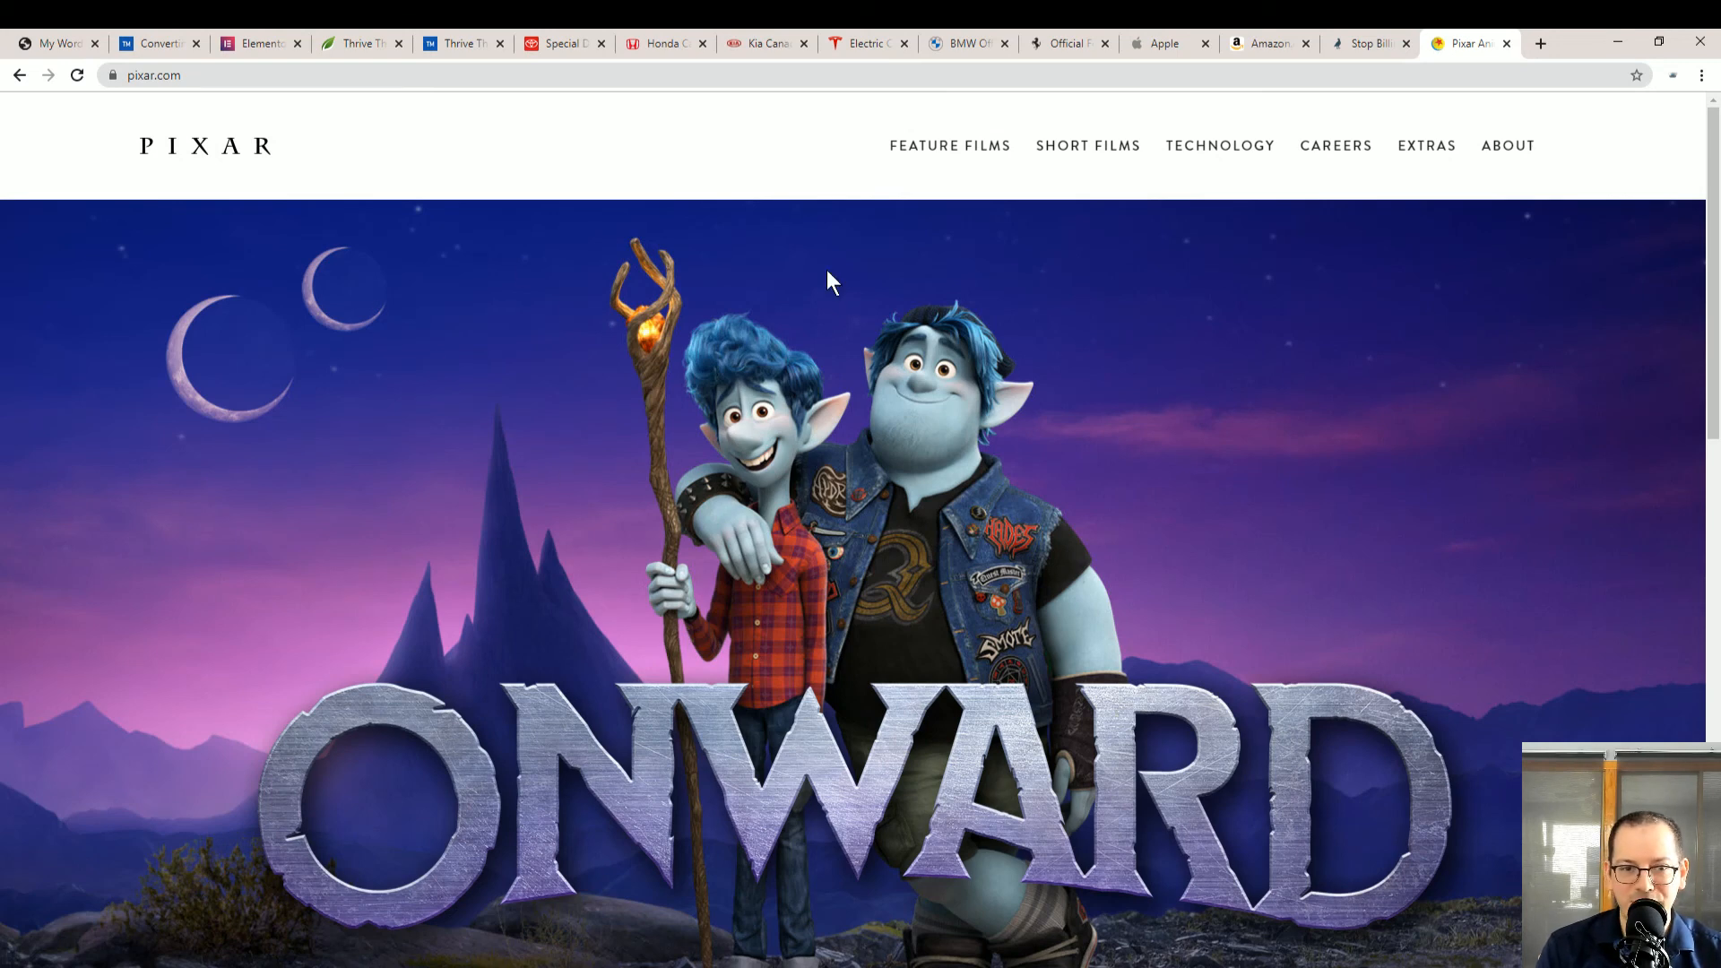
{"action": "mouse_move", "coordinate": [984, 340]}
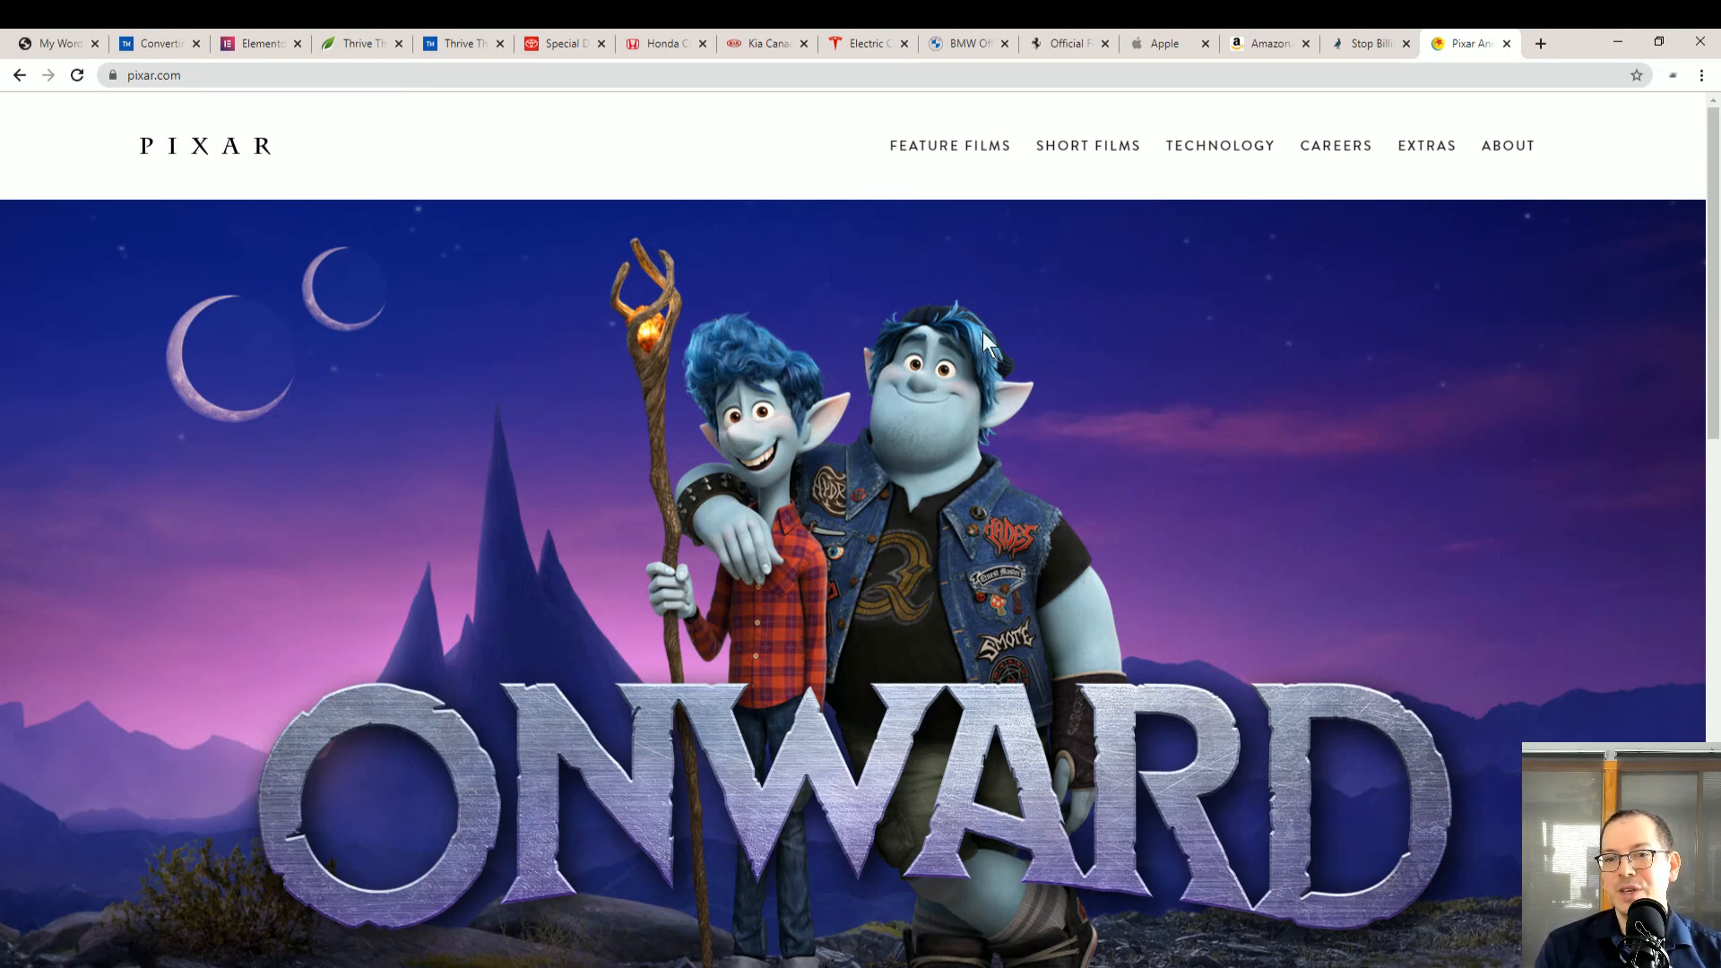
{"action": "mouse_move", "coordinate": [926, 307]}
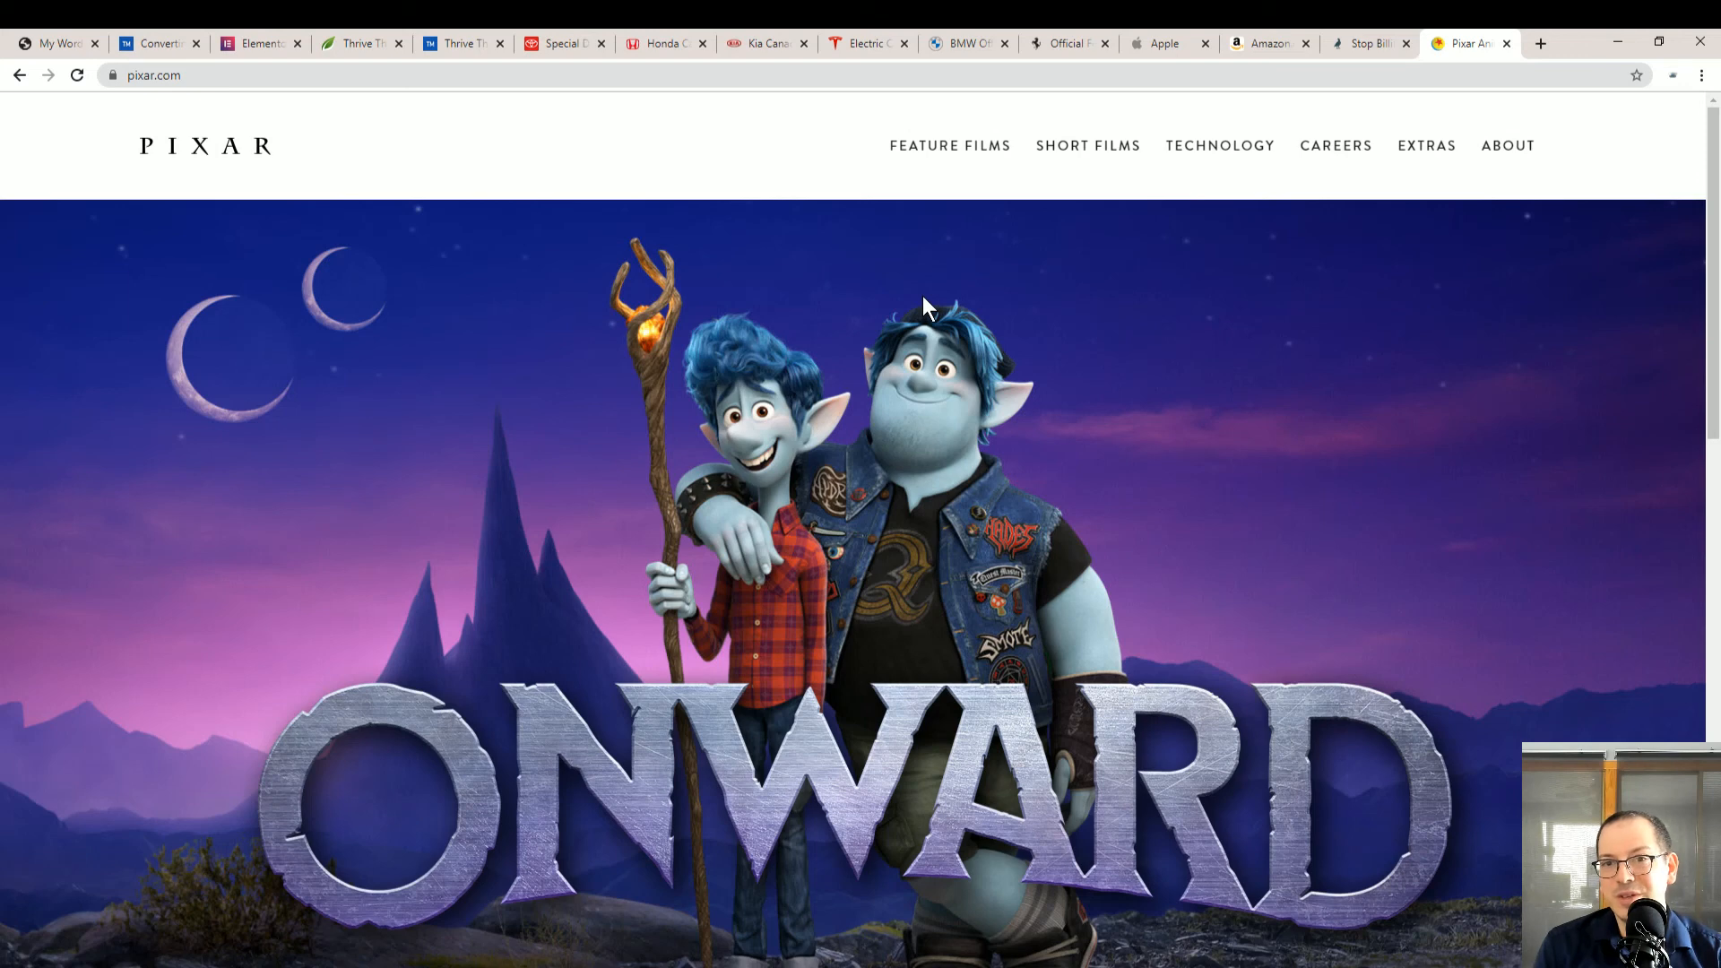
{"action": "mouse_move", "coordinate": [955, 310]}
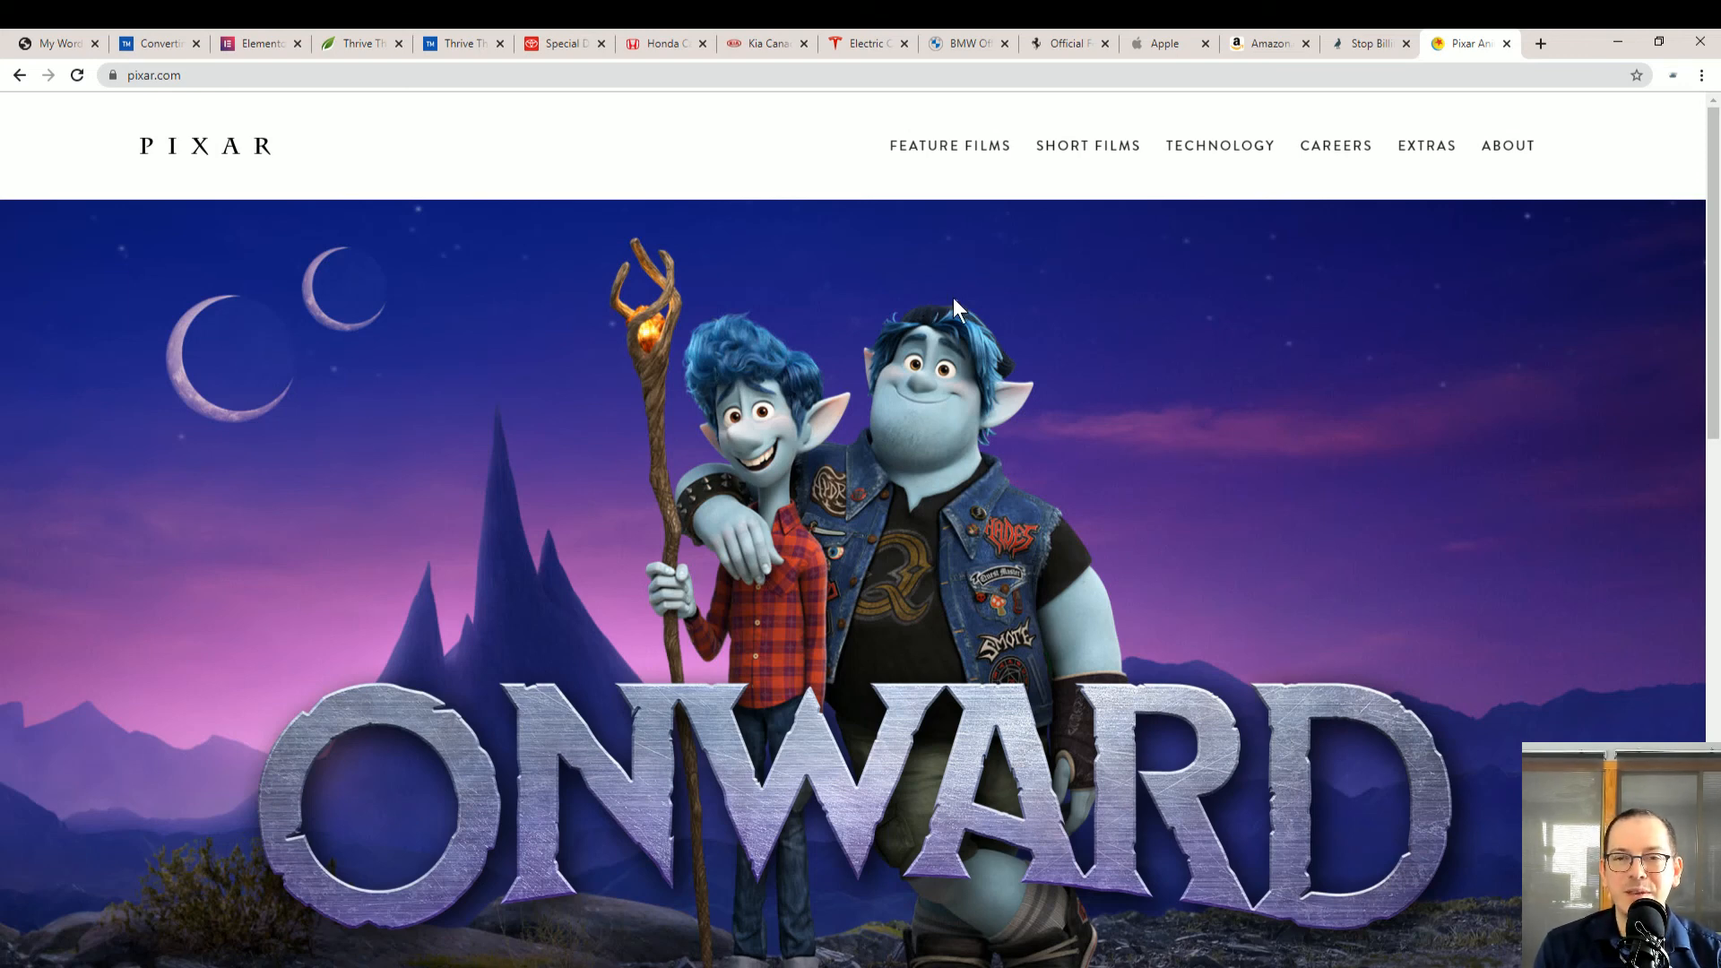
{"action": "mouse_move", "coordinate": [975, 299]}
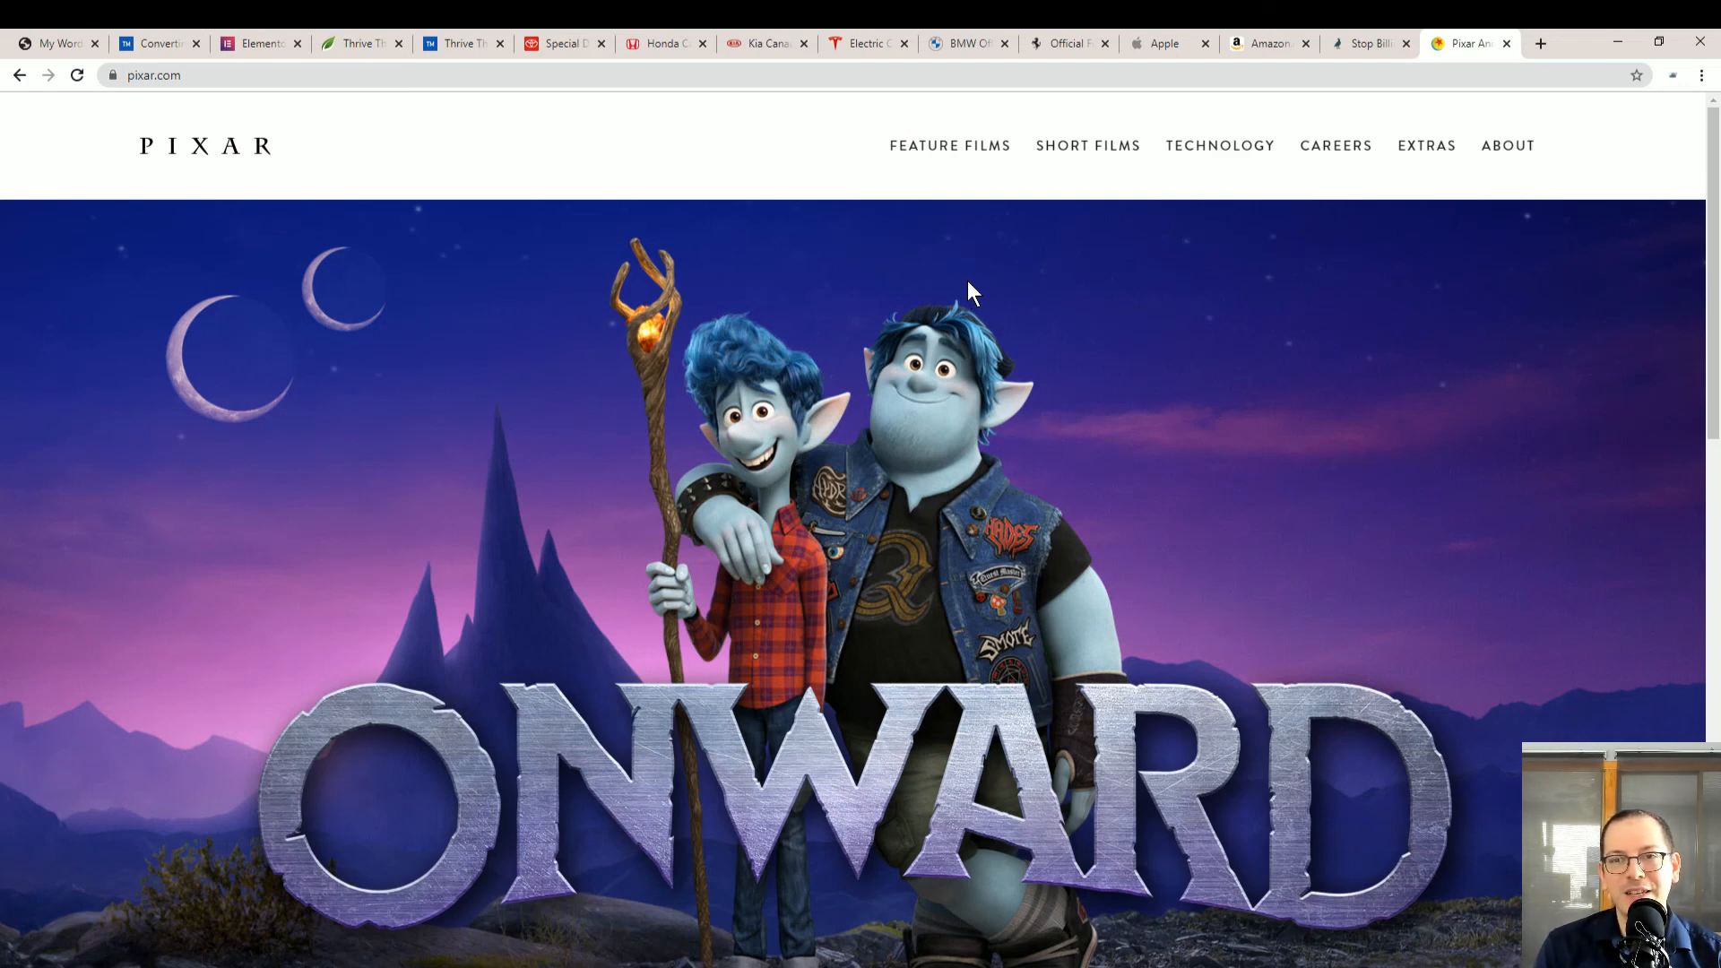
{"action": "mouse_move", "coordinate": [843, 289]}
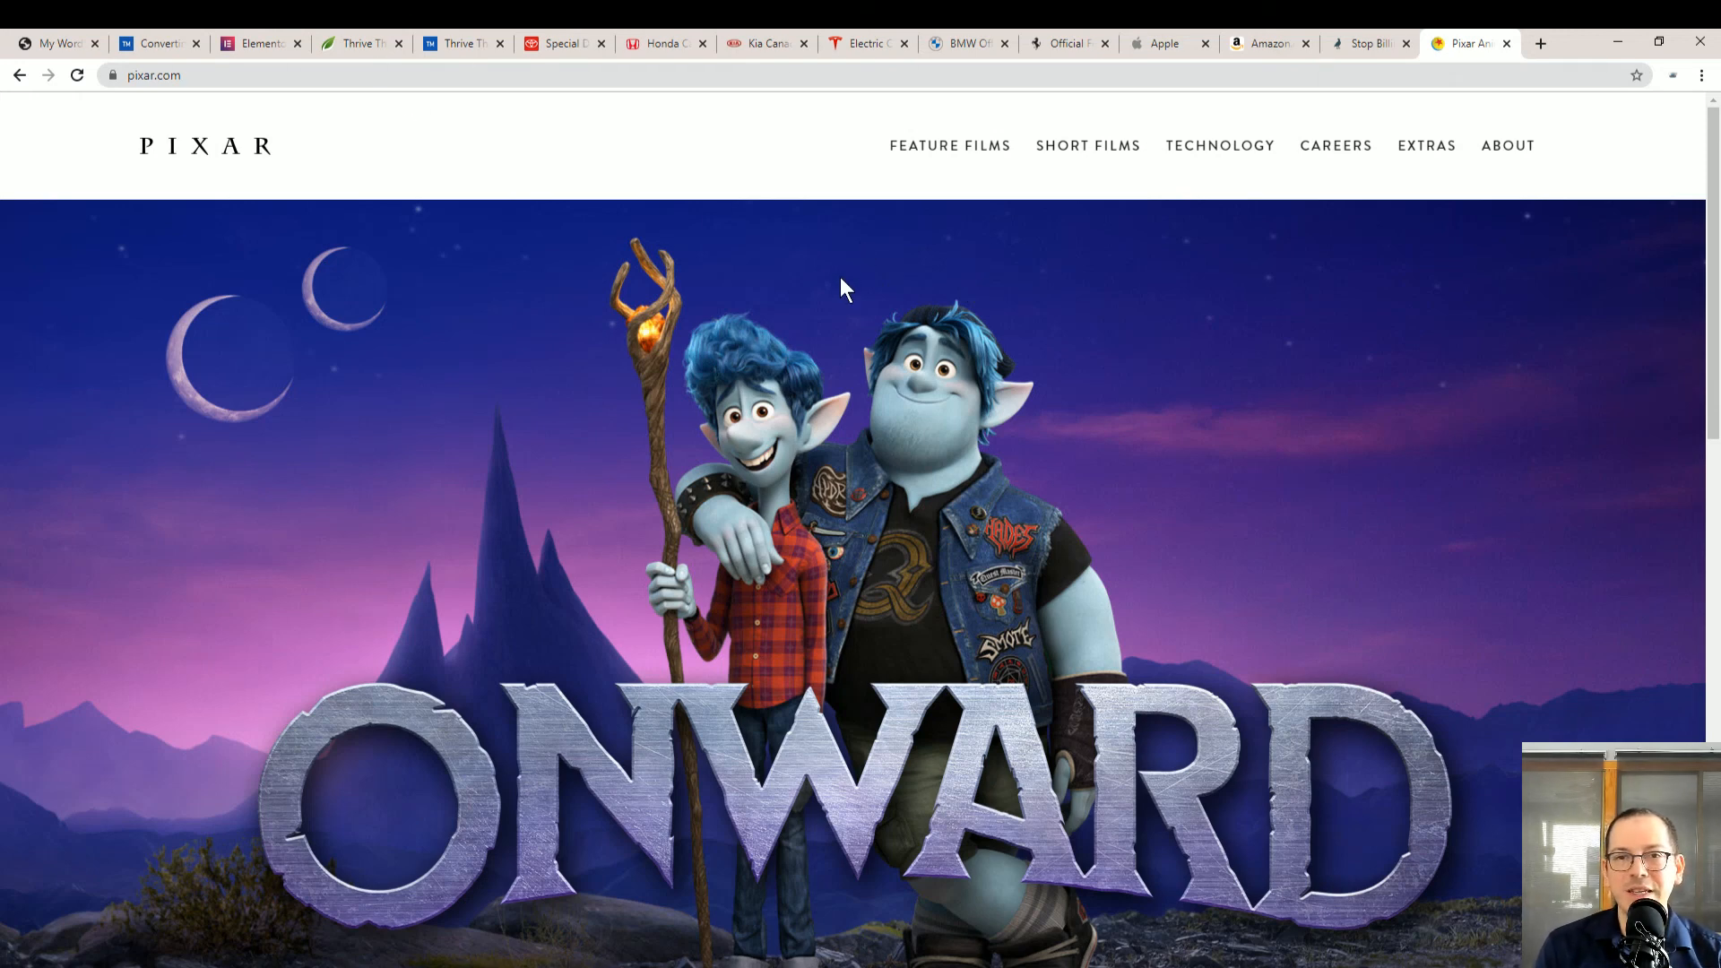
{"action": "mouse_move", "coordinate": [839, 290]}
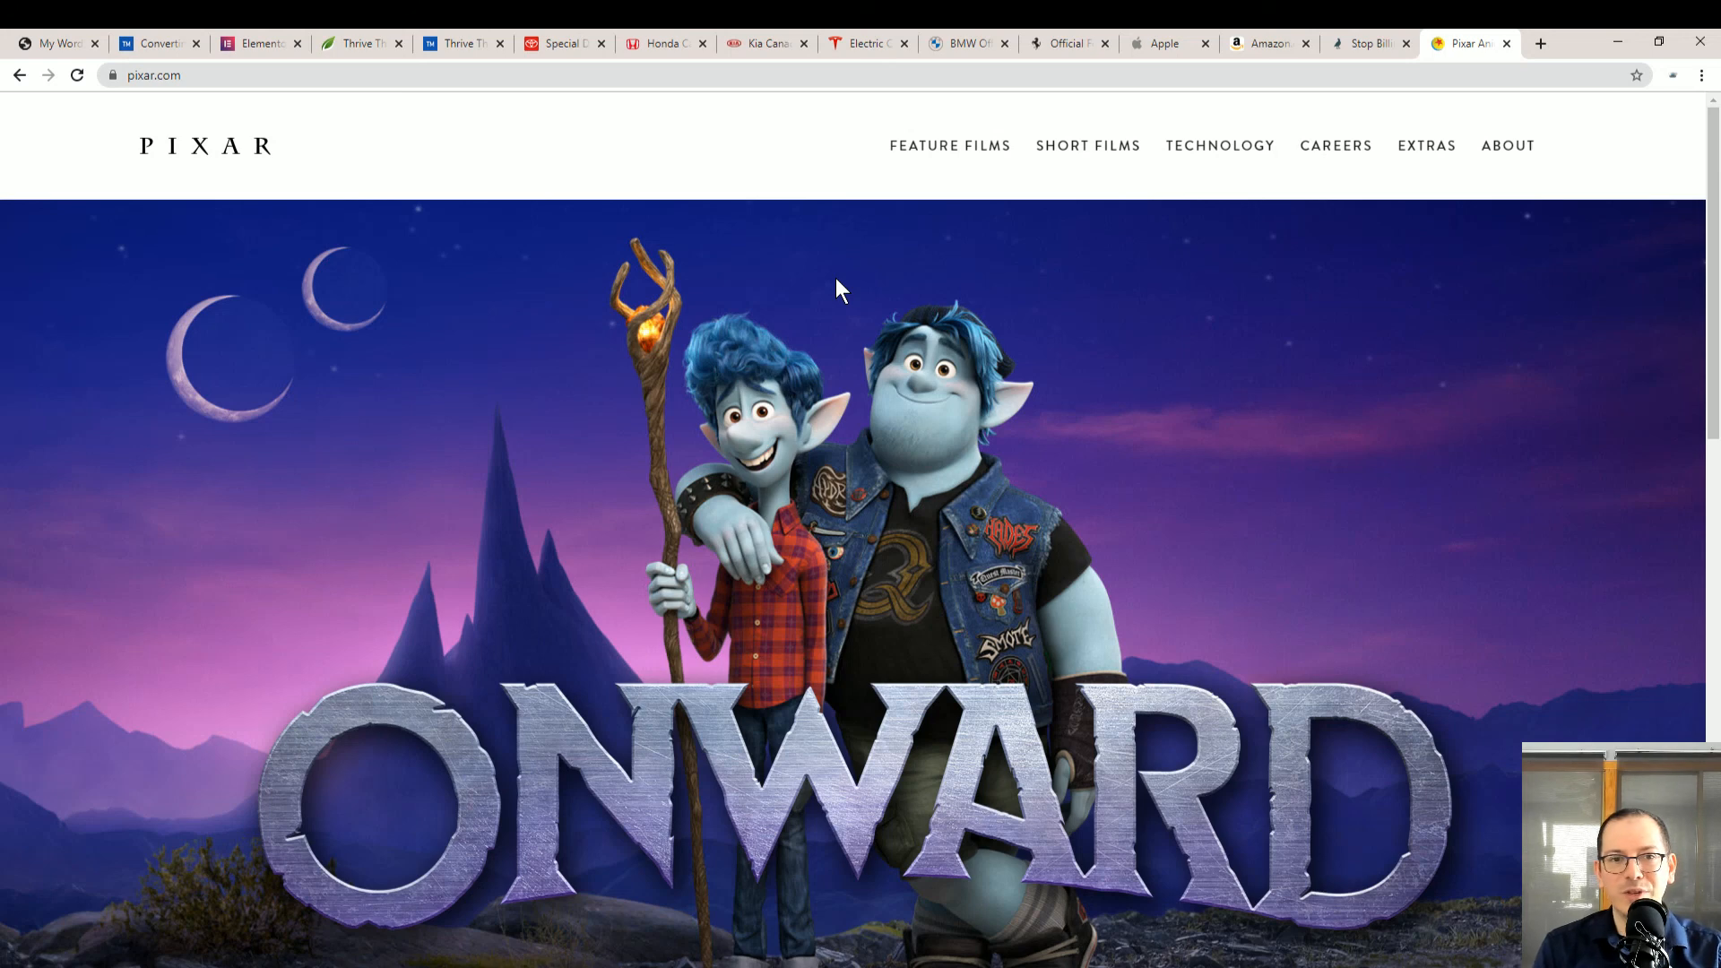
{"action": "mouse_move", "coordinate": [845, 280]}
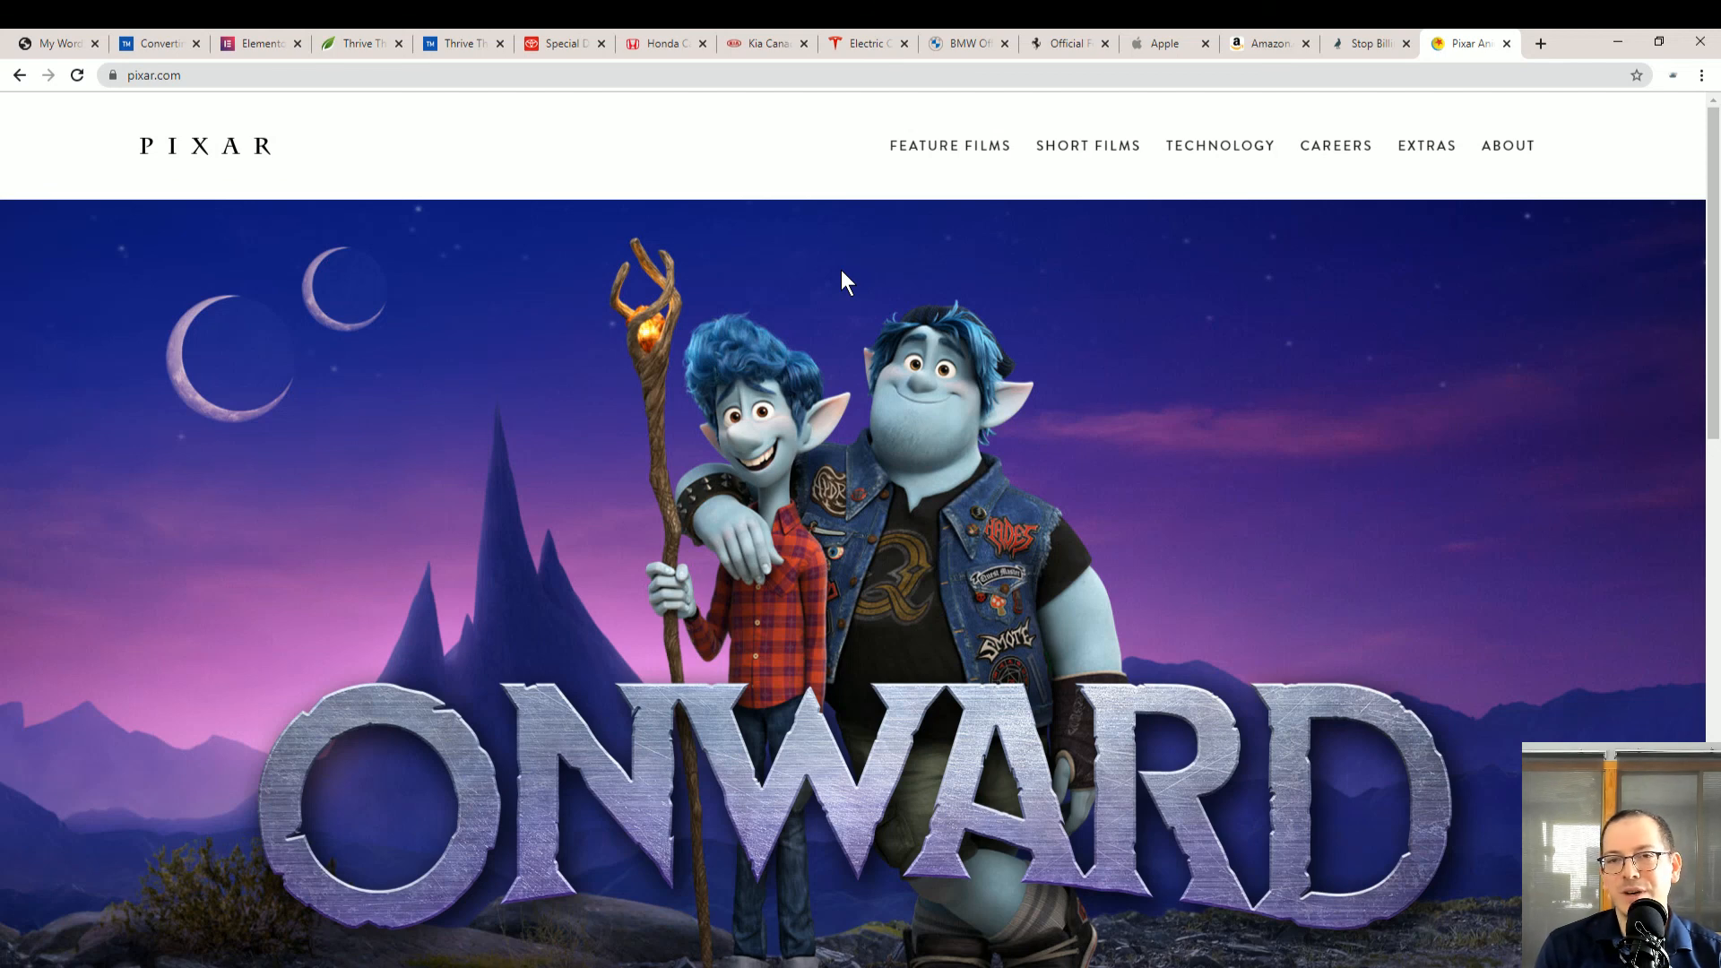
{"action": "mouse_move", "coordinate": [844, 306]}
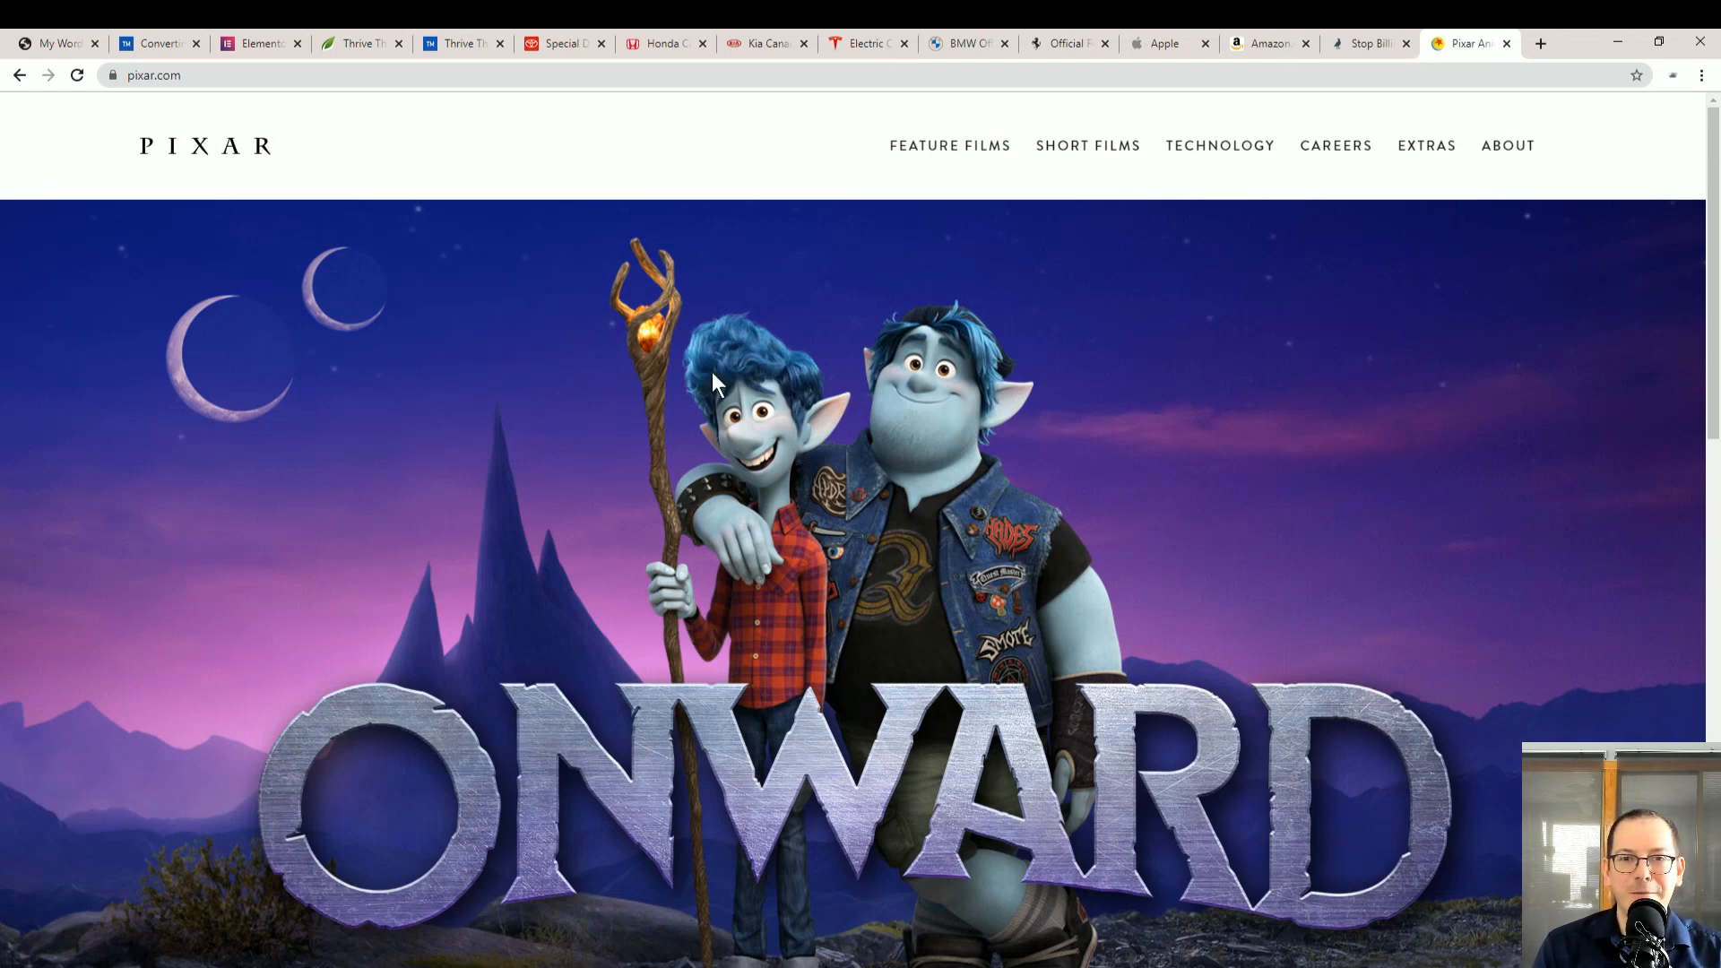
{"action": "mouse_move", "coordinate": [807, 310]}
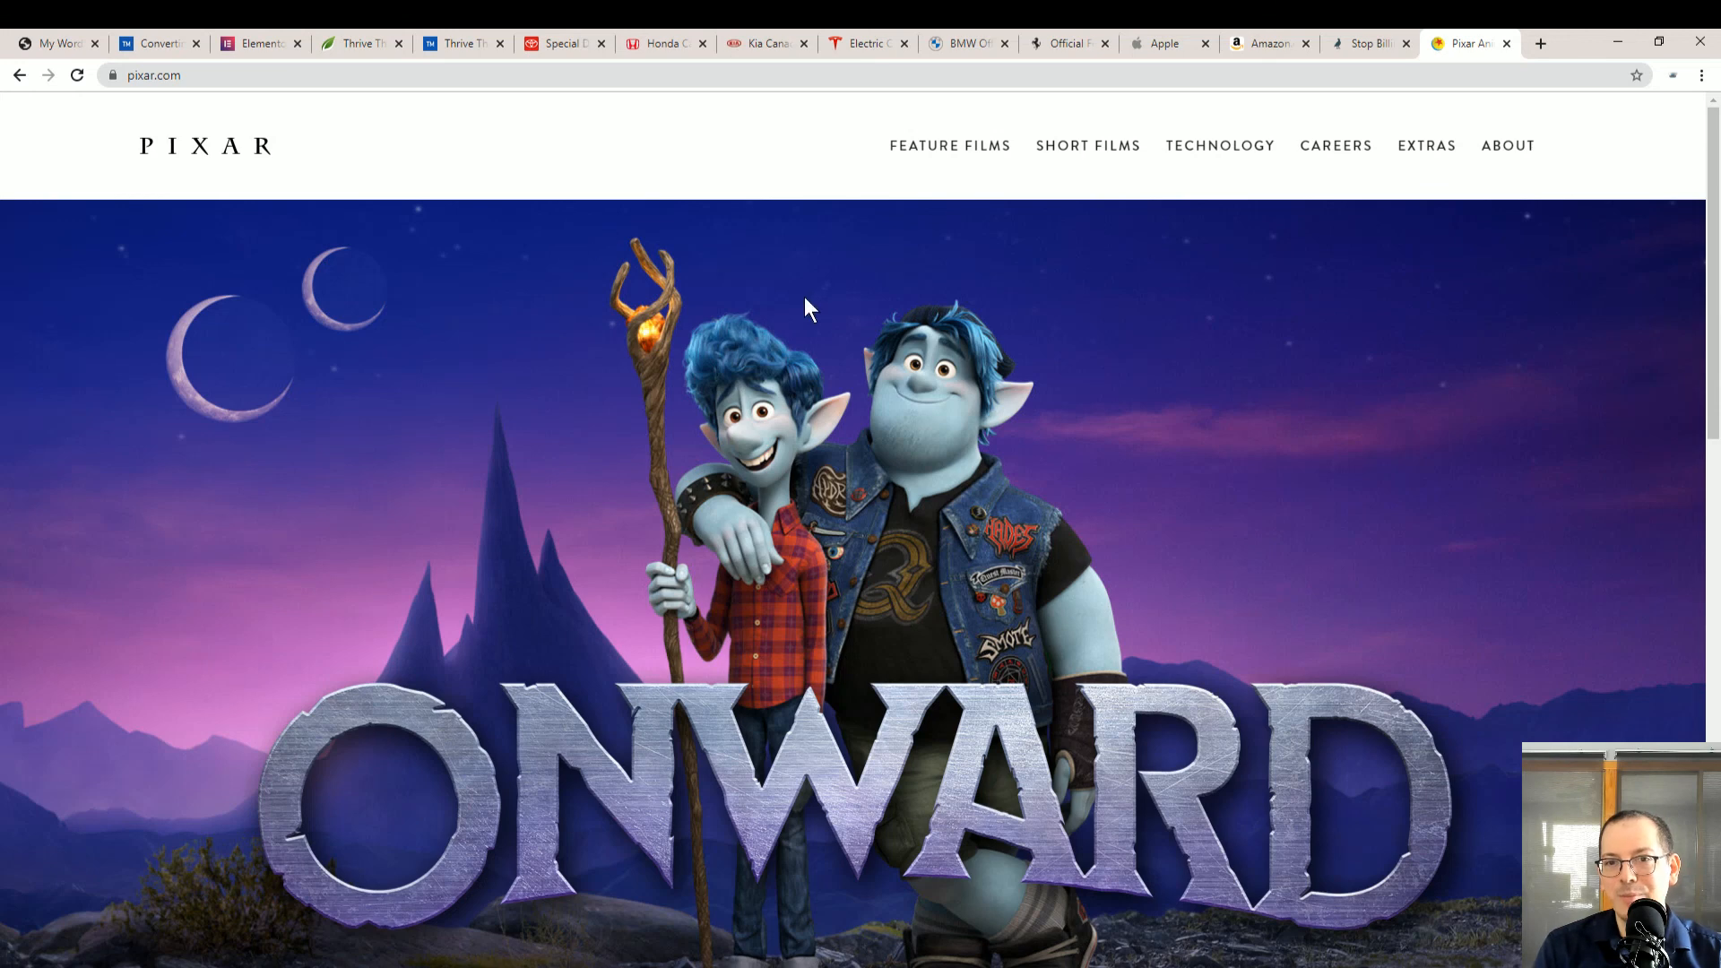
{"action": "mouse_move", "coordinate": [916, 500]}
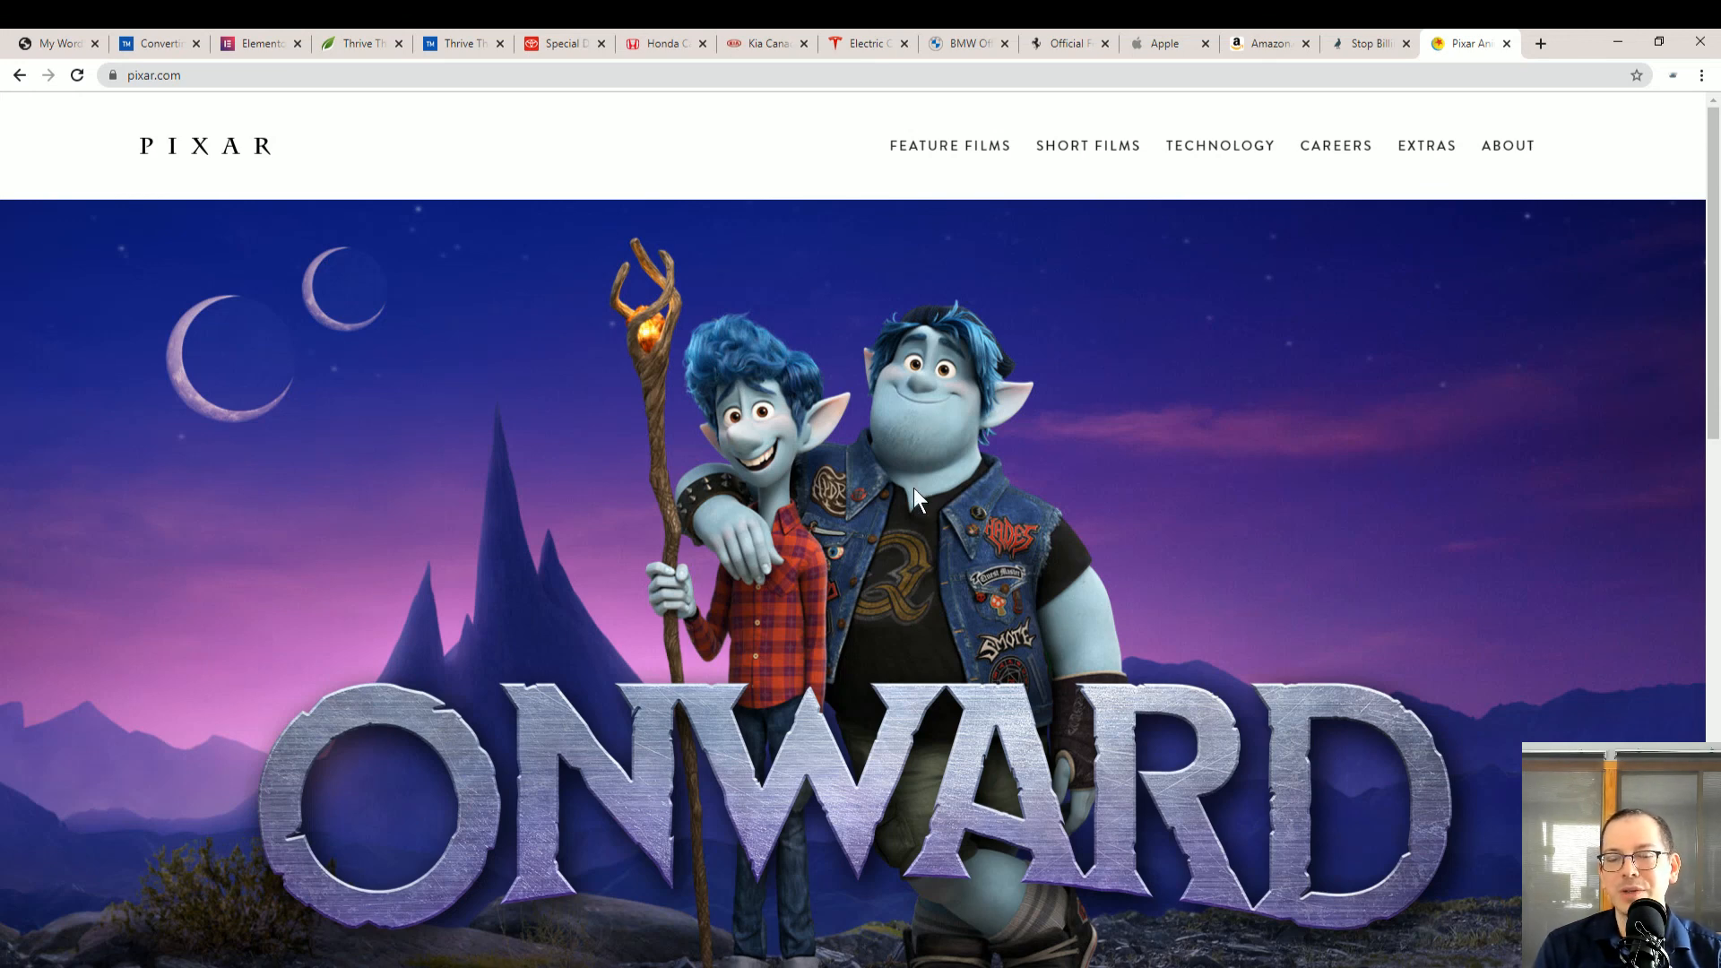
{"action": "mouse_move", "coordinate": [927, 514]}
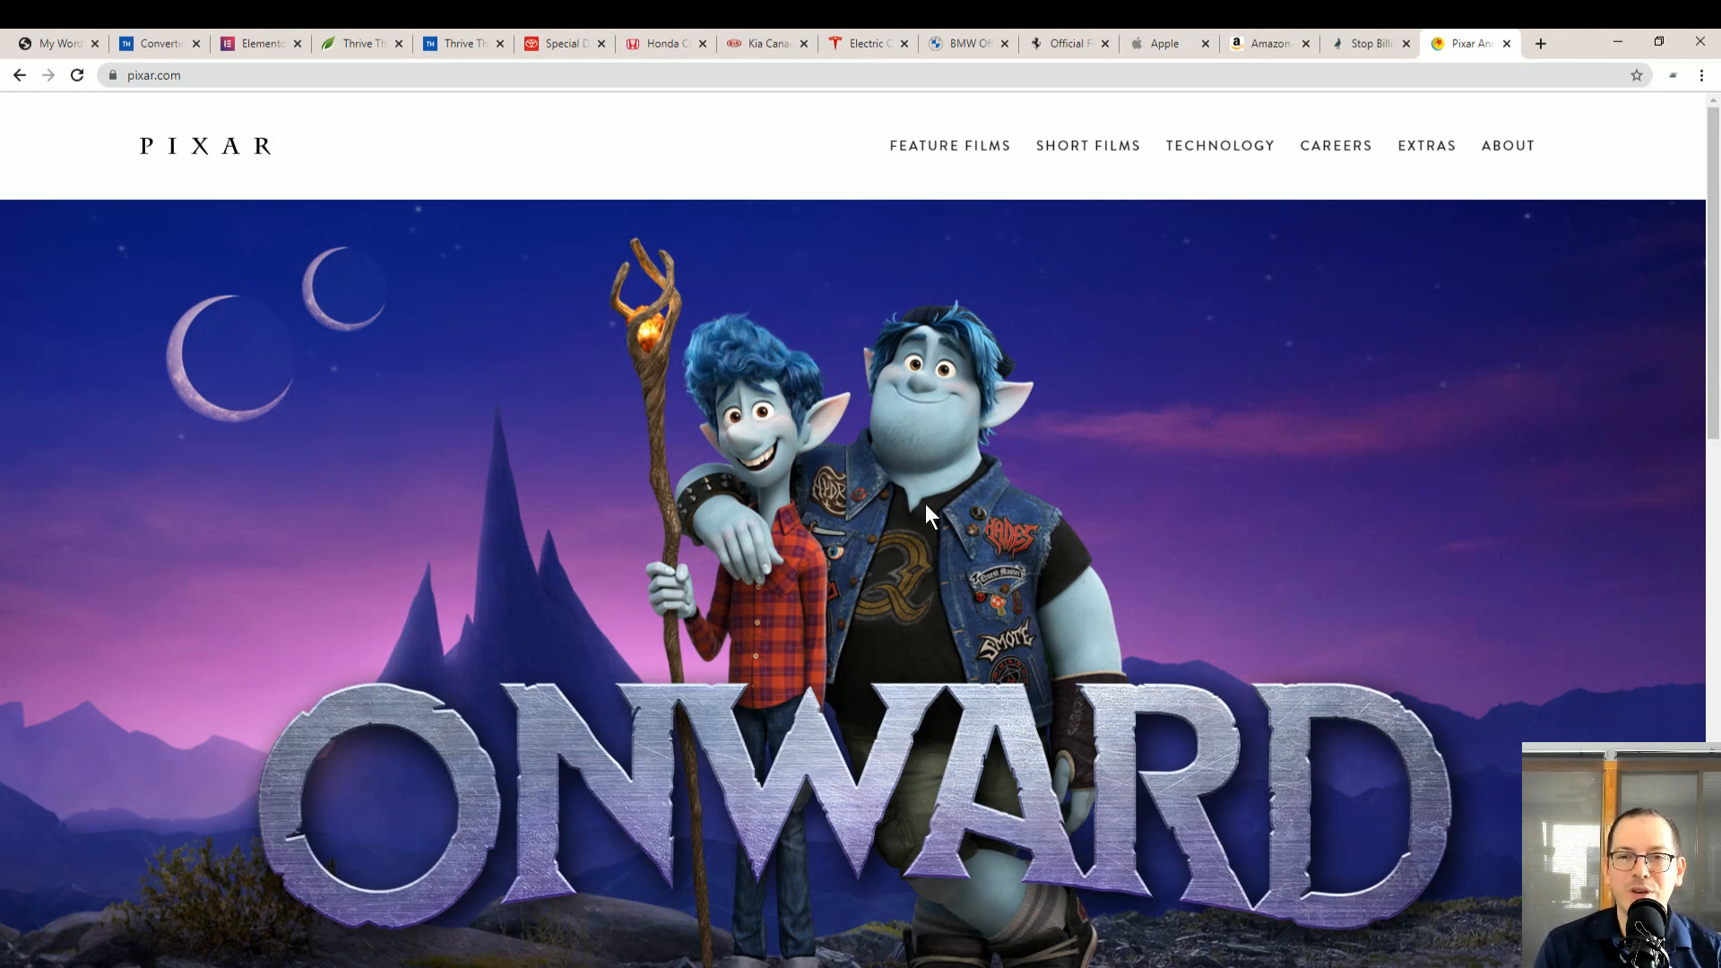
{"action": "mouse_move", "coordinate": [755, 292]}
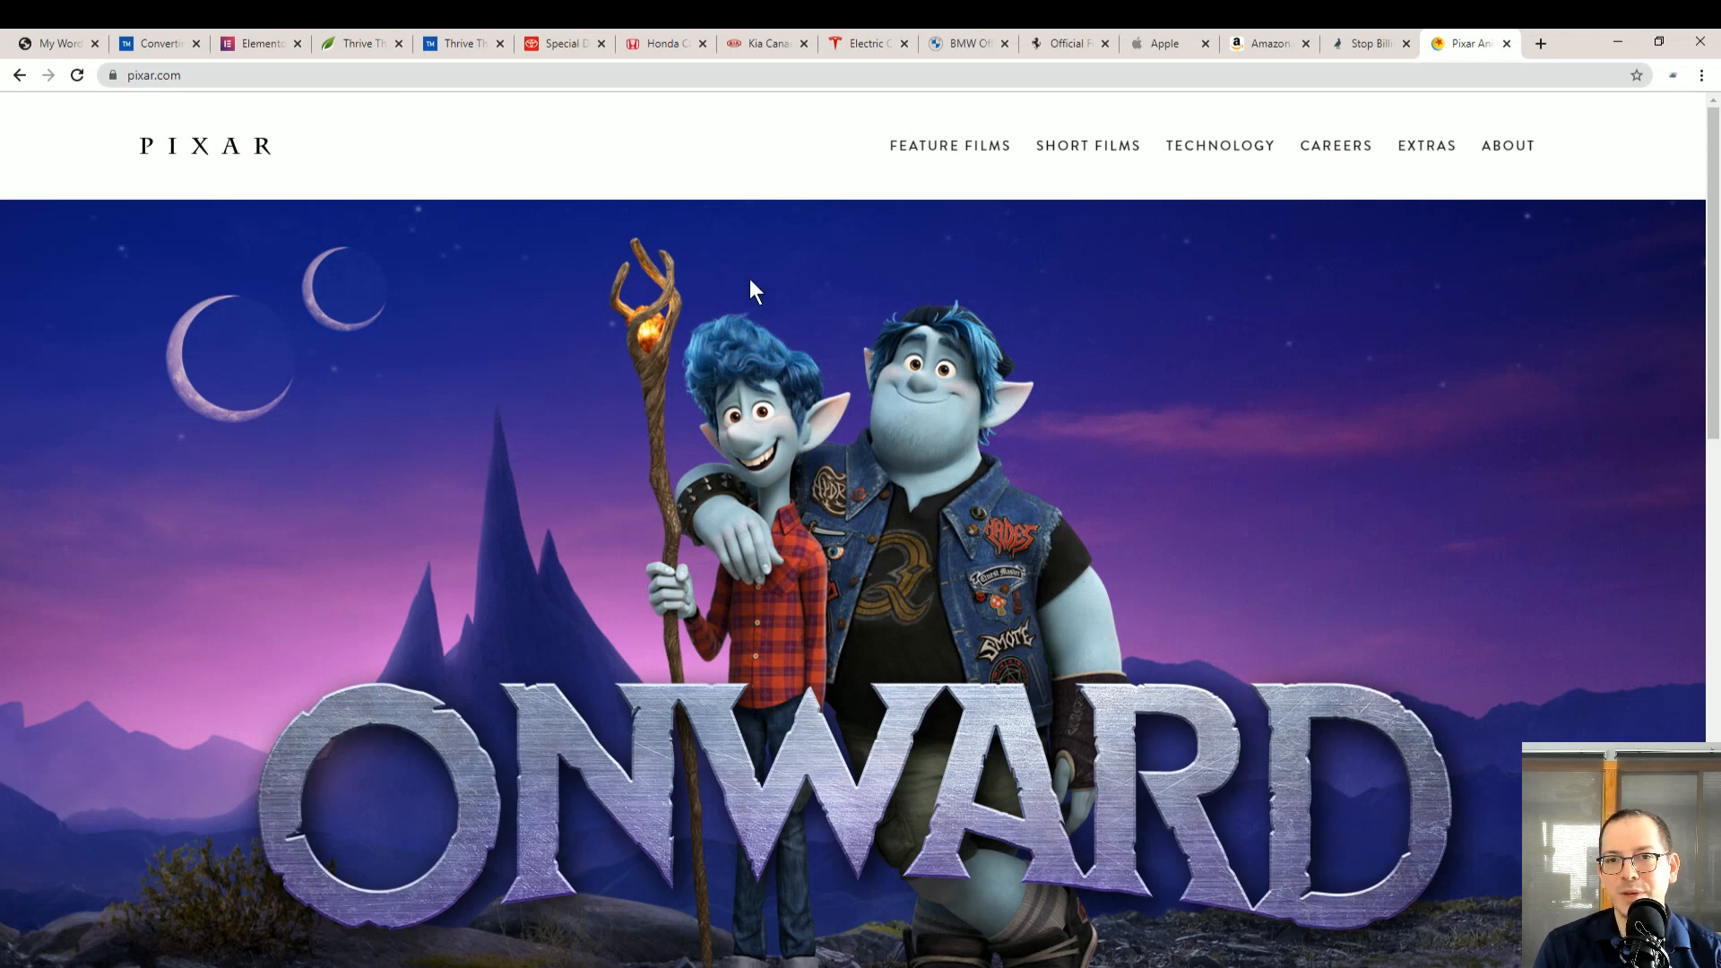
{"action": "mouse_move", "coordinate": [854, 450]}
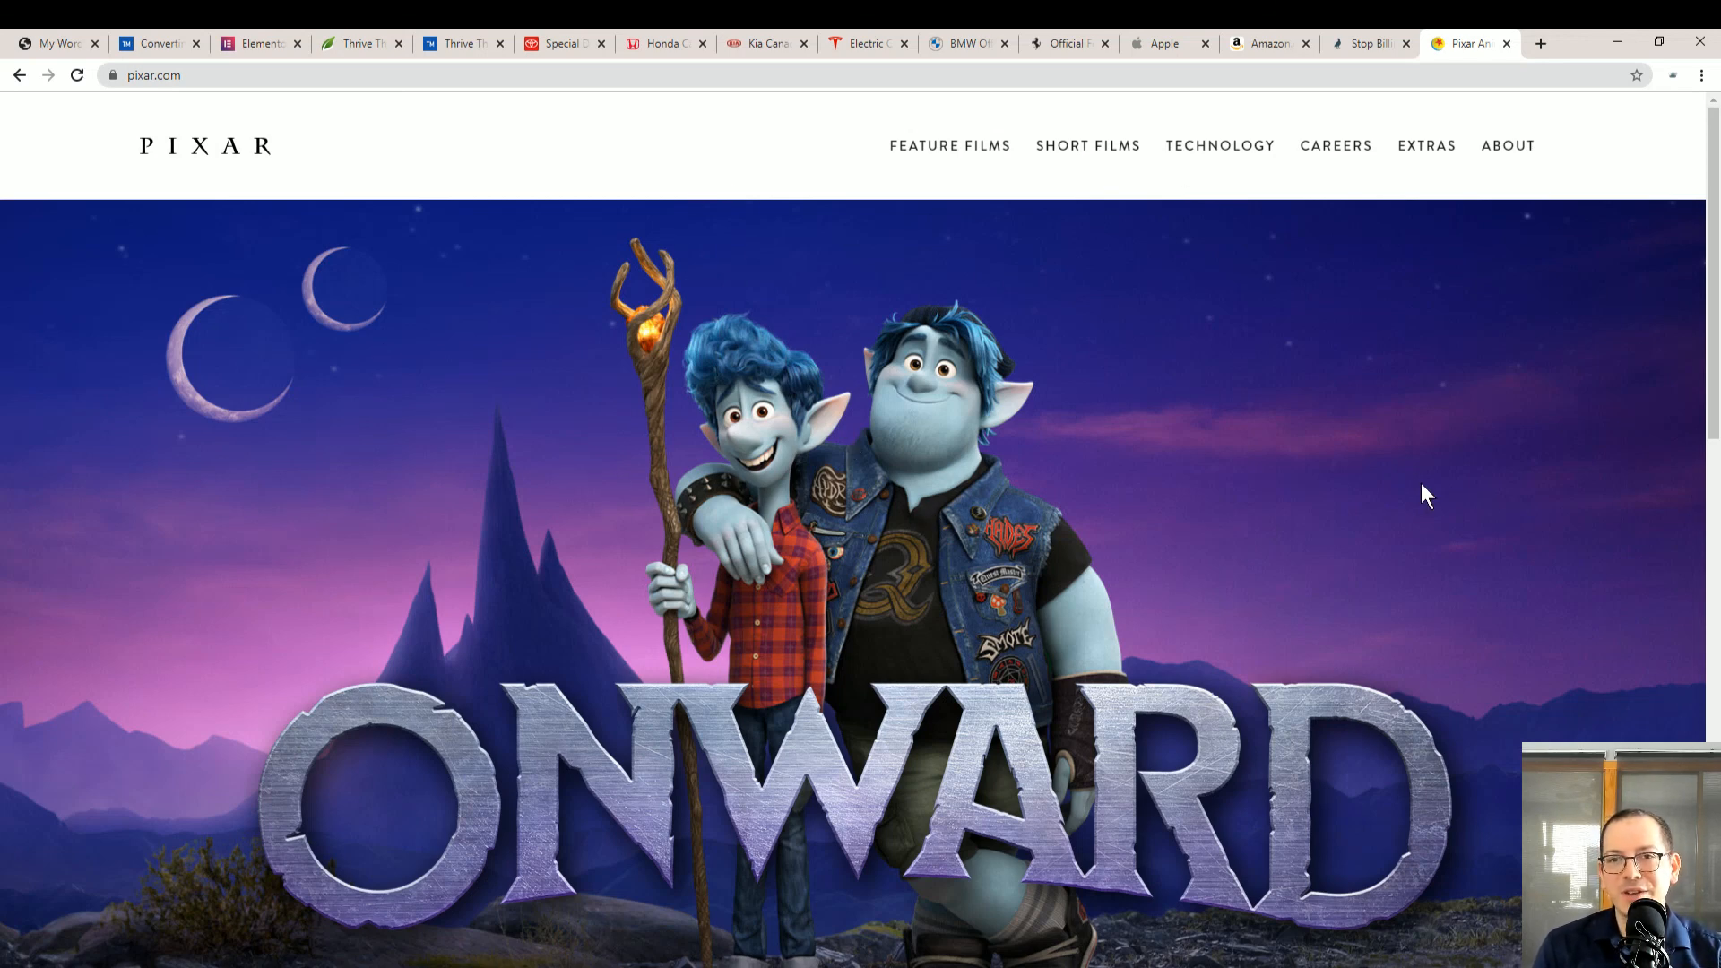
{"action": "mouse_move", "coordinate": [925, 384]}
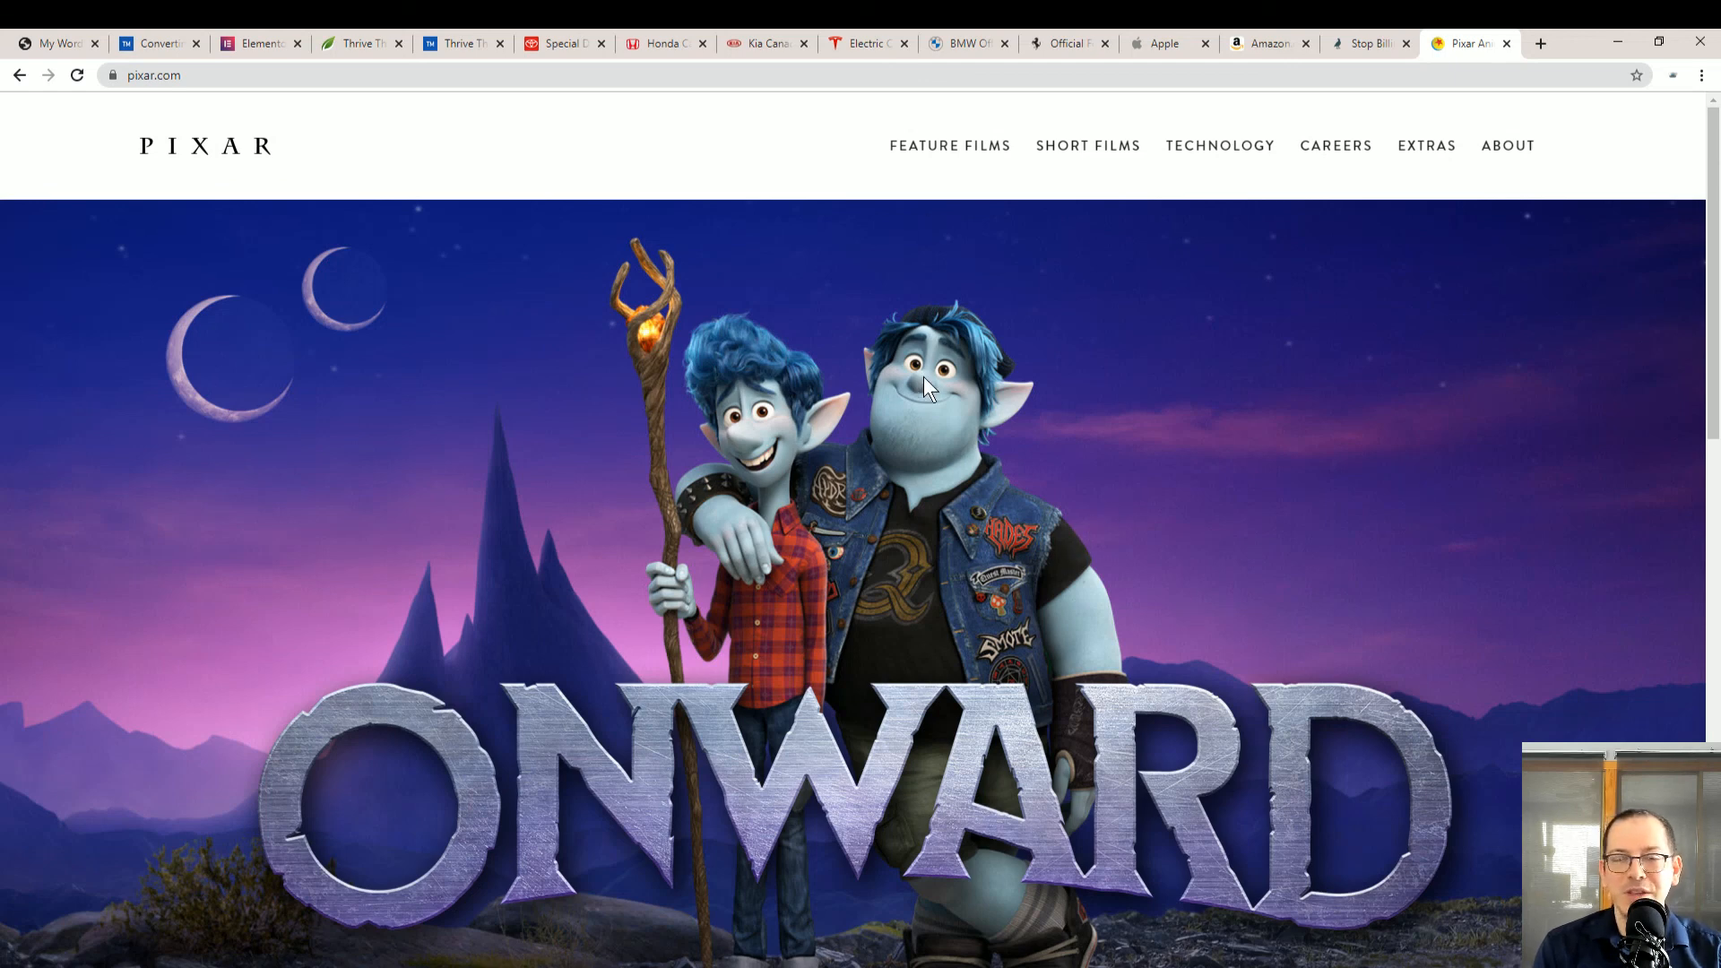
{"action": "mouse_move", "coordinate": [882, 150]}
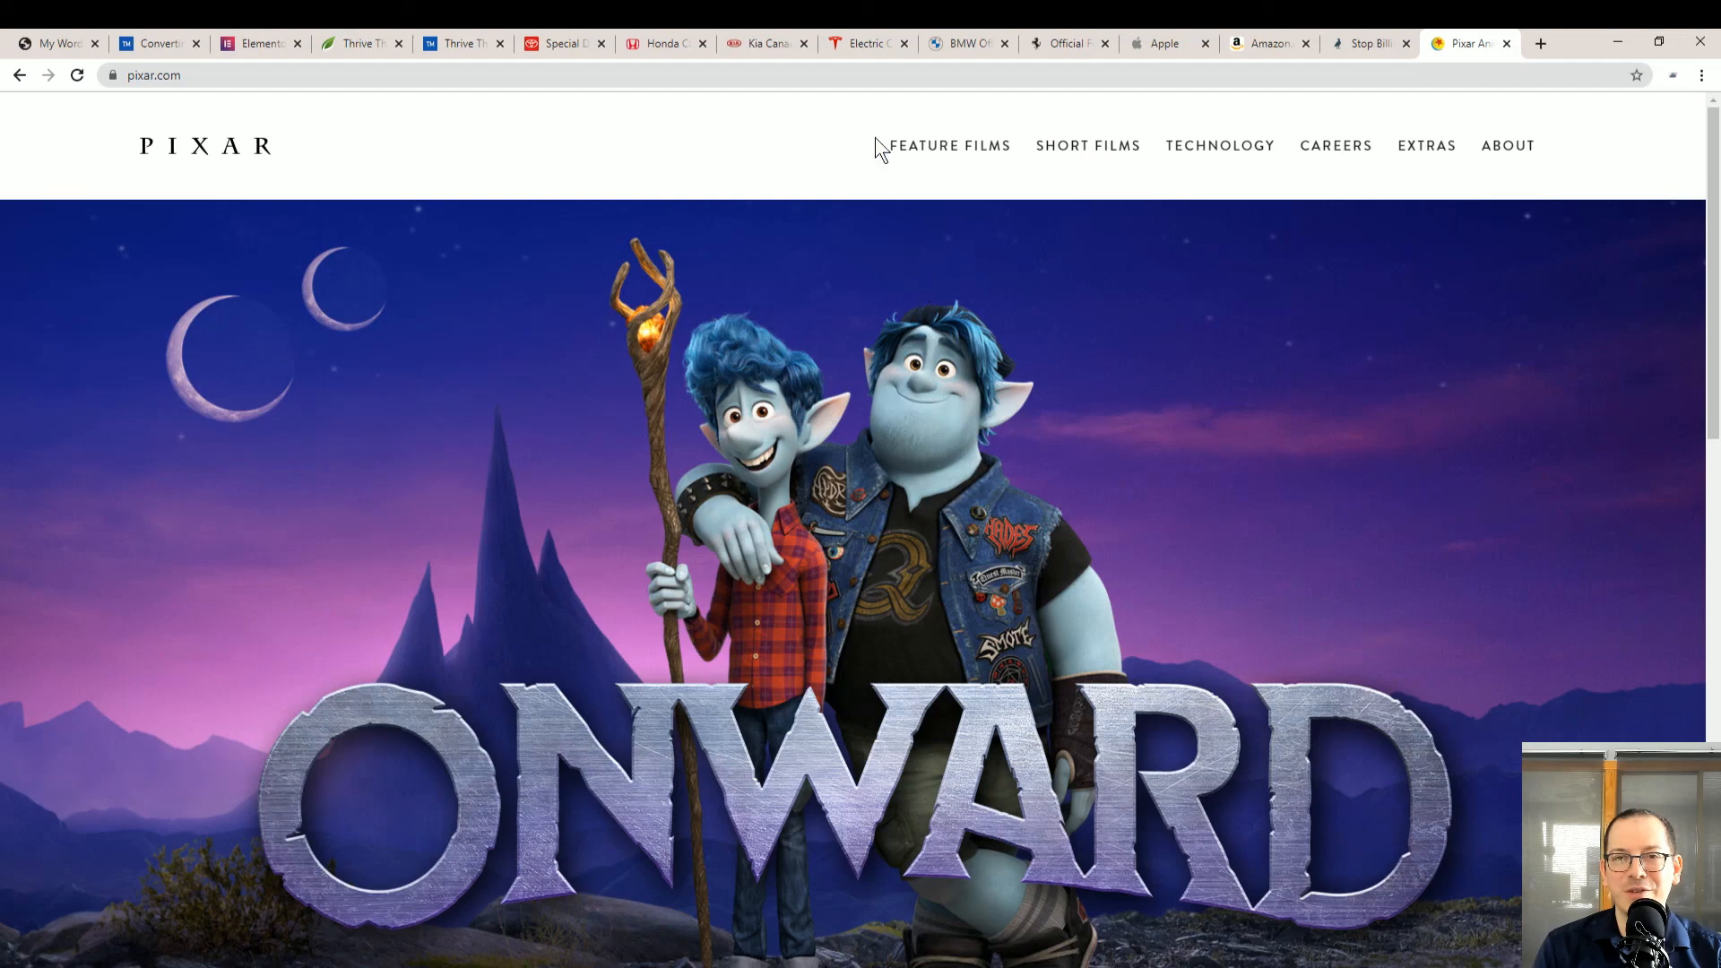